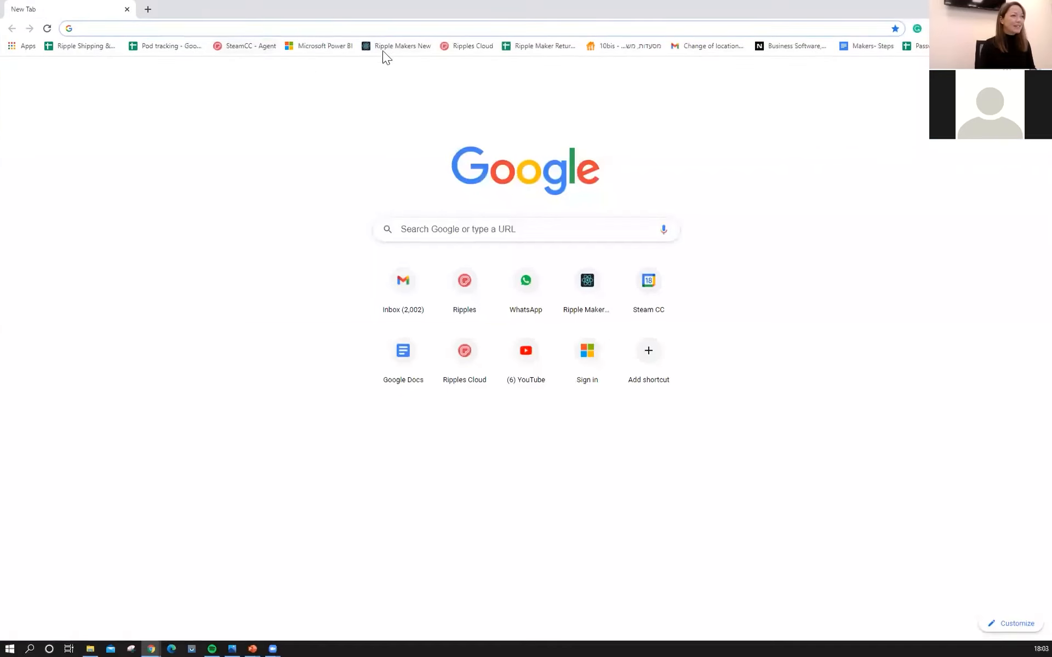
# - Sign in to Ripples Cloud with the saved credentials and load the coffee shop dashboard
pyautogui.click(465, 45)
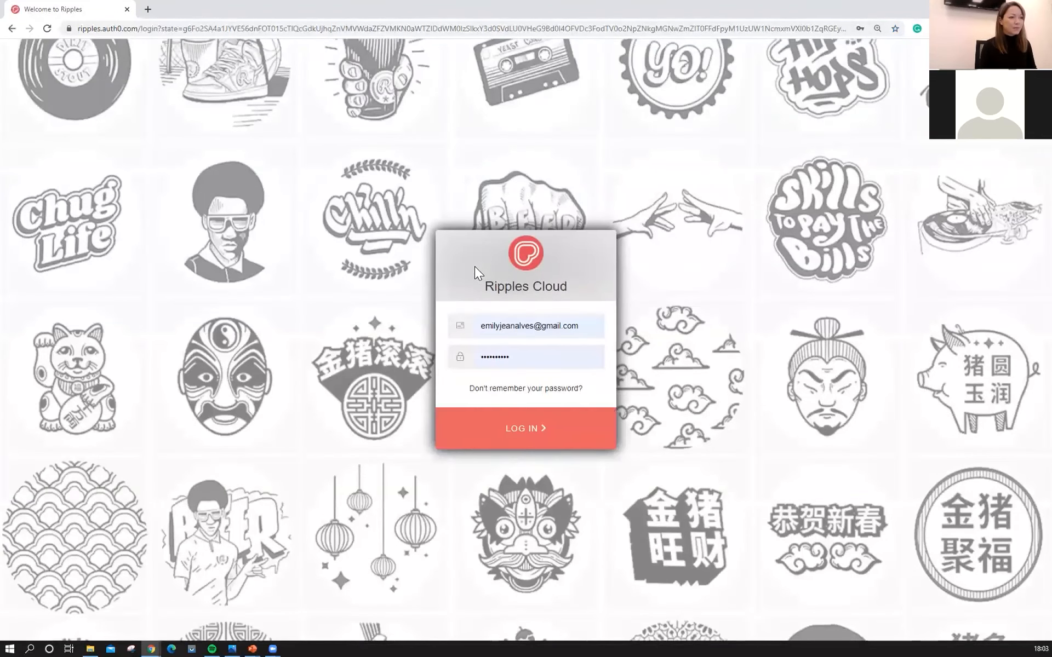
pyautogui.click(530, 326)
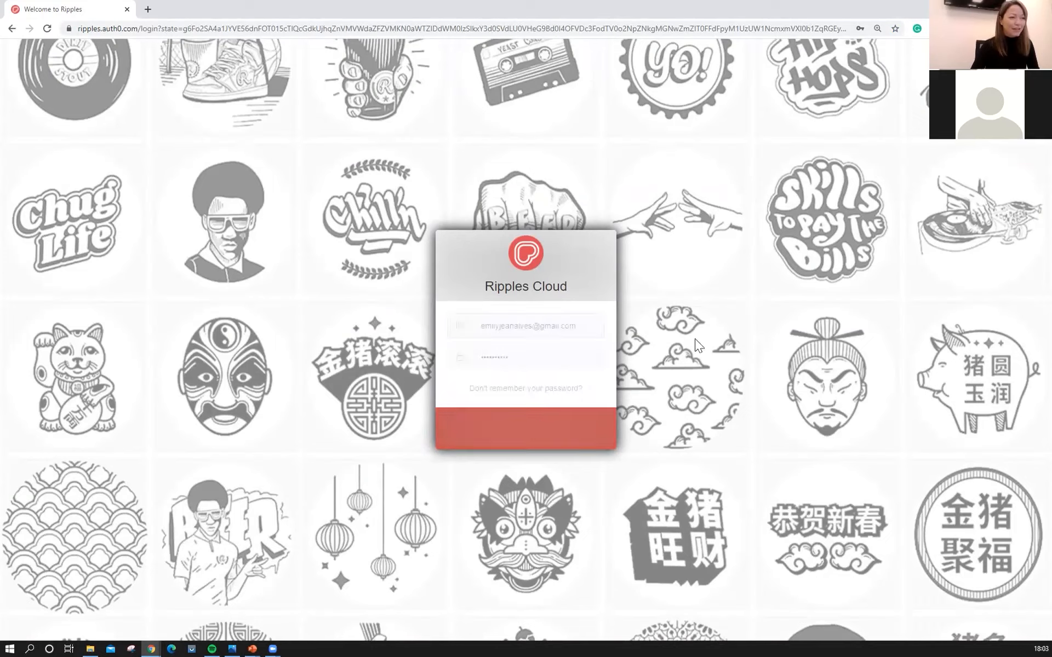
pyautogui.click(525, 428)
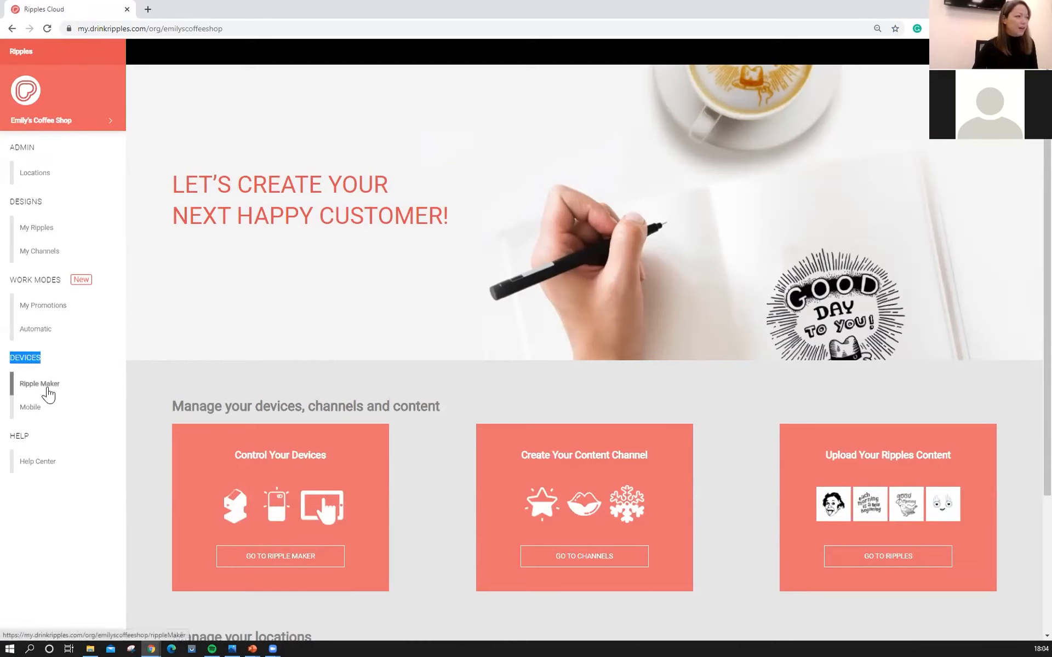
pyautogui.moveTo(30, 407)
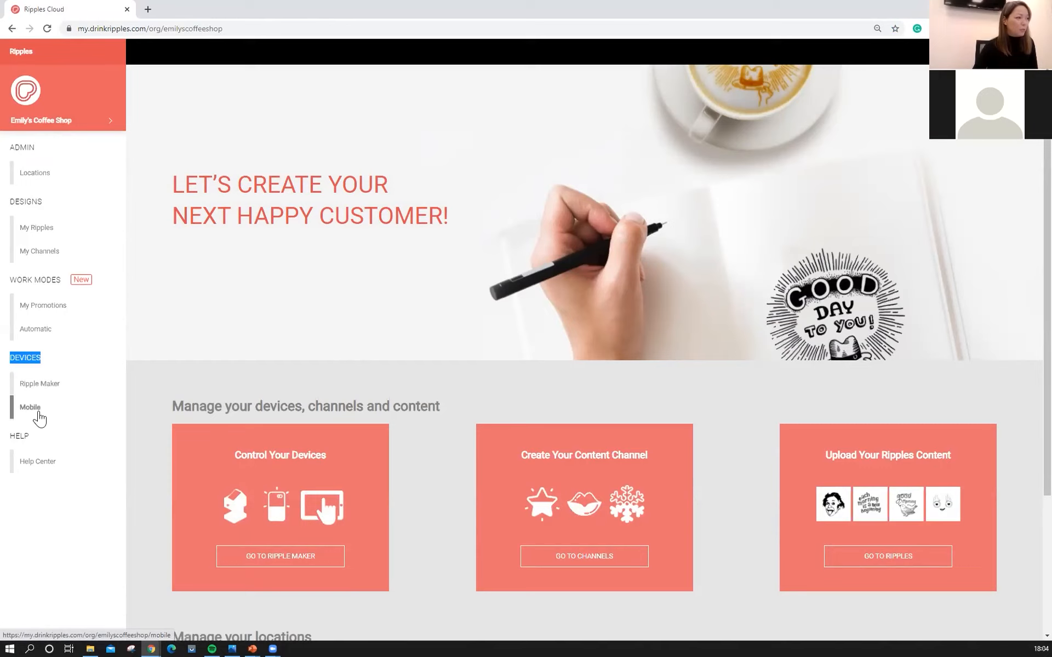
pyautogui.moveTo(38, 389)
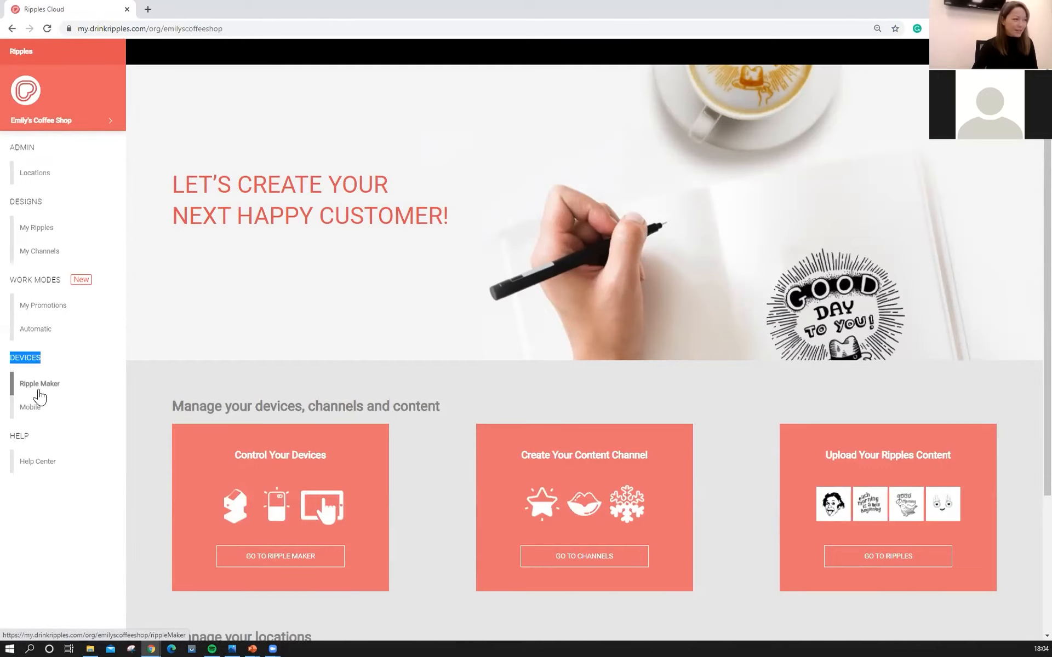
# - Open the Edit Ripple Maker page for Emily Coffee Shop from the Devices sidebar
pyautogui.click(39, 383)
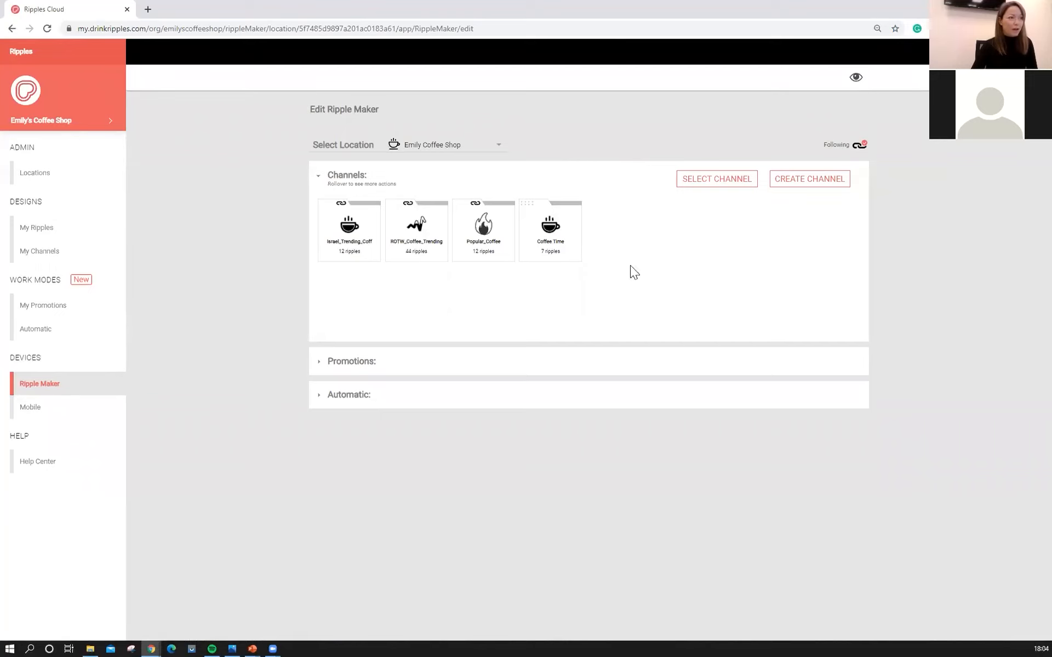
pyautogui.moveTo(285, 131)
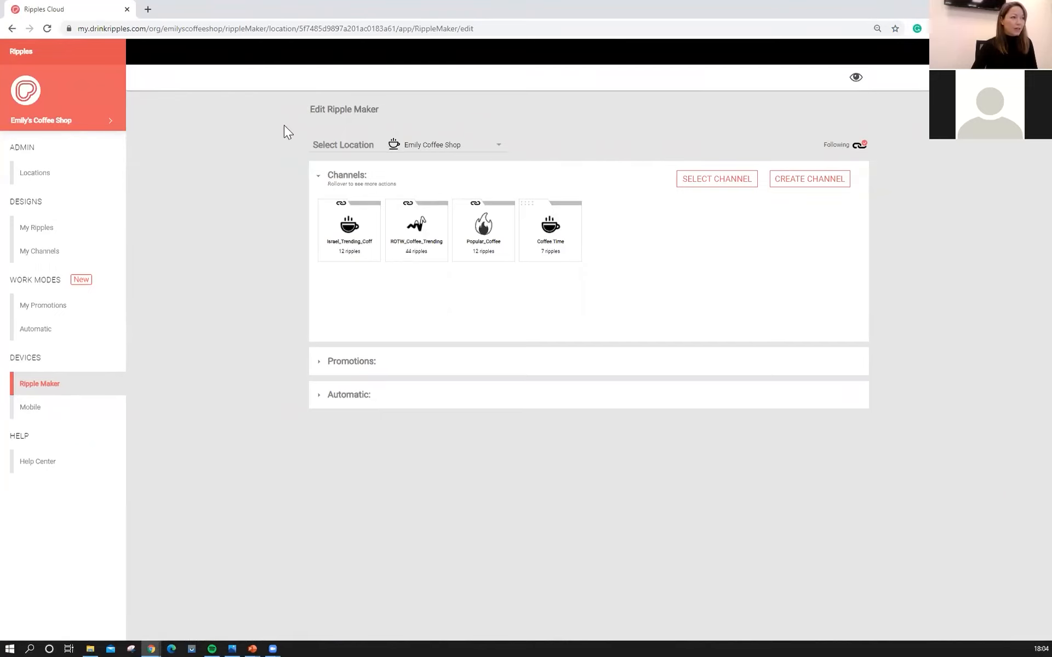
pyautogui.moveTo(872, 159)
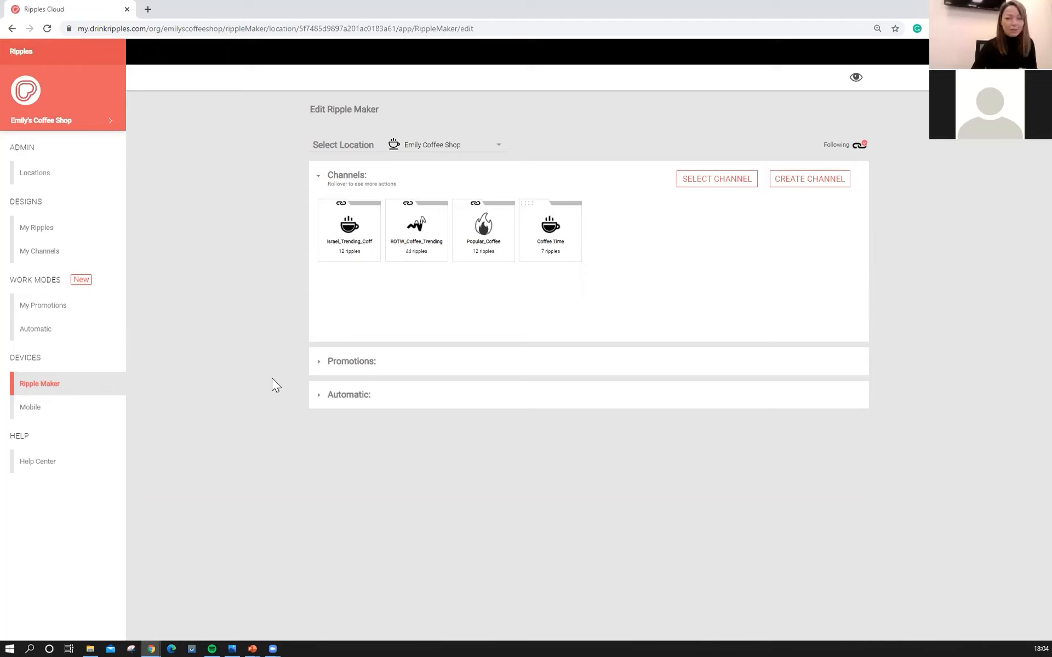
pyautogui.moveTo(342, 212)
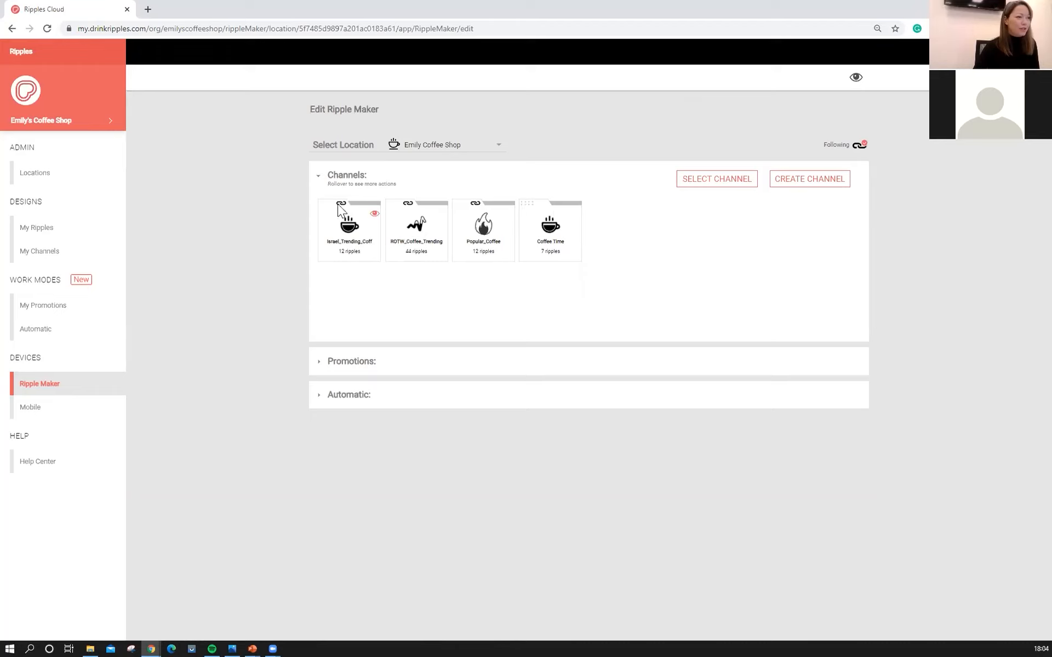
pyautogui.moveTo(434, 221)
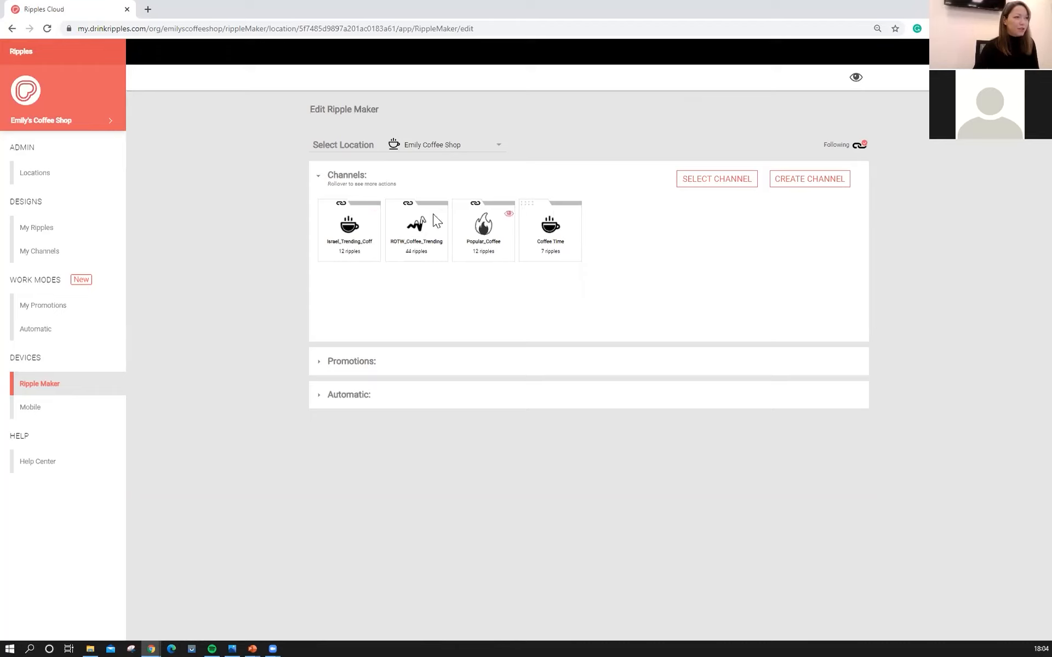
pyautogui.moveTo(436, 222)
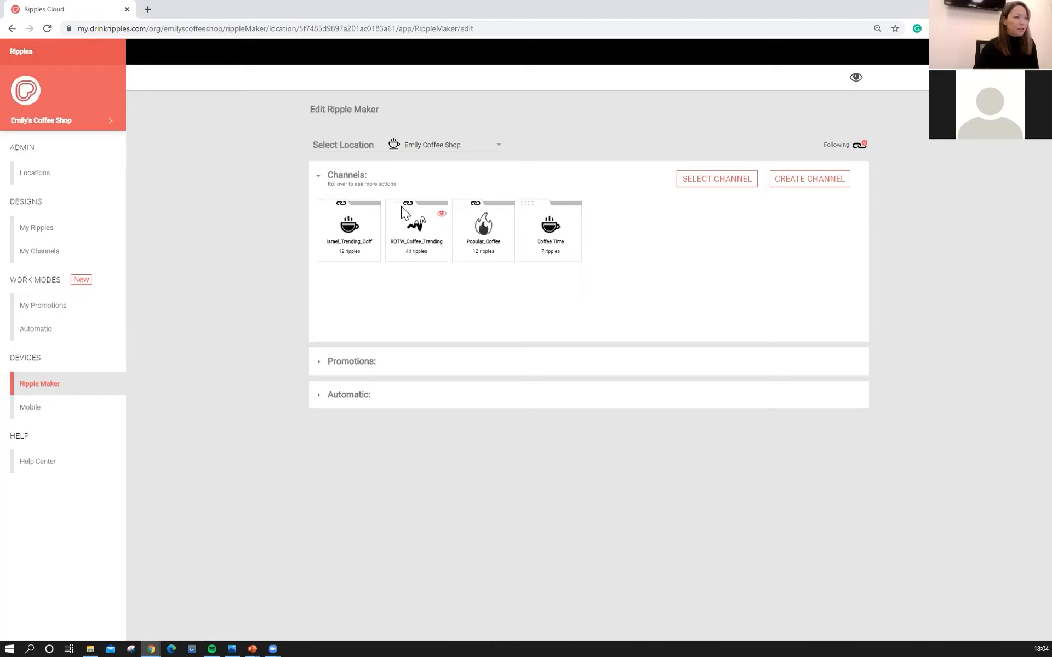
pyautogui.moveTo(465, 213)
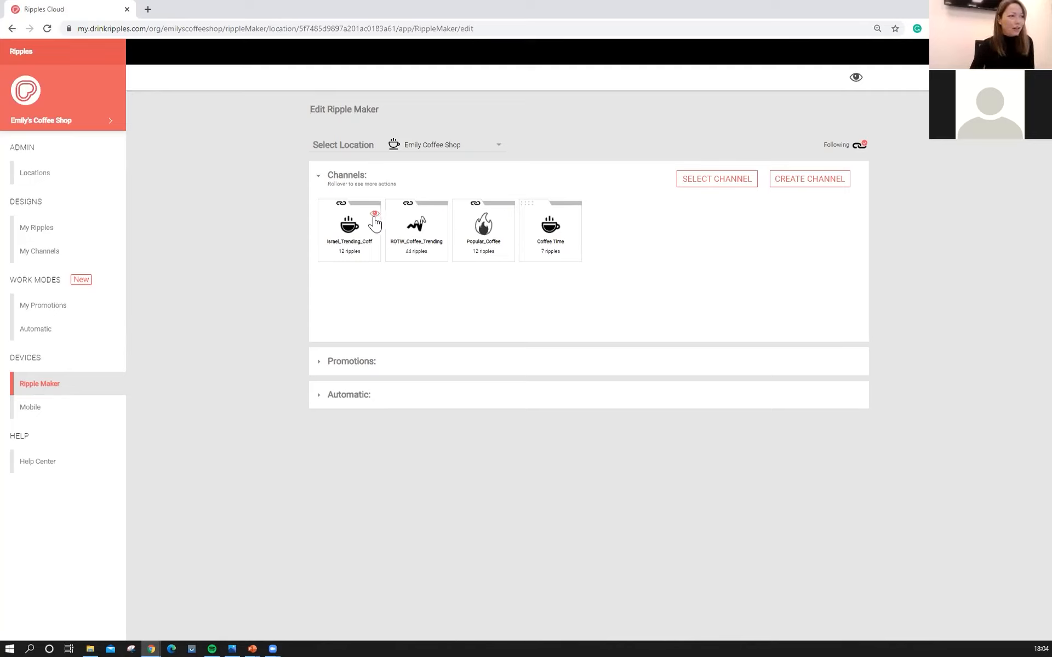
pyautogui.moveTo(508, 220)
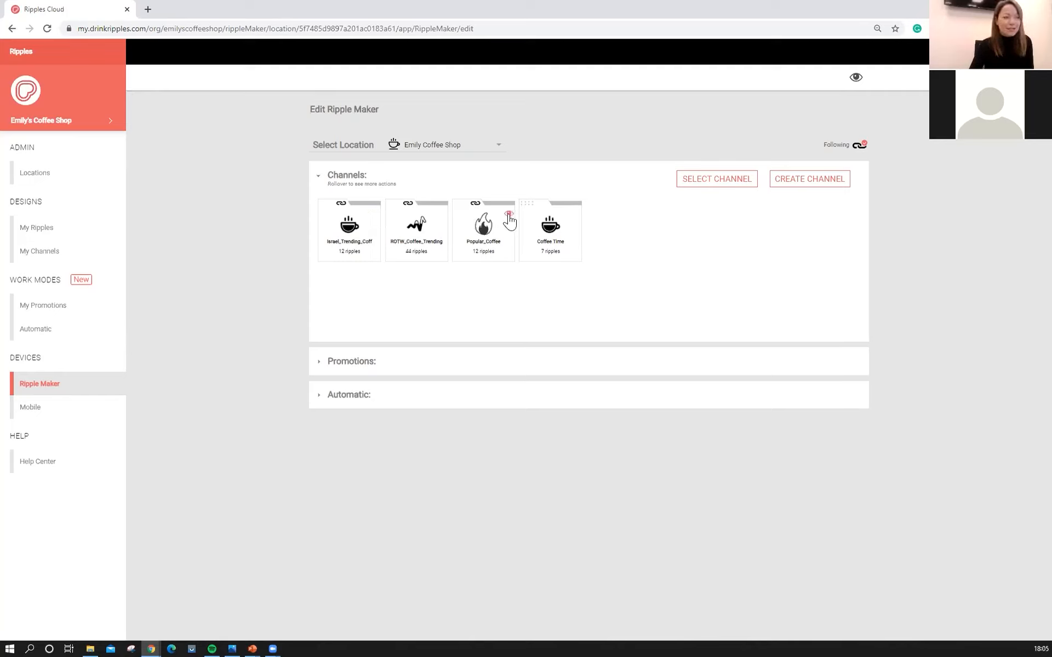
pyautogui.moveTo(856, 78)
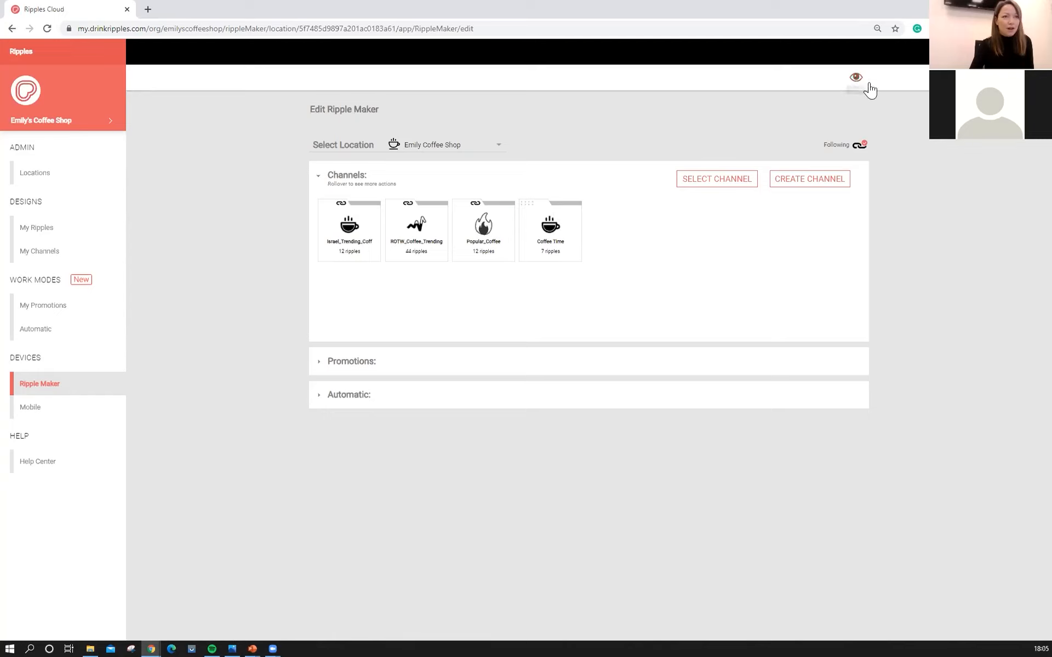
pyautogui.click(856, 78)
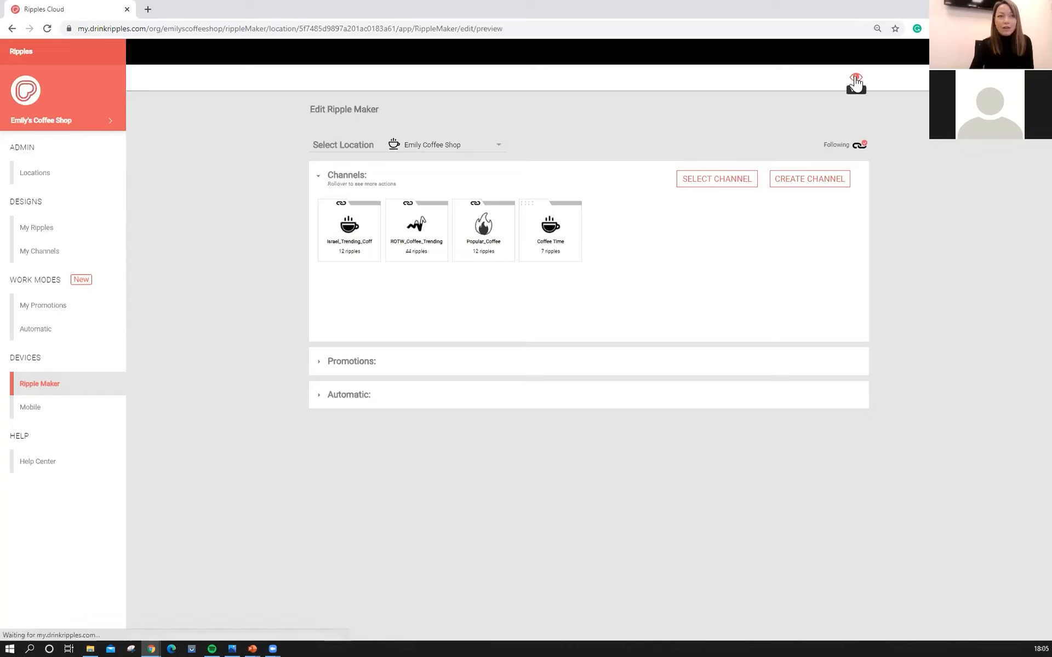
pyautogui.click(856, 81)
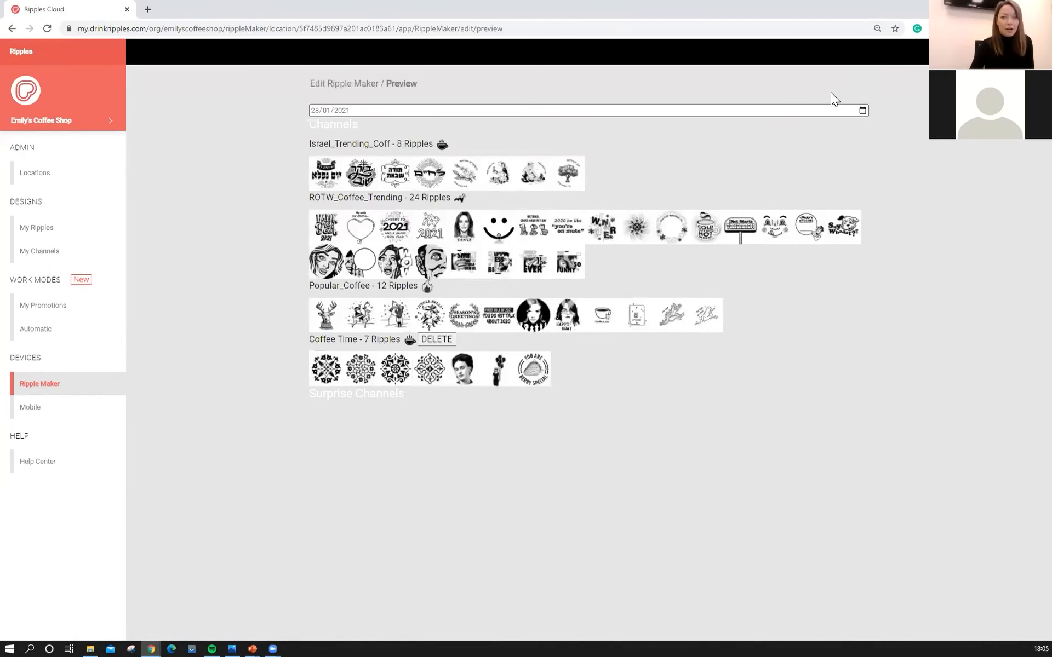
pyautogui.moveTo(378, 171)
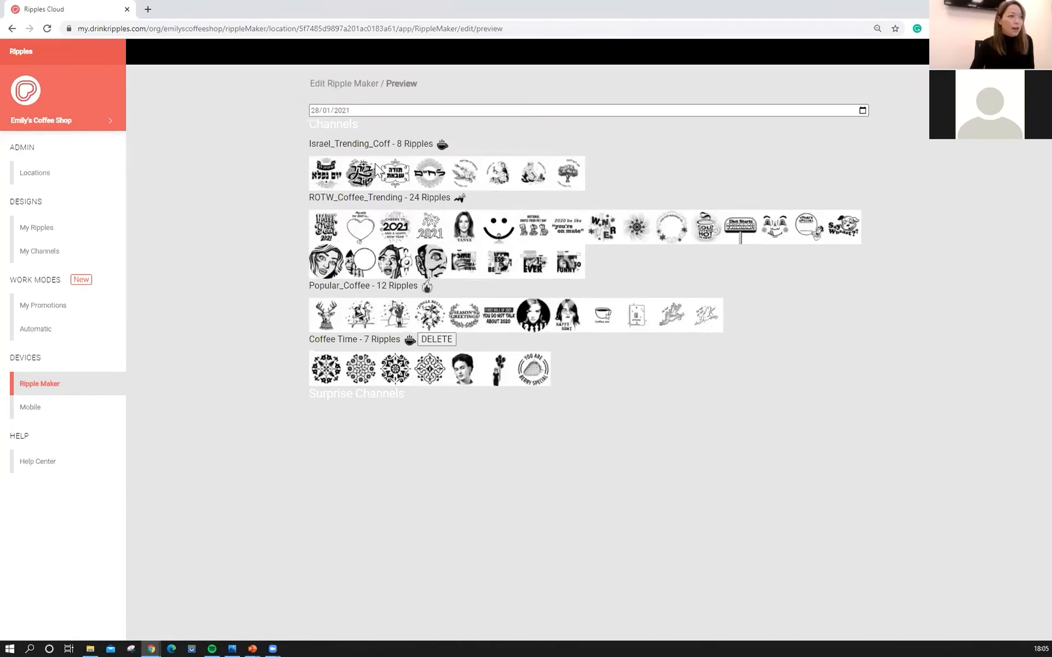
pyautogui.moveTo(316, 158)
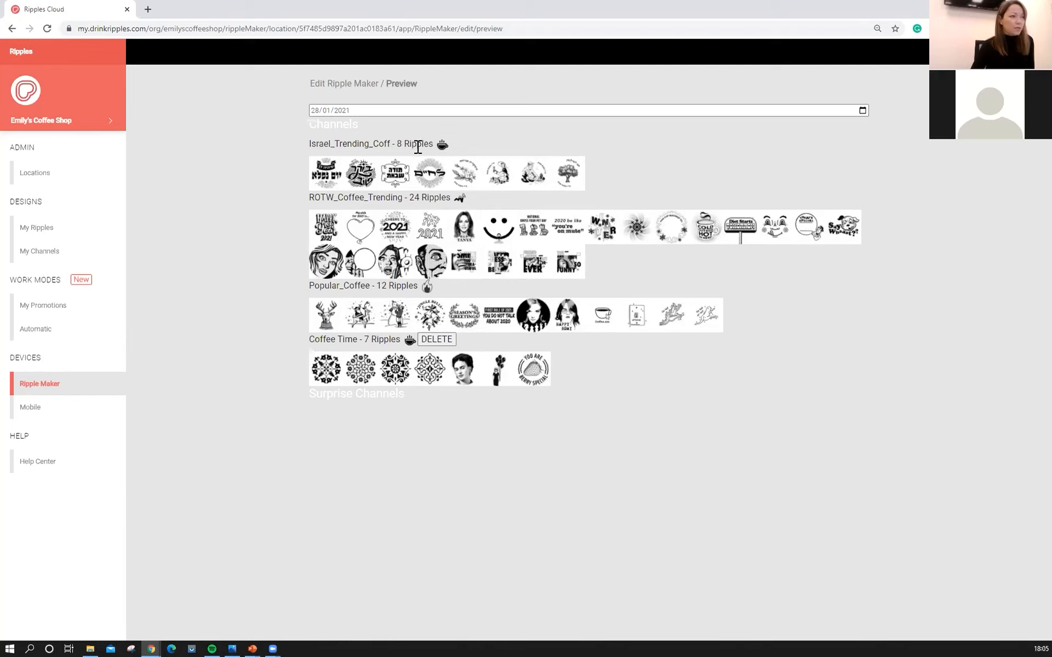
pyautogui.click(532, 173)
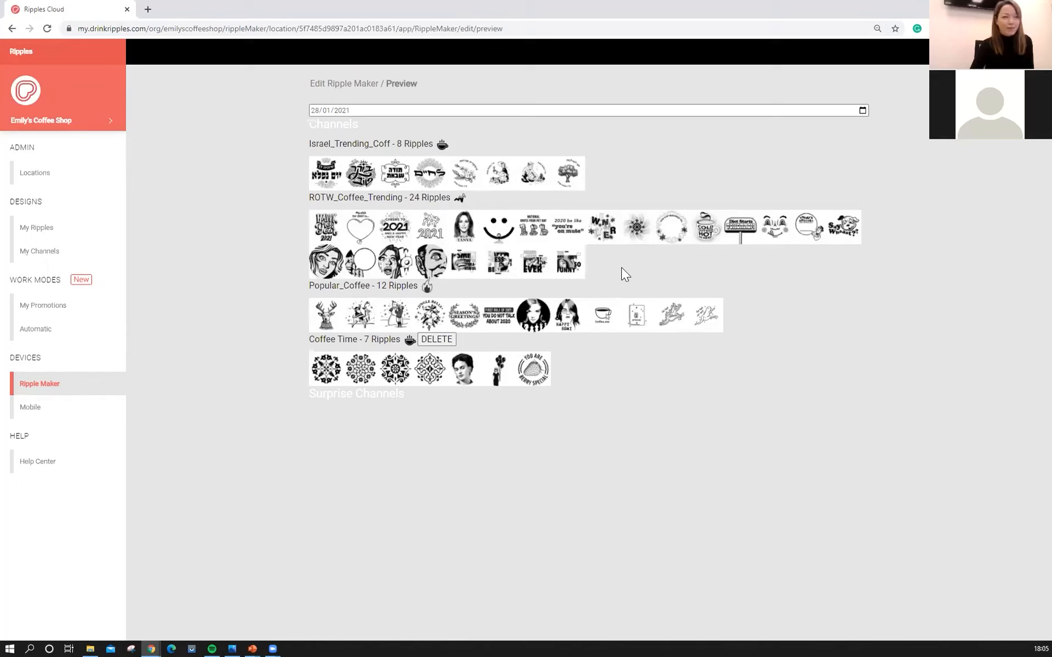
pyautogui.moveTo(586, 344)
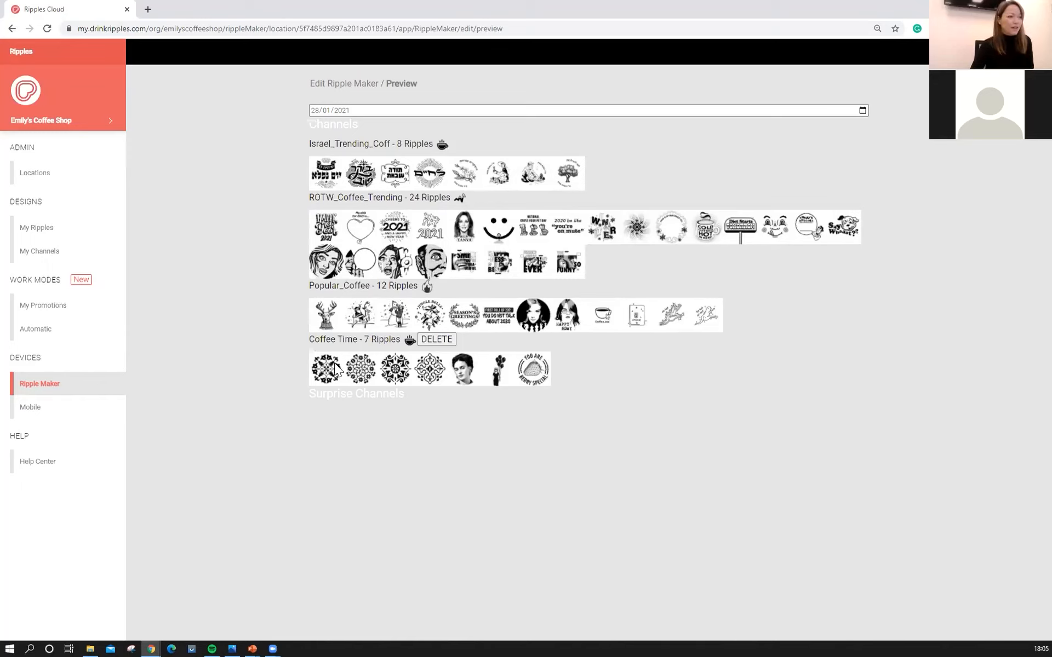
pyautogui.moveTo(427, 386)
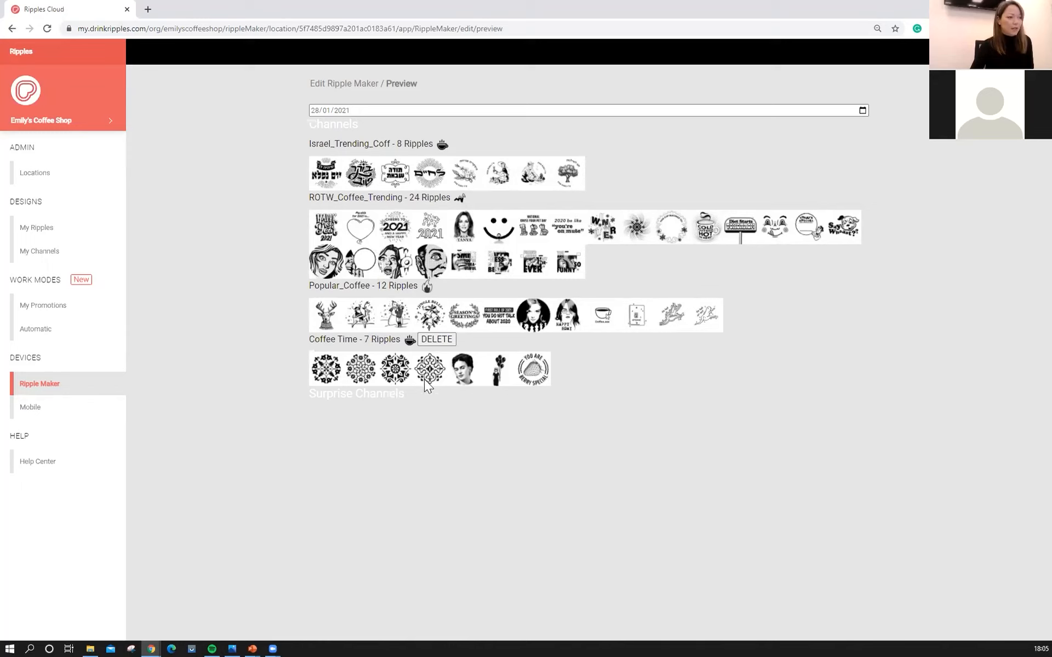
pyautogui.moveTo(529, 383)
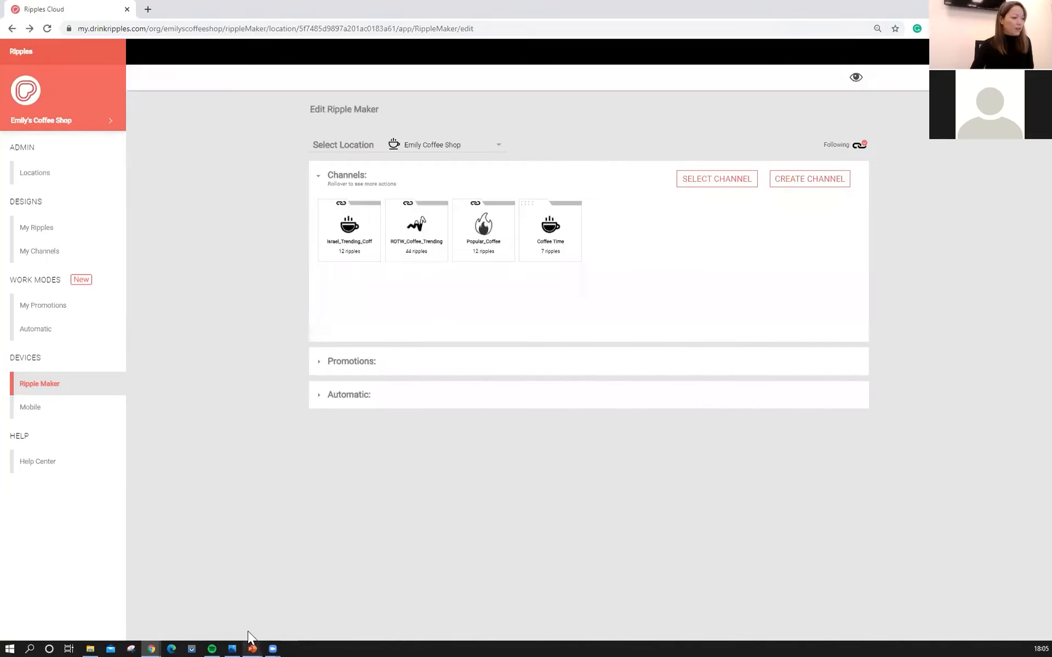
# - Show The Ripples Cloud presentation full screen at the design guidelines slide
pyautogui.click(251, 648)
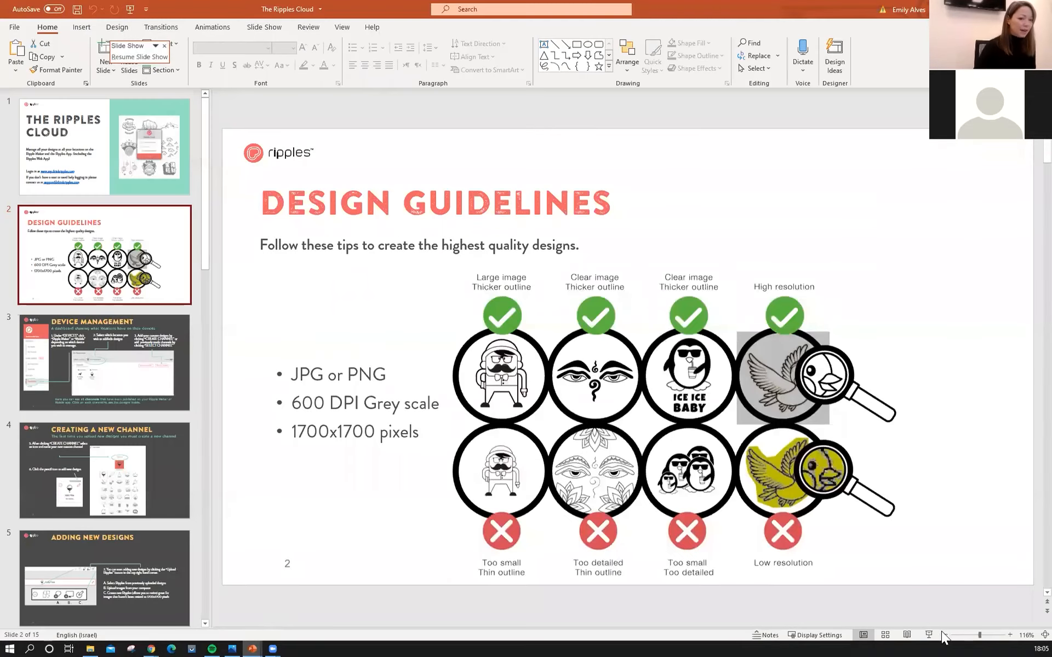
pyautogui.click(929, 635)
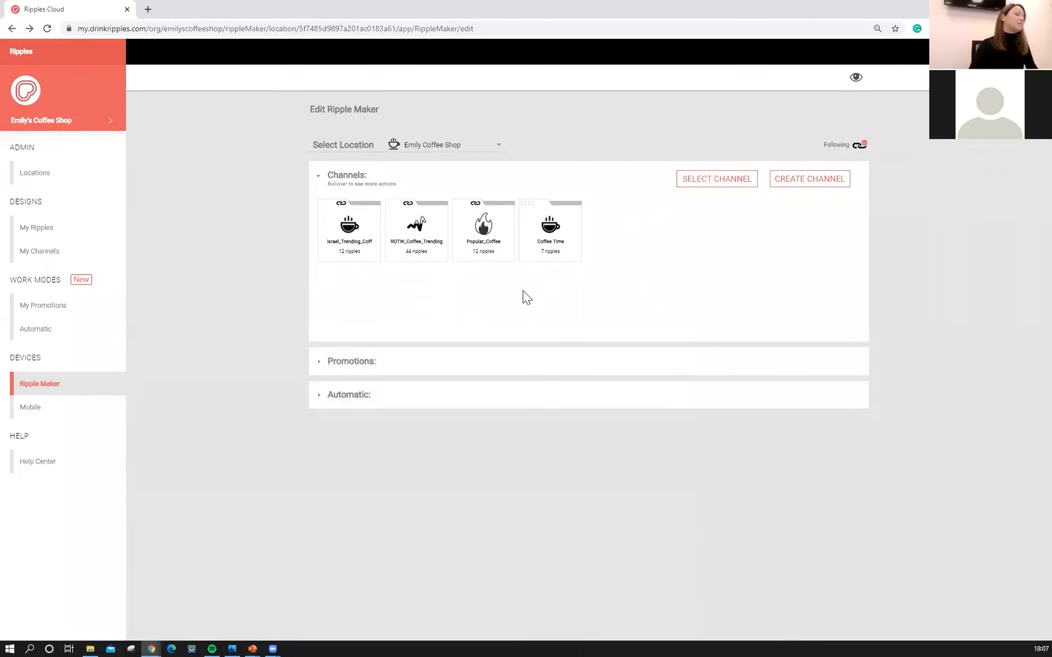
pyautogui.moveTo(550, 237)
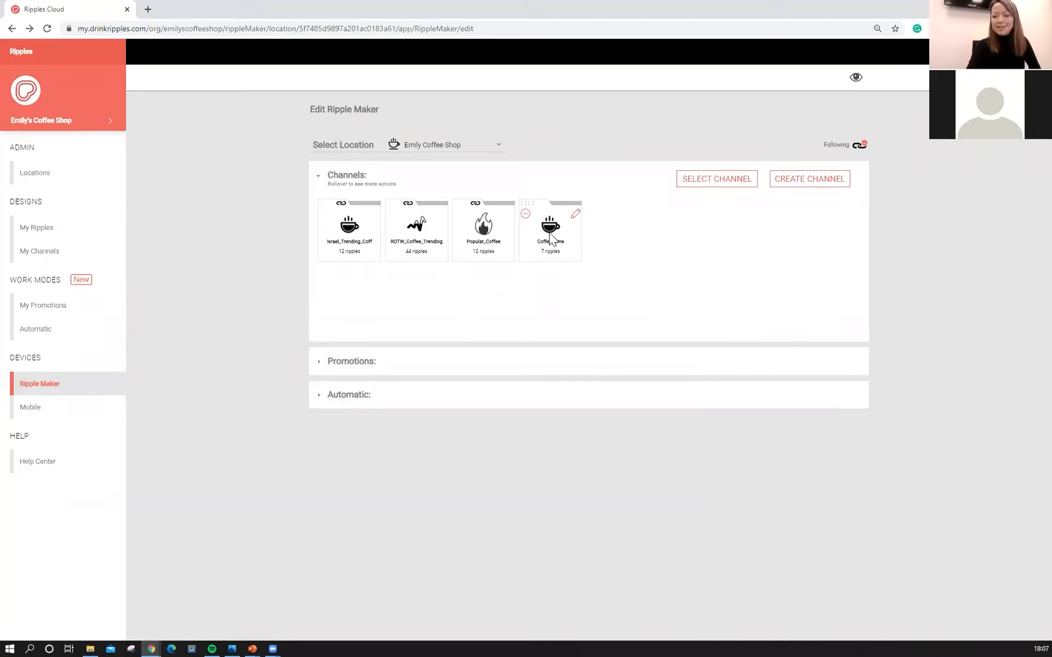
pyautogui.moveTo(543, 239)
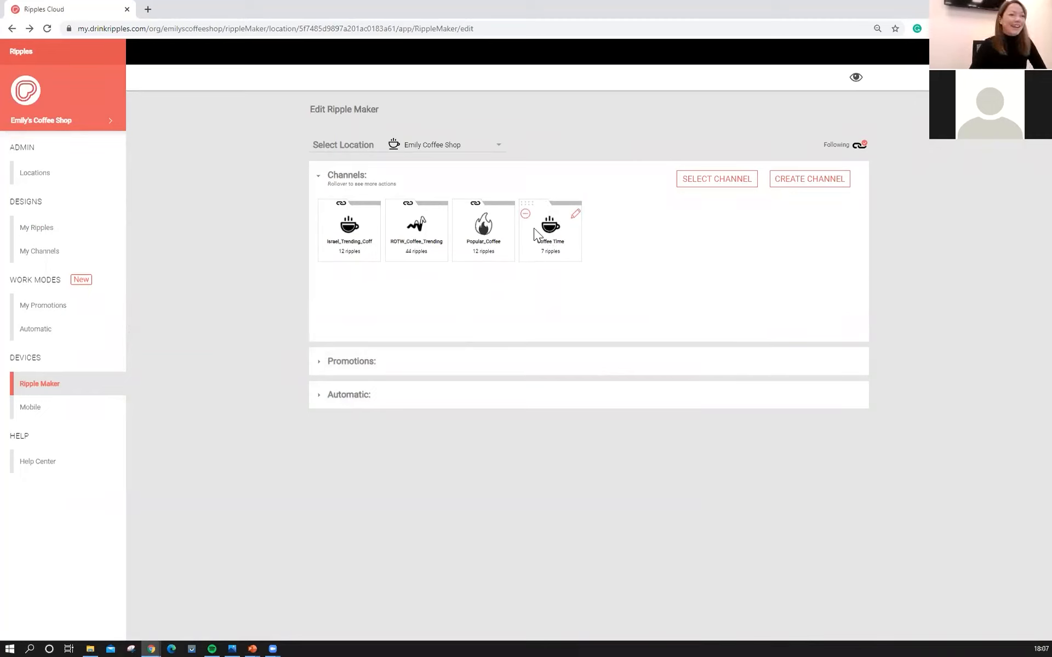
pyautogui.moveTo(535, 141)
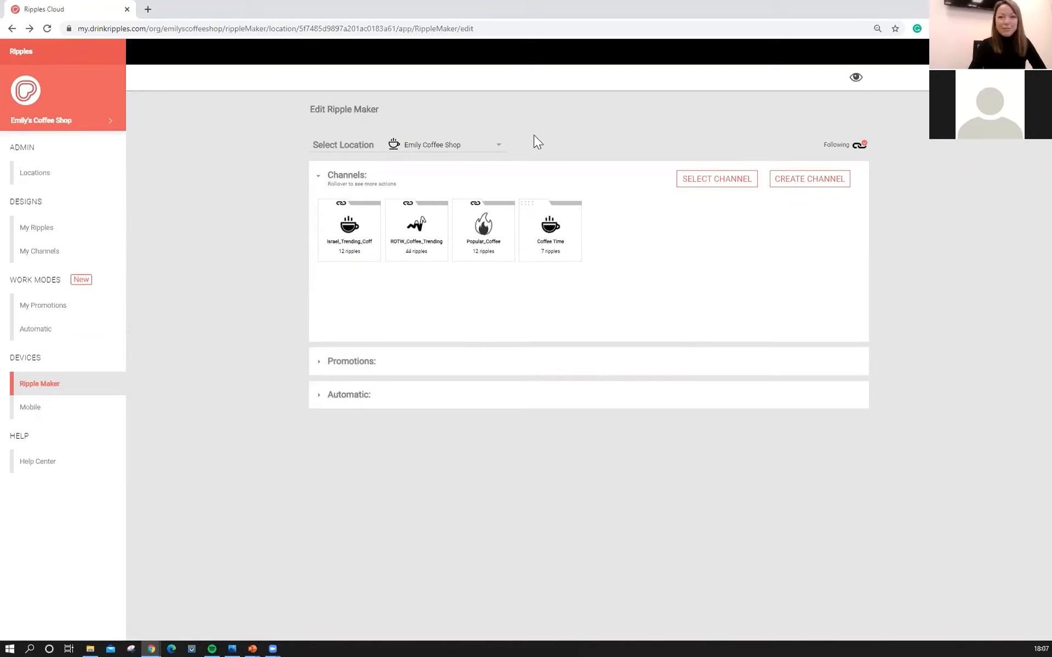
pyautogui.moveTo(550, 230)
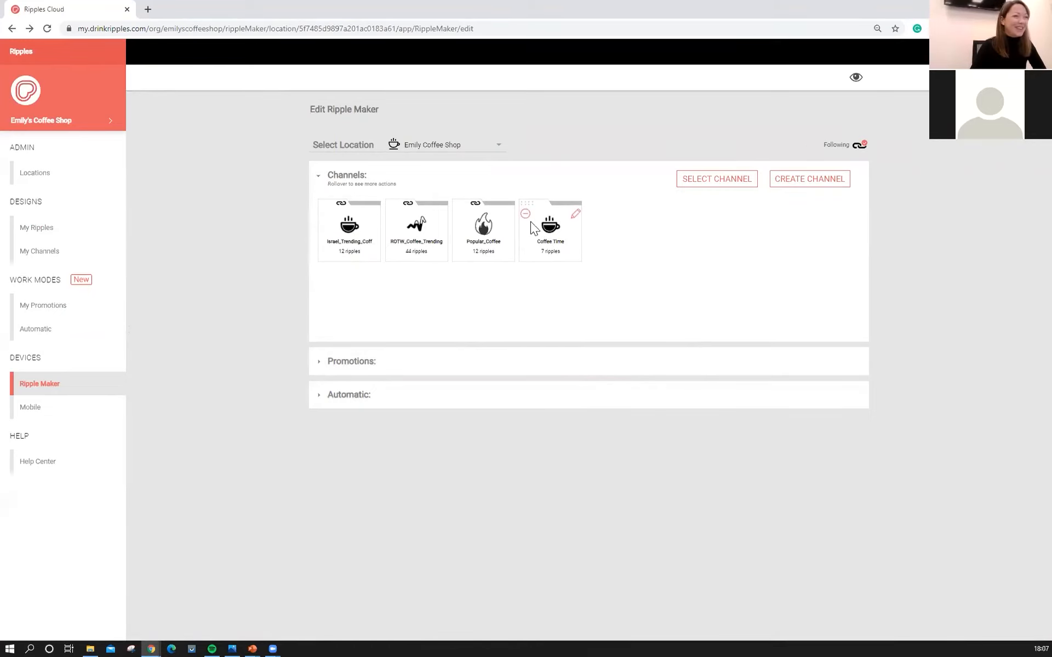
pyautogui.moveTo(562, 254)
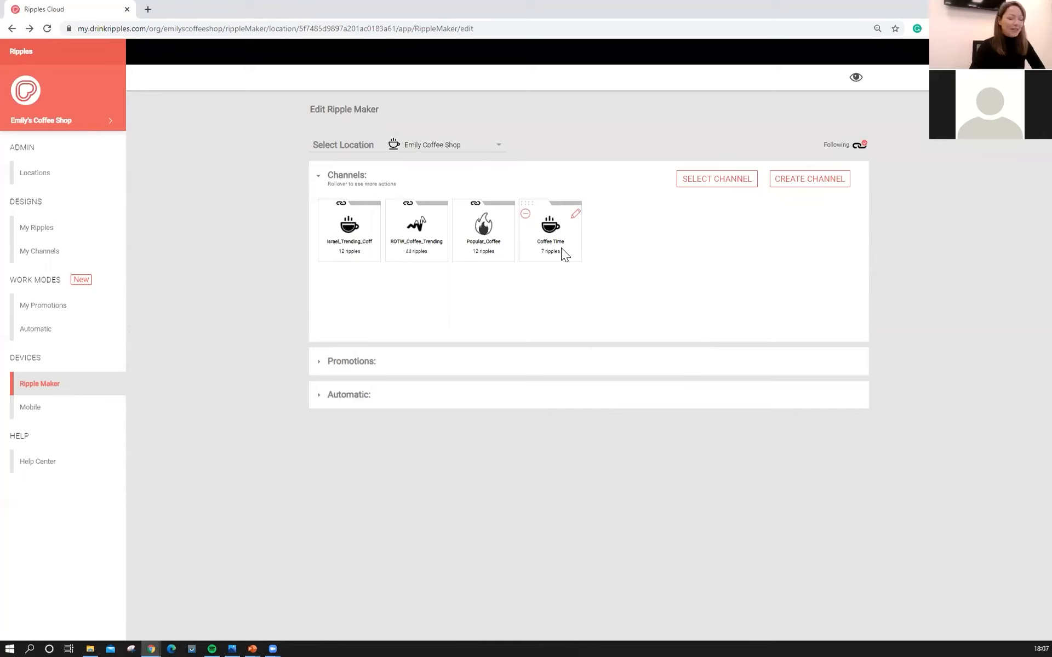
pyautogui.moveTo(577, 356)
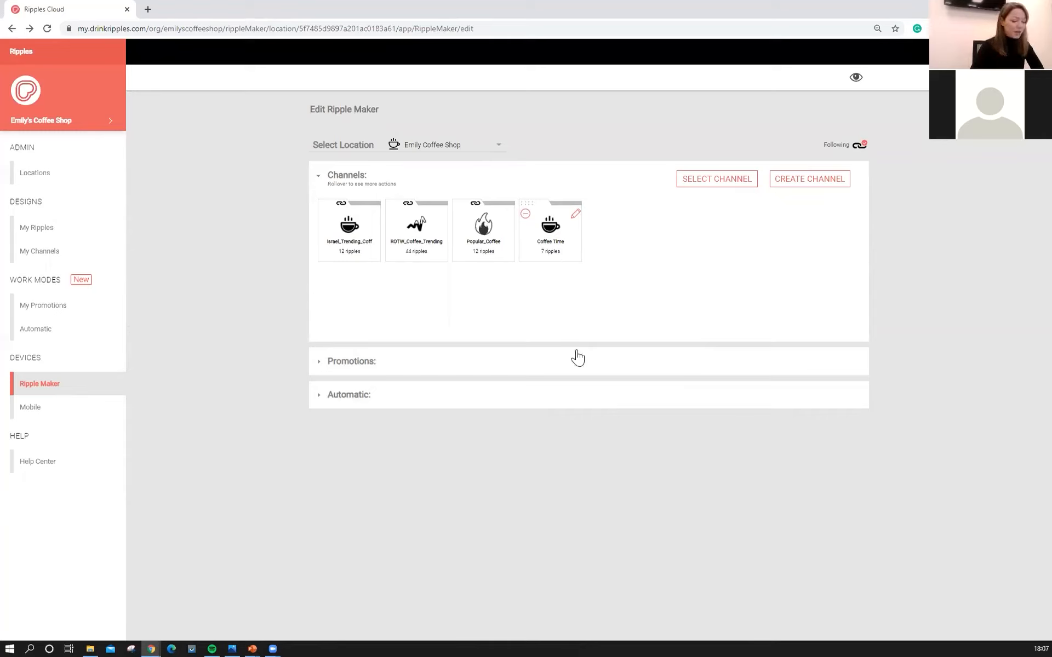
pyautogui.moveTo(738, 204)
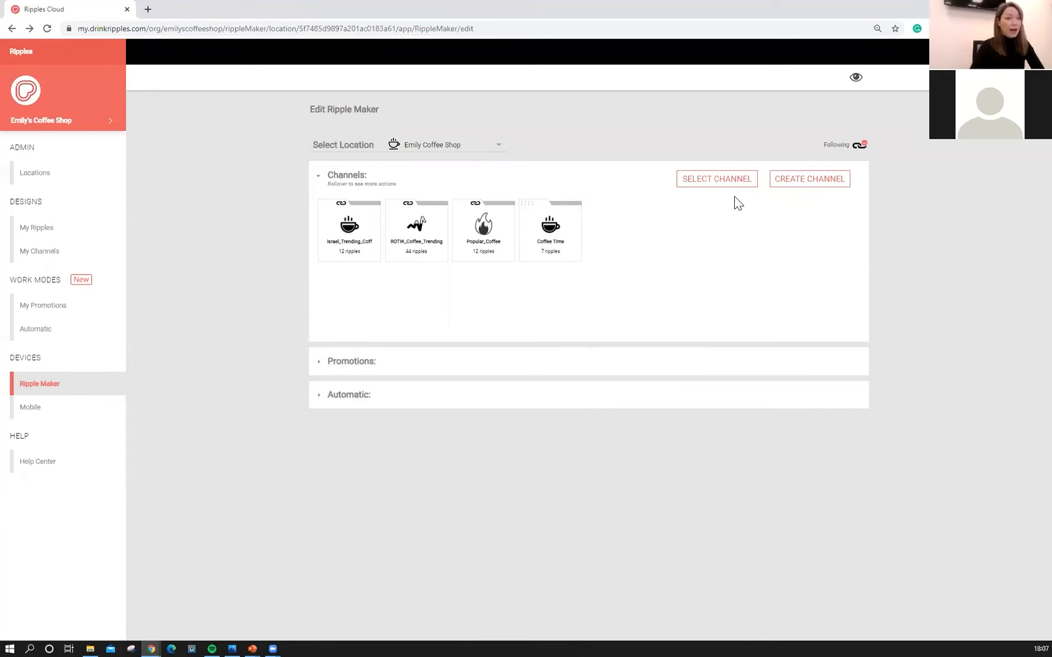
pyautogui.moveTo(728, 204)
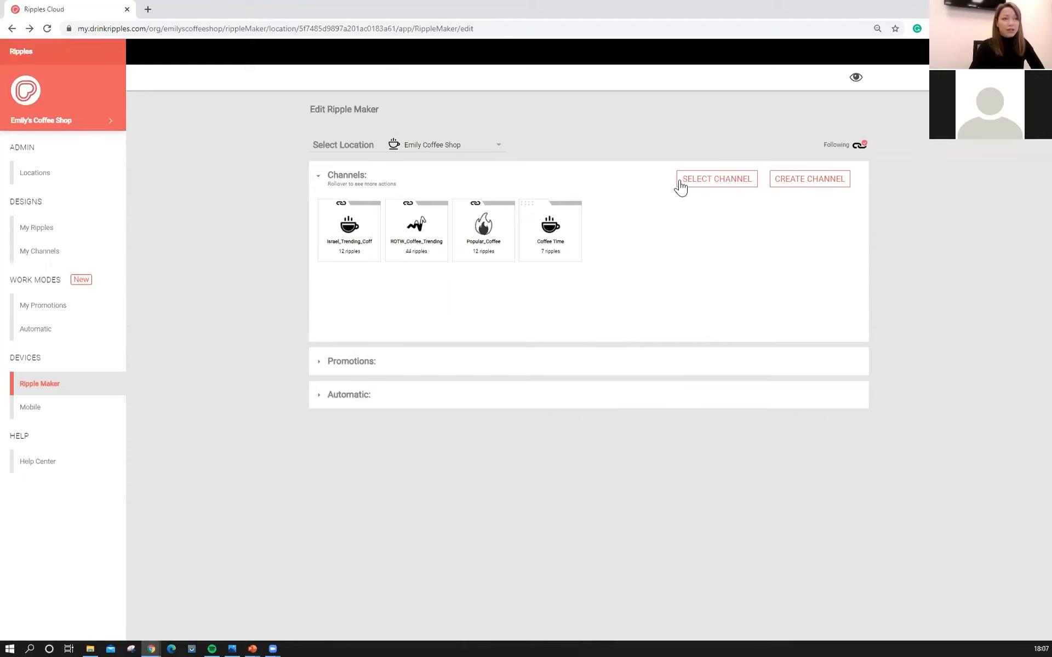
pyautogui.moveTo(694, 185)
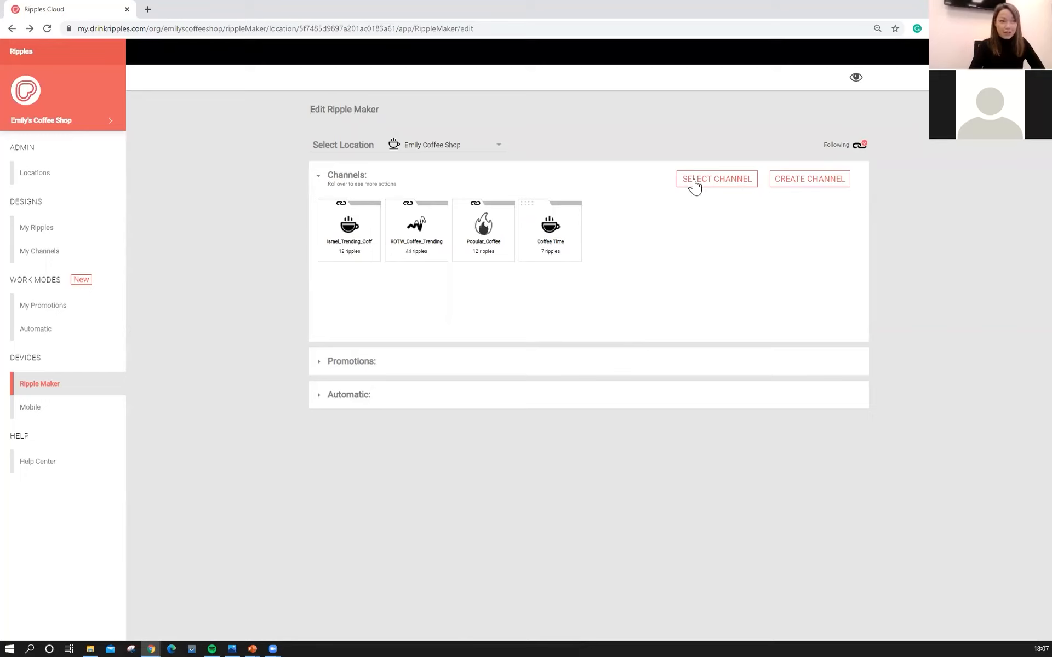
pyautogui.moveTo(805, 201)
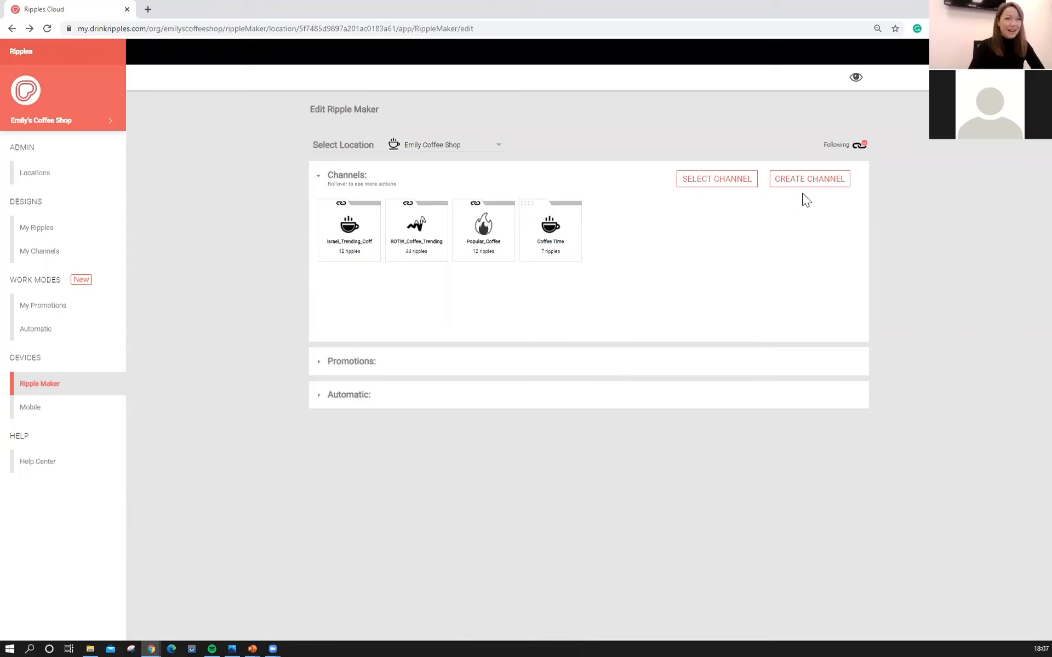
pyautogui.moveTo(511, 301)
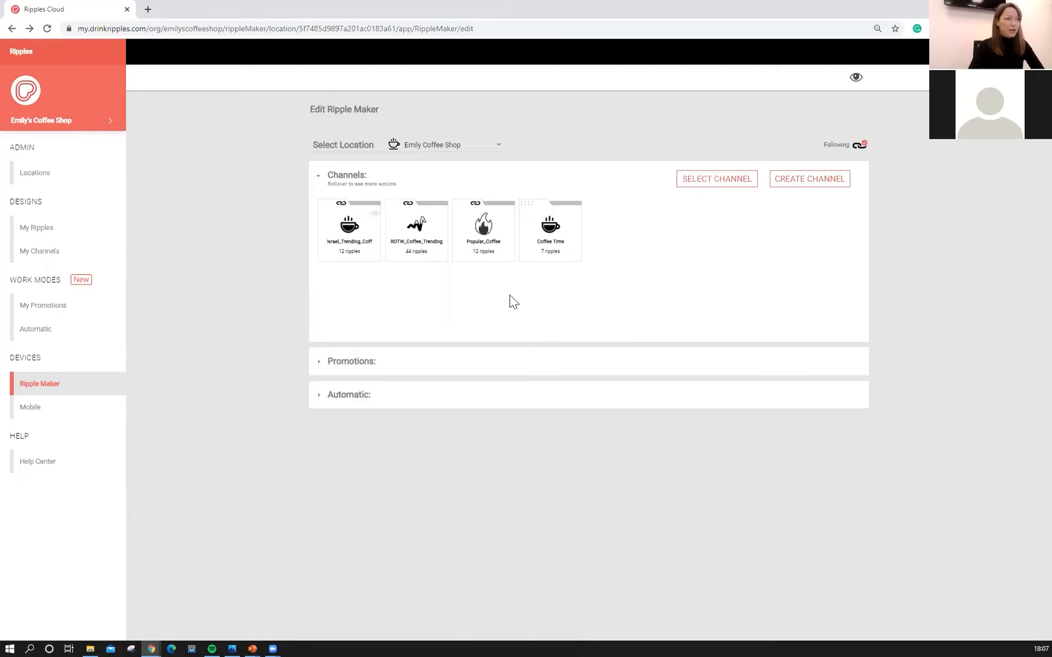
pyautogui.moveTo(793, 186)
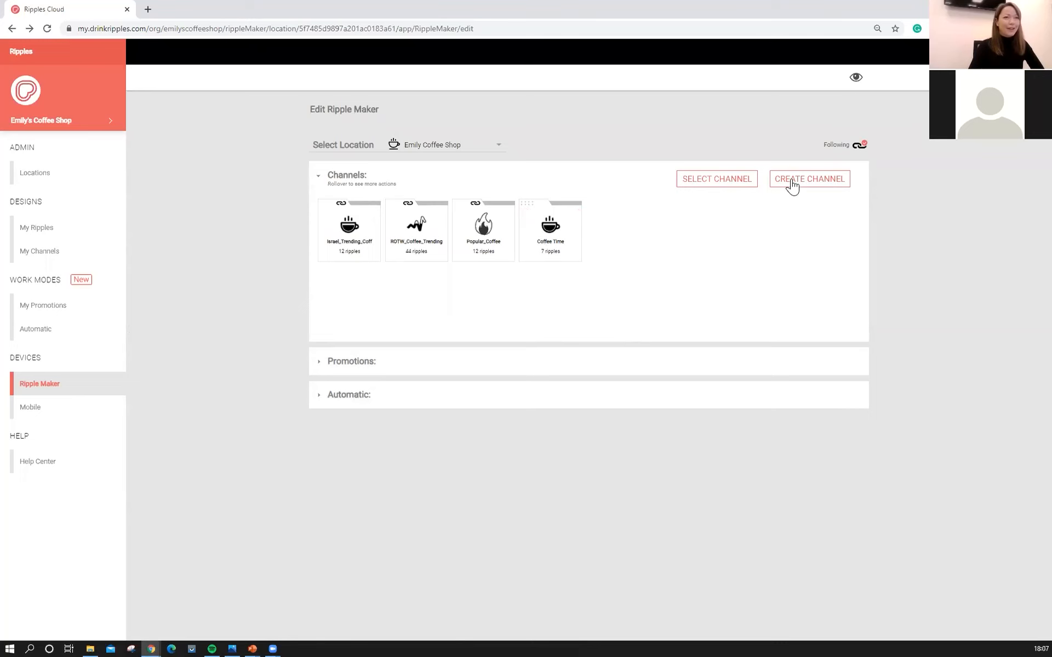
# - Create a channel named 'Party' with the sprinkled donut icon
pyautogui.click(809, 179)
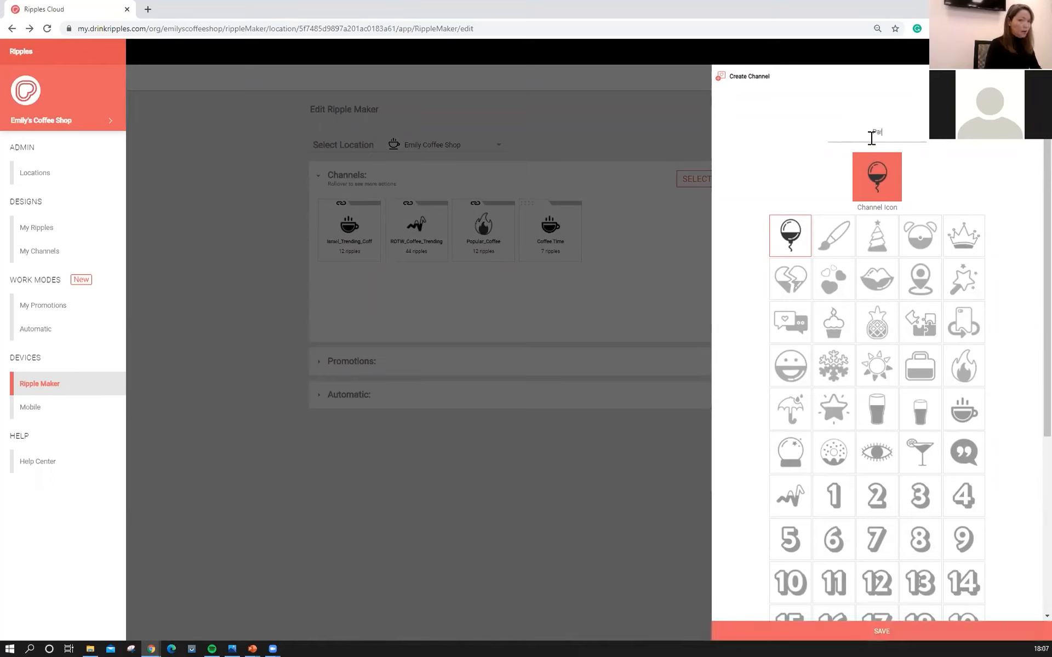
pyautogui.write('Party')
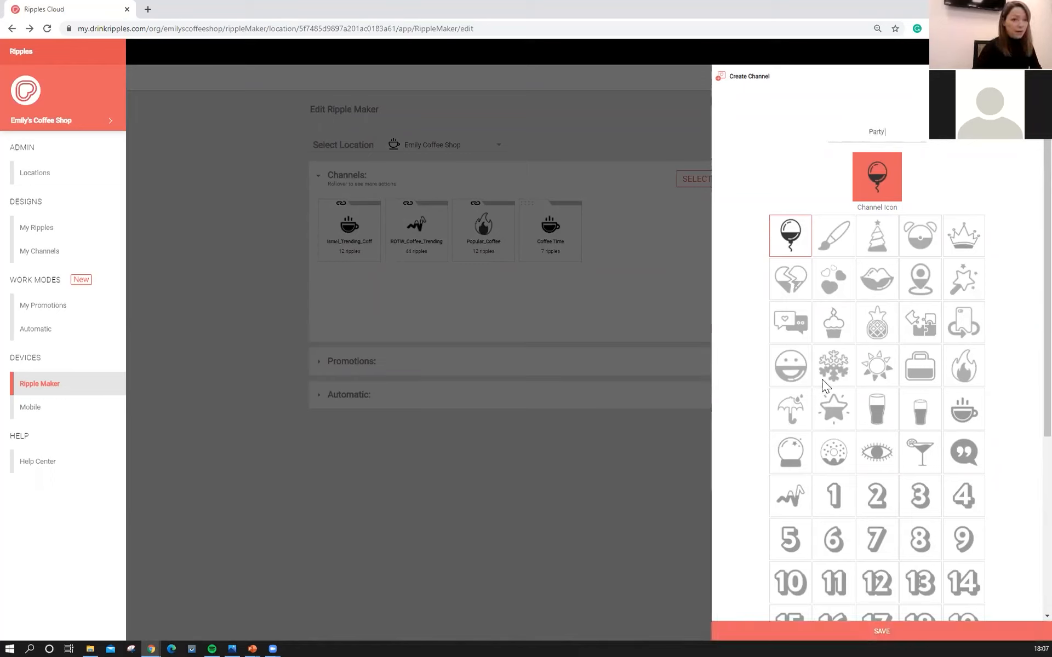
pyautogui.click(833, 452)
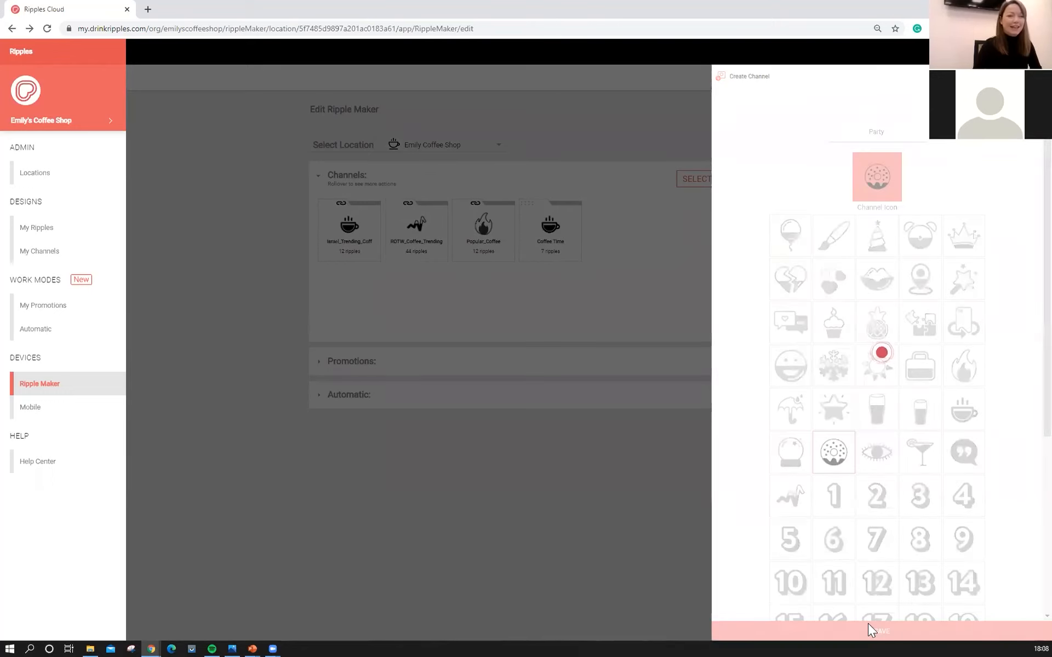
pyautogui.click(876, 630)
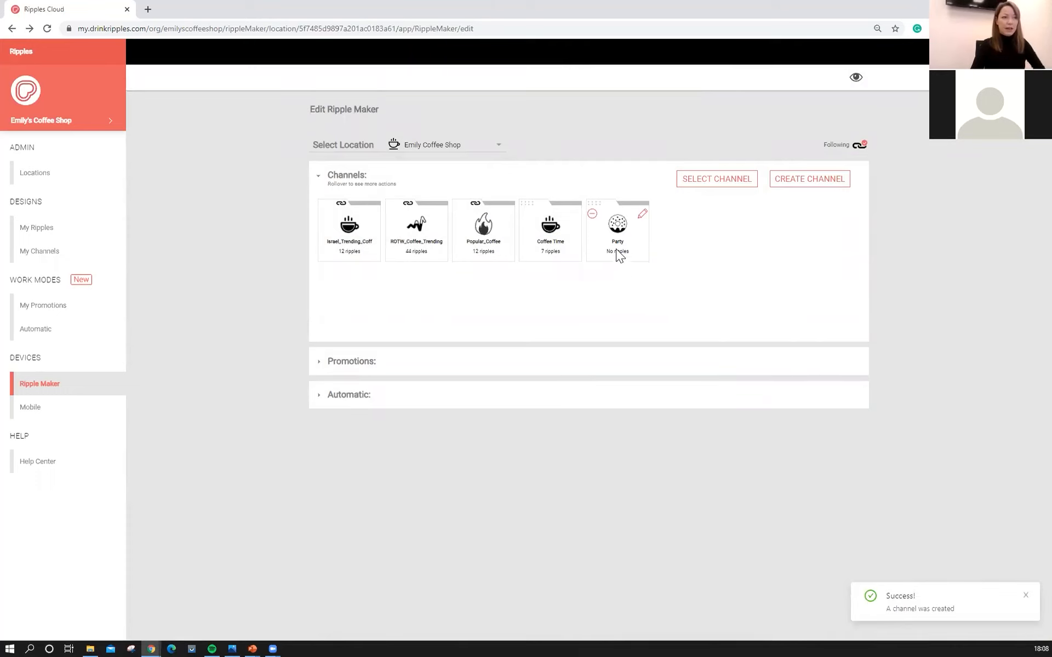
pyautogui.moveTo(610, 260)
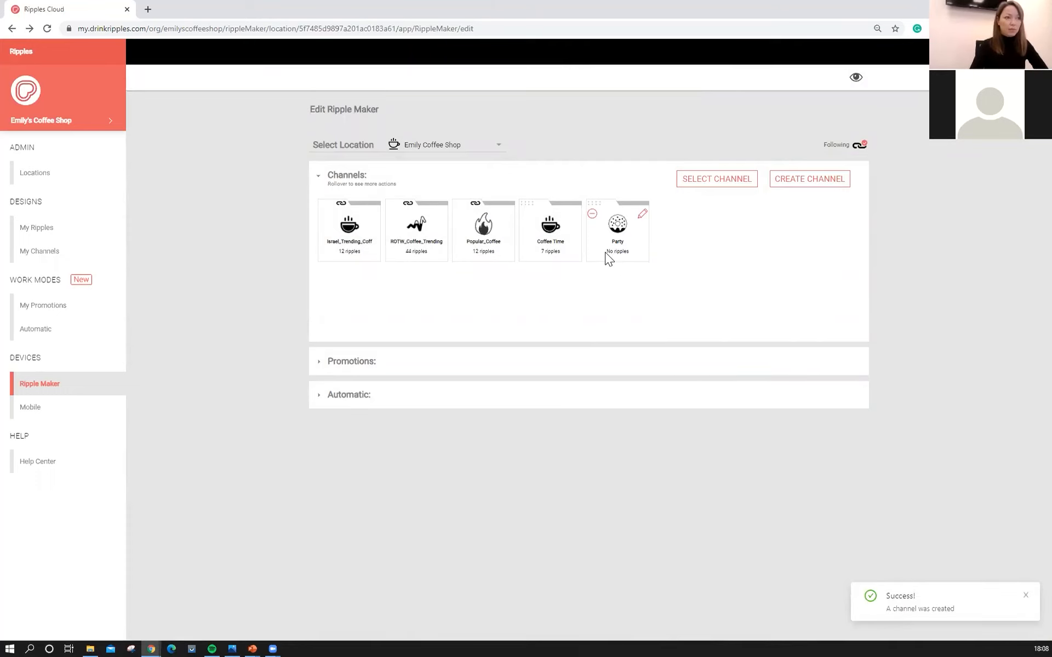
pyautogui.moveTo(615, 260)
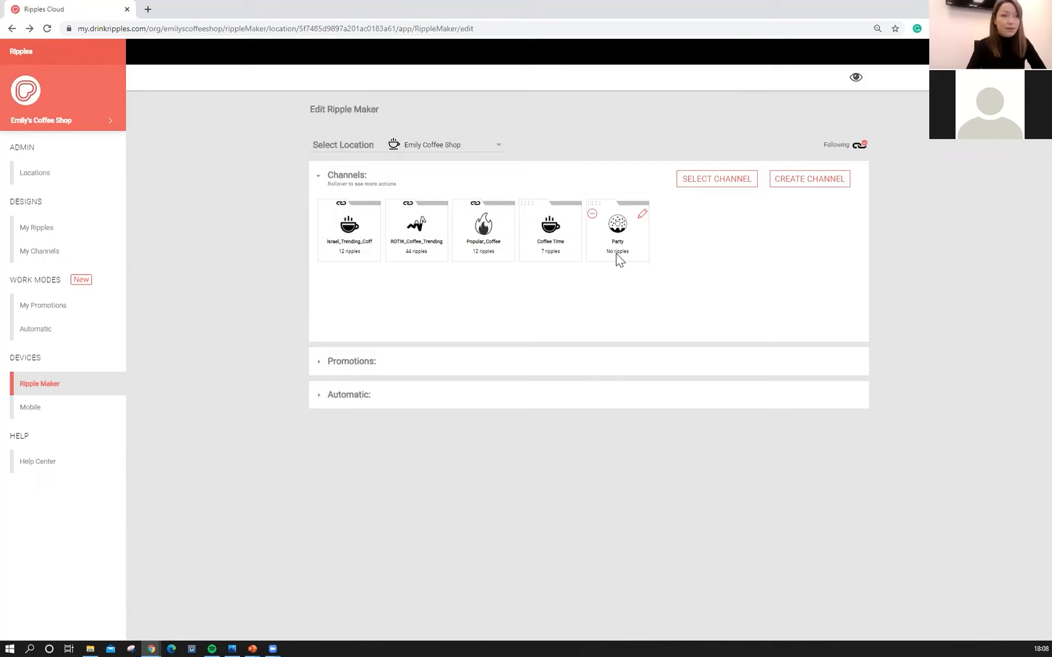
pyautogui.moveTo(640, 224)
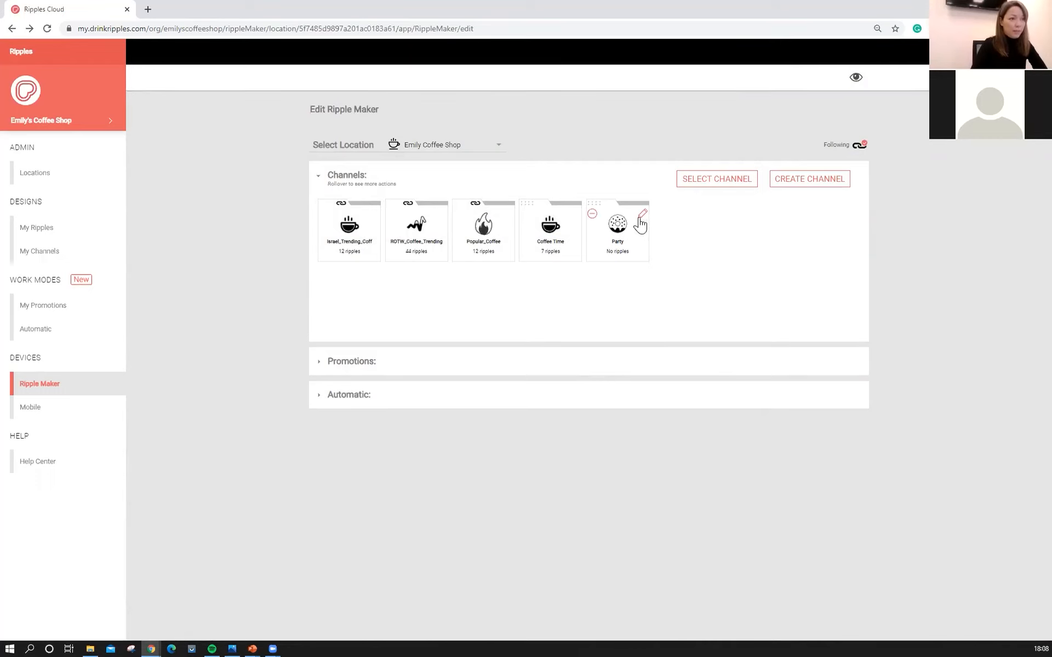
# - Edit the Party channel and open the ripples library to assign designs
pyautogui.click(642, 216)
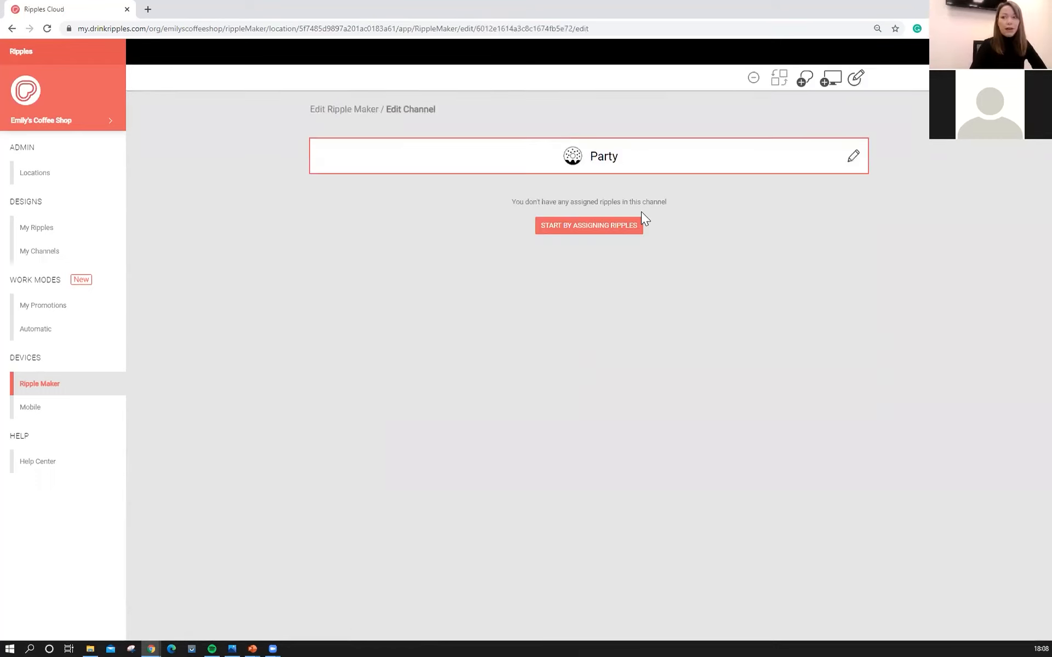
pyautogui.moveTo(660, 263)
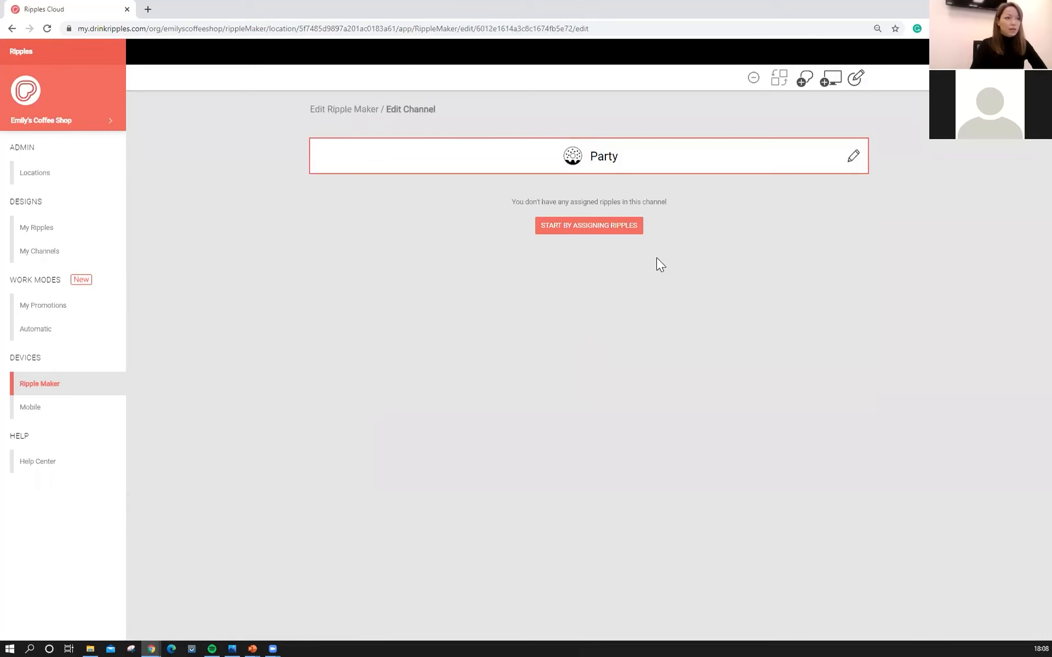
pyautogui.moveTo(636, 297)
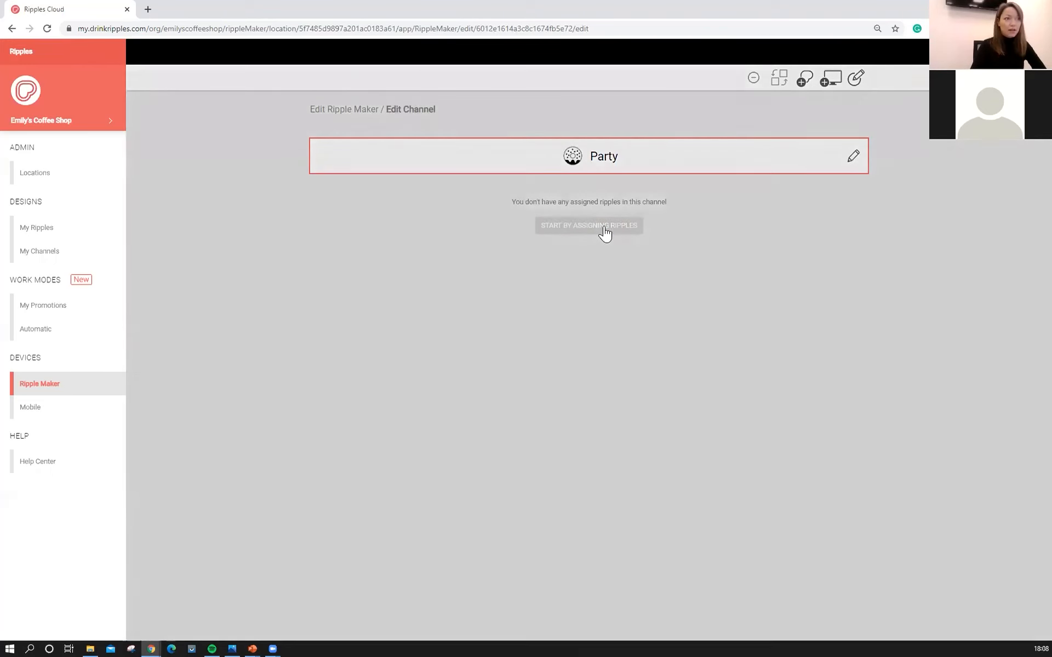
pyautogui.click(588, 224)
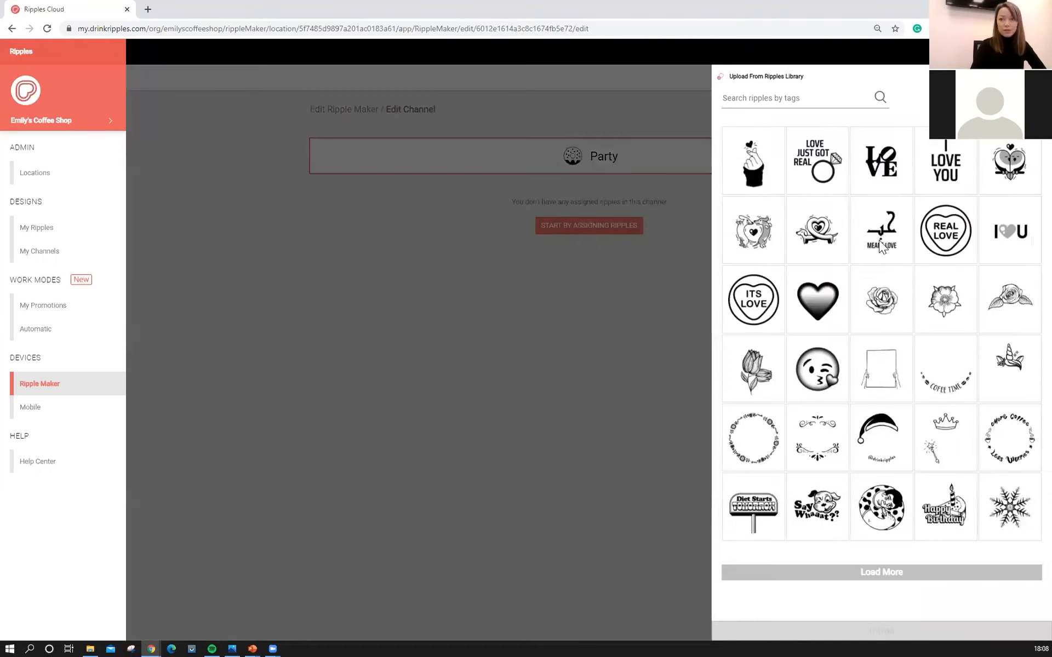
pyautogui.moveTo(809, 215)
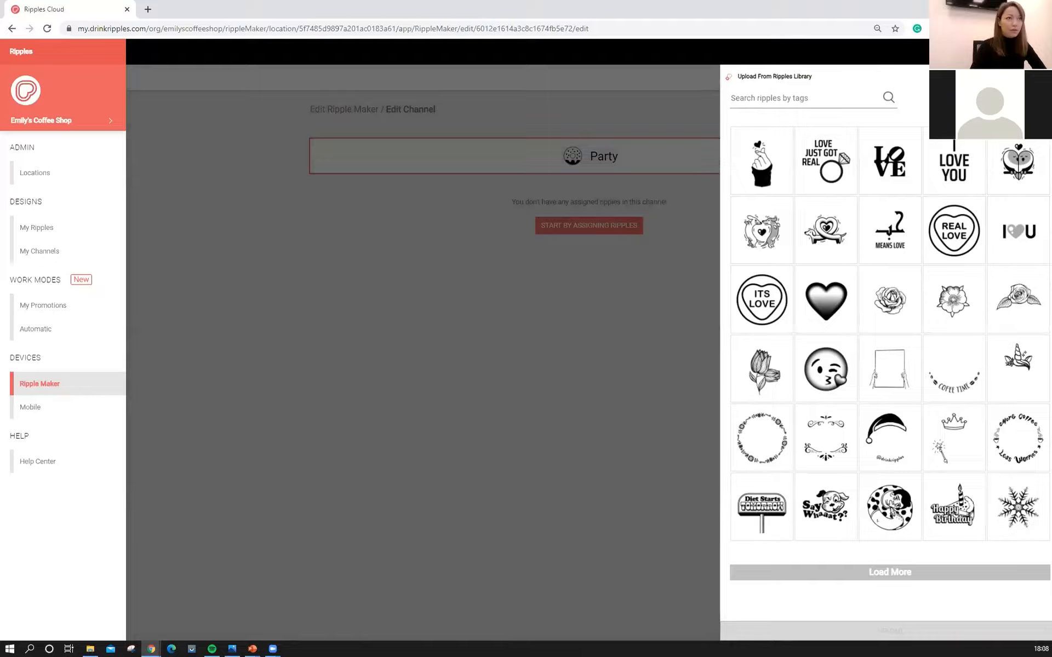
# - Close the library, start Upload Ripples, and bring up the file picker
pyautogui.click(831, 78)
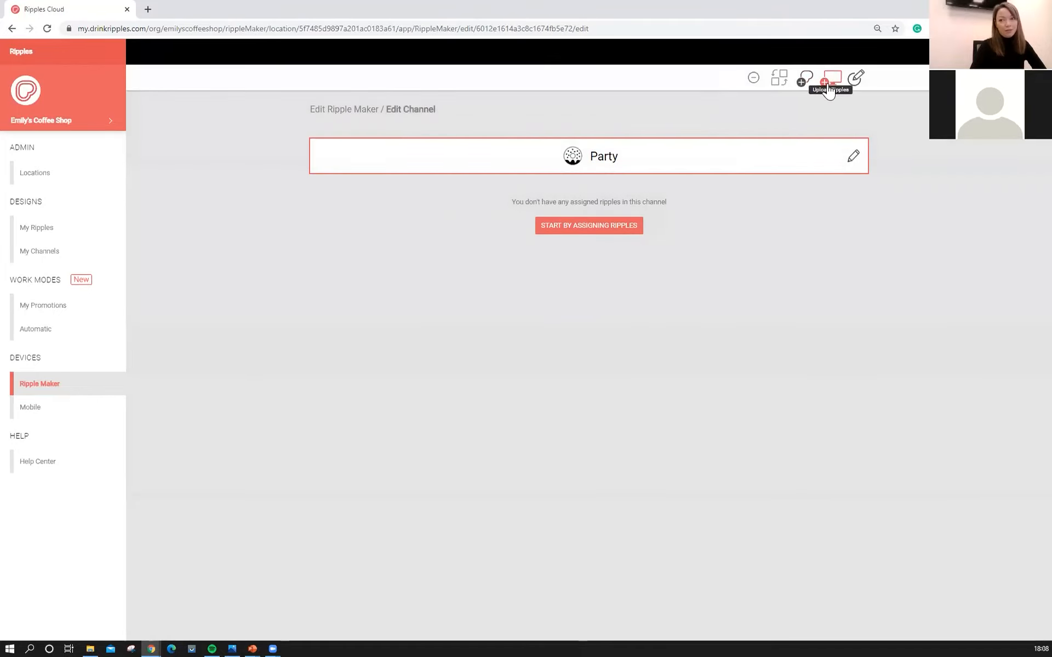
pyautogui.click(831, 77)
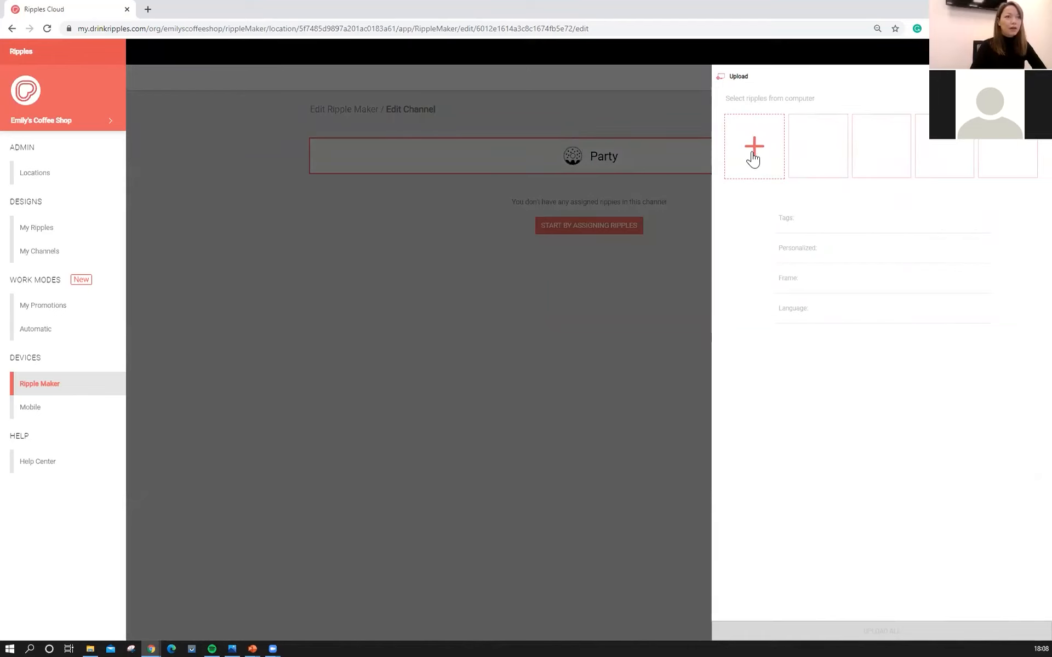
pyautogui.click(754, 146)
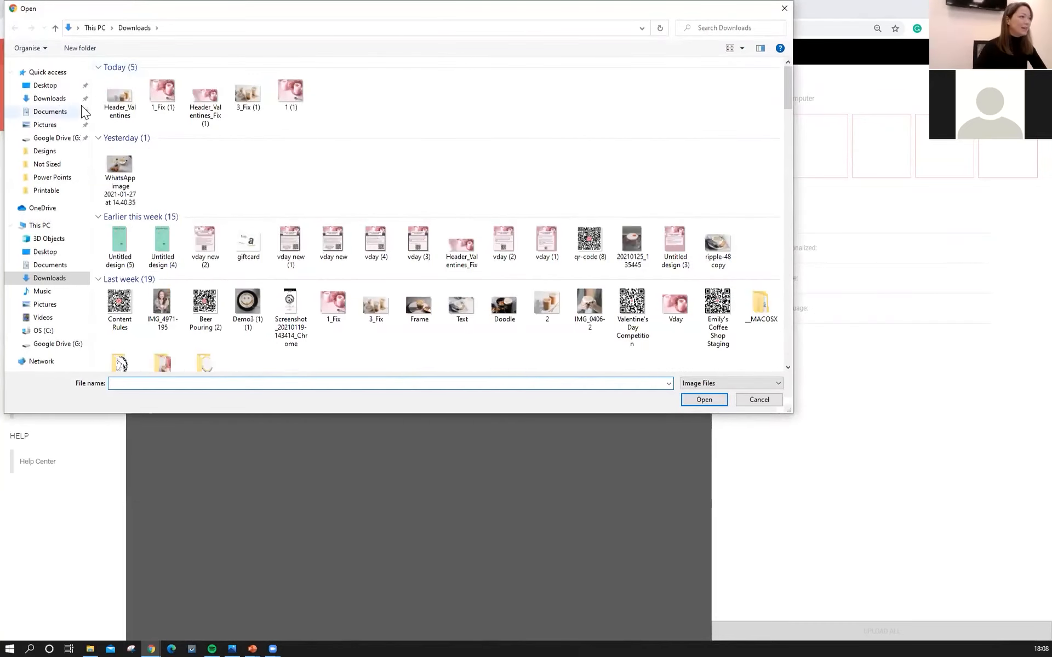
# - Select six images from Desktop > Work > Designs and load them for upload
pyautogui.click(45, 85)
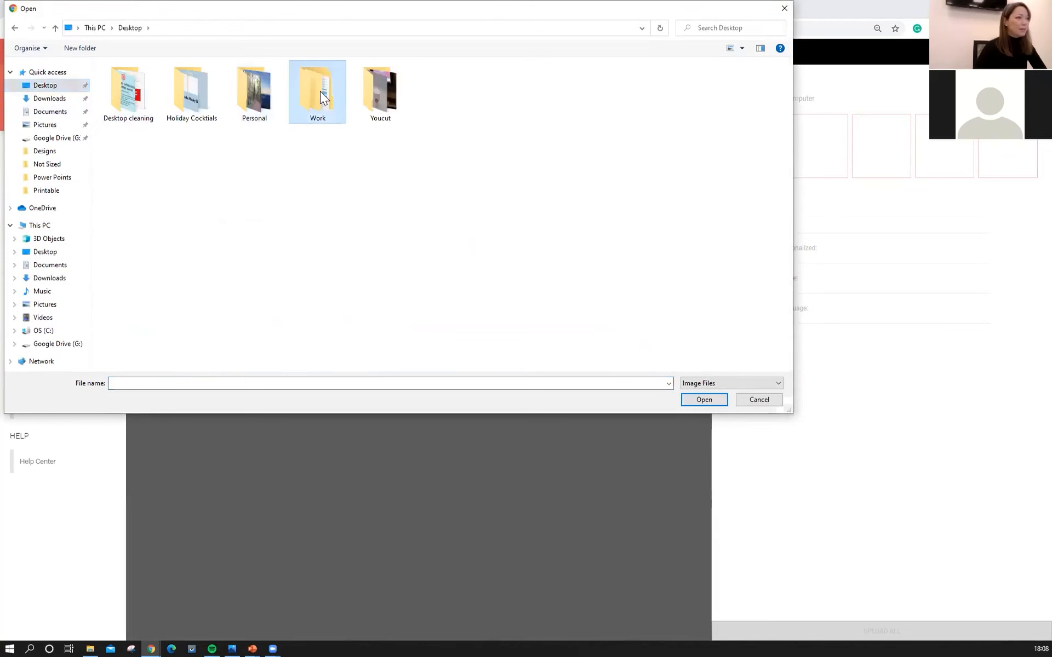
pyautogui.doubleClick(317, 90)
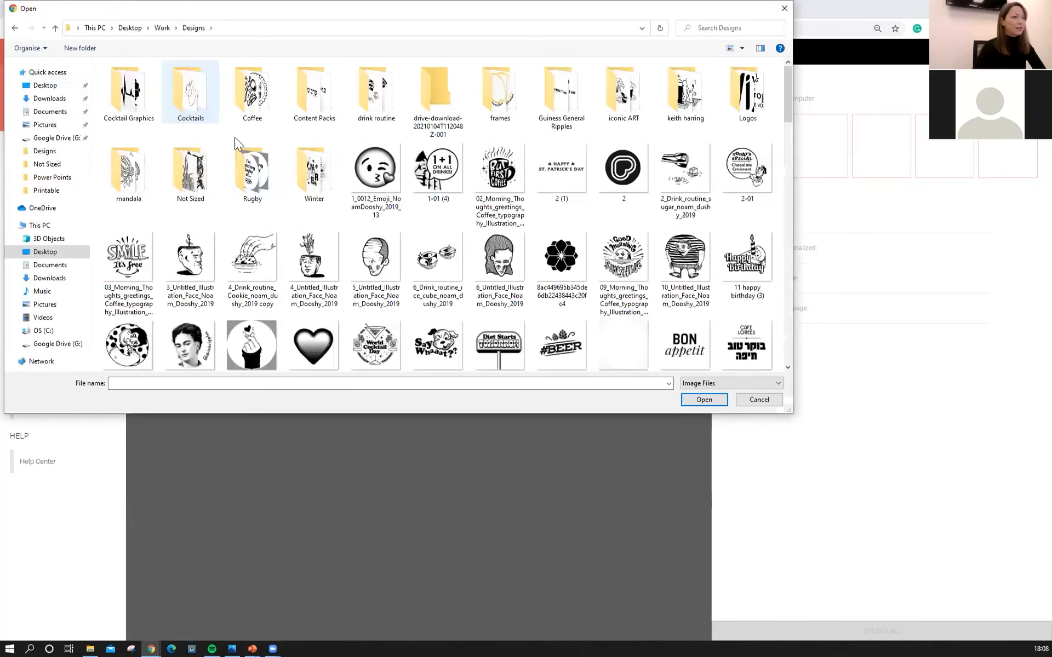
pyautogui.click(499, 168)
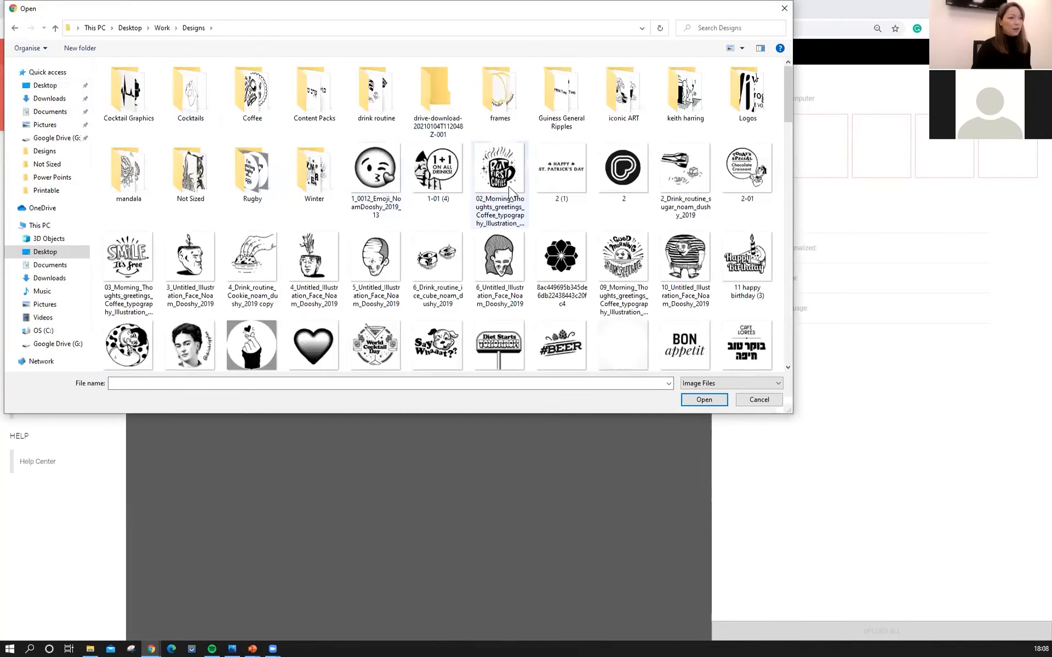
pyautogui.scroll(-3)
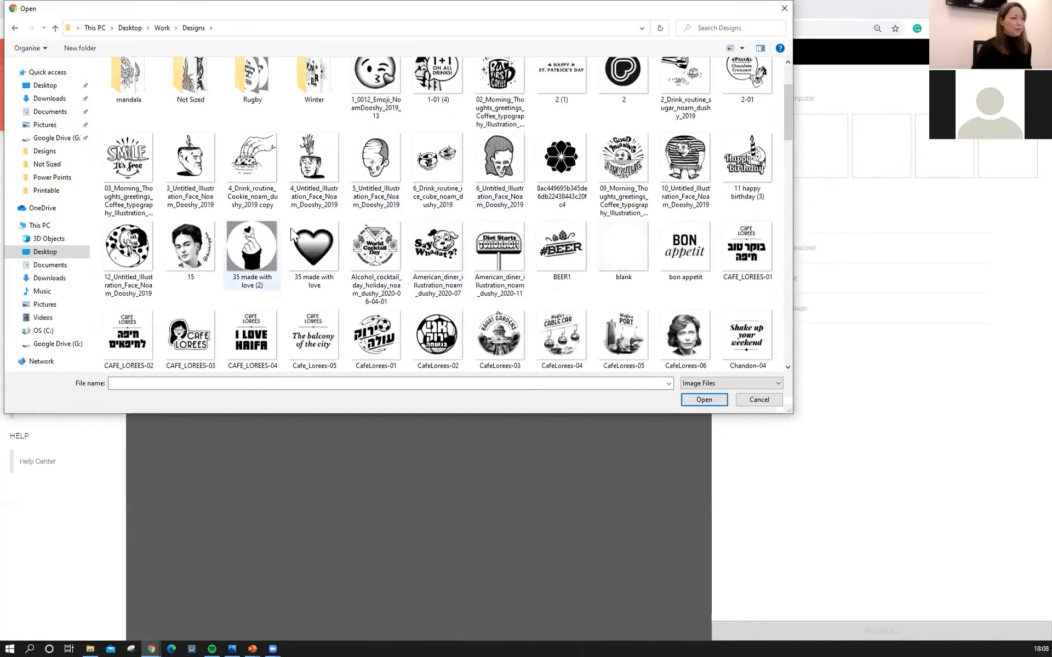
pyautogui.click(374, 240)
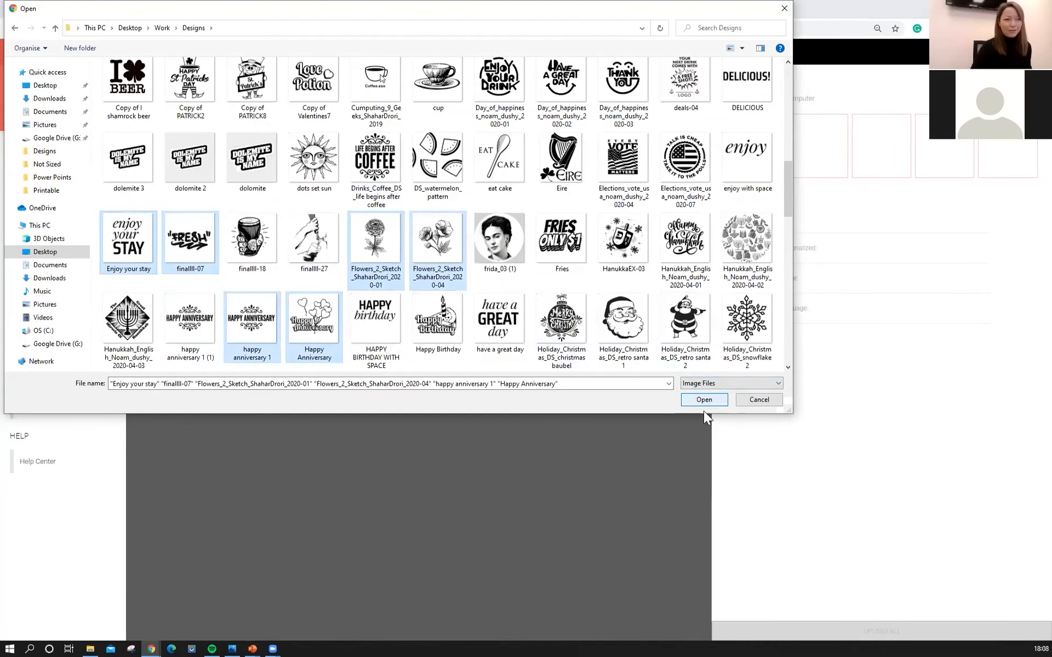
pyautogui.click(702, 400)
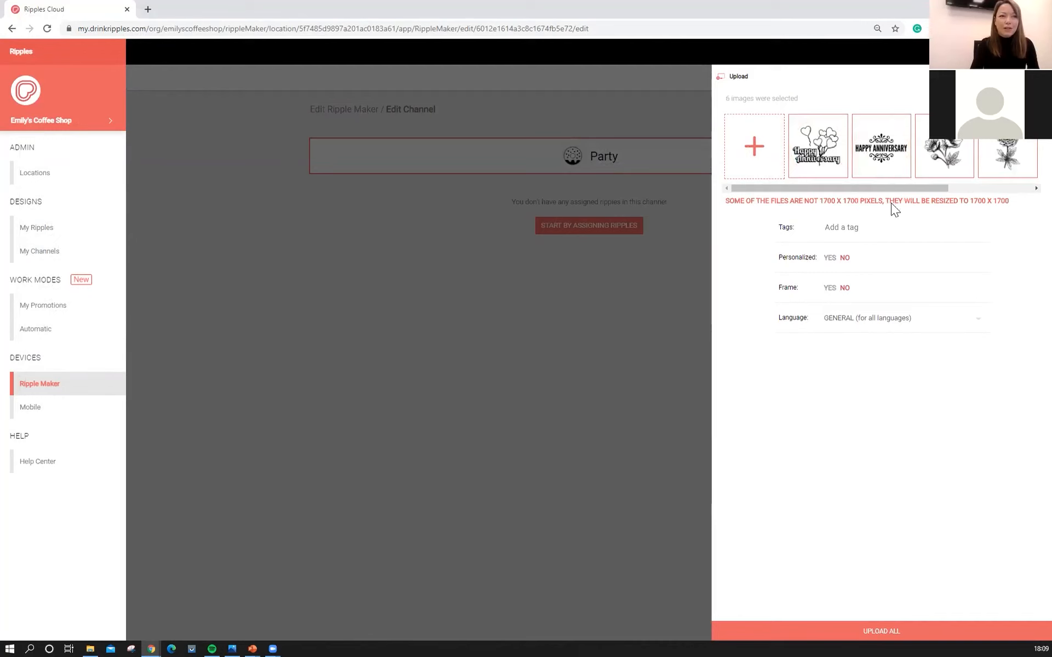
# - Remove both anniversary designs and tag the remaining four uploads 'fresh' and 'spring'
pyautogui.click(881, 147)
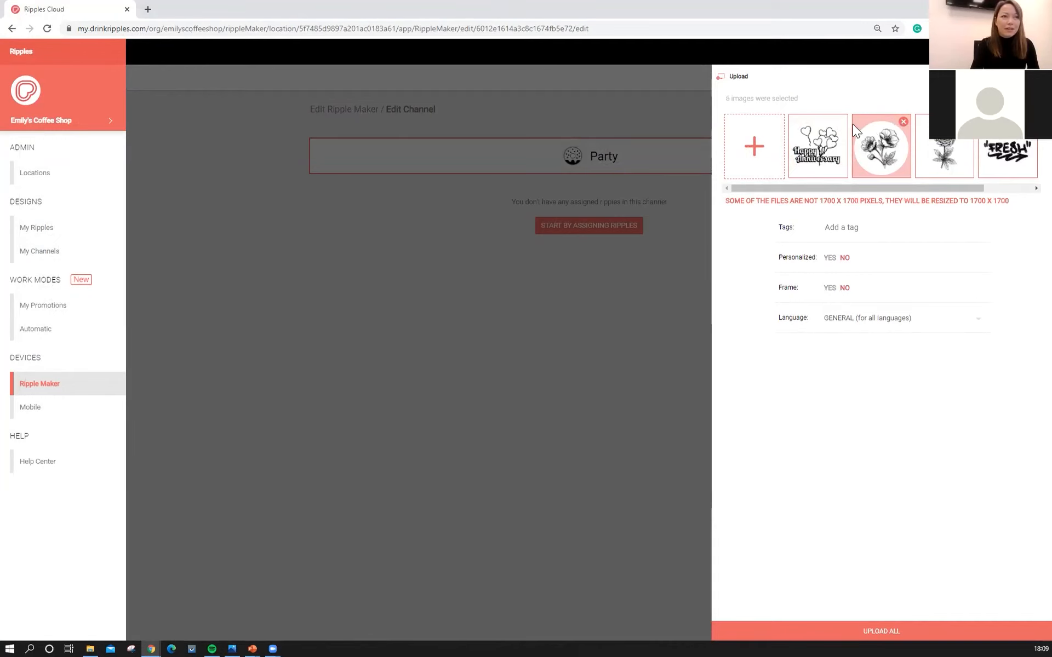
pyautogui.click(904, 122)
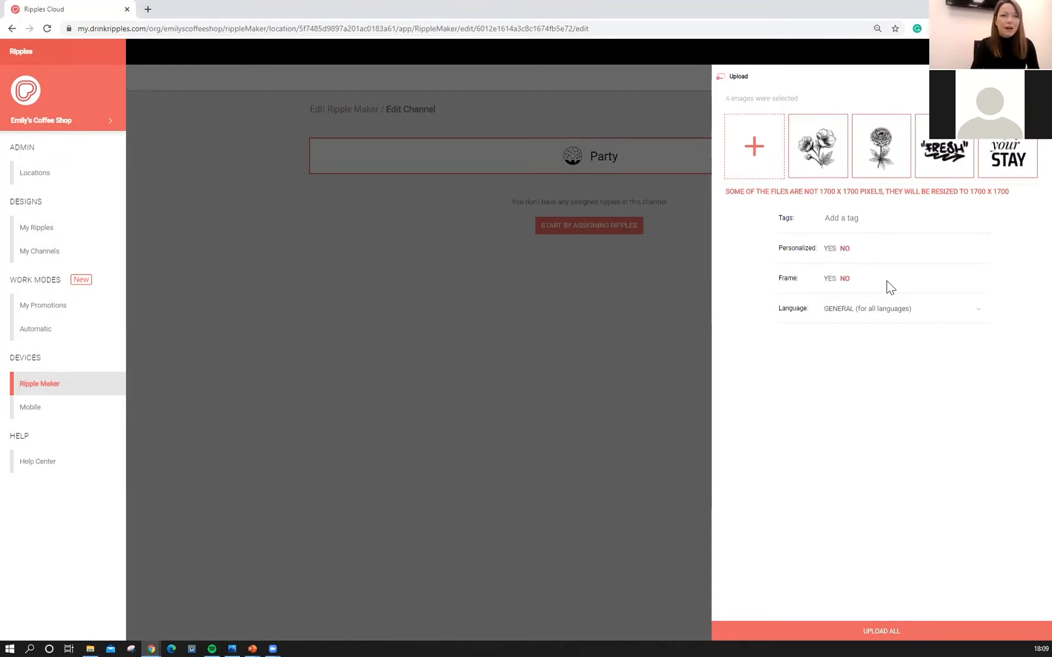
pyautogui.moveTo(881, 146)
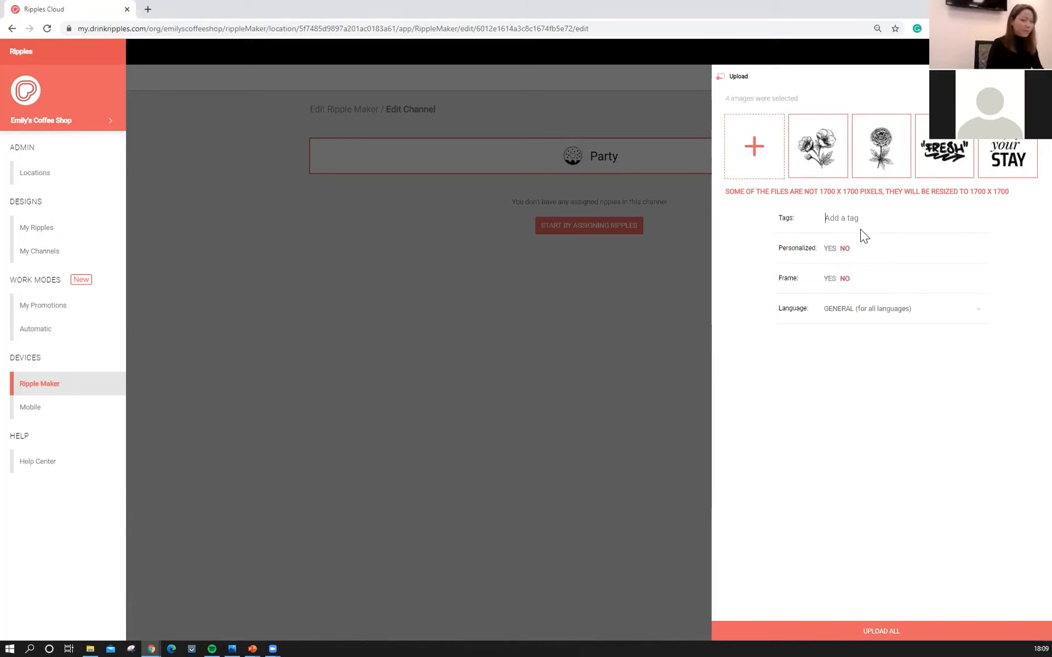
pyautogui.write('fresh')
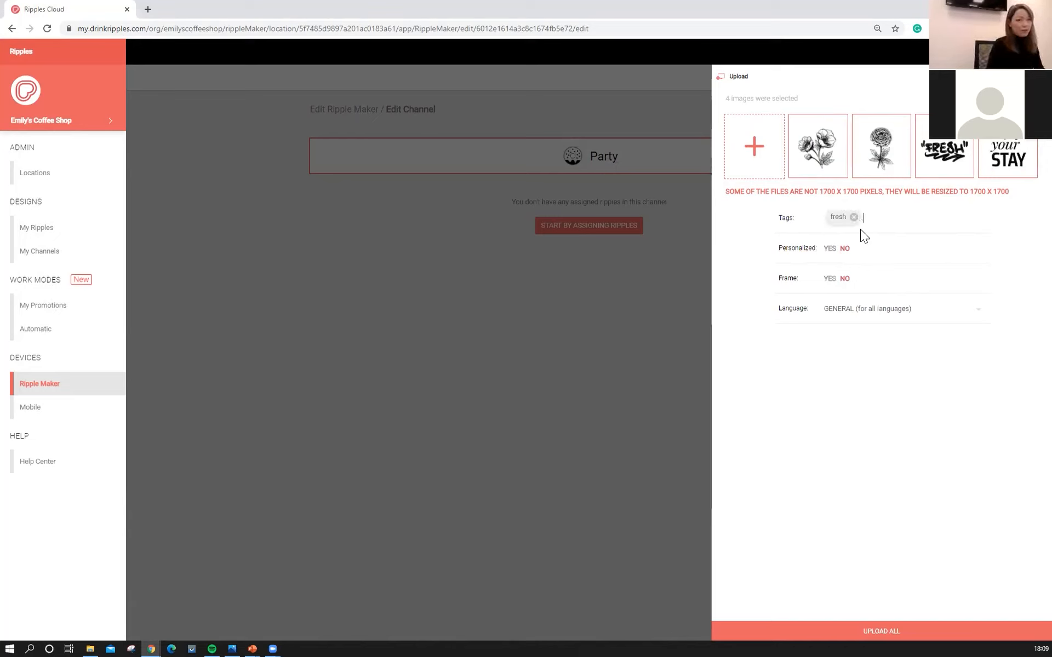
pyautogui.write('spring')
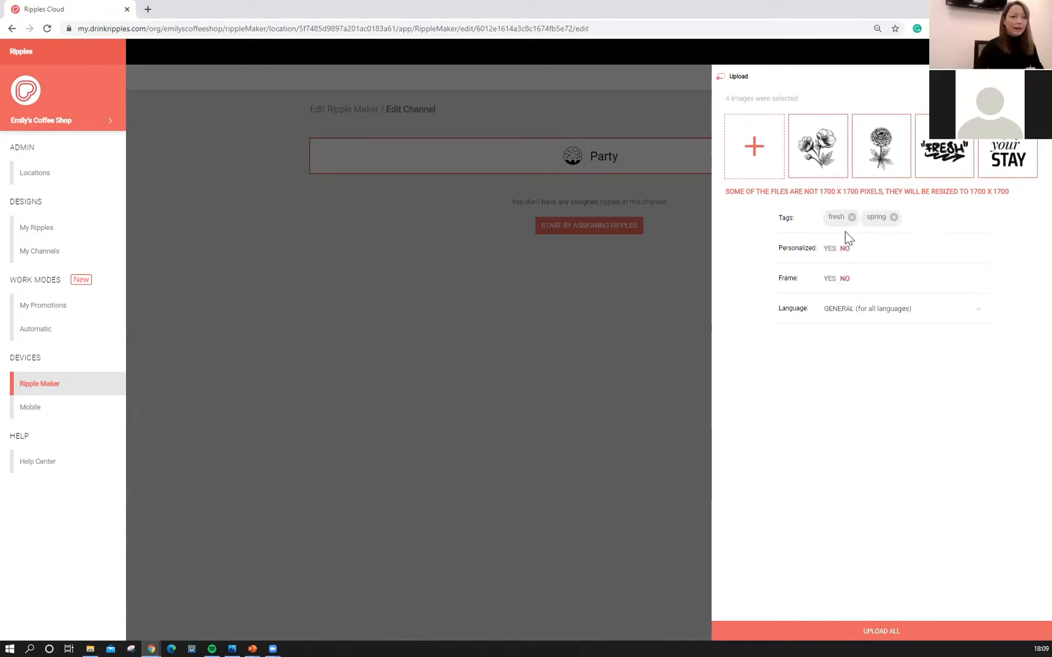
pyautogui.moveTo(864, 252)
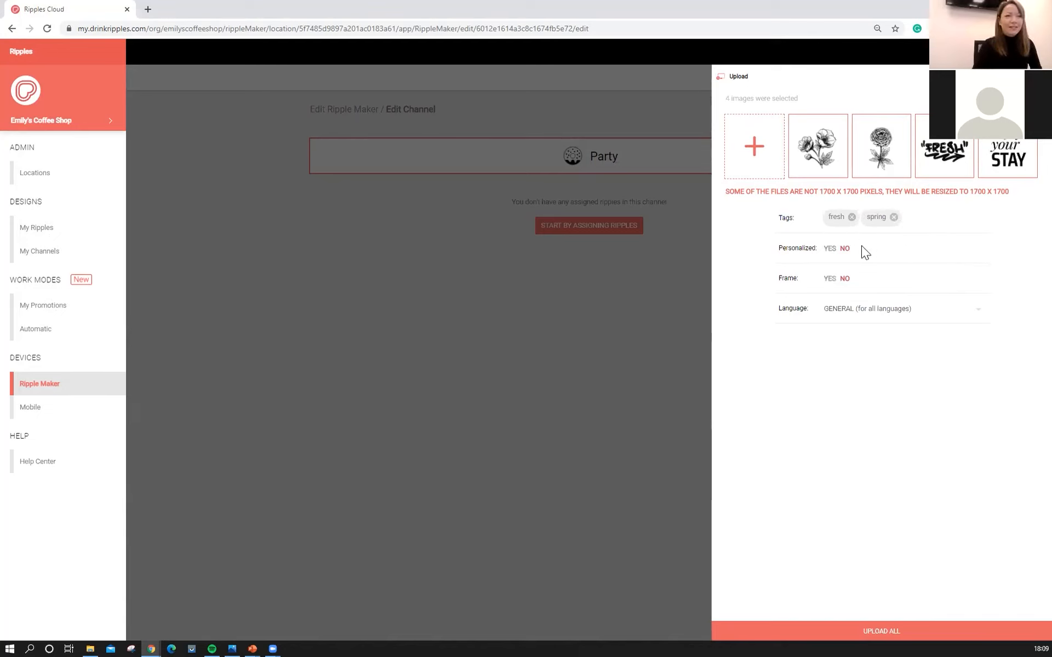
pyautogui.moveTo(767, 284)
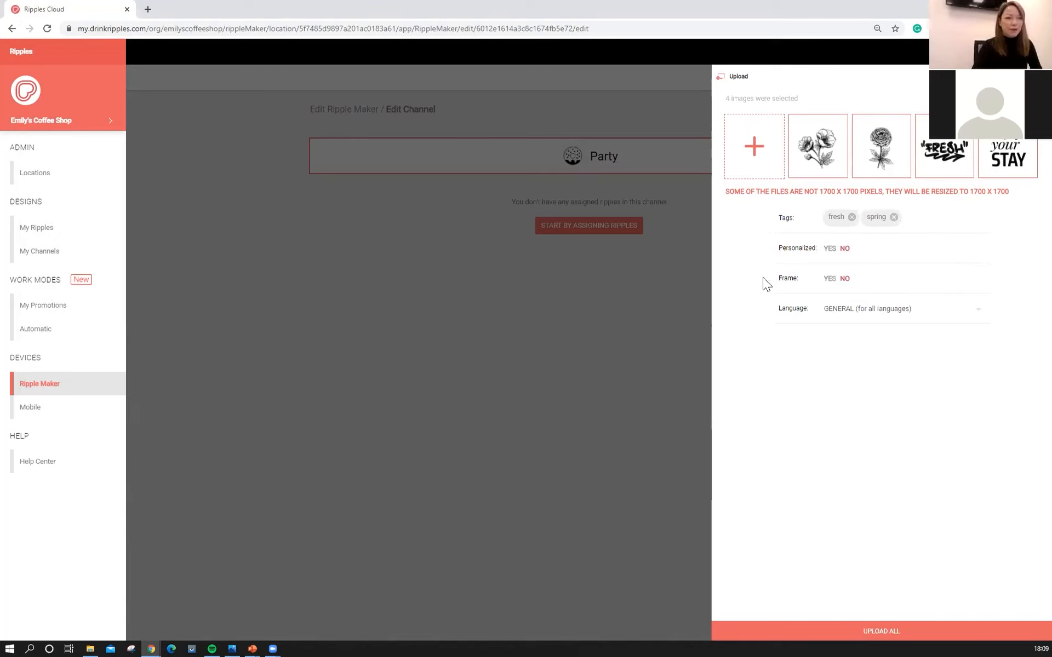
pyautogui.click(926, 216)
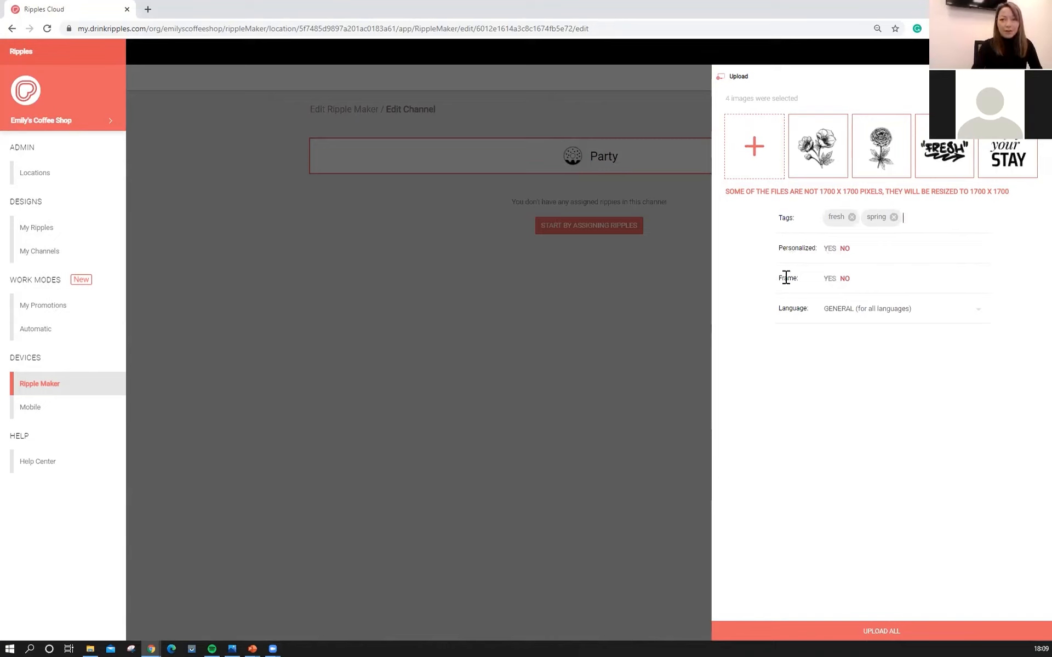
pyautogui.moveTo(822, 252)
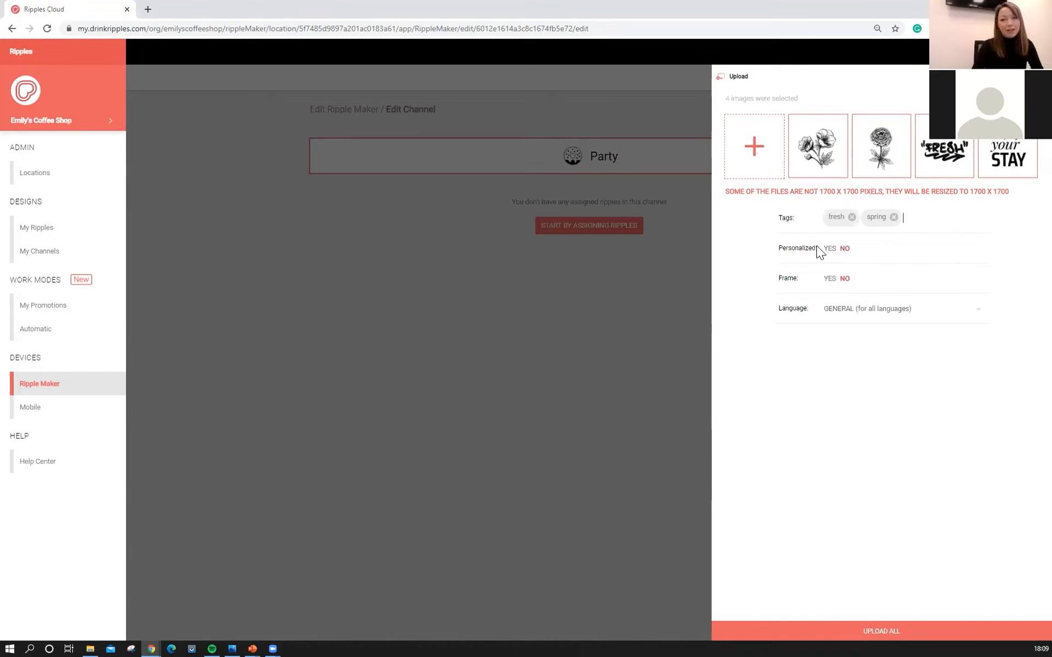
pyautogui.moveTo(804, 342)
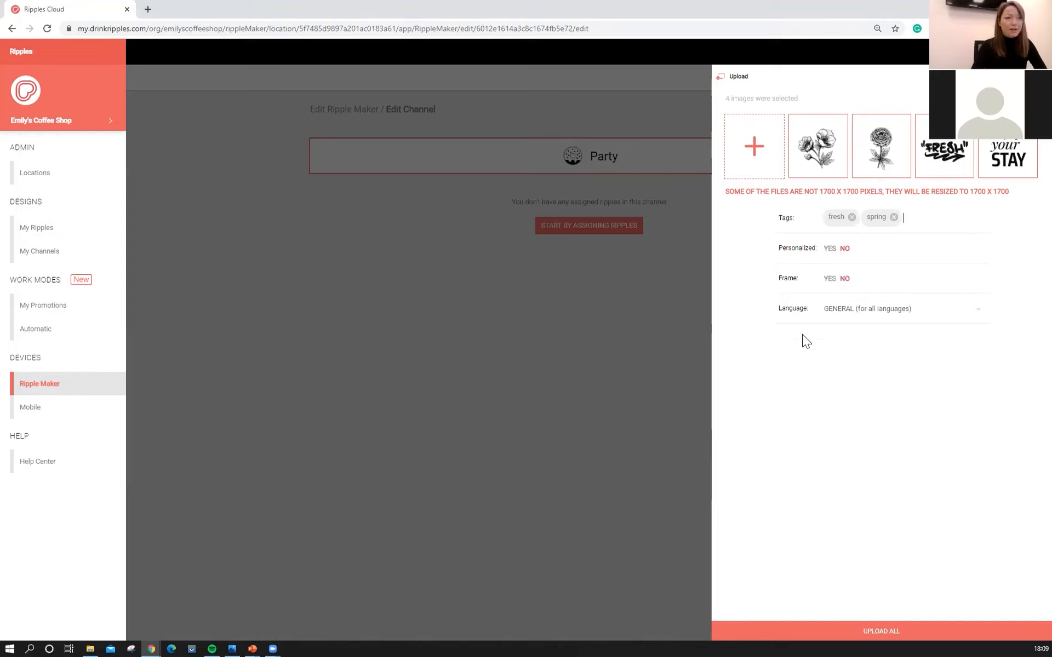
pyautogui.moveTo(803, 369)
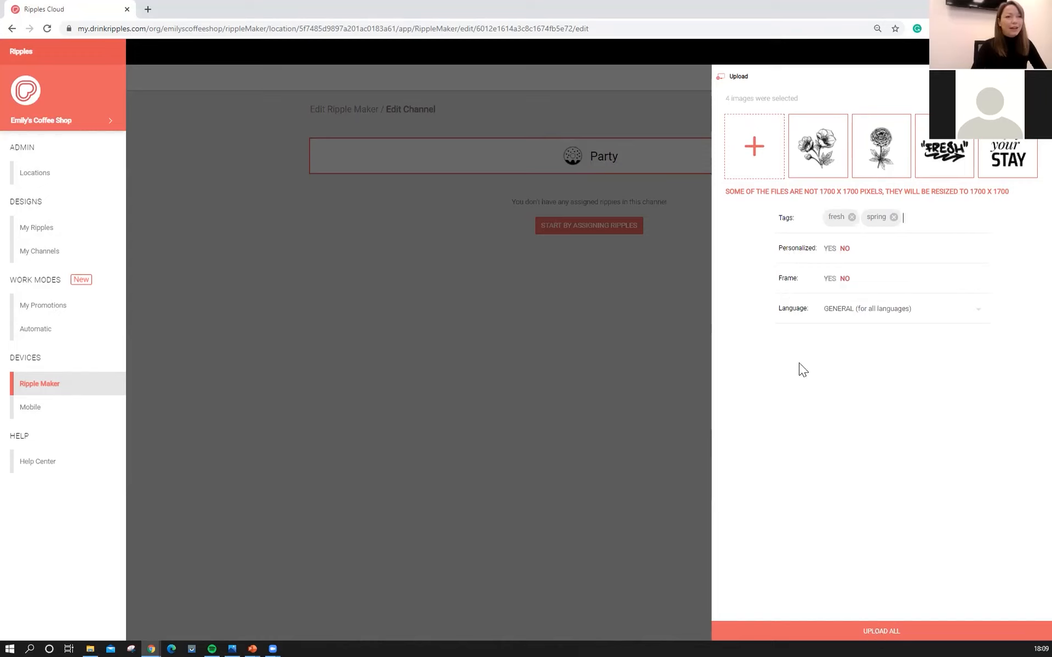
# - Upload all four images and continue to the Assign to Channel panel
pyautogui.click(881, 631)
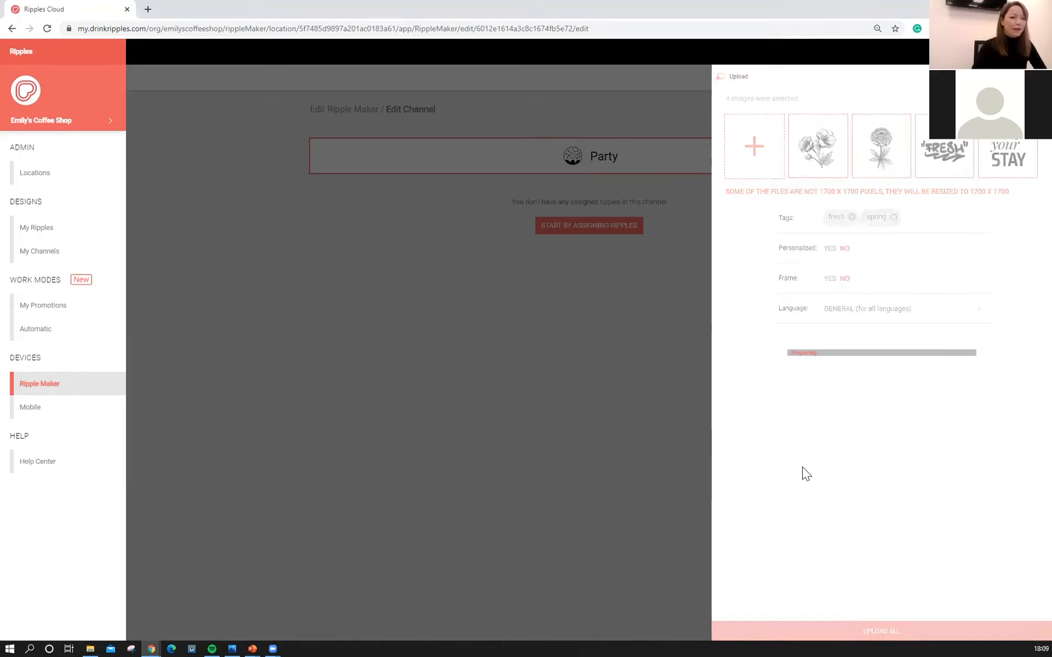
pyautogui.moveTo(796, 433)
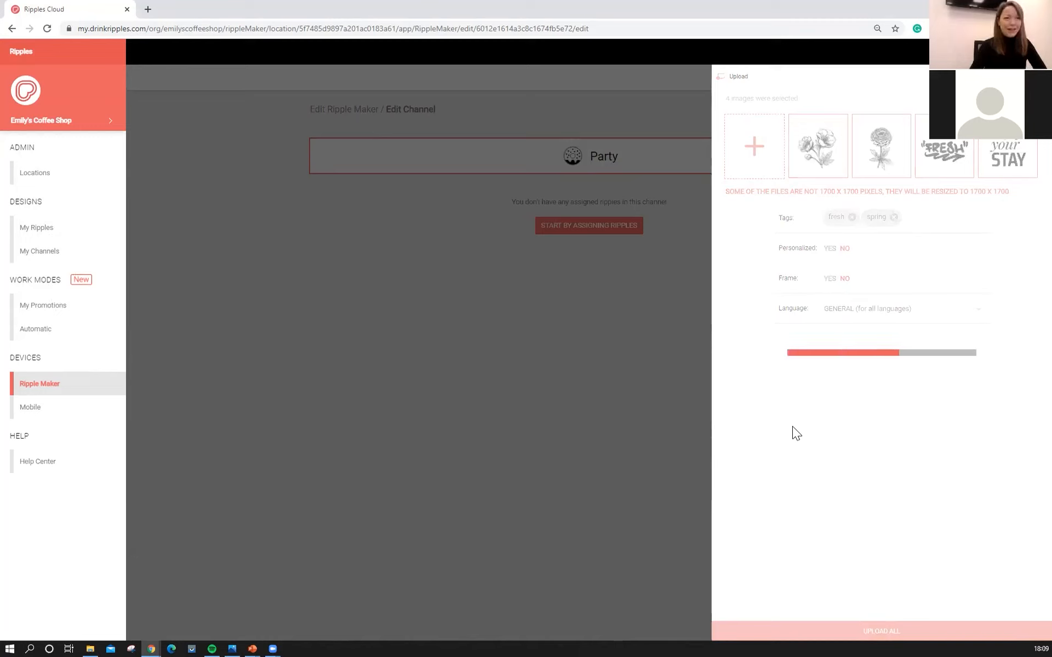
pyautogui.moveTo(840, 325)
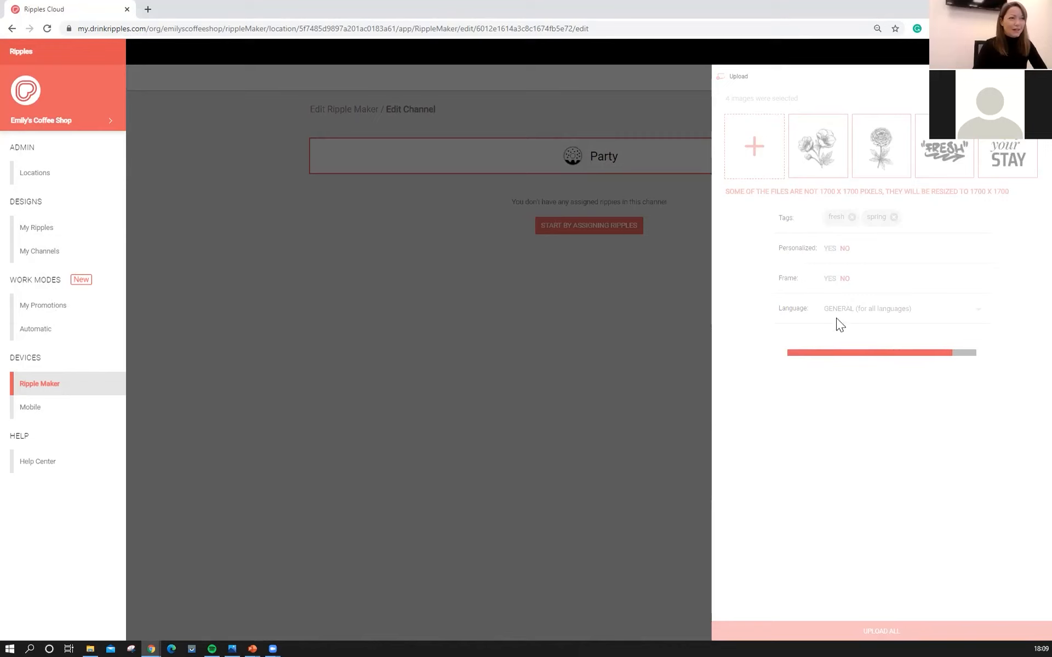
pyautogui.click(879, 631)
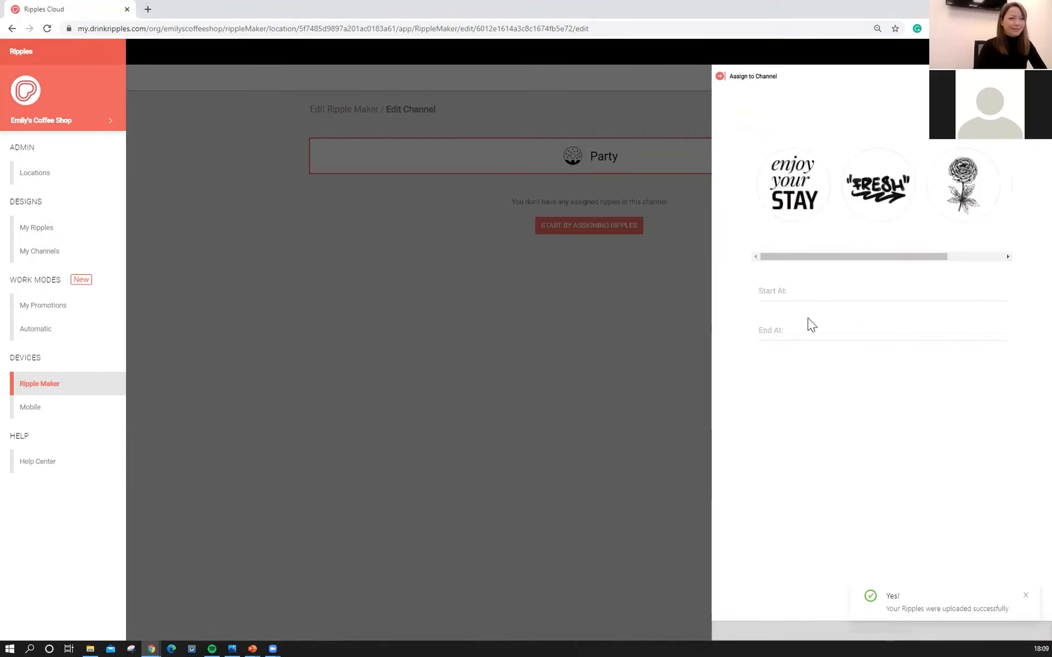
# - Set the start date to 28 January 2021 and the end date to 31 January
pyautogui.click(839, 290)
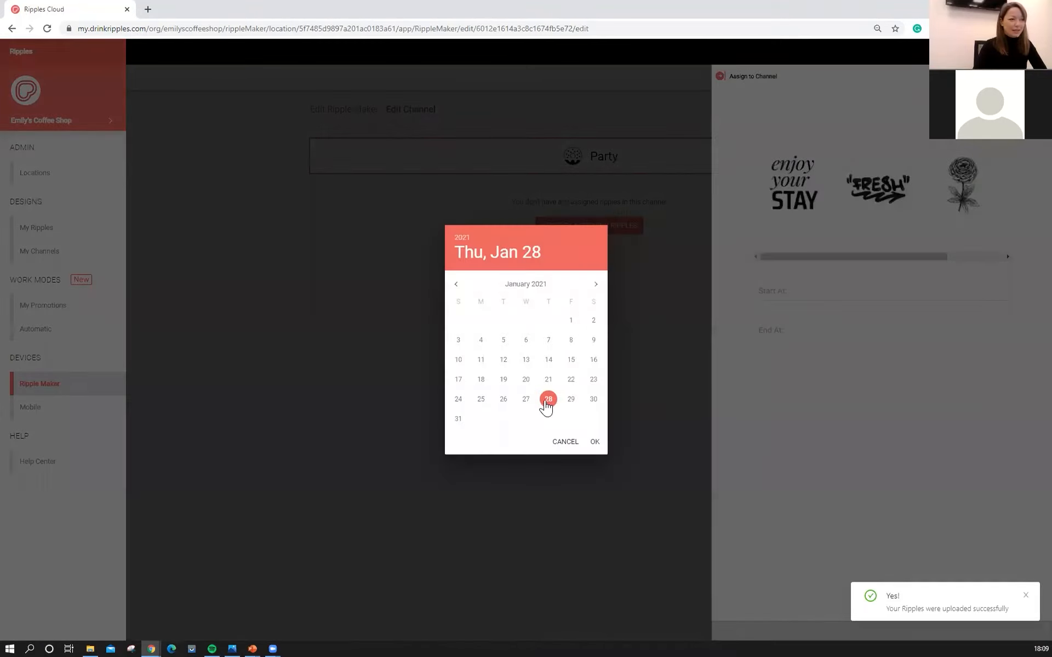
pyautogui.click(593, 441)
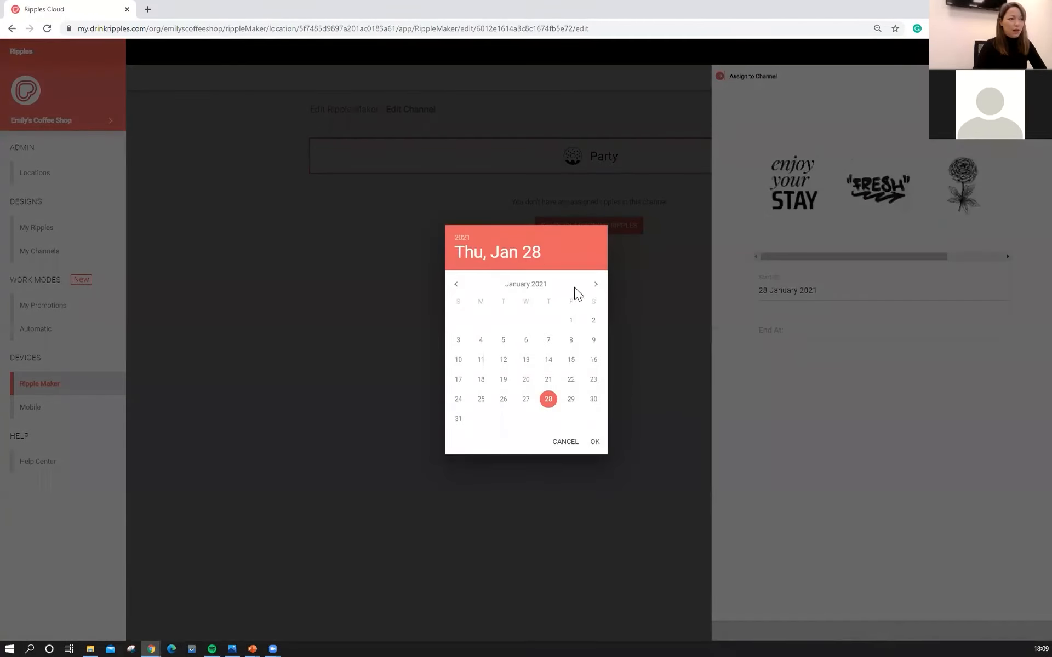
pyautogui.click(595, 284)
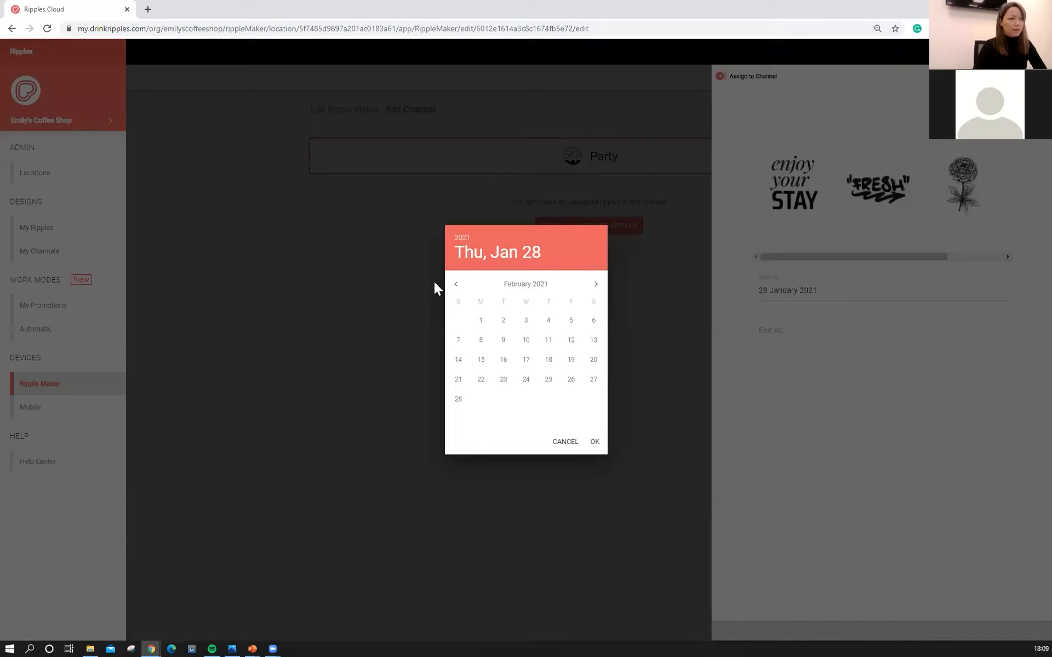
pyautogui.click(455, 284)
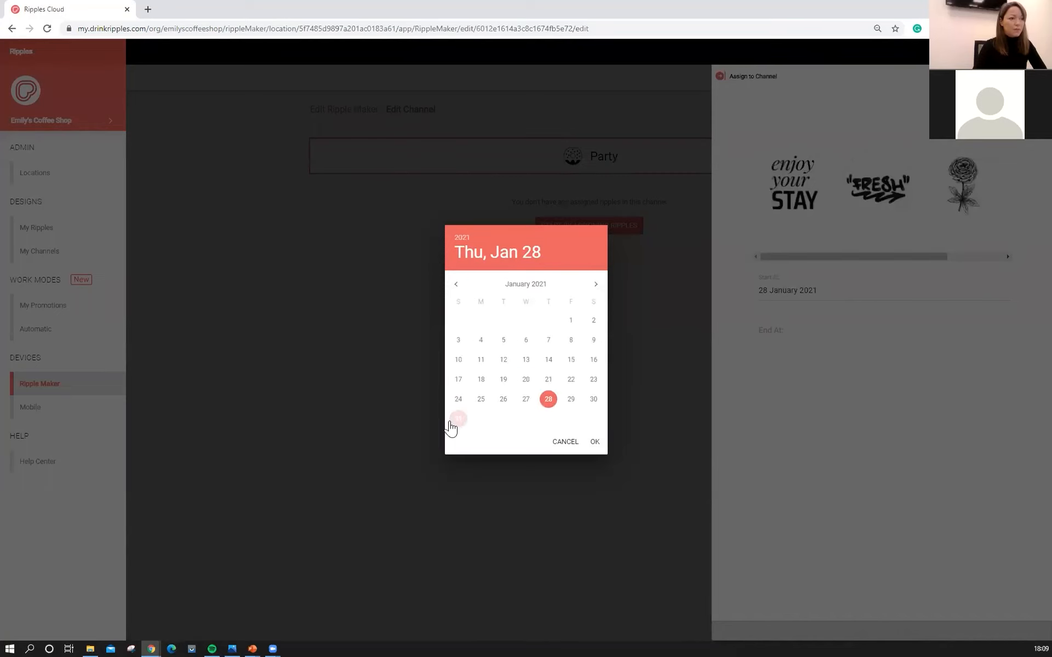
pyautogui.click(593, 441)
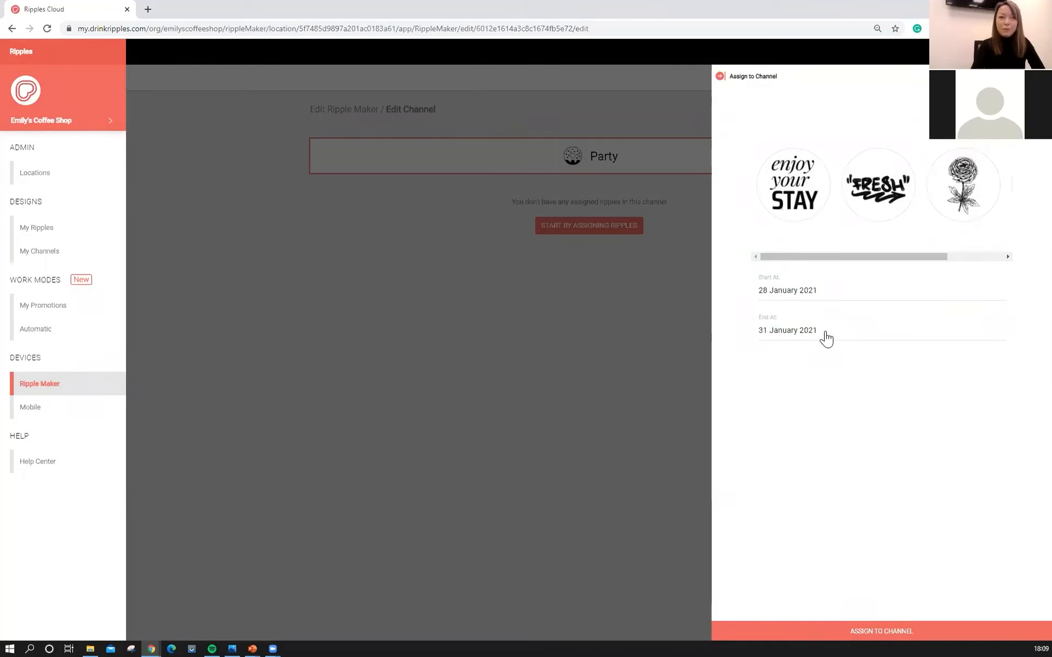
# - Change the end year to 2030 and assign the ripples to Party
pyautogui.click(787, 330)
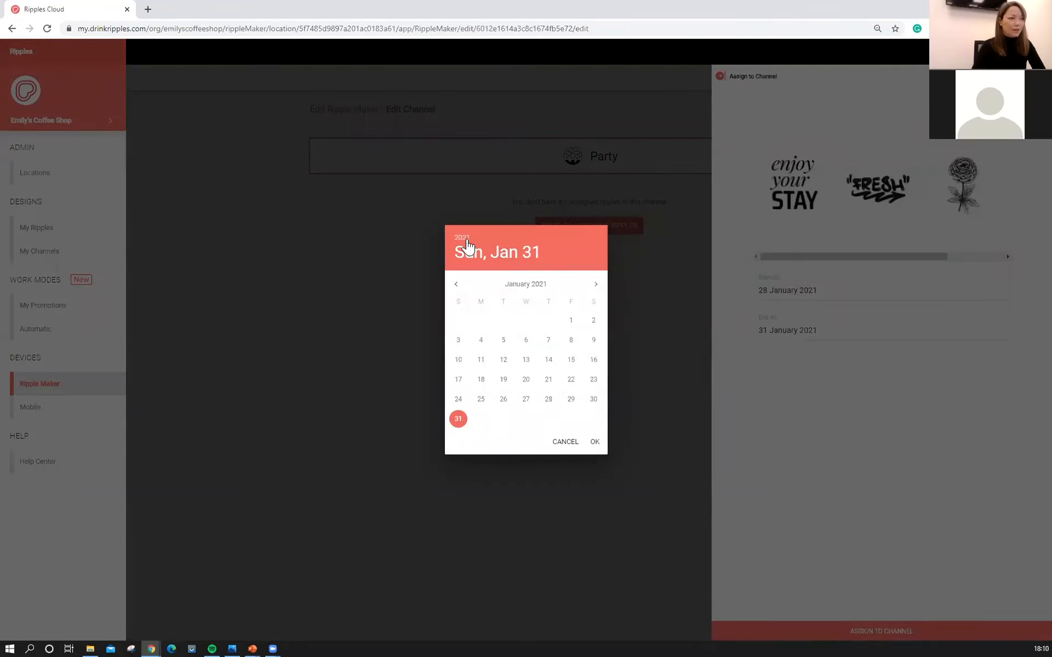
pyautogui.click(462, 238)
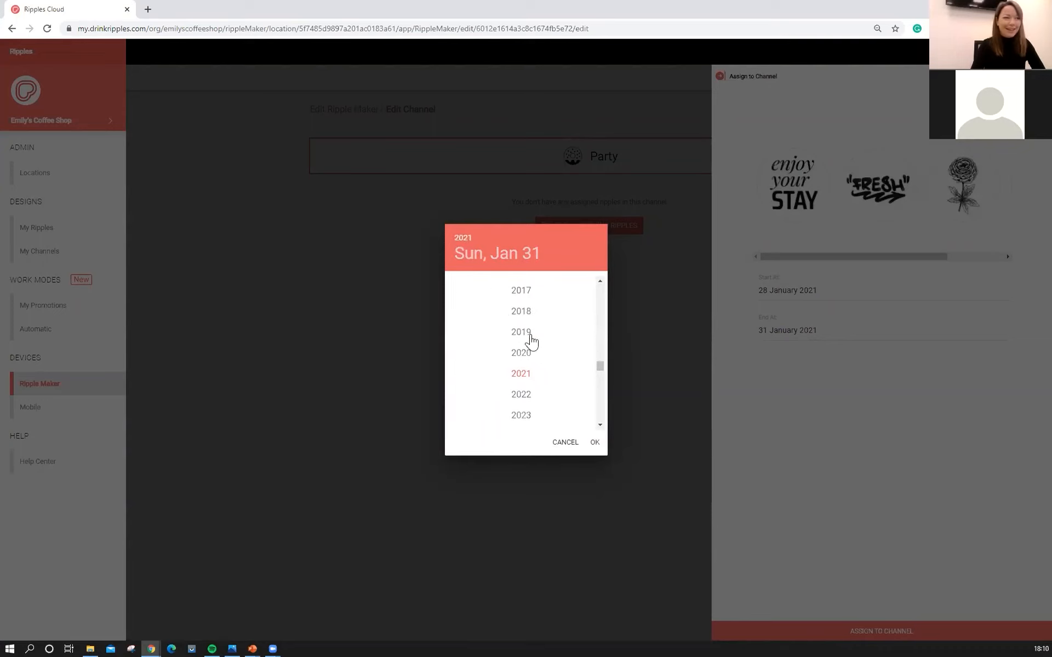
pyautogui.scroll(-3)
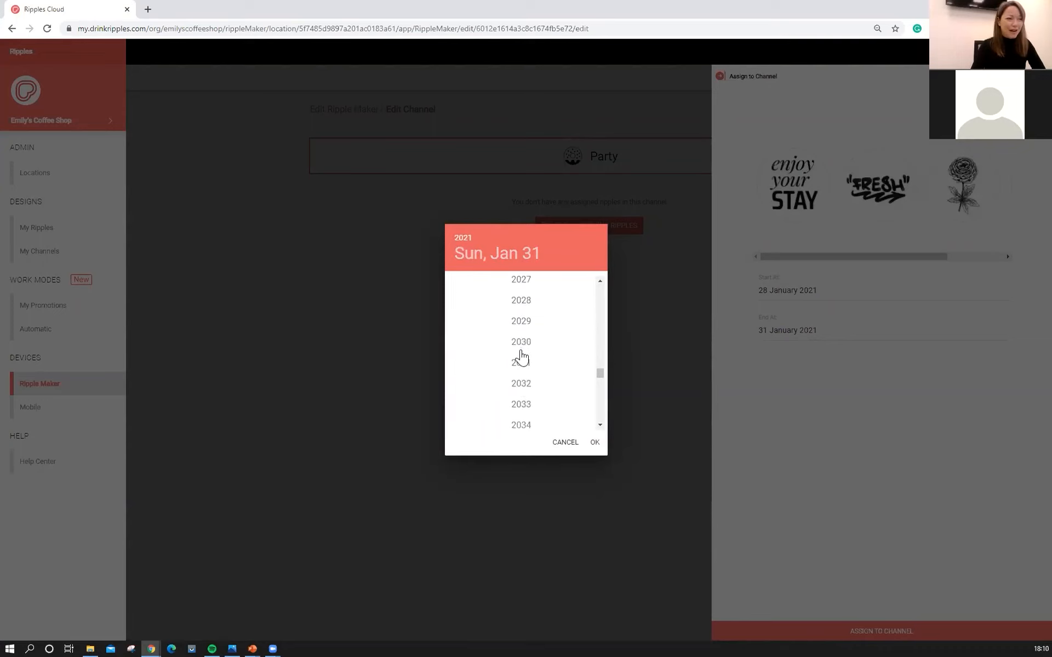
pyautogui.click(521, 342)
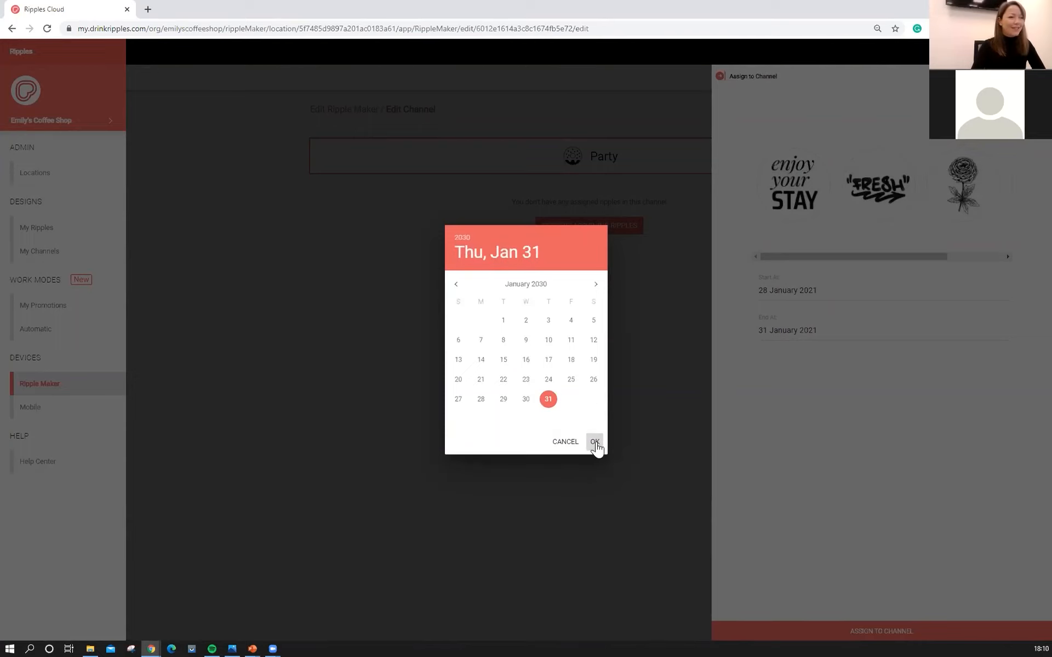
pyautogui.click(592, 441)
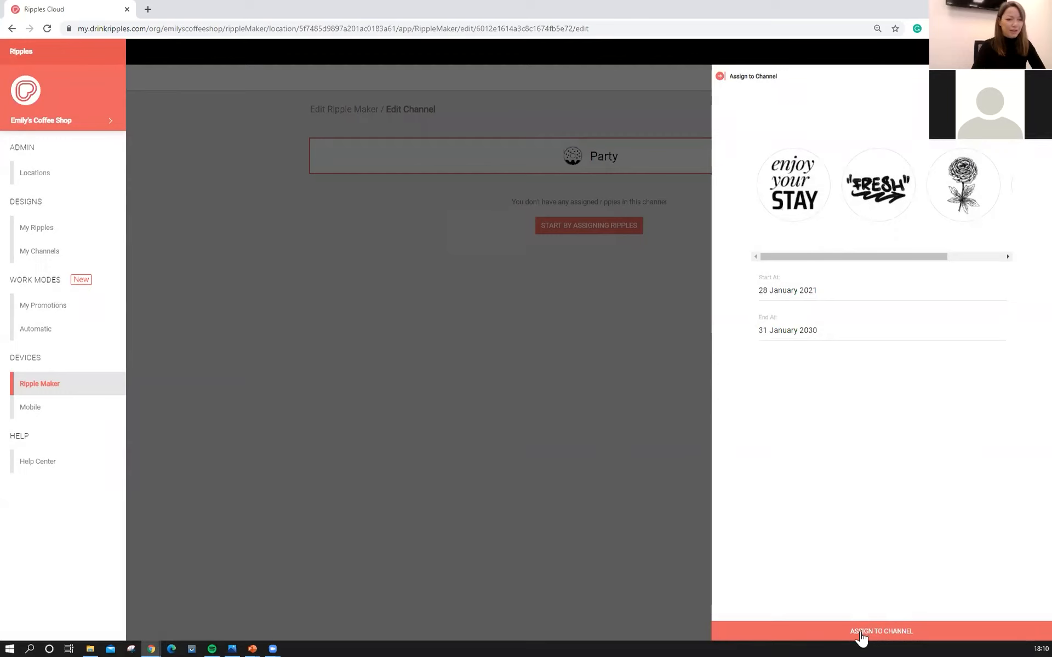
pyautogui.click(880, 631)
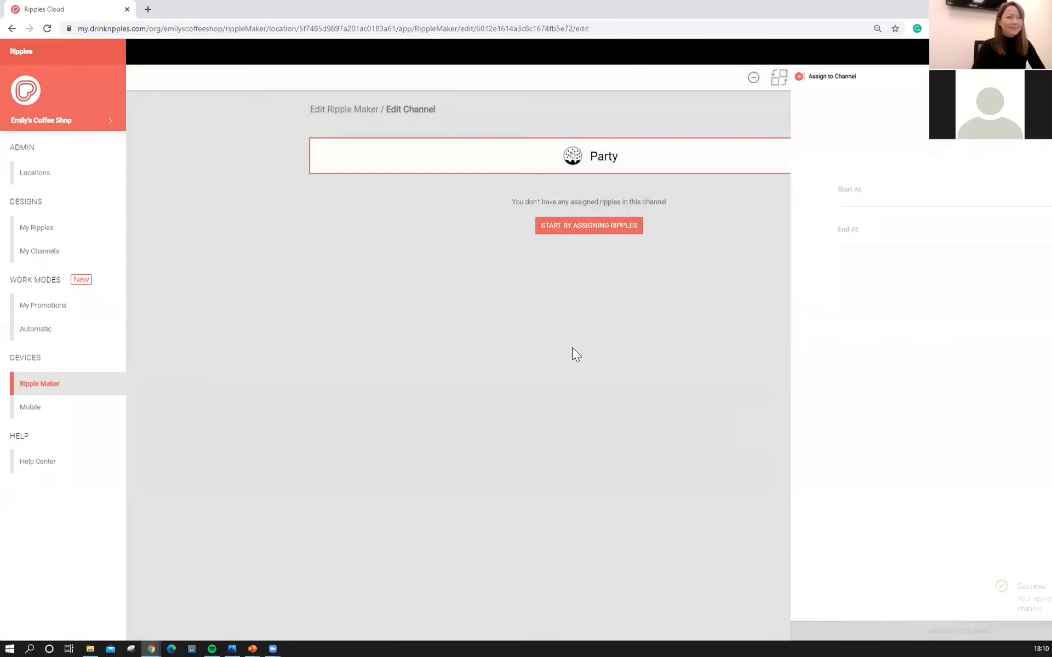
pyautogui.moveTo(770, 504)
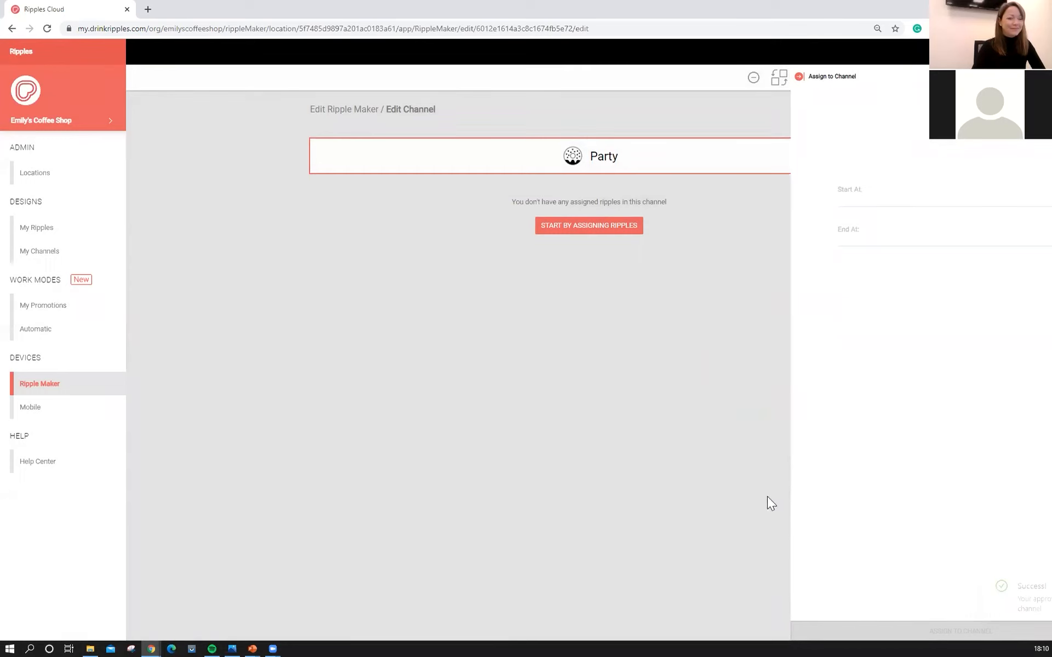
pyautogui.moveTo(747, 421)
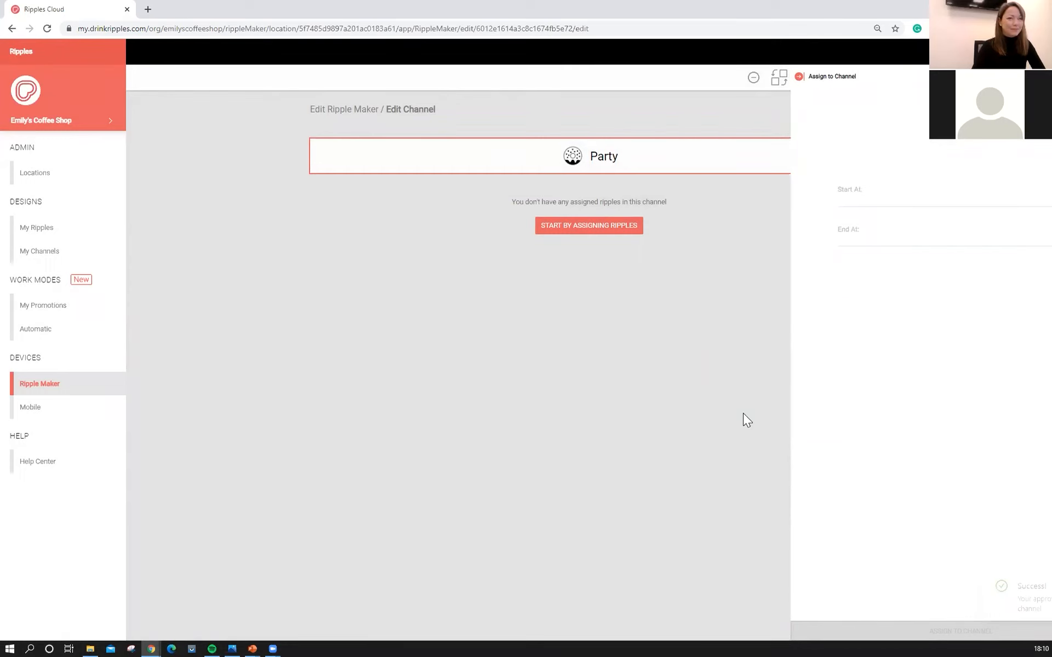
# - Close the assign panel and return to the Ripple Maker channel overview
pyautogui.click(588, 225)
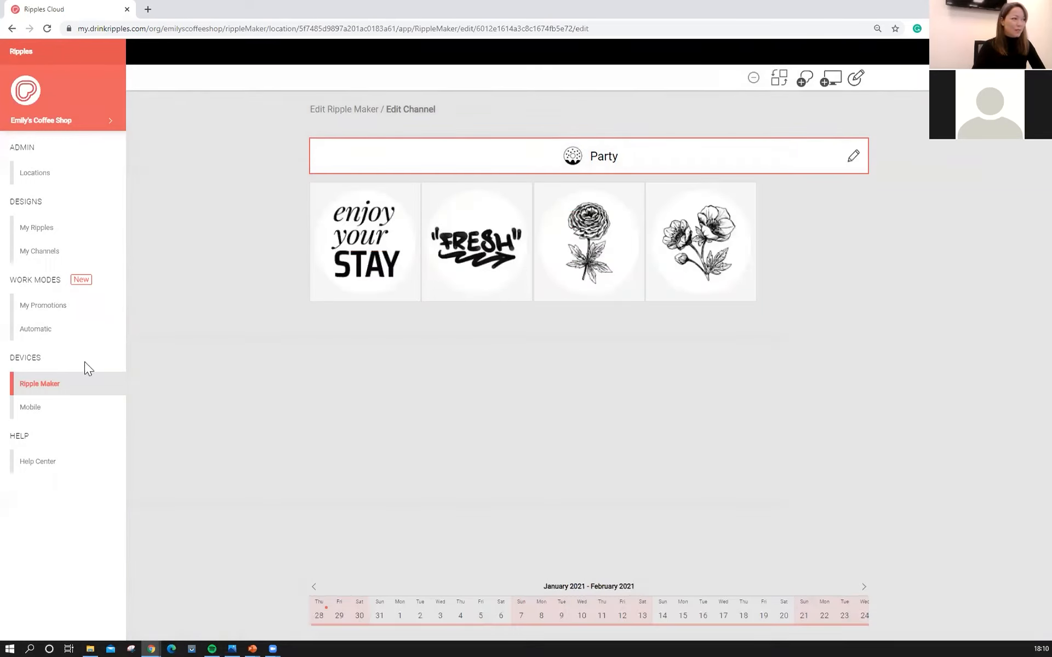
pyautogui.click(40, 383)
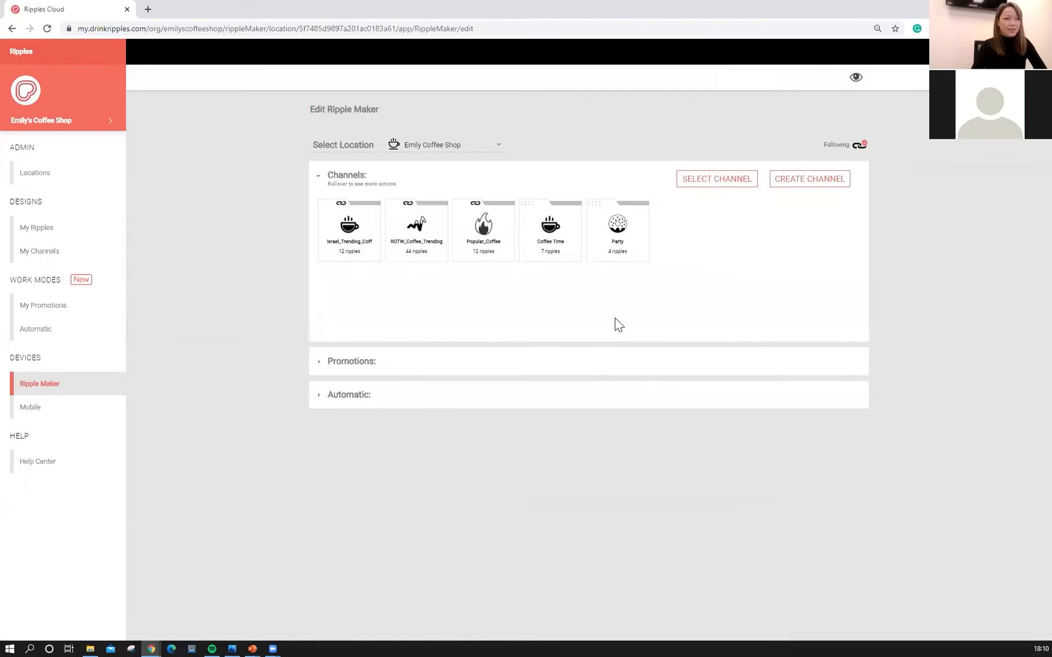
pyautogui.moveTo(637, 215)
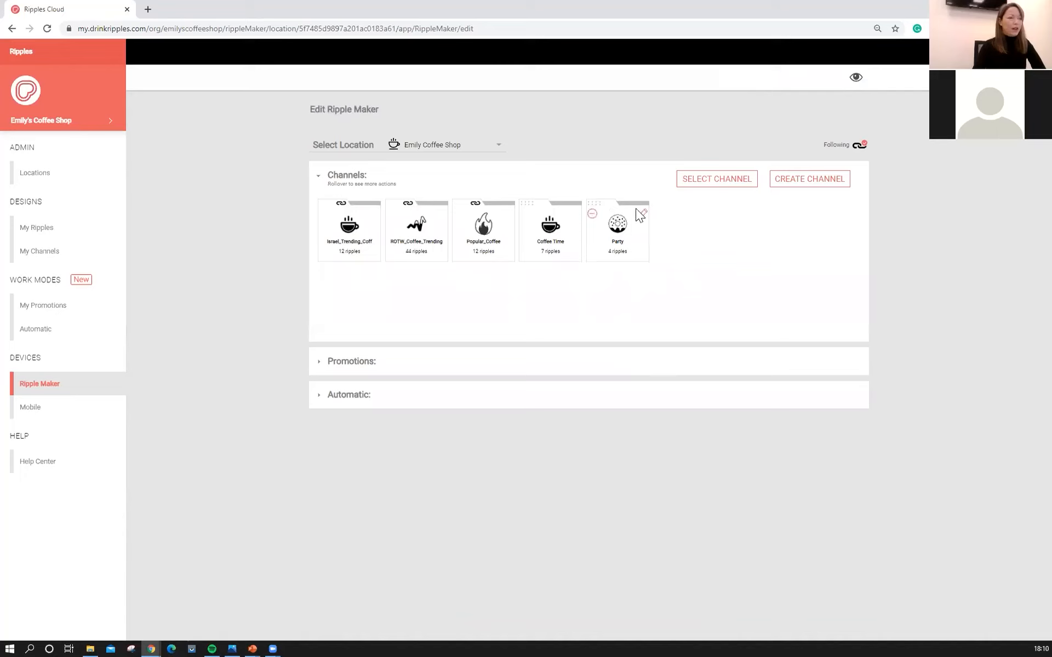
pyautogui.moveTo(609, 251)
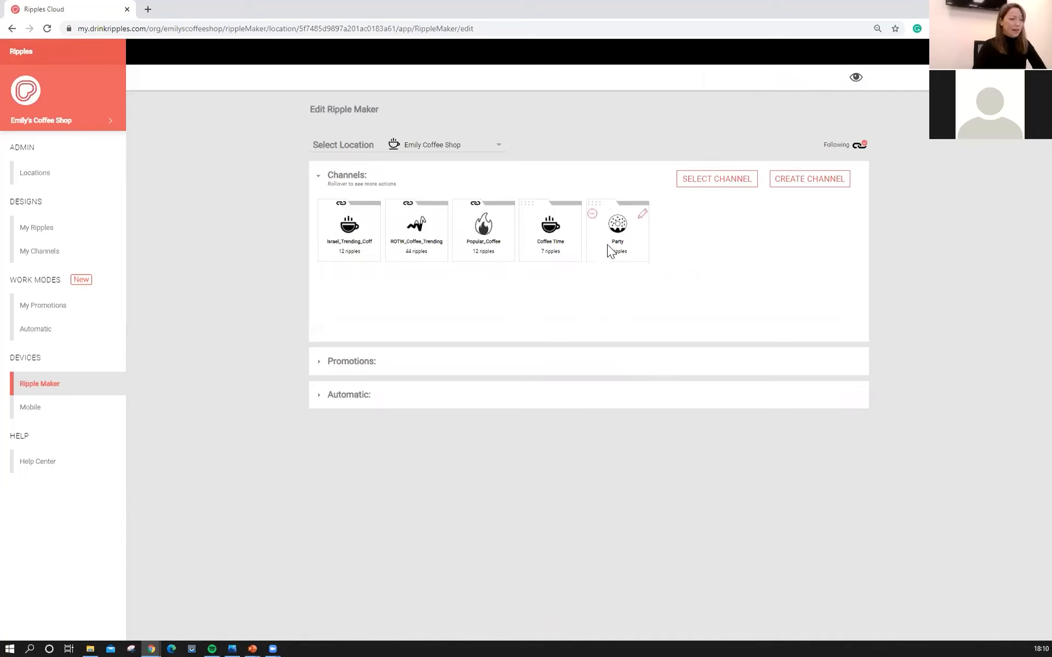
pyautogui.moveTo(316, 373)
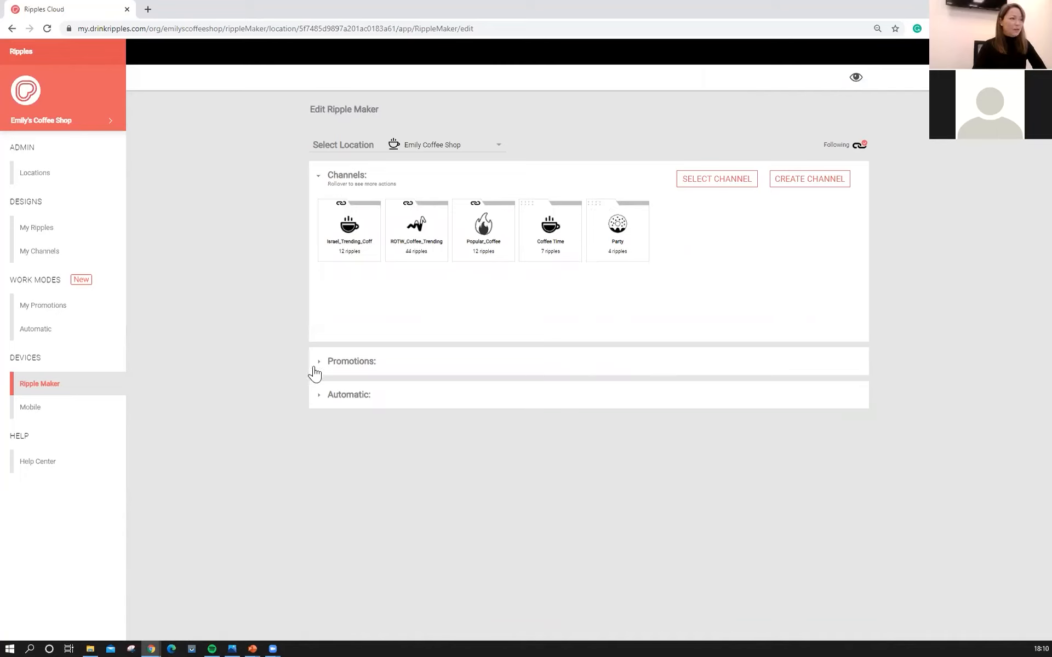
pyautogui.moveTo(31, 407)
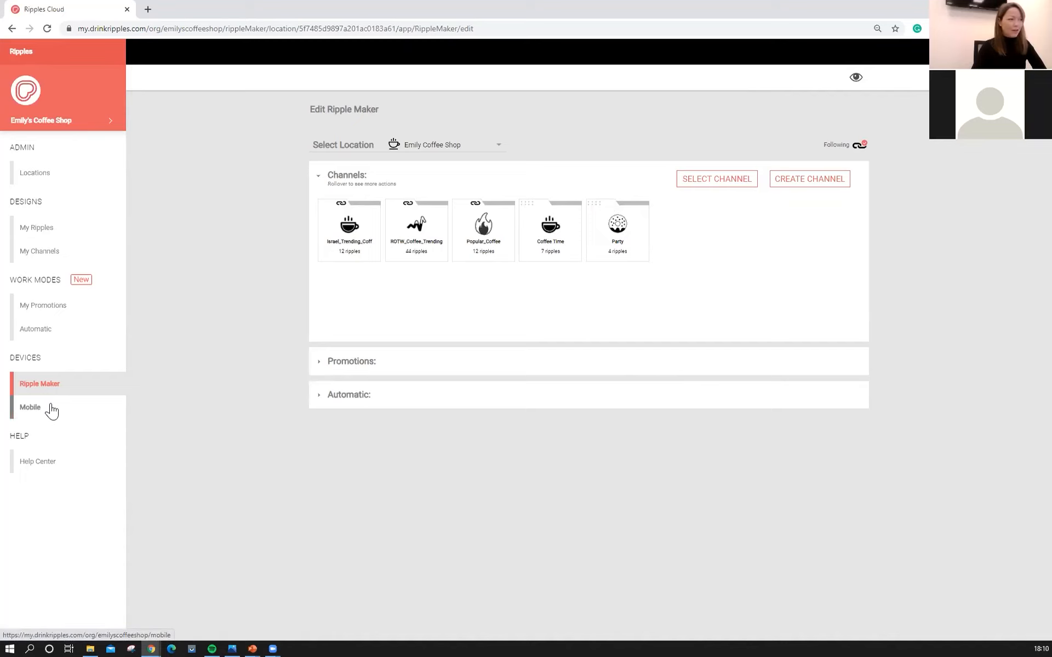
pyautogui.moveTo(37, 413)
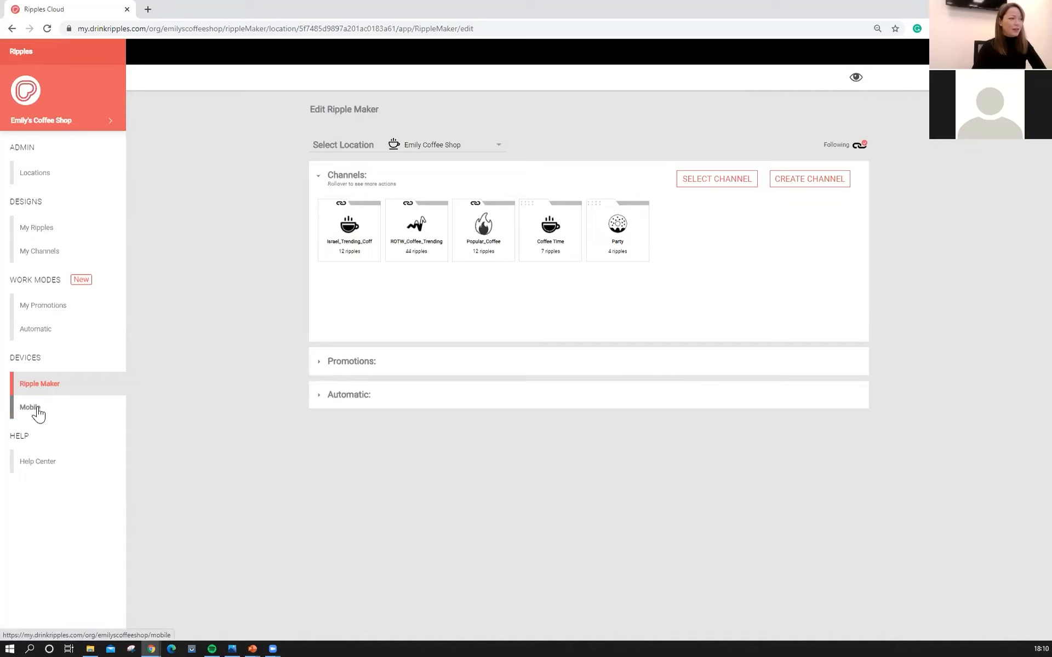
# - Add the Party channel from the library to the Mobile channels
pyautogui.click(30, 407)
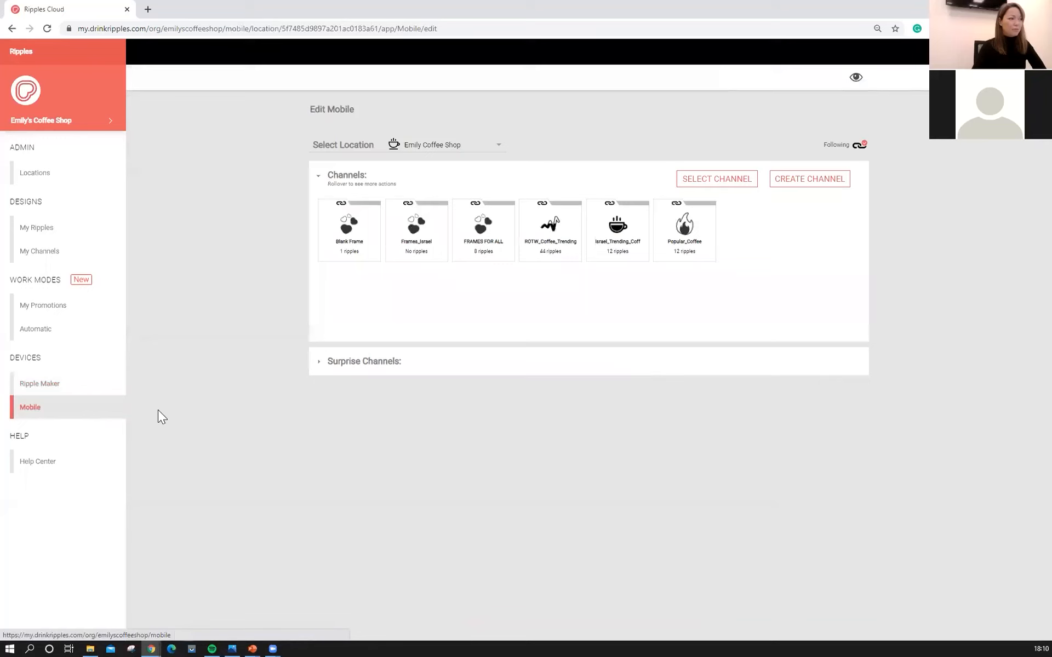
pyautogui.moveTo(723, 207)
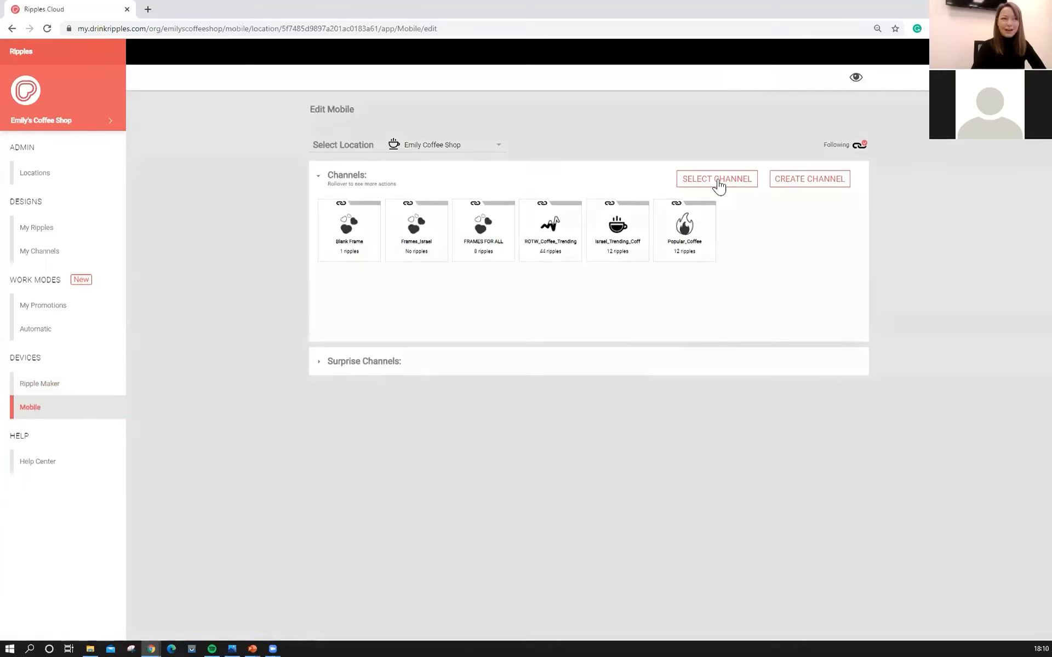
pyautogui.click(715, 179)
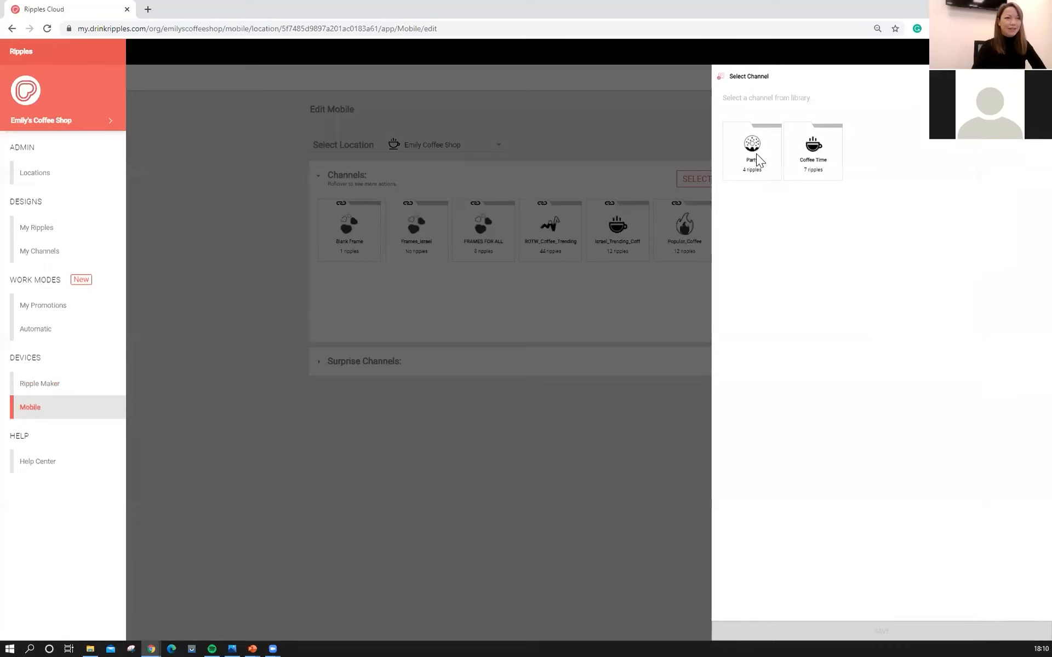
pyautogui.moveTo(822, 164)
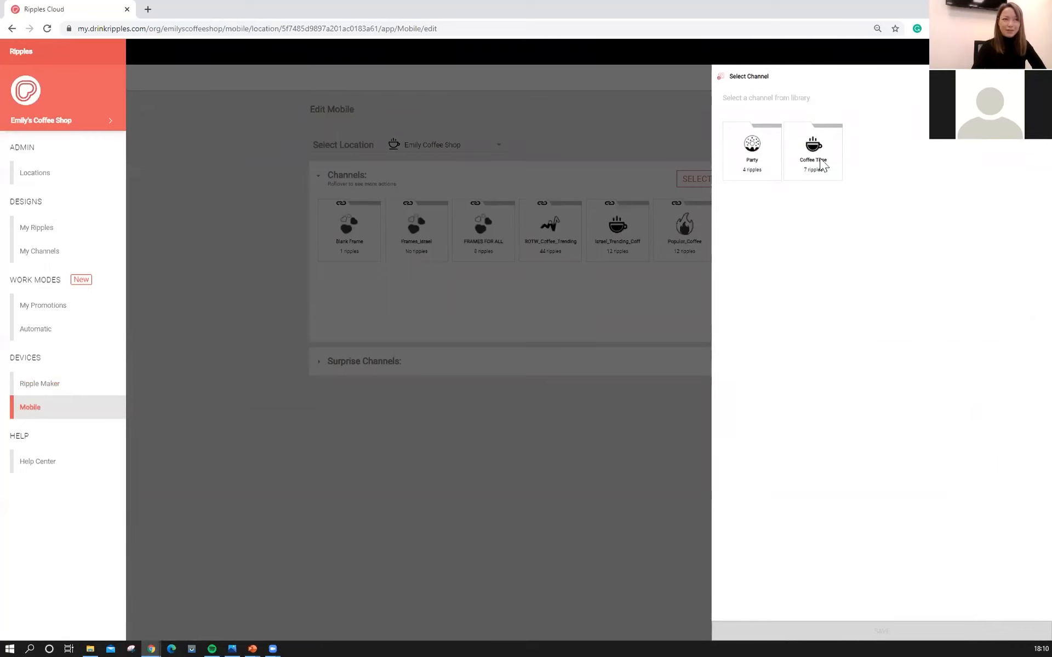
pyautogui.click(752, 150)
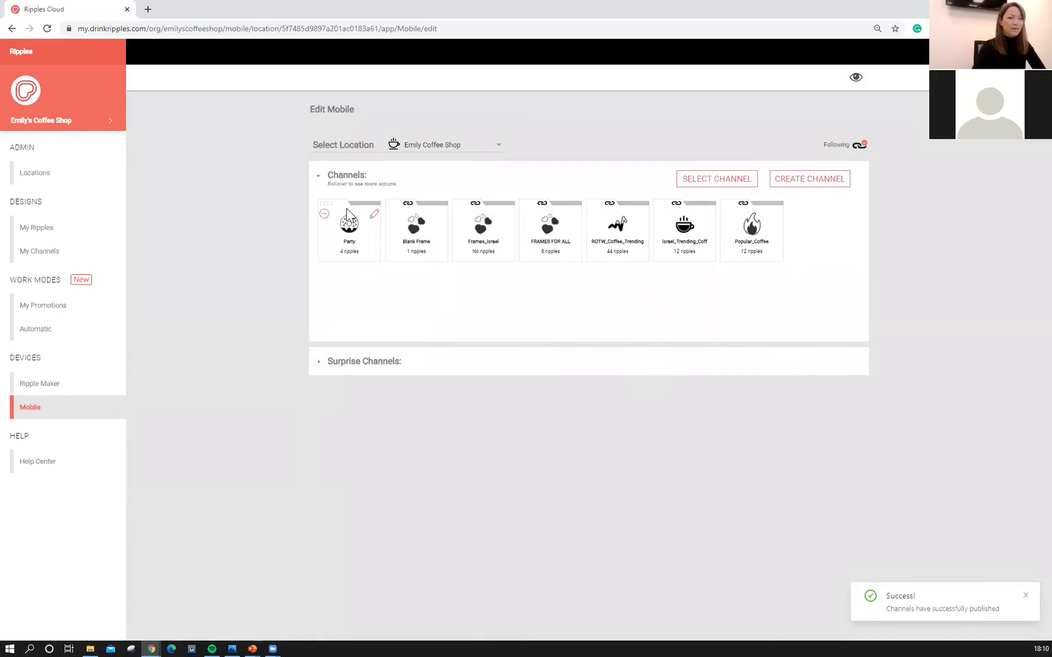
pyautogui.moveTo(356, 263)
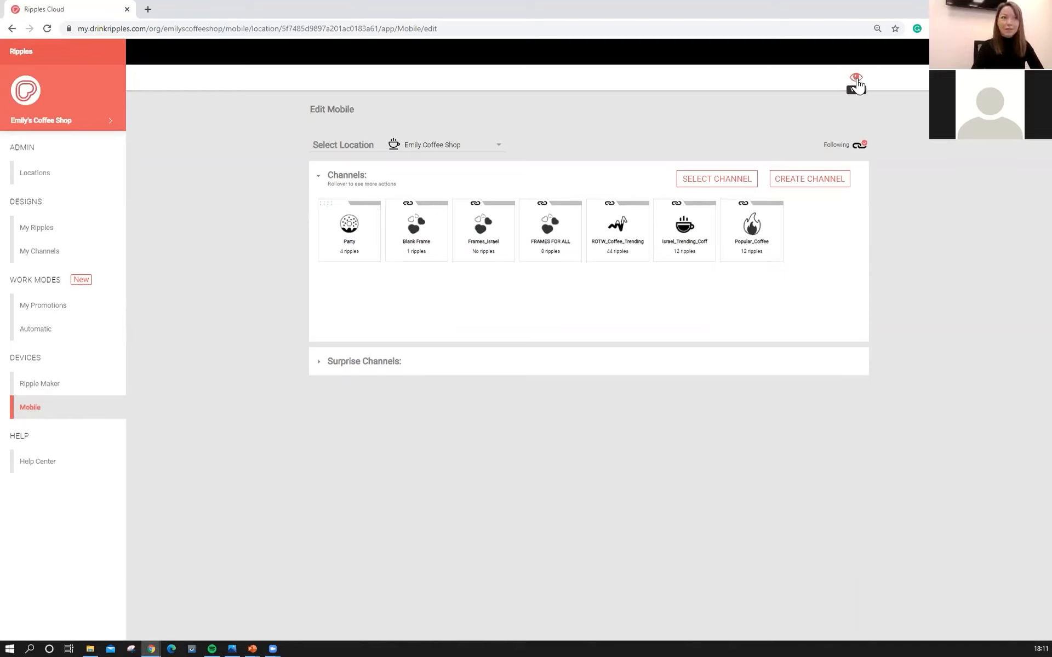
pyautogui.moveTo(372, 245)
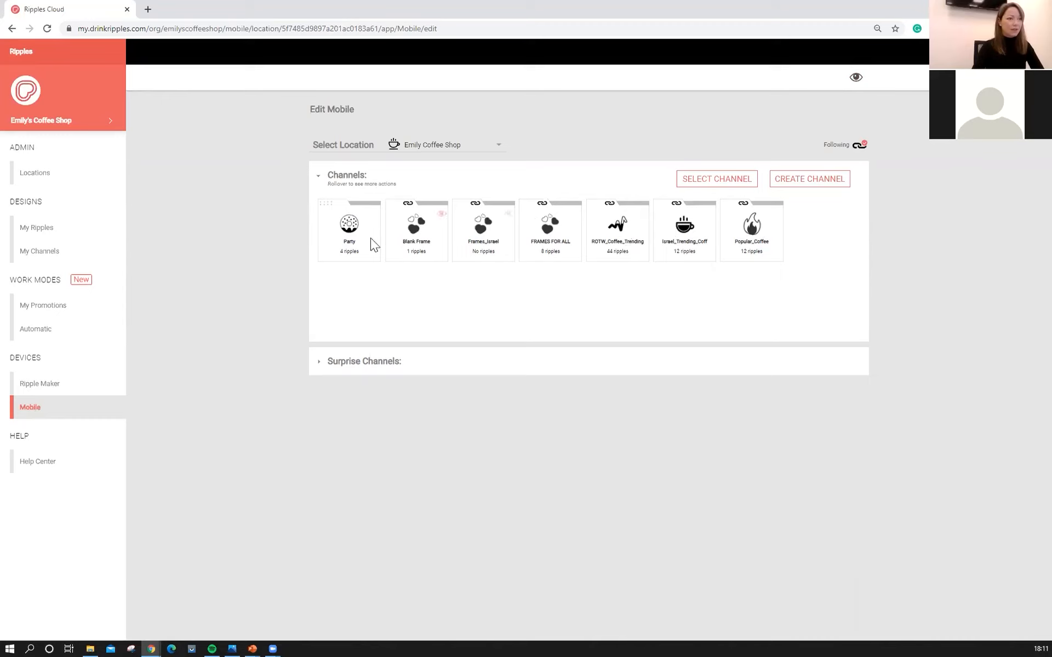
pyautogui.moveTo(859, 168)
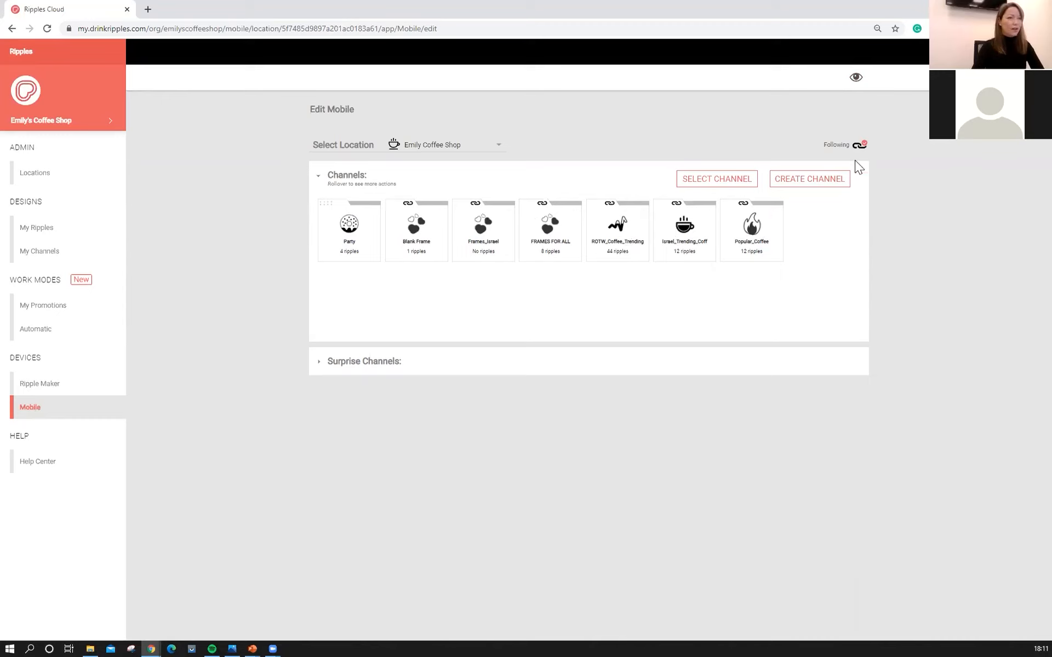
pyautogui.moveTo(834, 140)
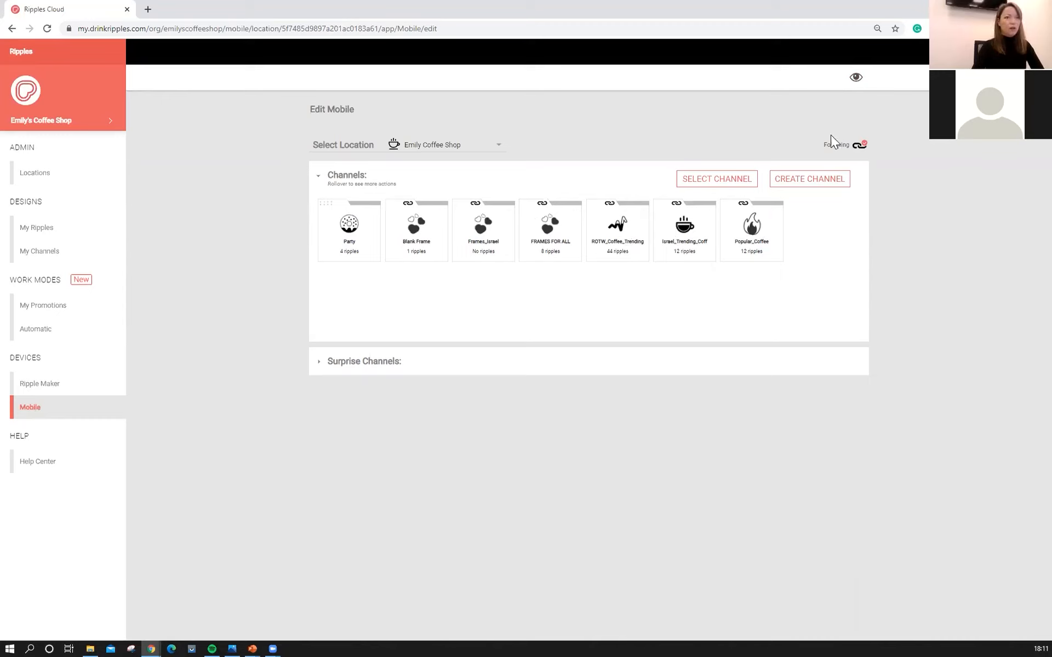
pyautogui.moveTo(866, 138)
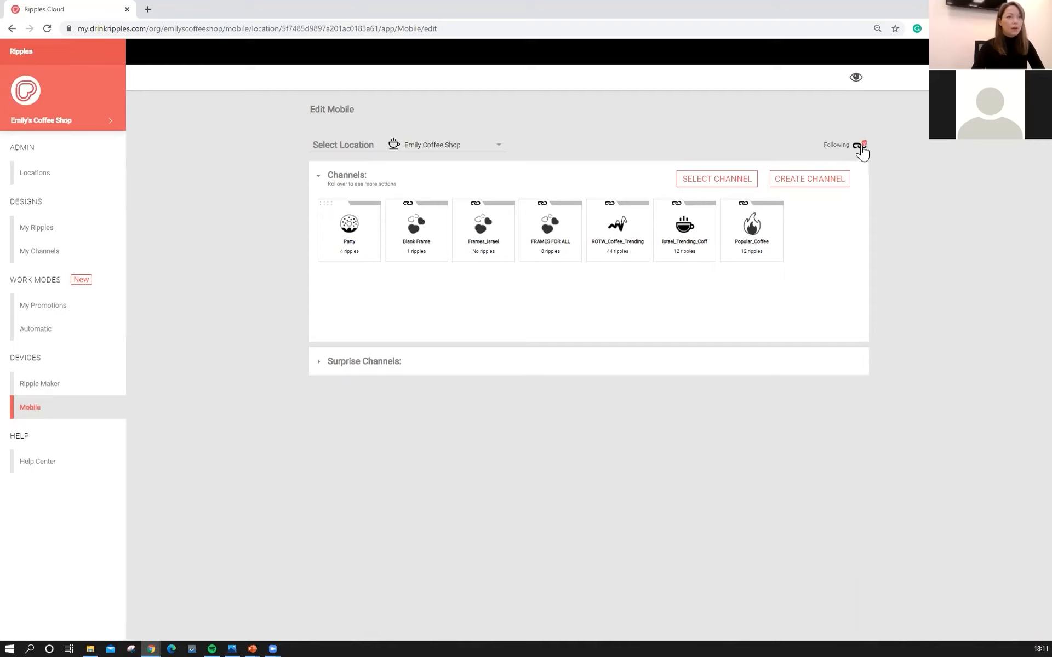
pyautogui.click(860, 145)
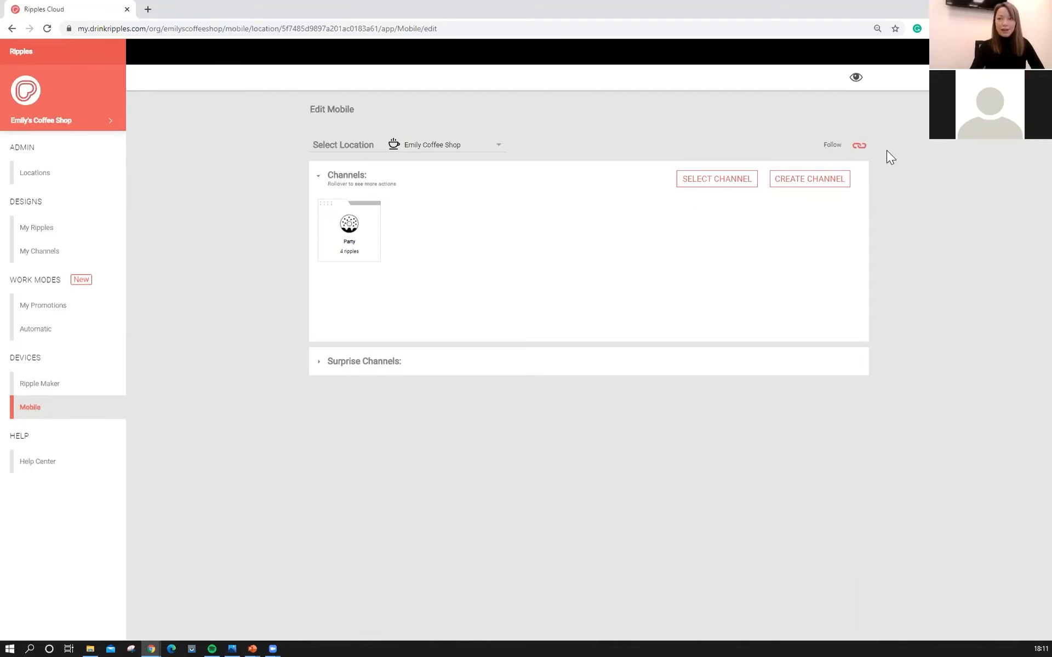
pyautogui.moveTo(430, 231)
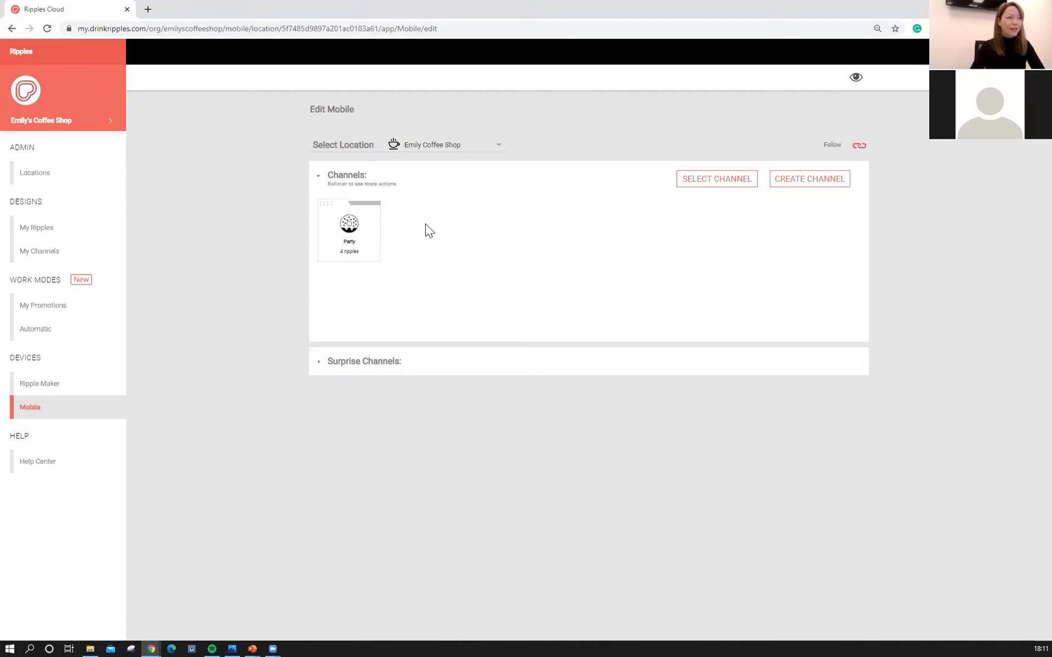
pyautogui.moveTo(357, 198)
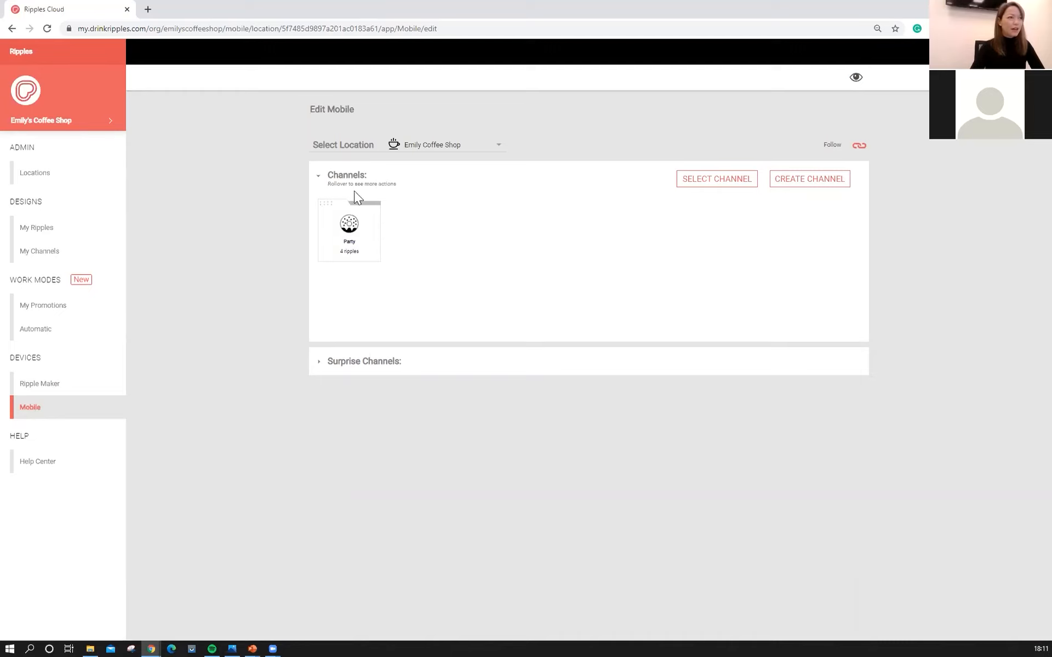
pyautogui.moveTo(646, 225)
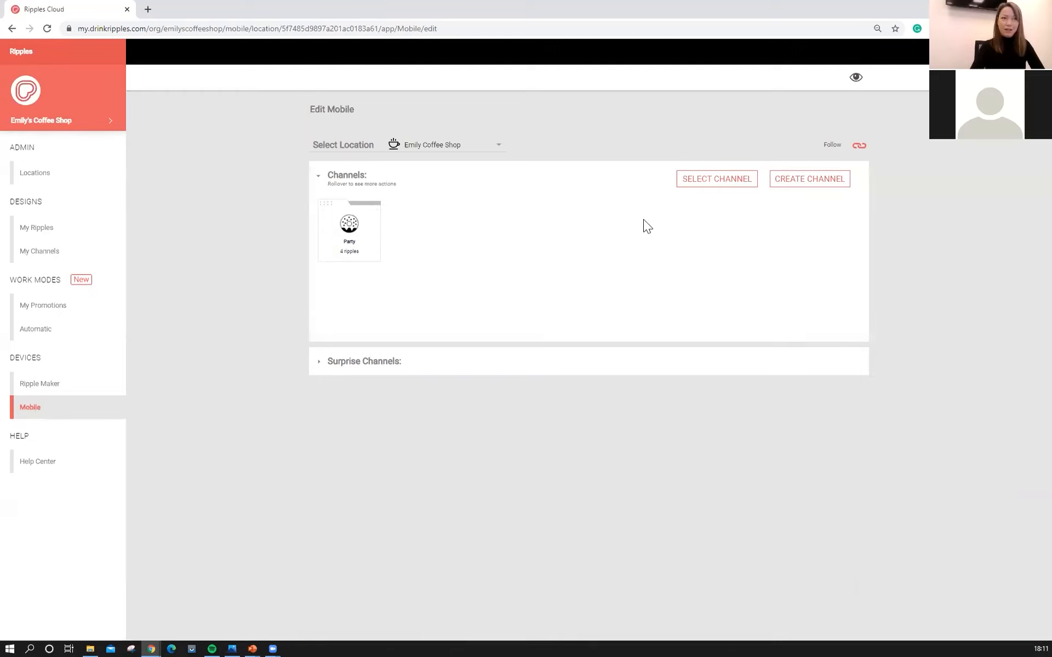
pyautogui.click(860, 145)
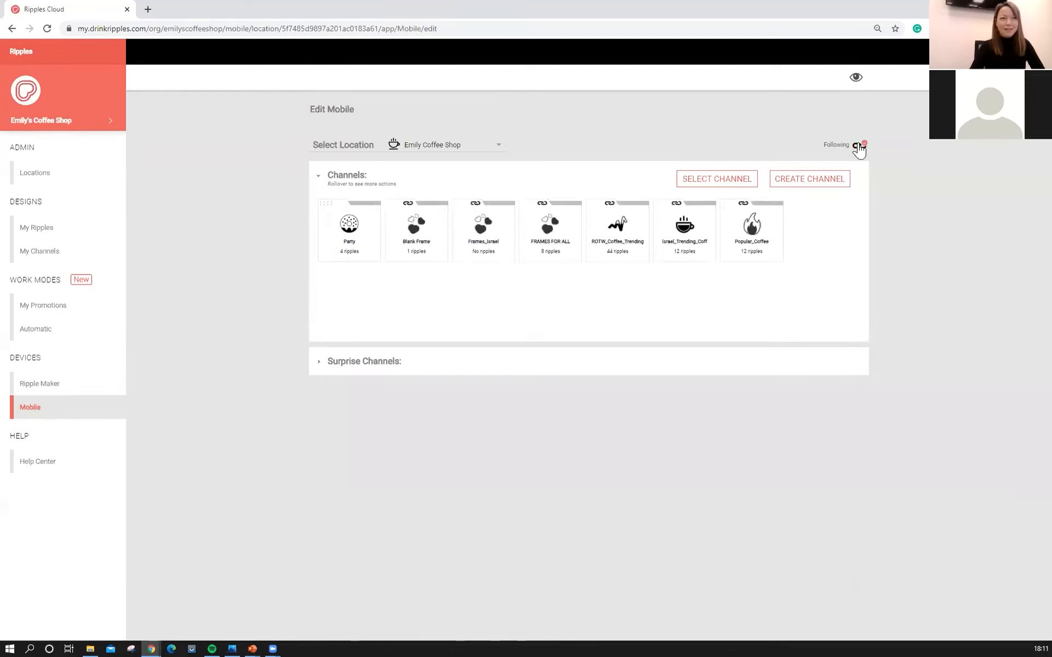
pyautogui.moveTo(760, 249)
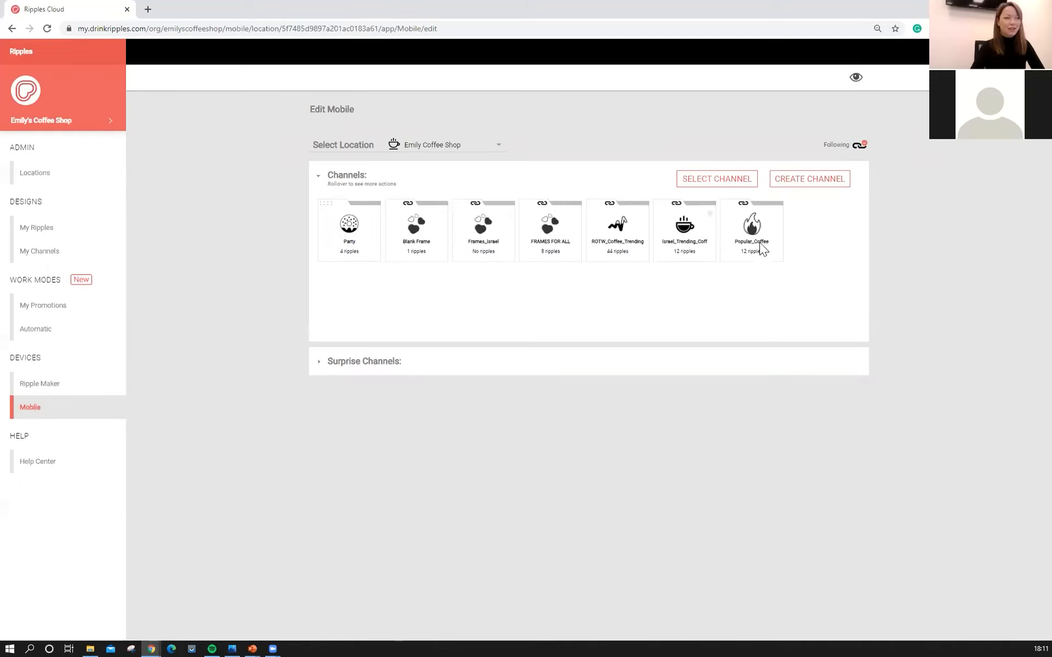
pyautogui.moveTo(361, 249)
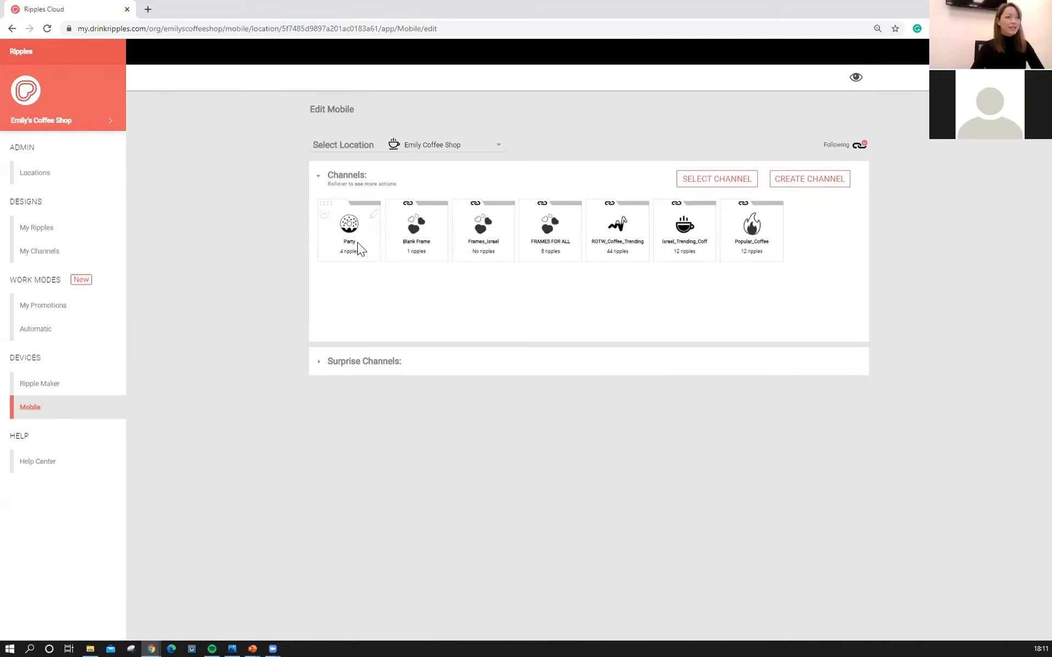
pyautogui.moveTo(530, 264)
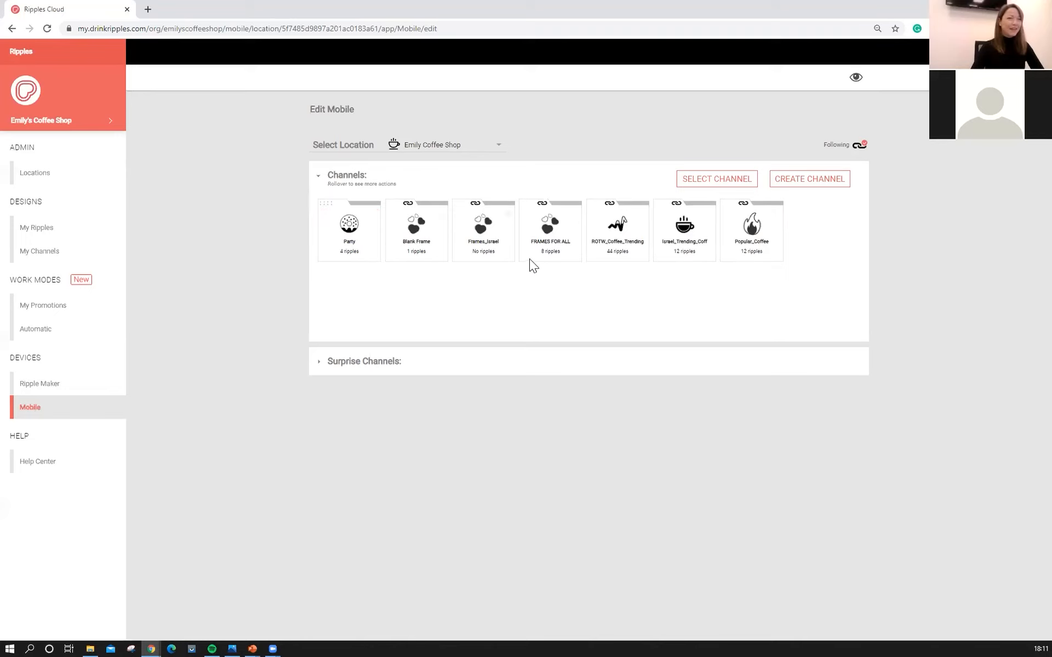
pyautogui.moveTo(724, 219)
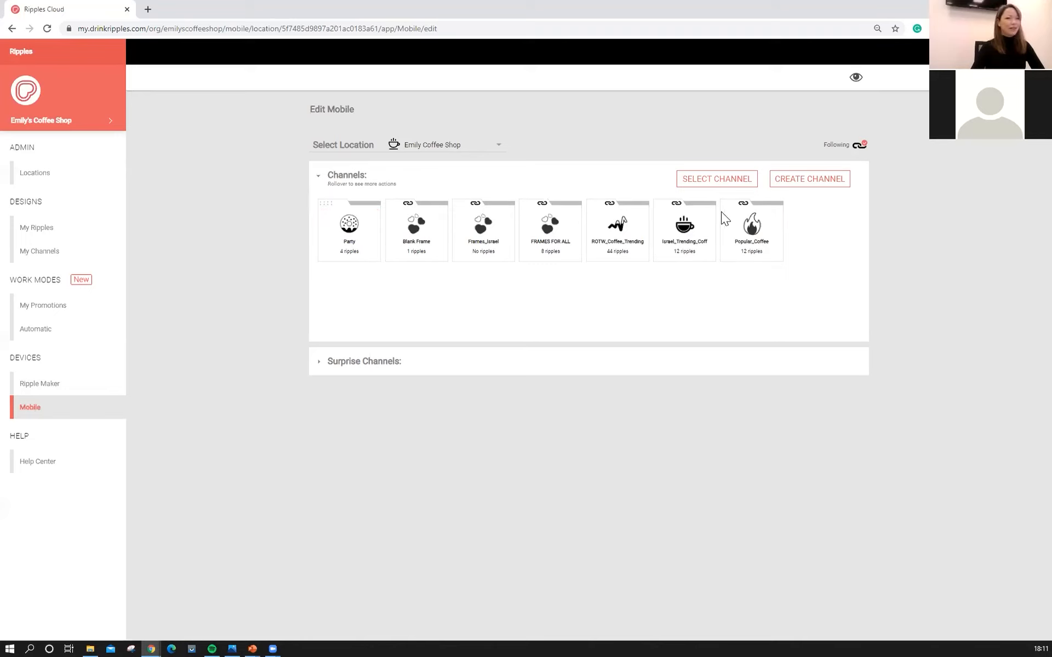
pyautogui.moveTo(794, 190)
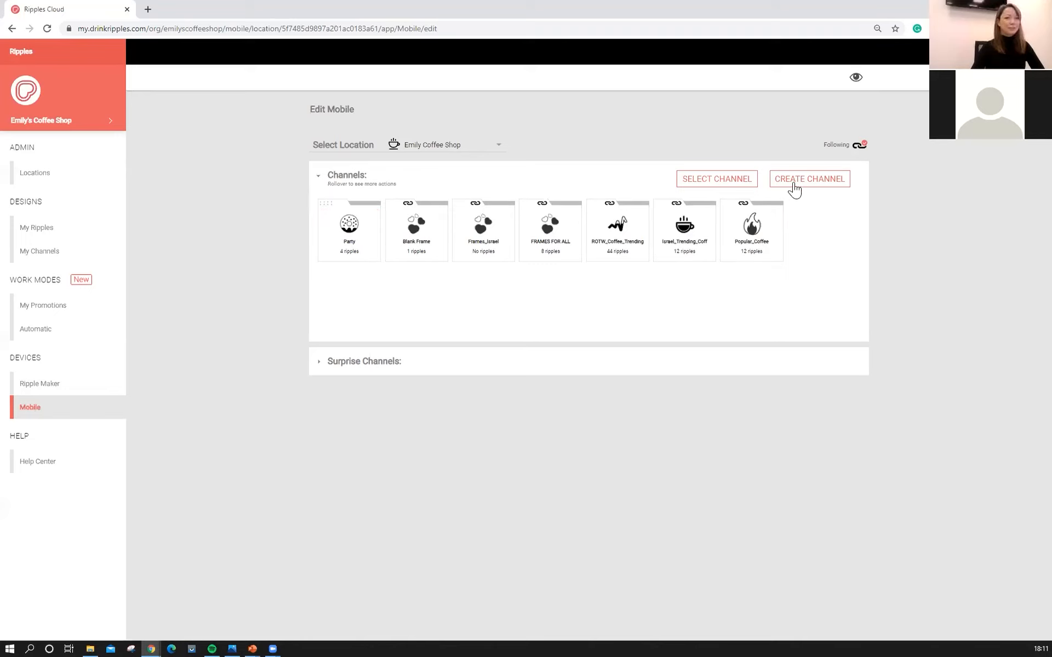
pyautogui.moveTo(808, 225)
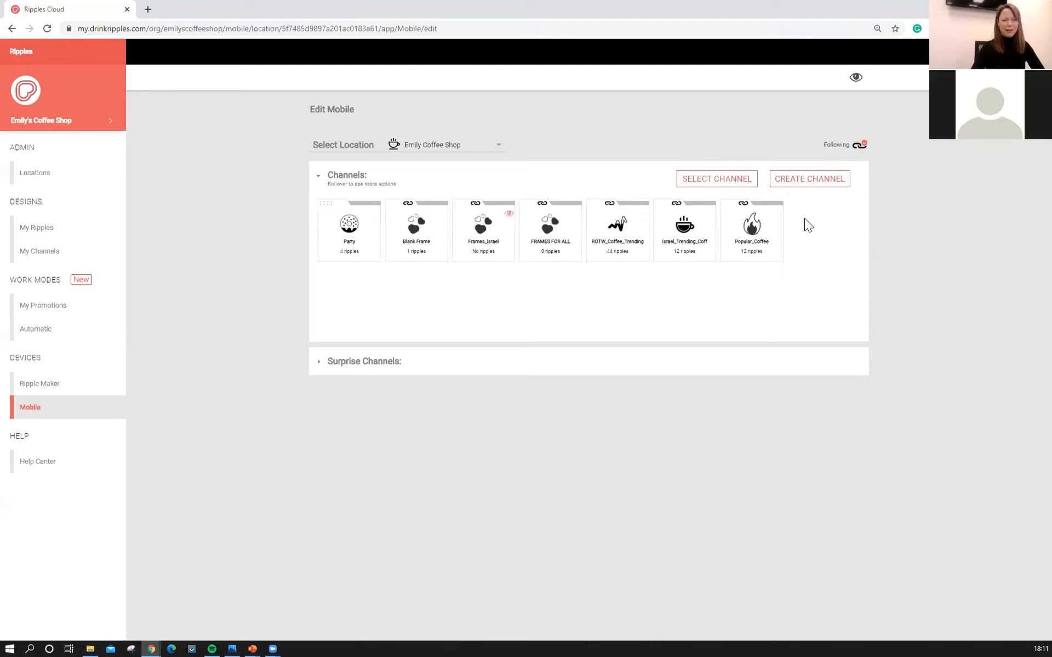
pyautogui.moveTo(819, 184)
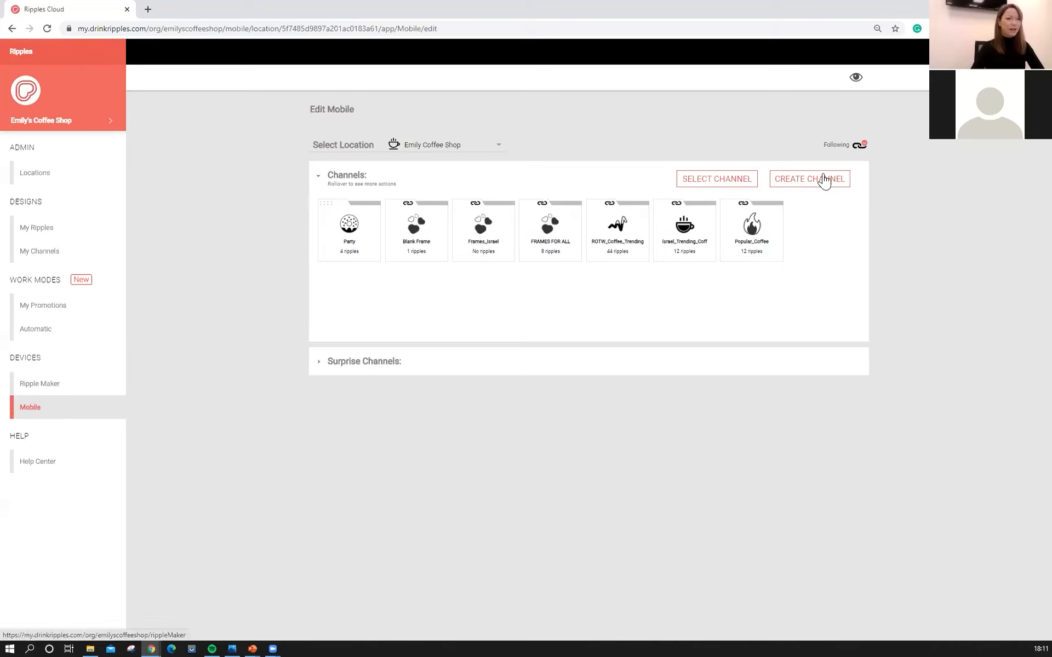
# - Create and save a new 'Frames' channel with the lips icon
pyautogui.click(809, 179)
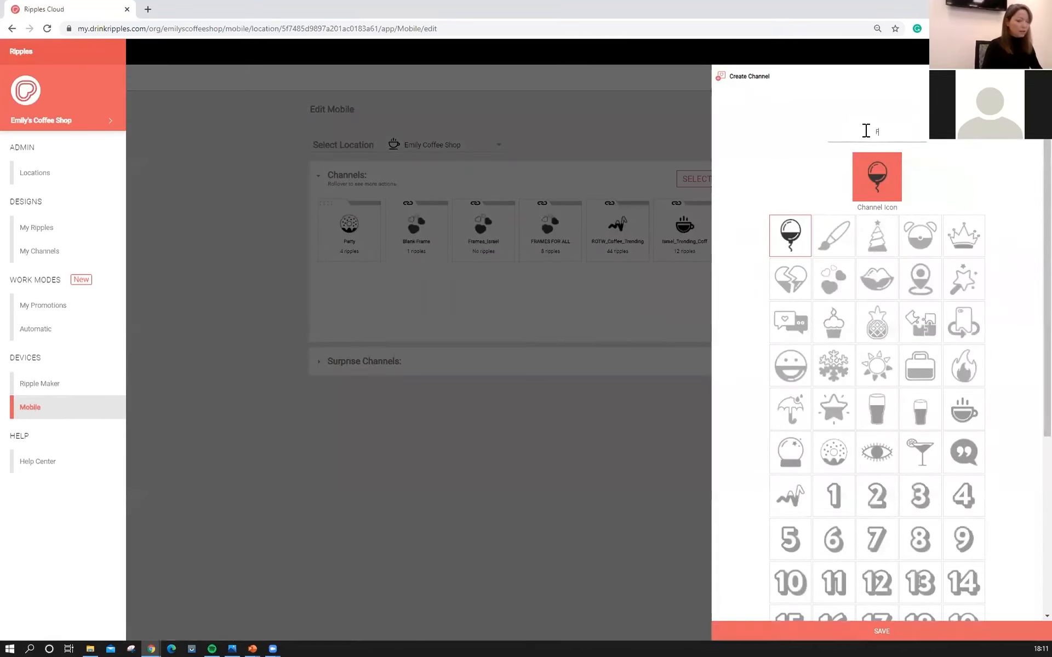
pyautogui.write('rames')
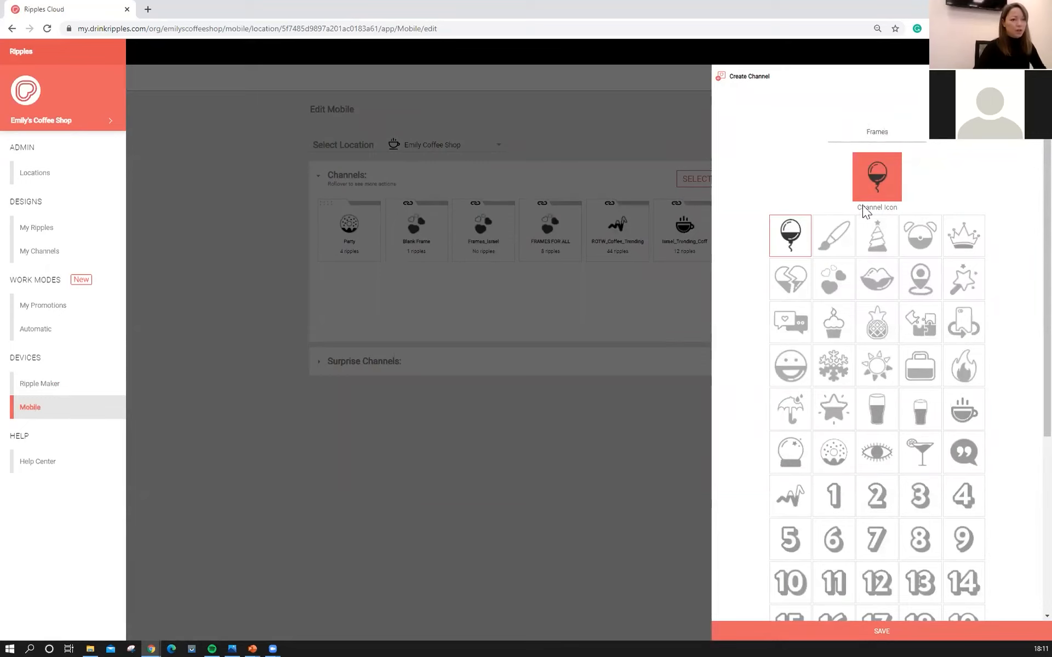
pyautogui.click(876, 278)
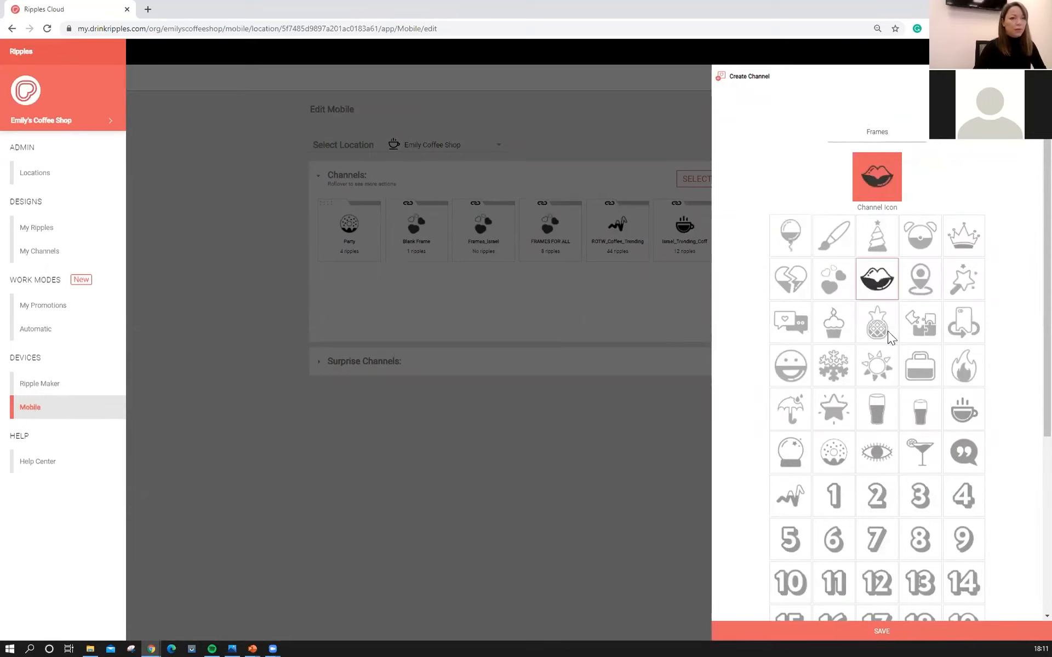
pyautogui.click(881, 631)
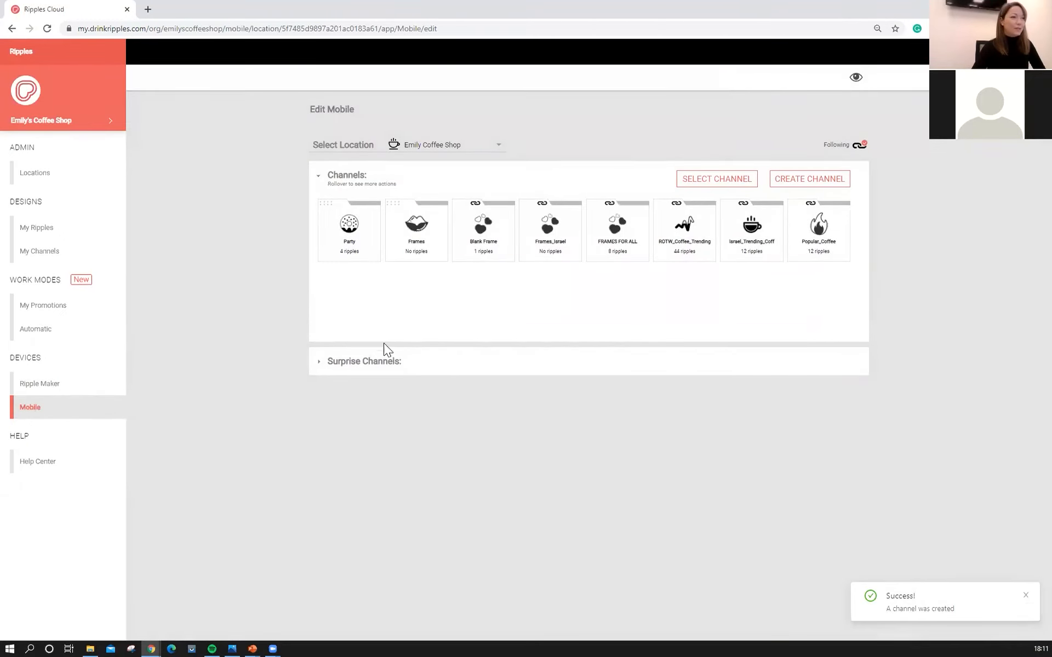
pyautogui.moveTo(805, 183)
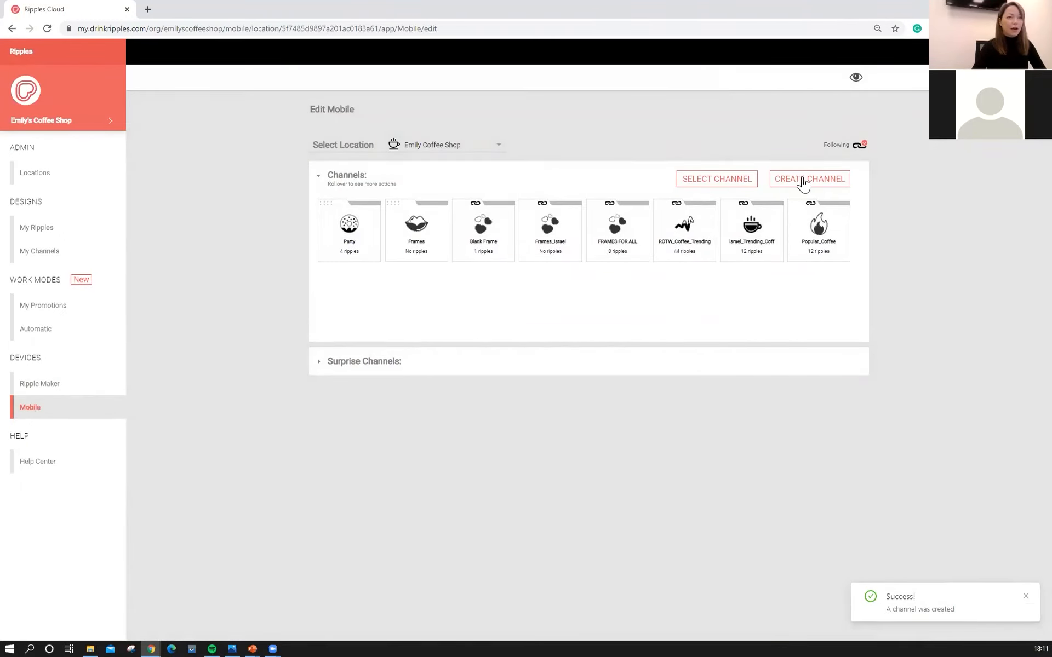
pyautogui.moveTo(416, 251)
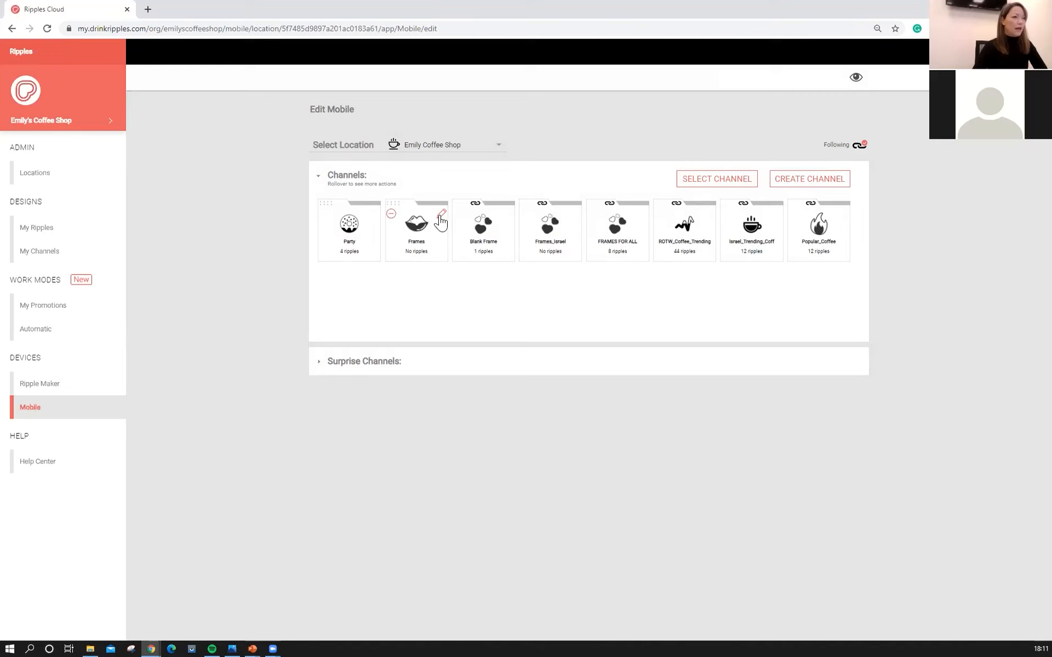
# - Open the Frames channel's upload panel and launch the file picker
pyautogui.click(441, 220)
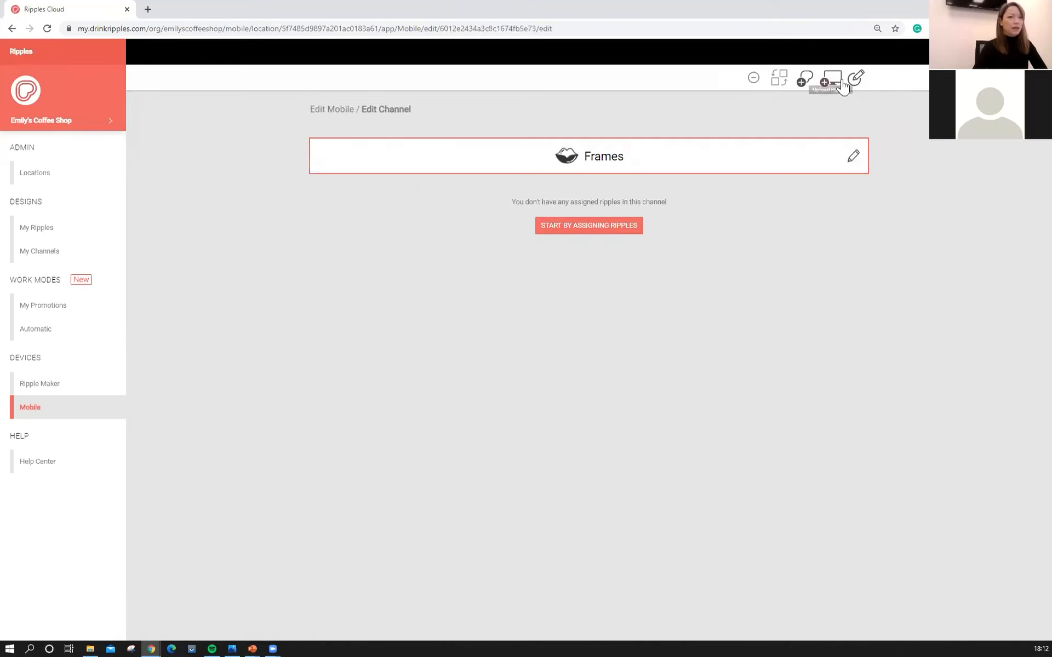
pyautogui.click(832, 77)
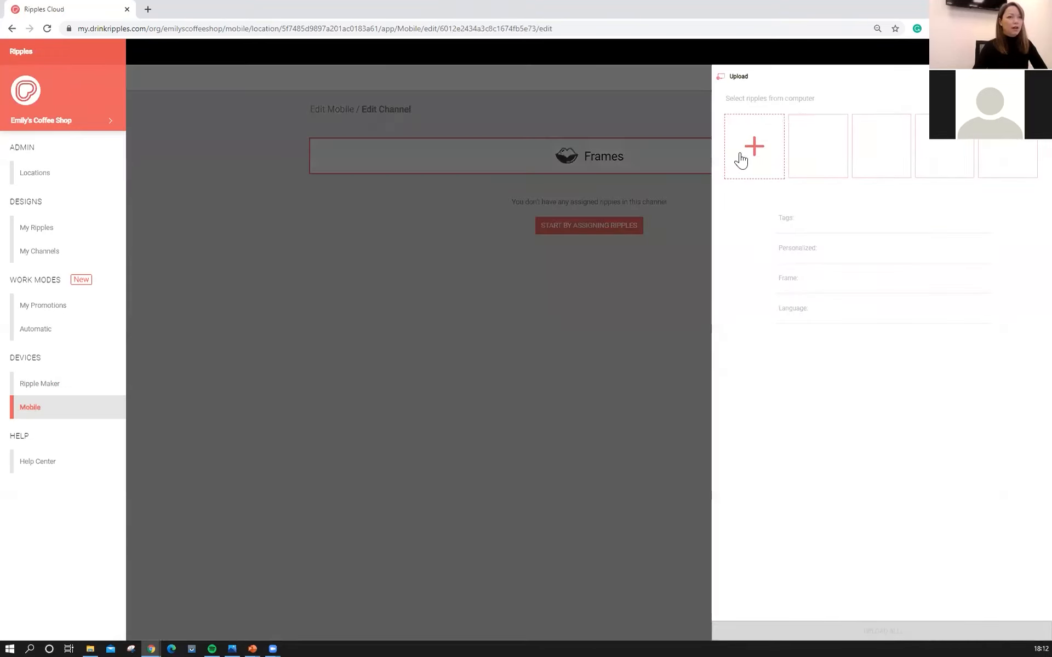
pyautogui.moveTo(755, 155)
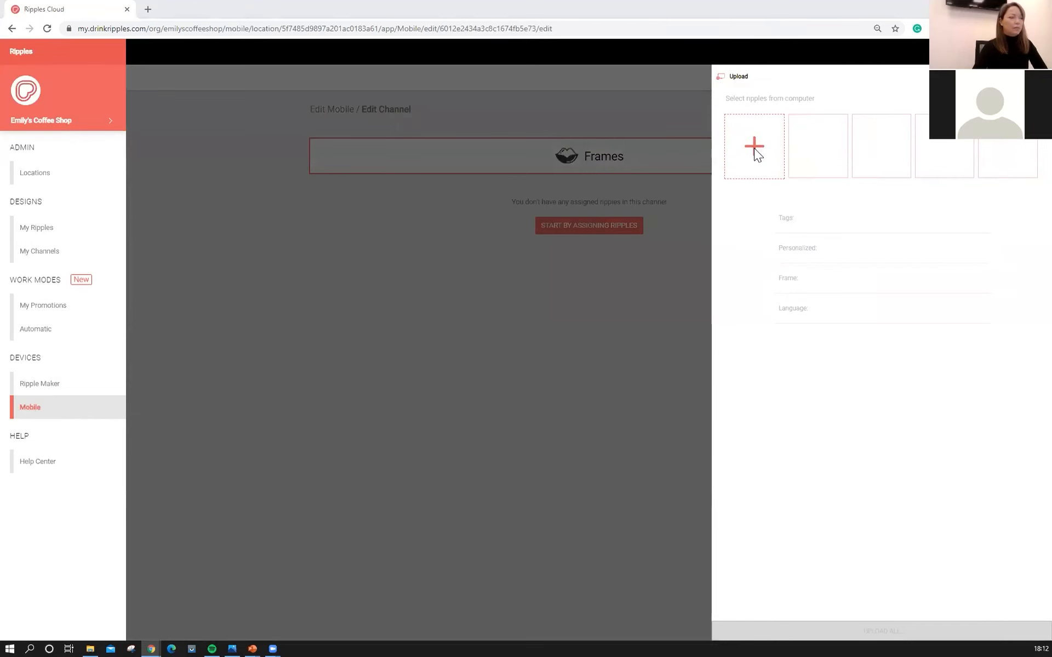
pyautogui.click(753, 146)
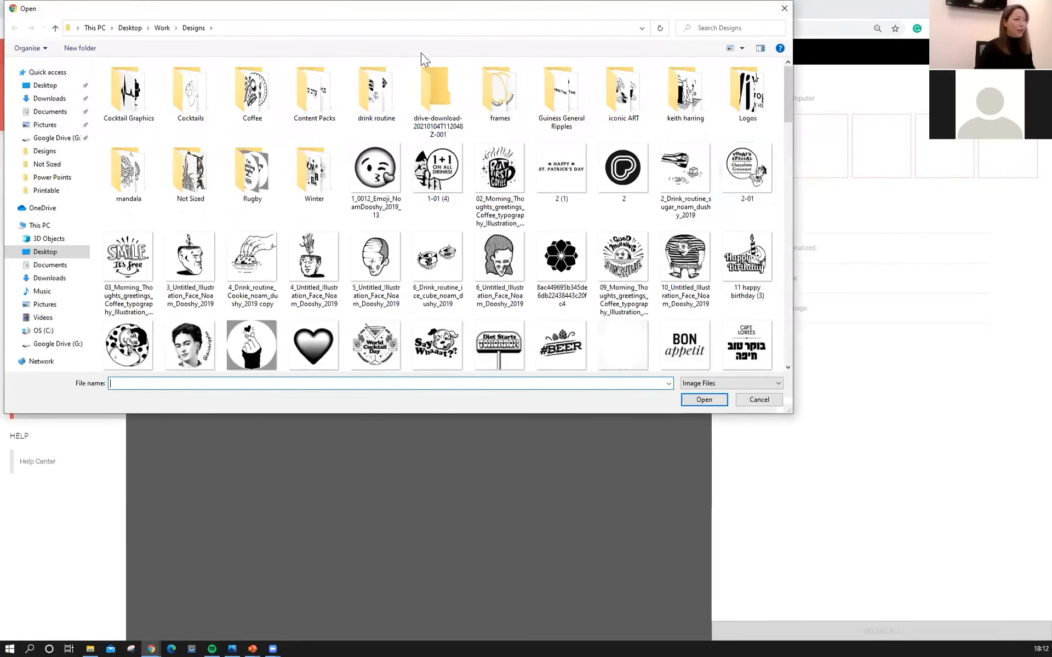
# - Select the frame images in the frames folder and open them for upload
pyautogui.doubleClick(498, 91)
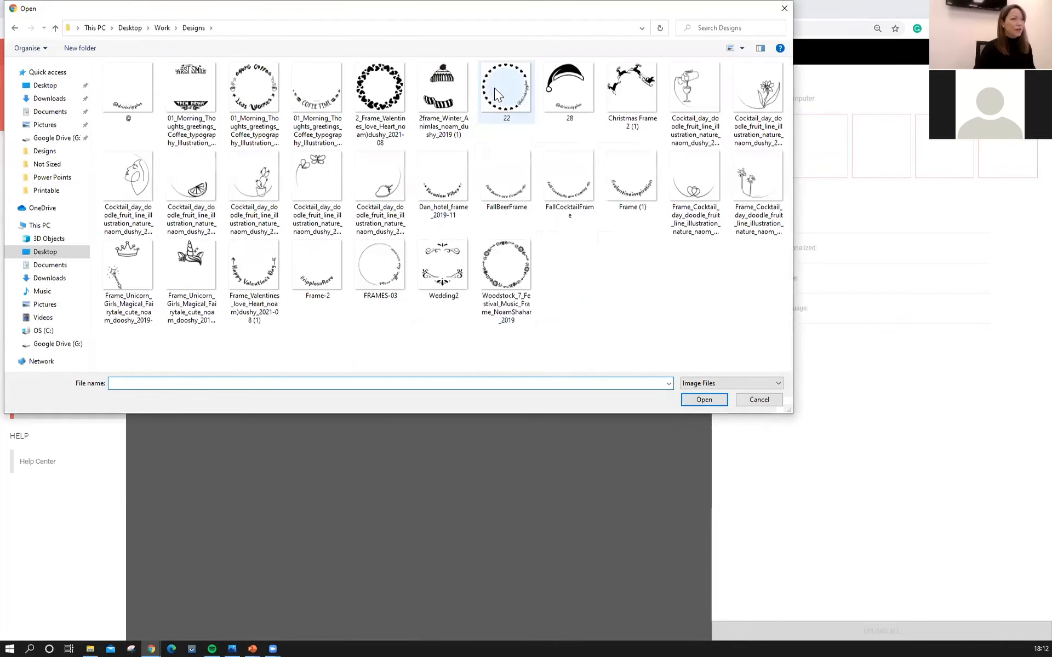
pyautogui.click(253, 87)
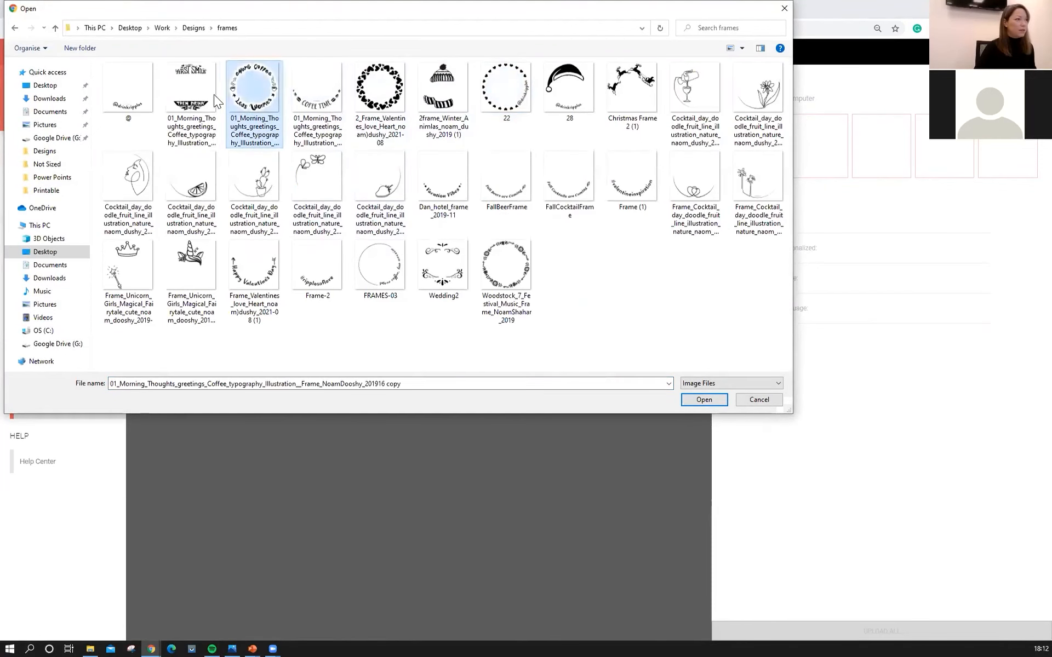
pyautogui.click(506, 86)
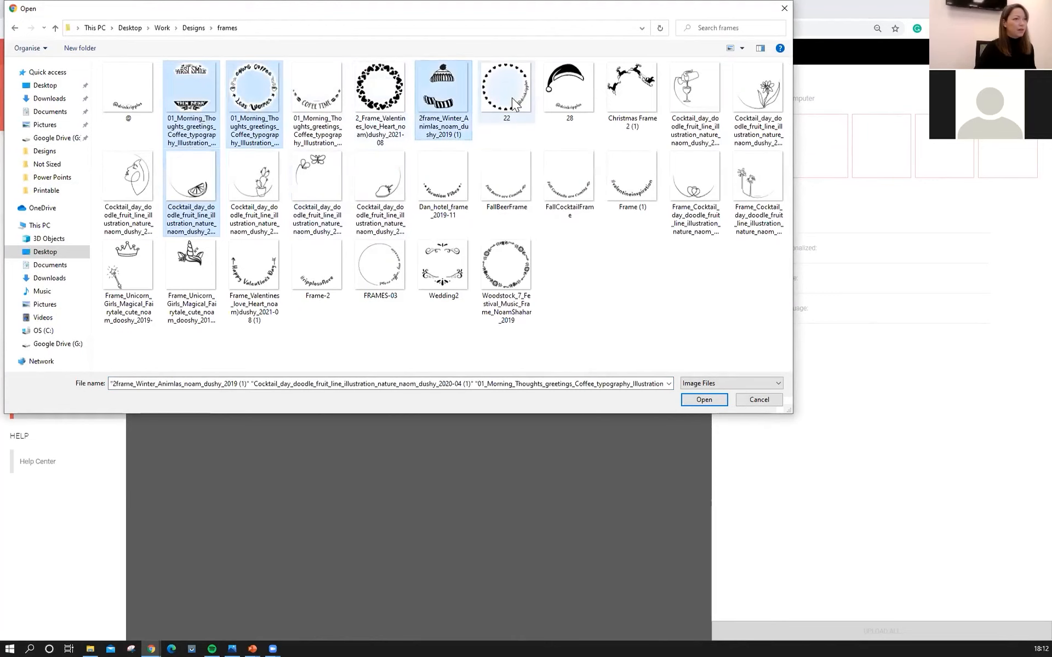
pyautogui.click(568, 87)
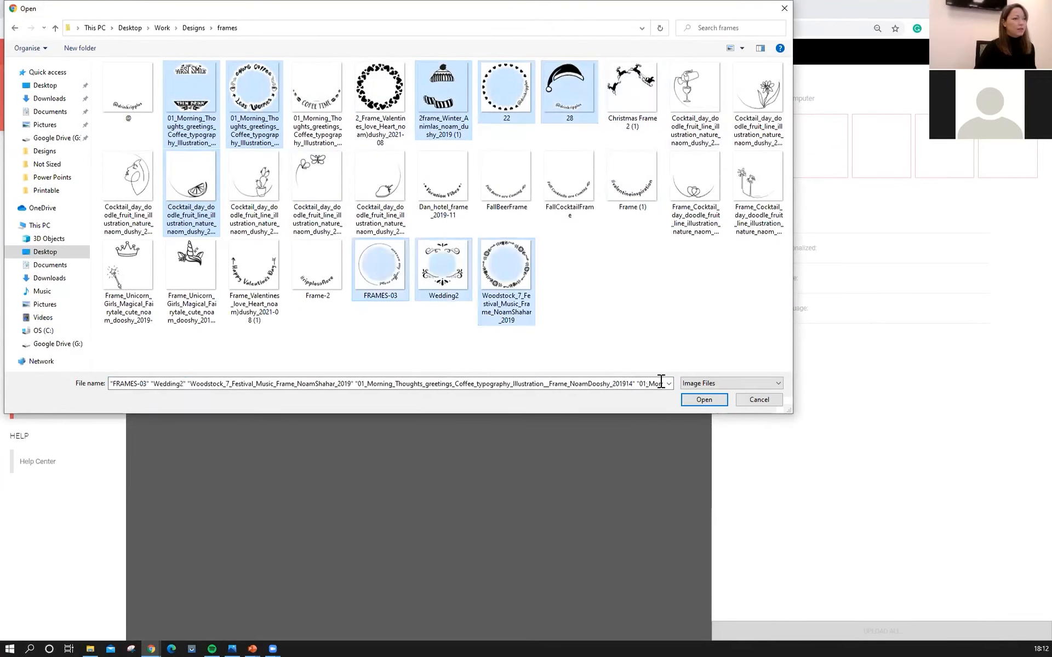
pyautogui.click(703, 400)
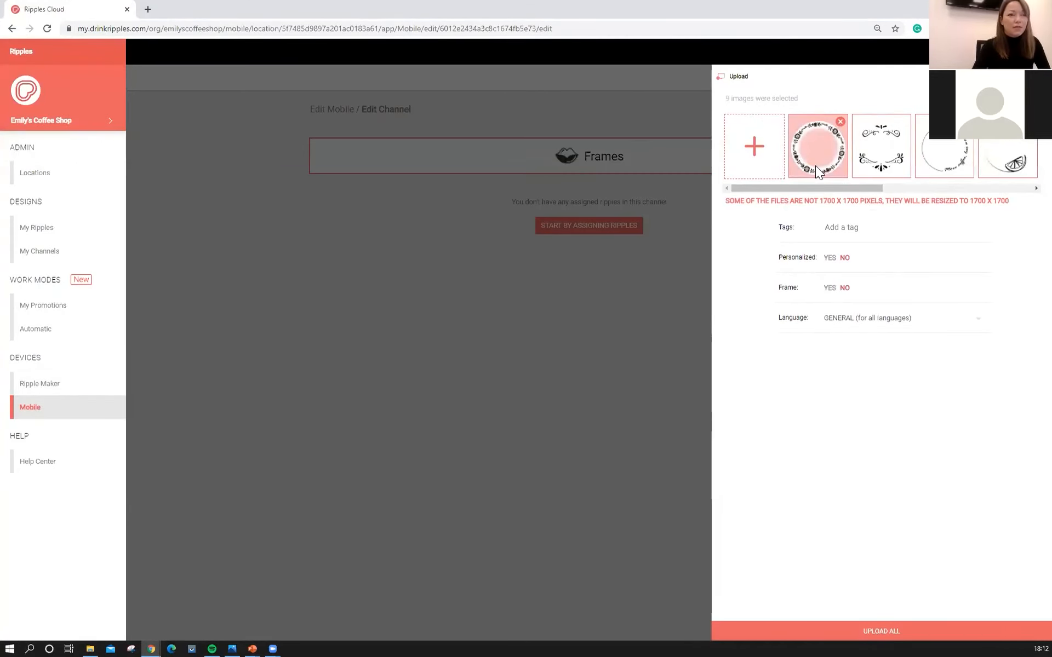
# - Set Frame to YES for the uploaded images
pyautogui.click(881, 146)
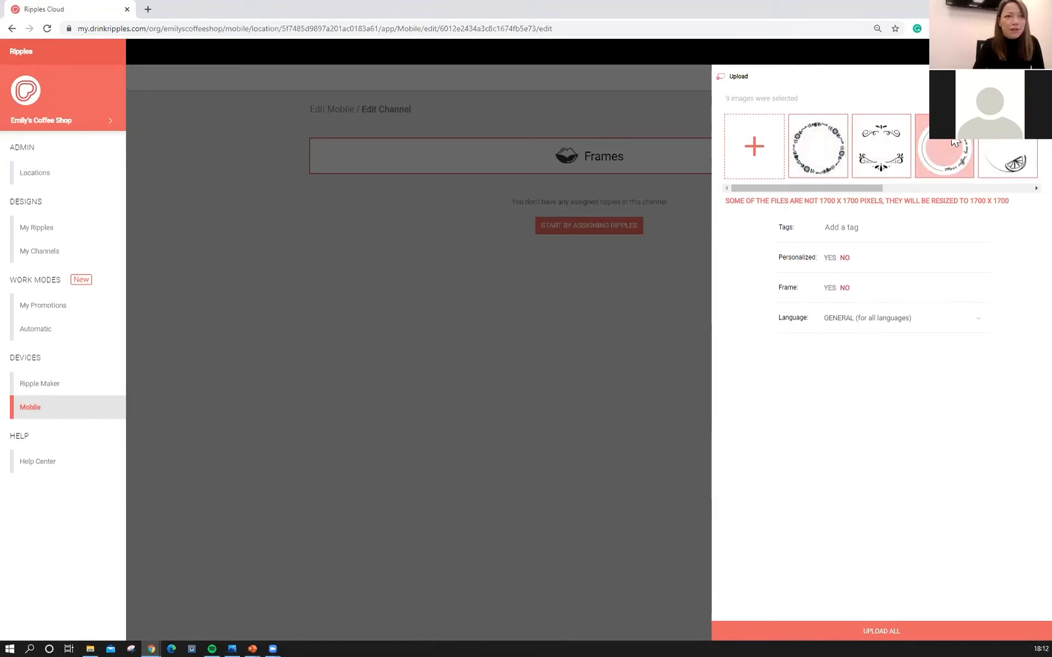
pyautogui.moveTo(938, 176)
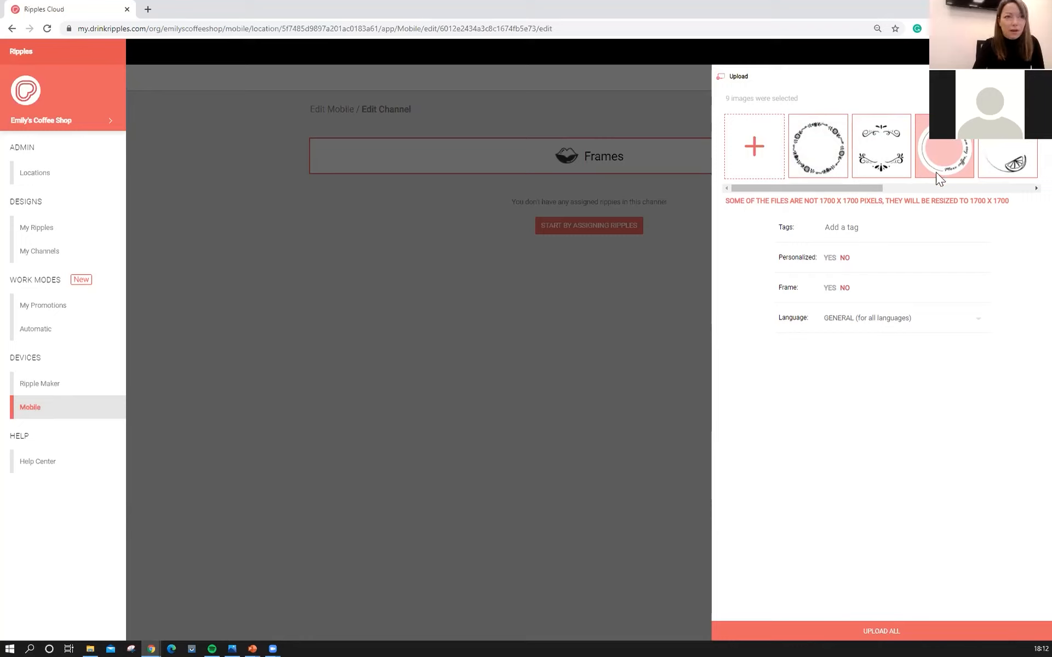
pyautogui.moveTo(942, 147)
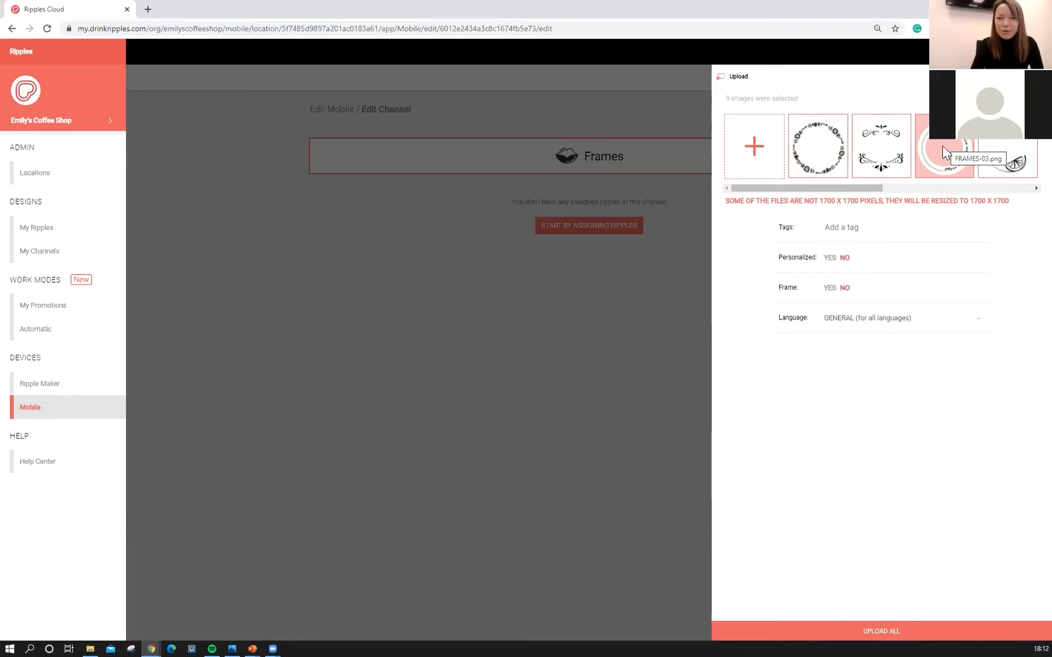
pyautogui.moveTo(935, 143)
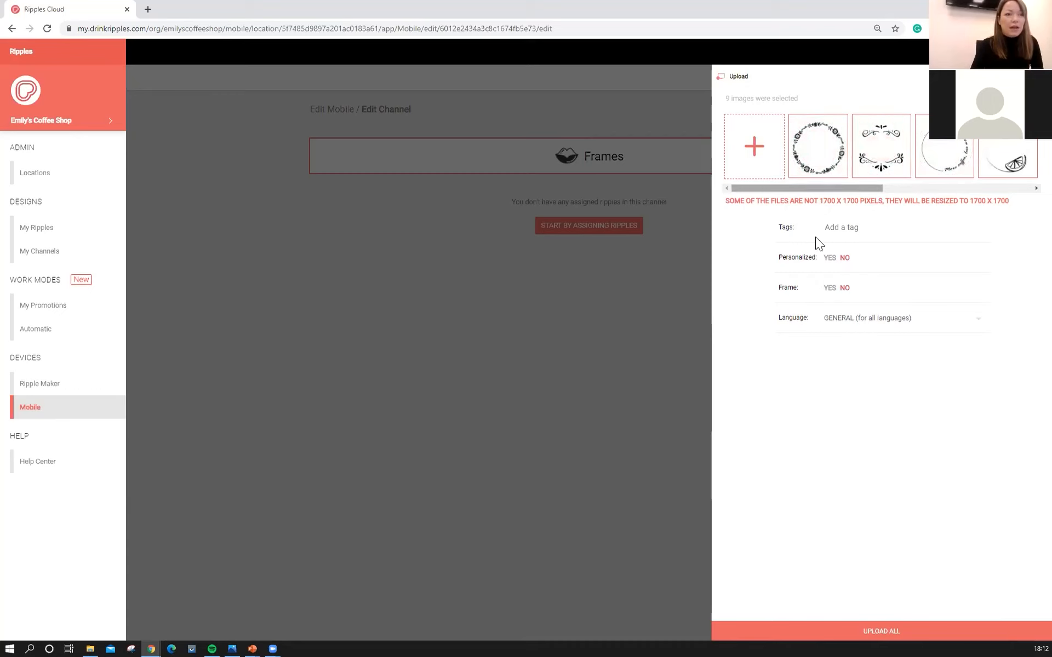
pyautogui.moveTo(805, 295)
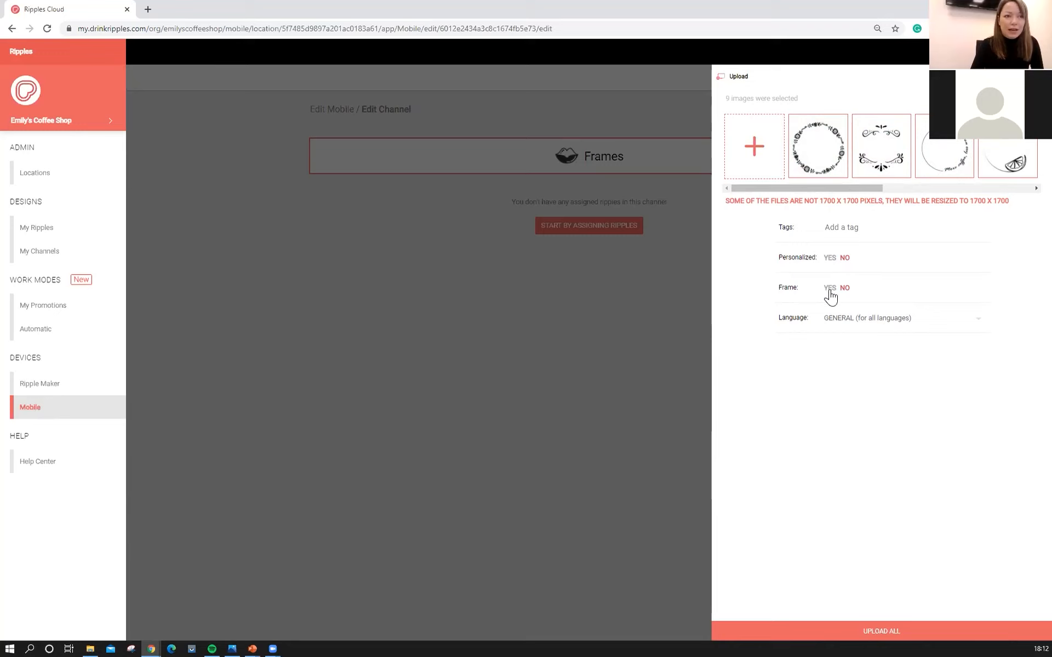
pyautogui.click(829, 288)
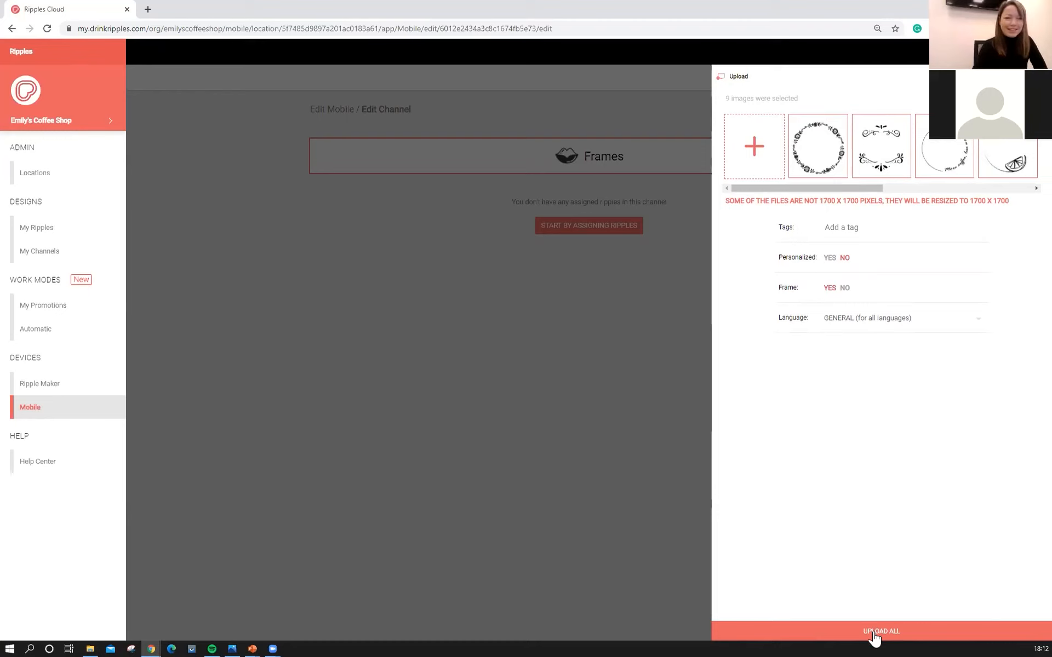
# - Upload the nine frames and assign them from 28 January to 28 February 2021
pyautogui.click(880, 631)
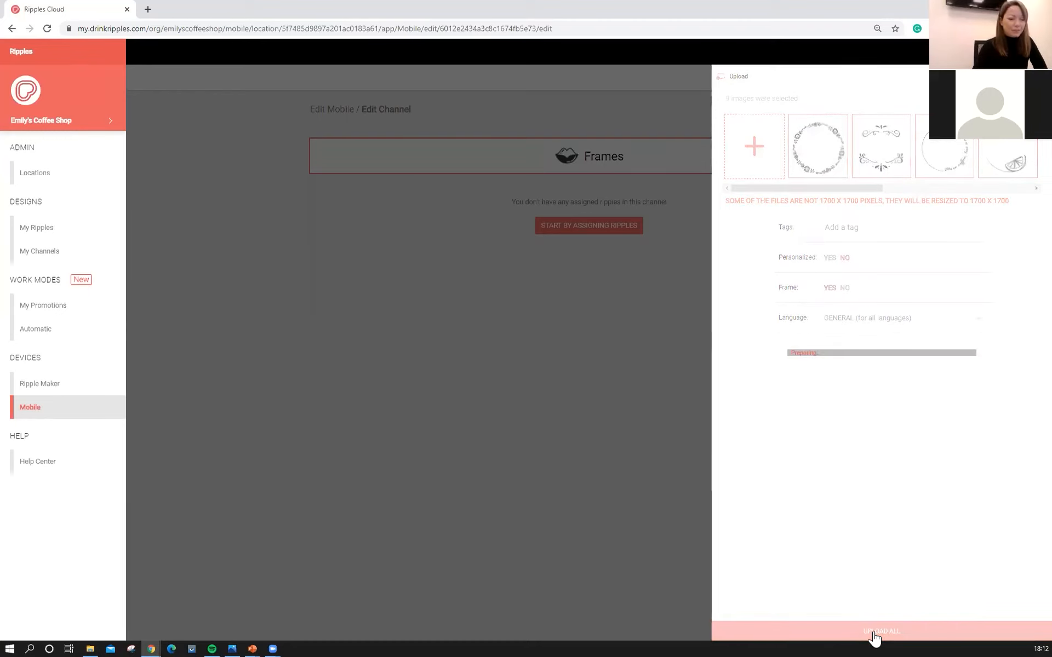
pyautogui.click(881, 631)
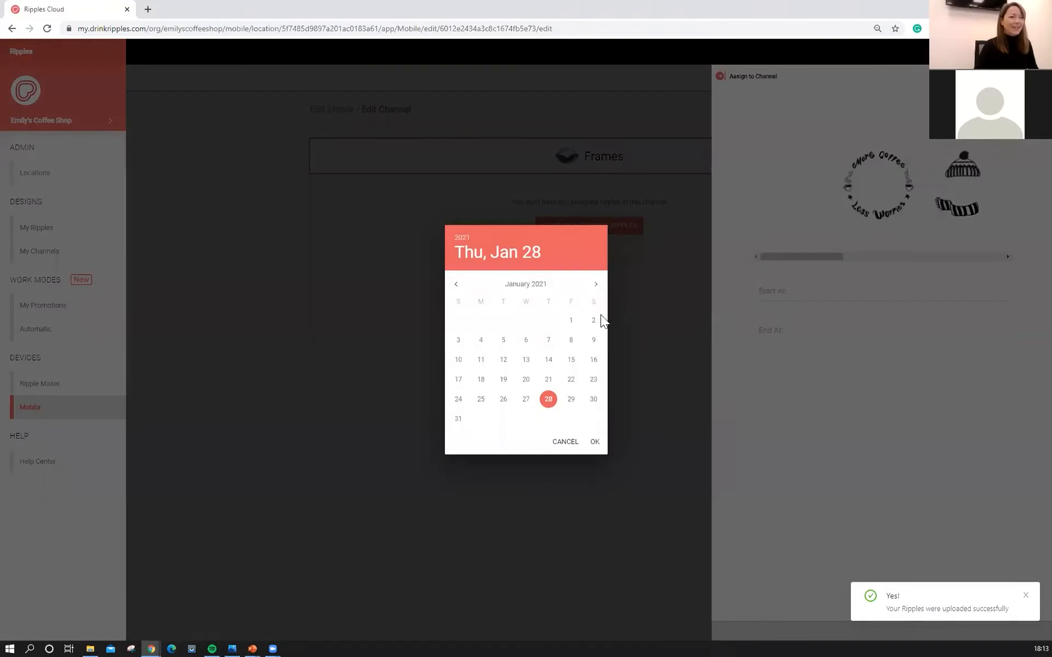
pyautogui.click(593, 441)
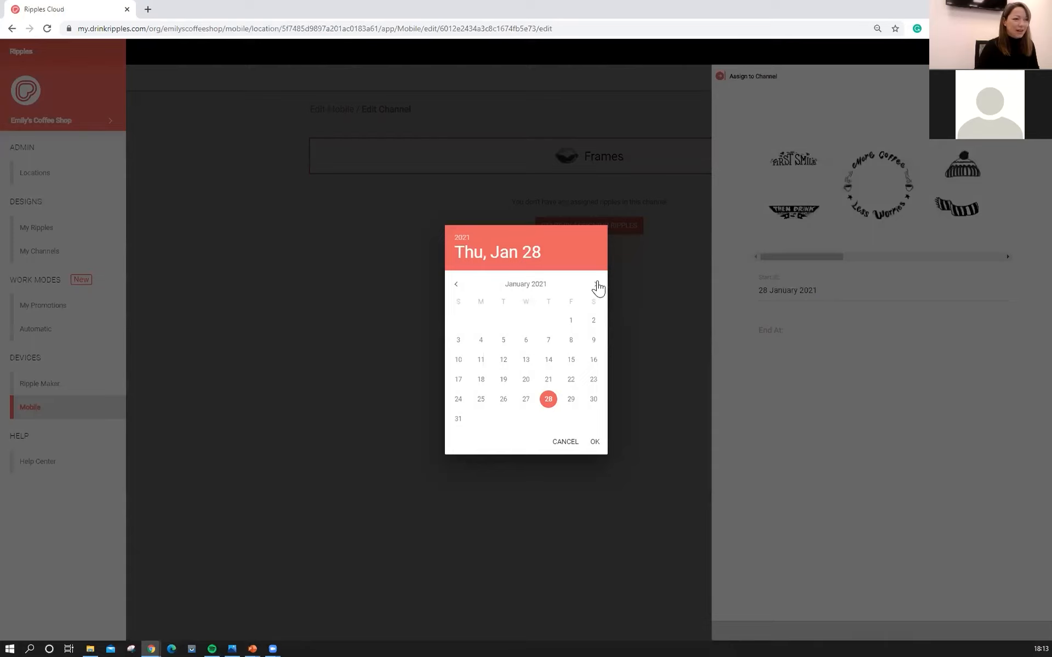
pyautogui.click(593, 442)
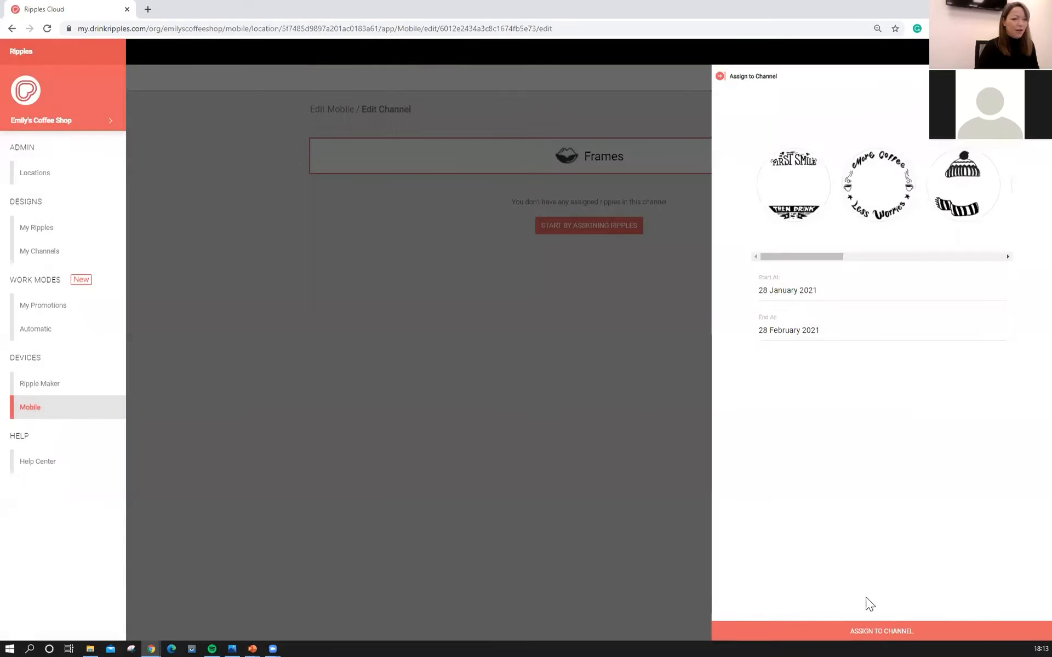
pyautogui.click(881, 631)
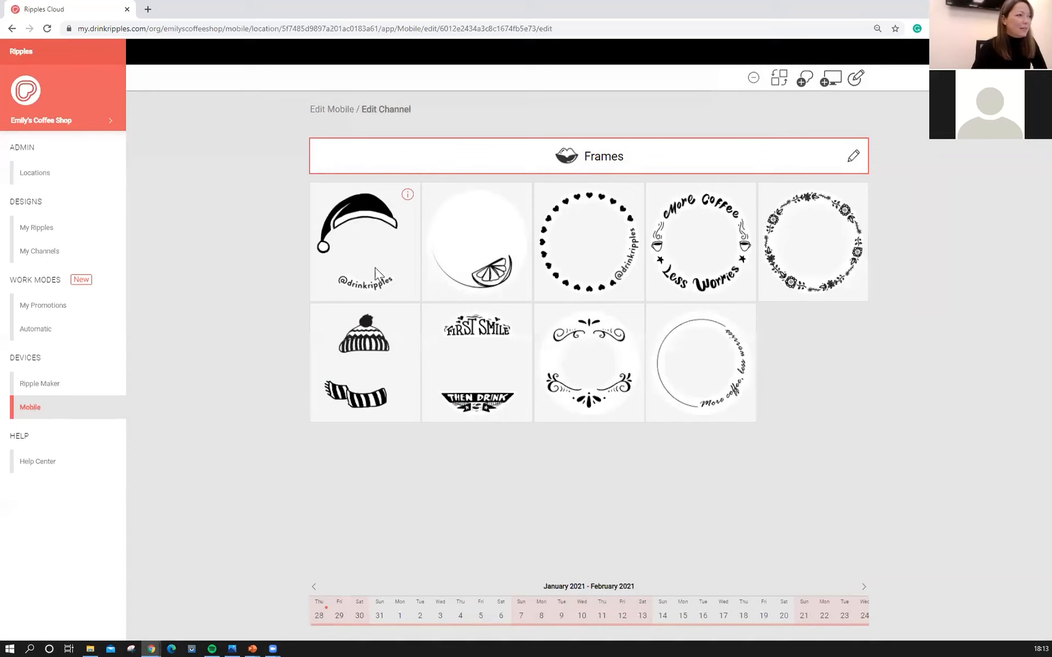
pyautogui.moveTo(636, 250)
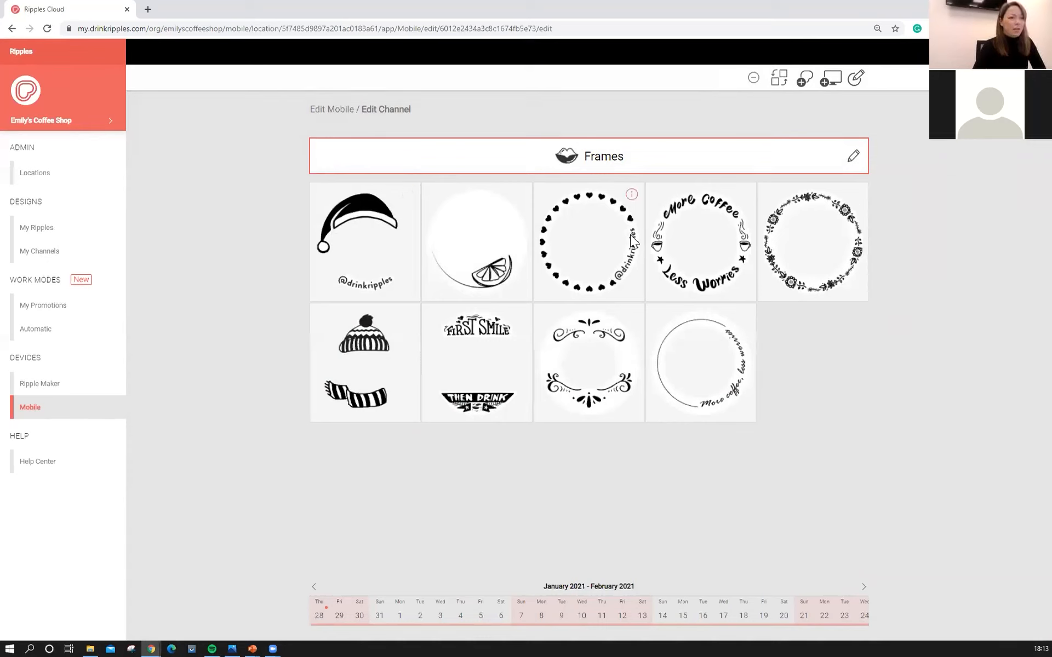
pyautogui.moveTo(641, 228)
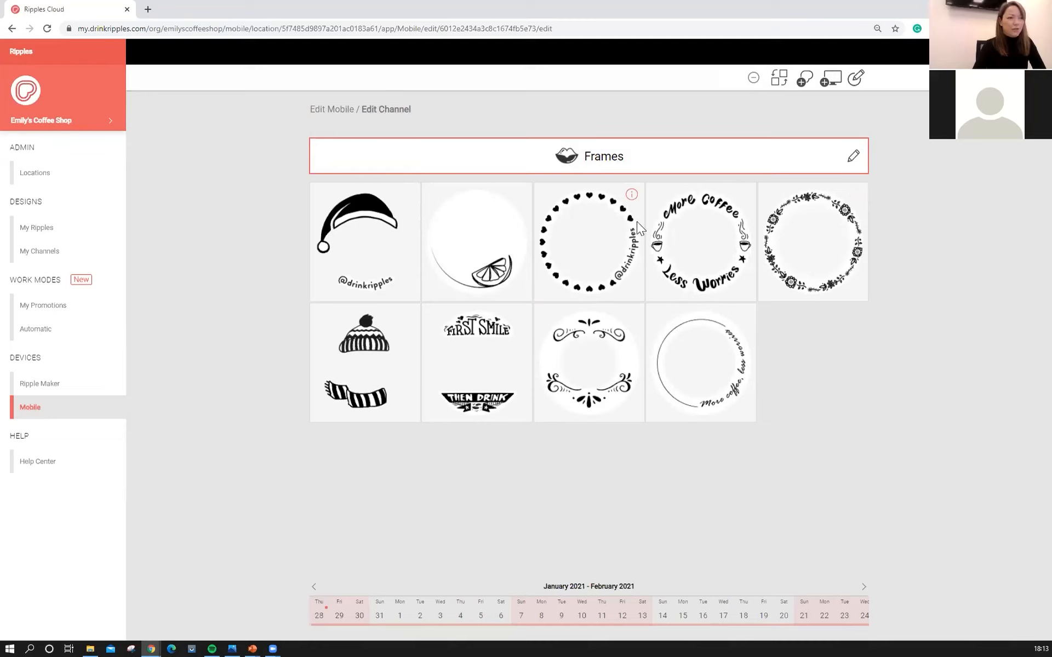
pyautogui.moveTo(636, 240)
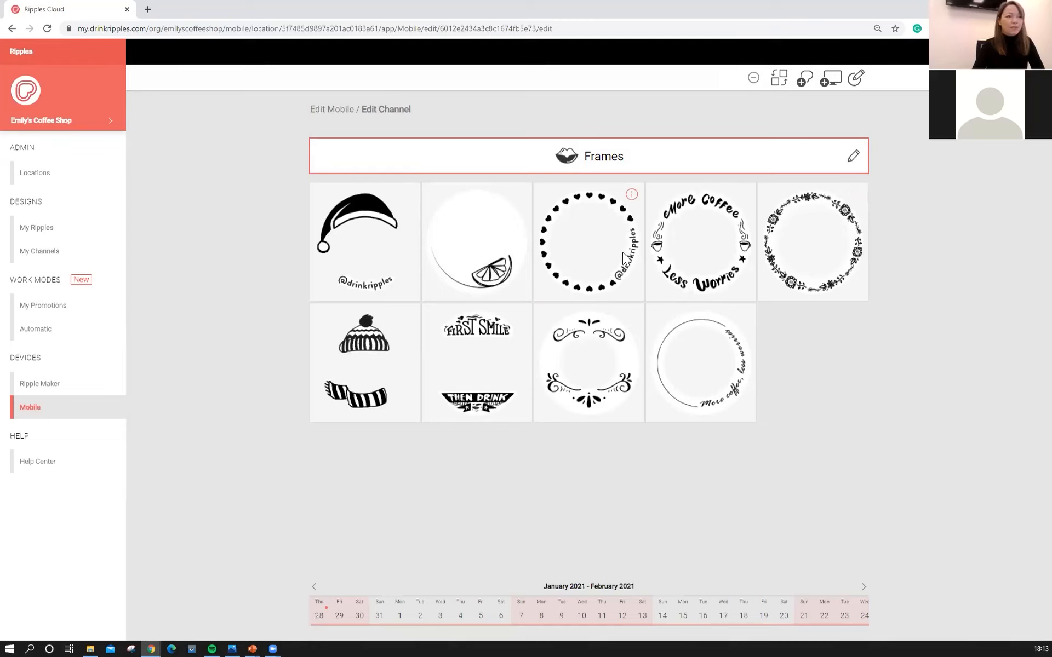
pyautogui.moveTo(590, 280)
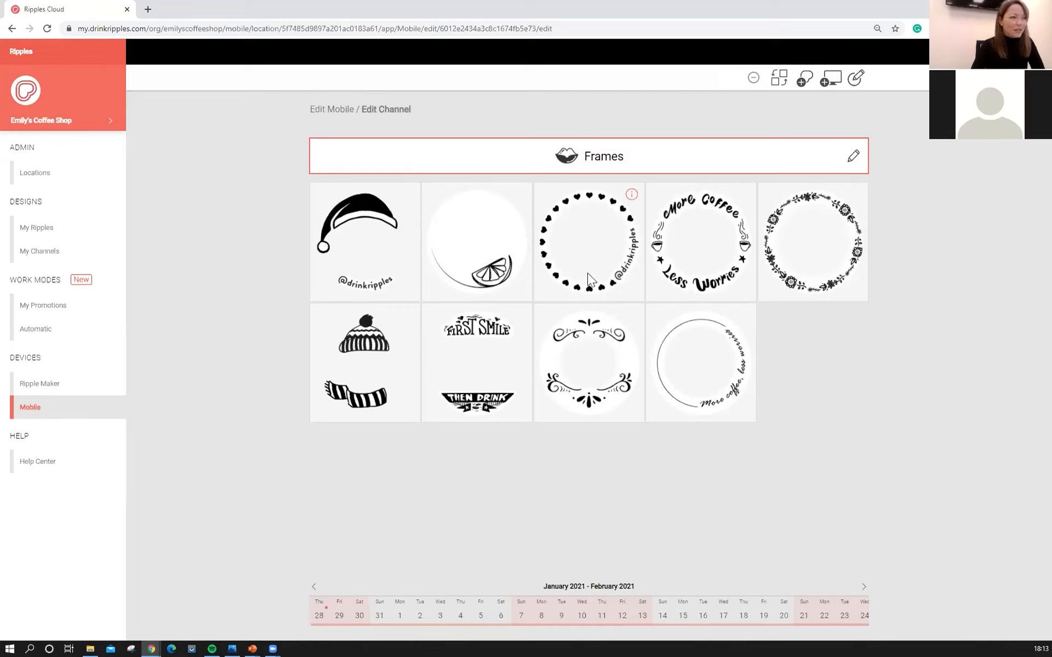
pyautogui.moveTo(367, 350)
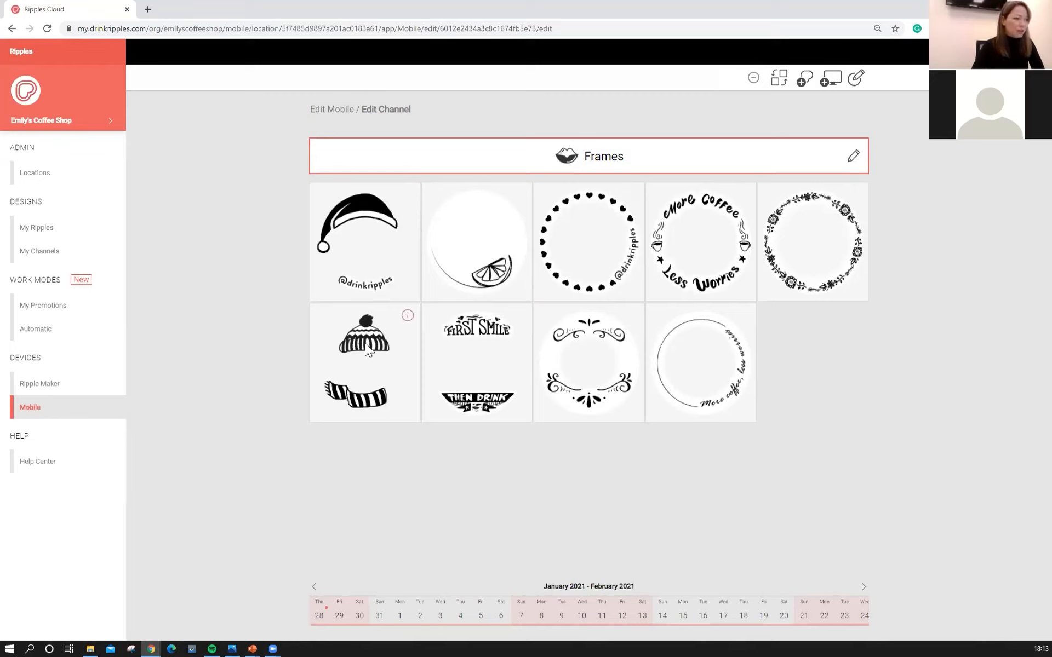
pyautogui.moveTo(398, 421)
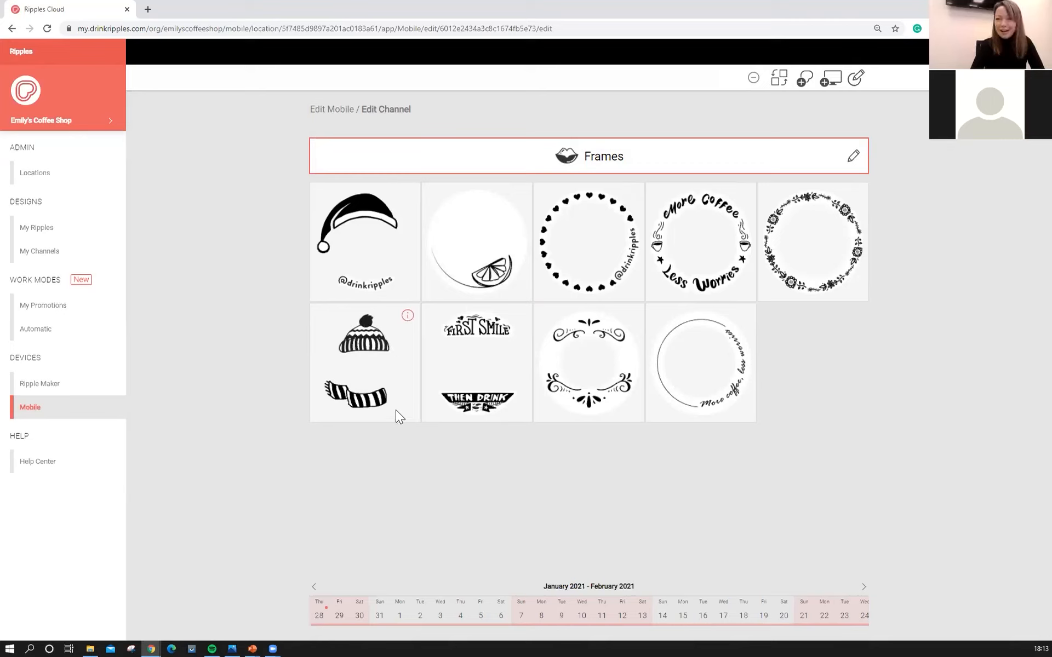
pyautogui.moveTo(627, 353)
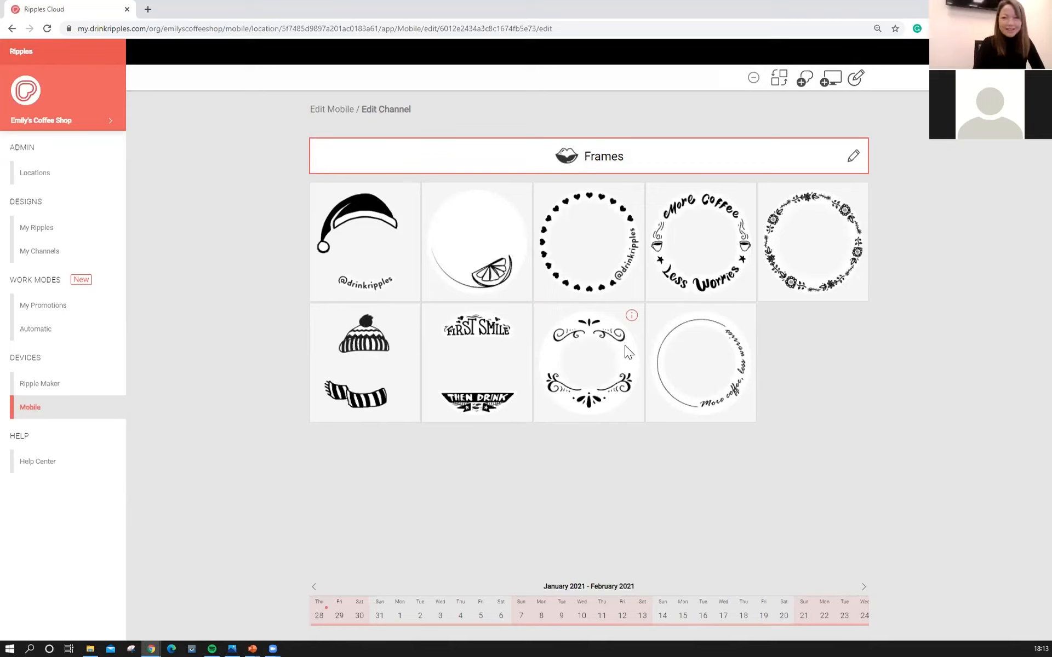
pyautogui.moveTo(239, 404)
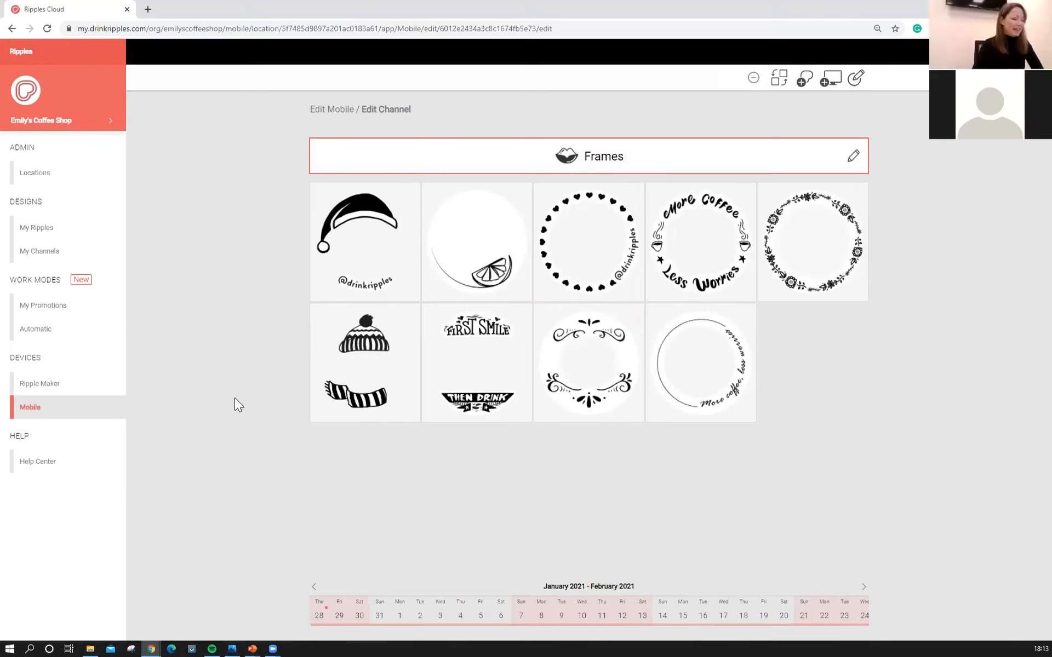
pyautogui.moveTo(244, 374)
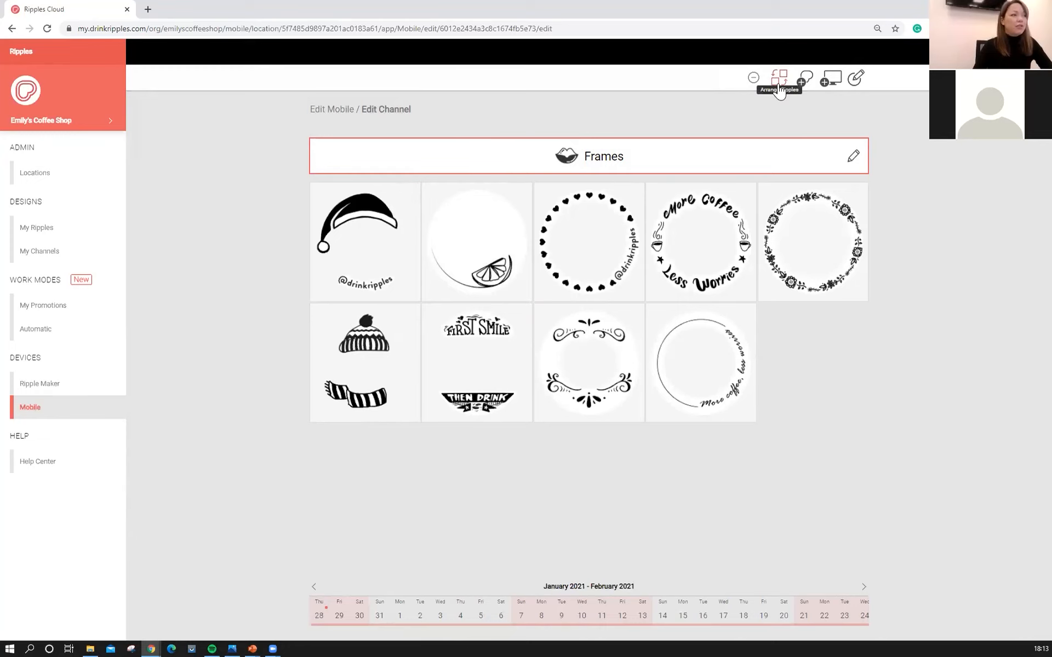
pyautogui.moveTo(773, 105)
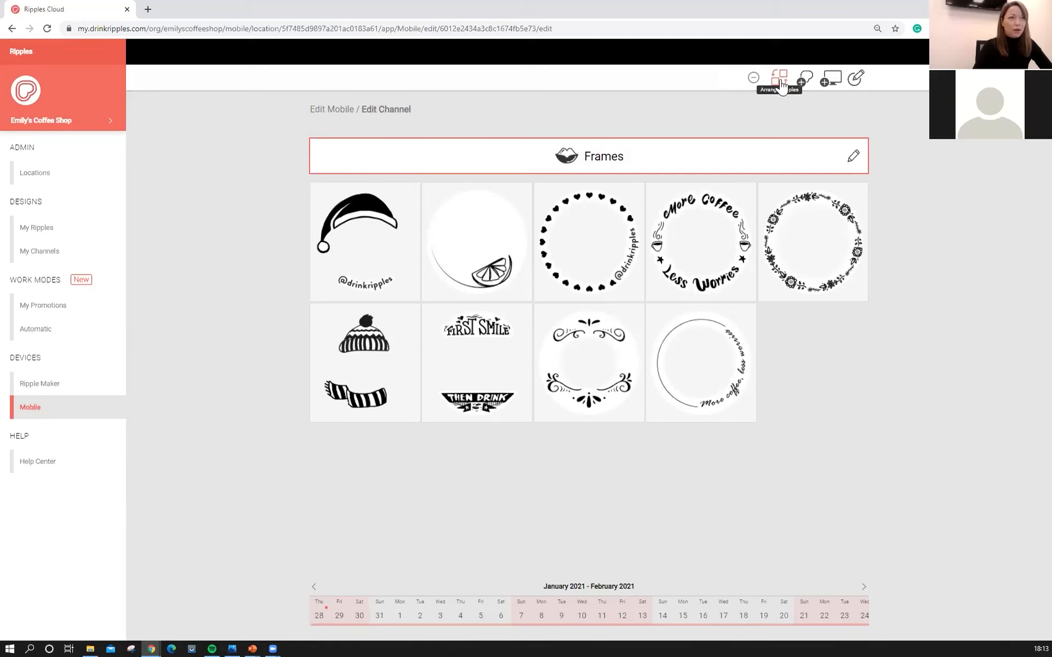
# - Switch the Frames channel into rearranging mode to view its nine designs
pyautogui.click(779, 78)
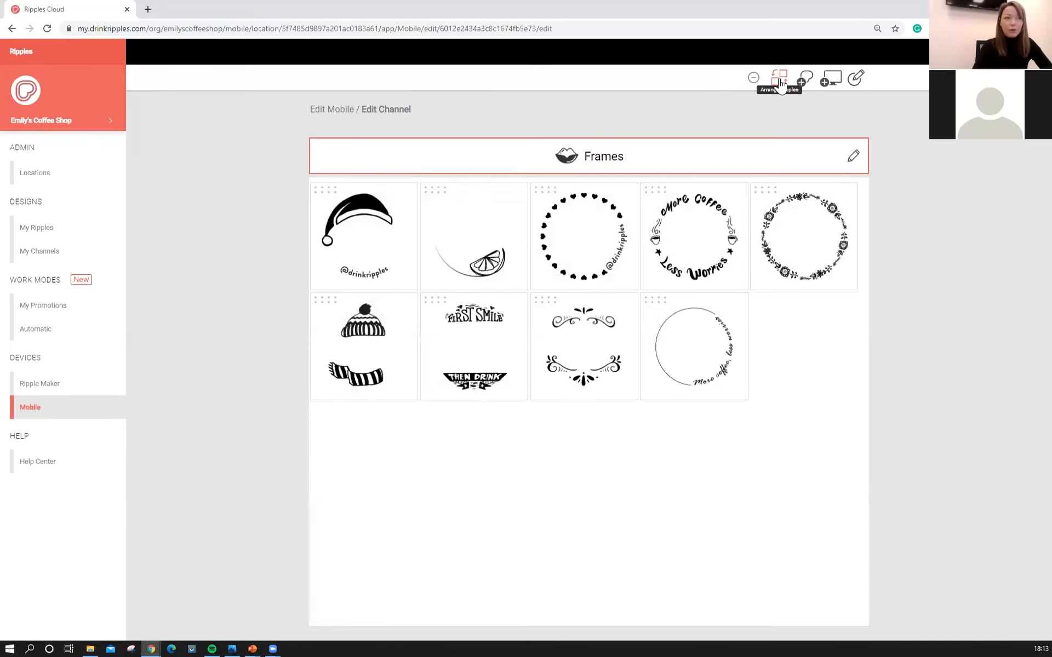
pyautogui.moveTo(770, 123)
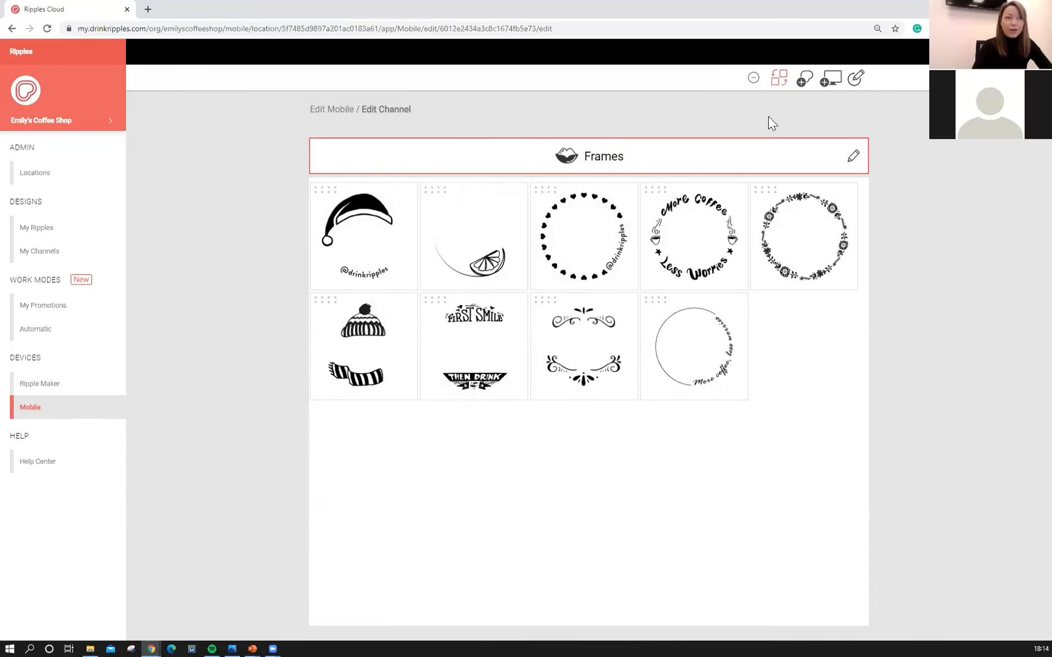
pyautogui.moveTo(759, 186)
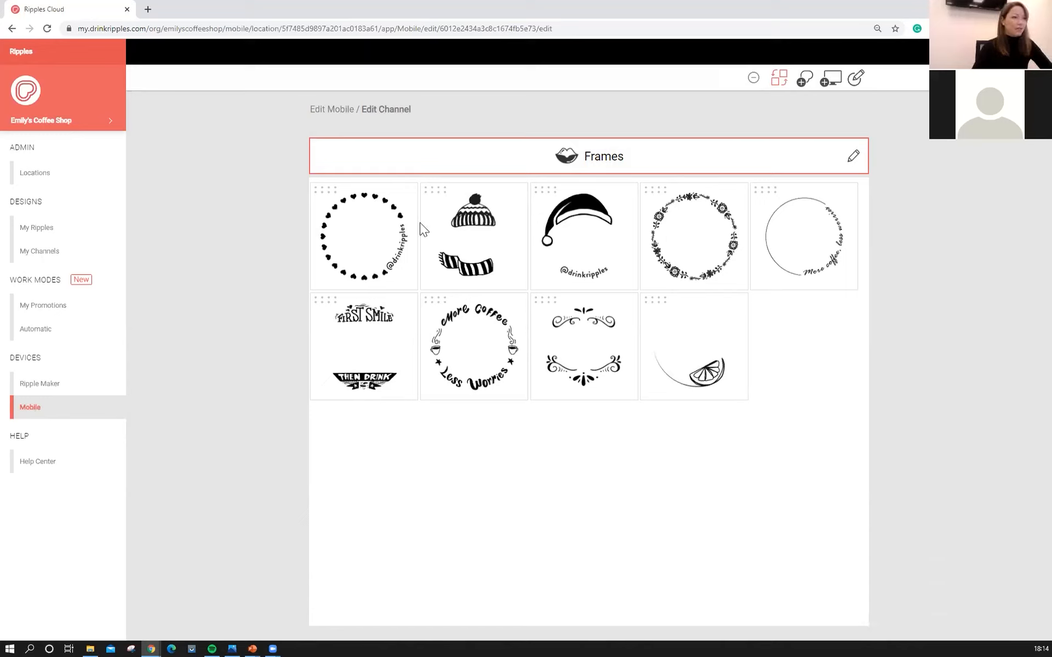
pyautogui.moveTo(282, 373)
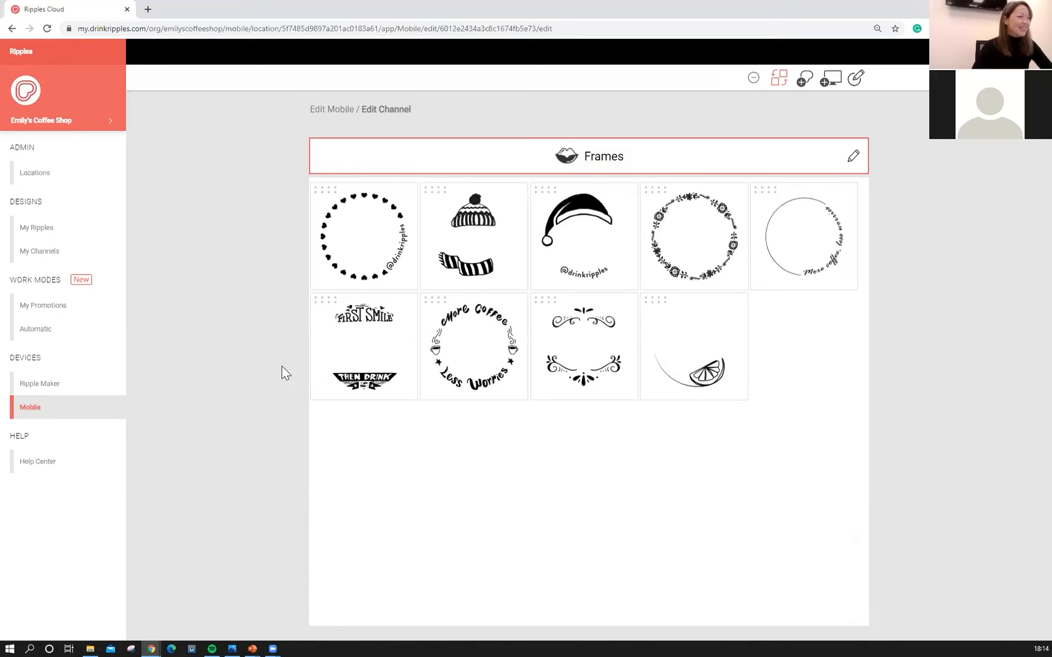
pyautogui.moveTo(230, 408)
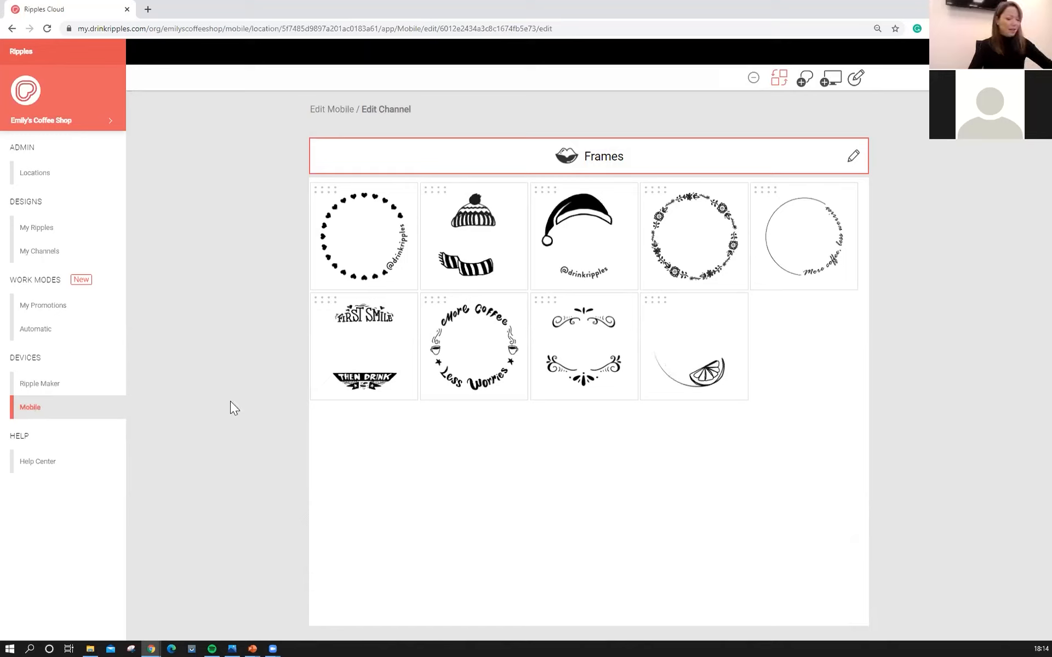
pyautogui.moveTo(436, 524)
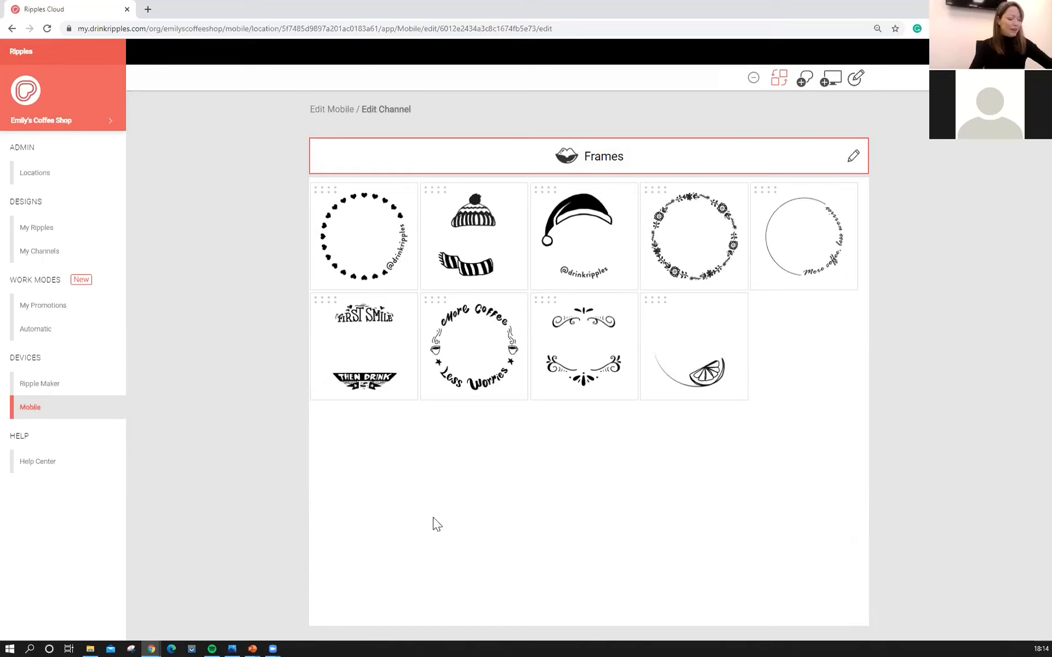
pyautogui.moveTo(317, 419)
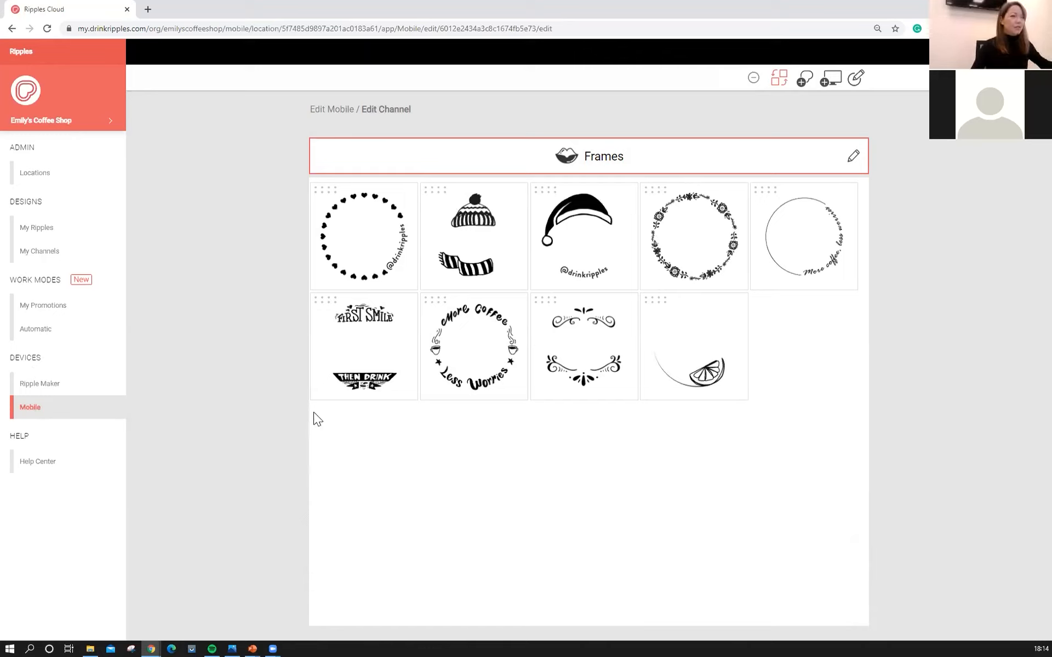
pyautogui.moveTo(321, 349)
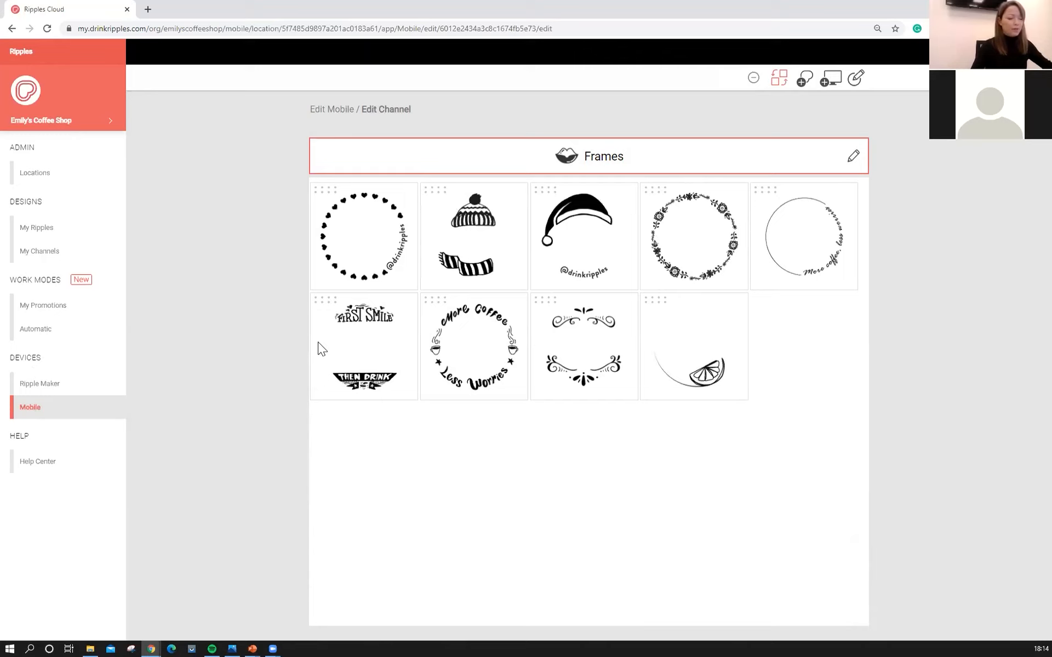
pyautogui.moveTo(541, 434)
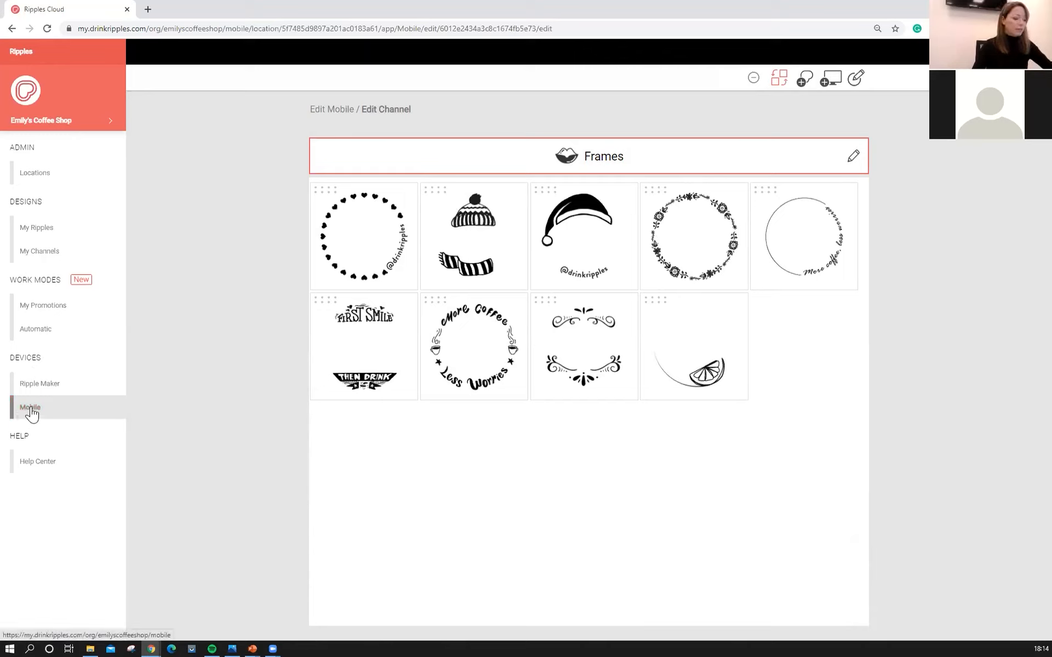
pyautogui.moveTo(39, 383)
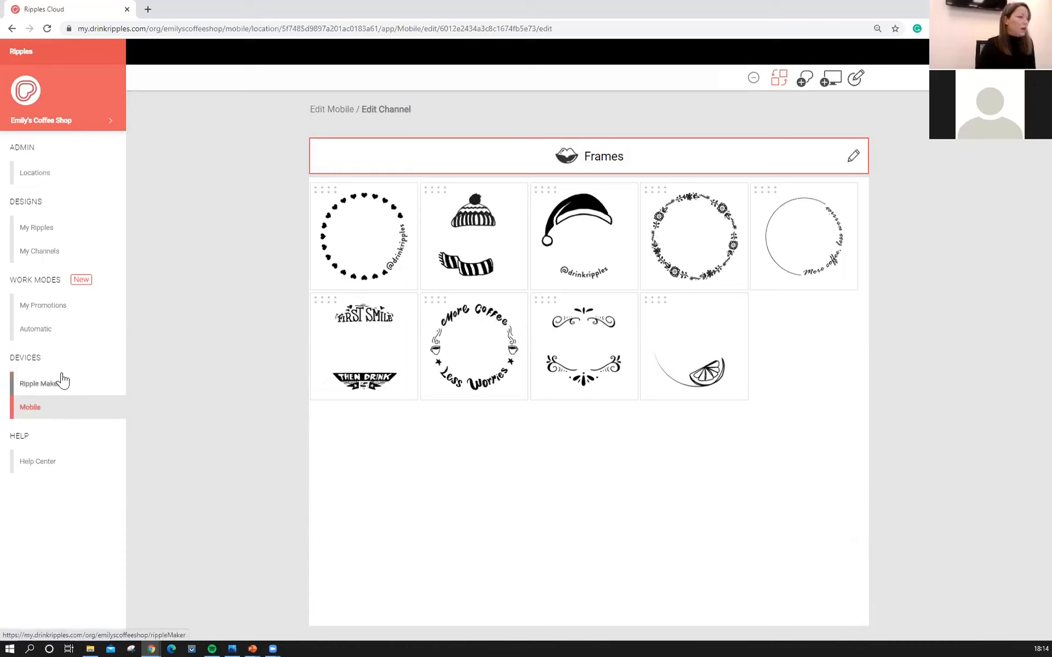
pyautogui.moveTo(21, 204)
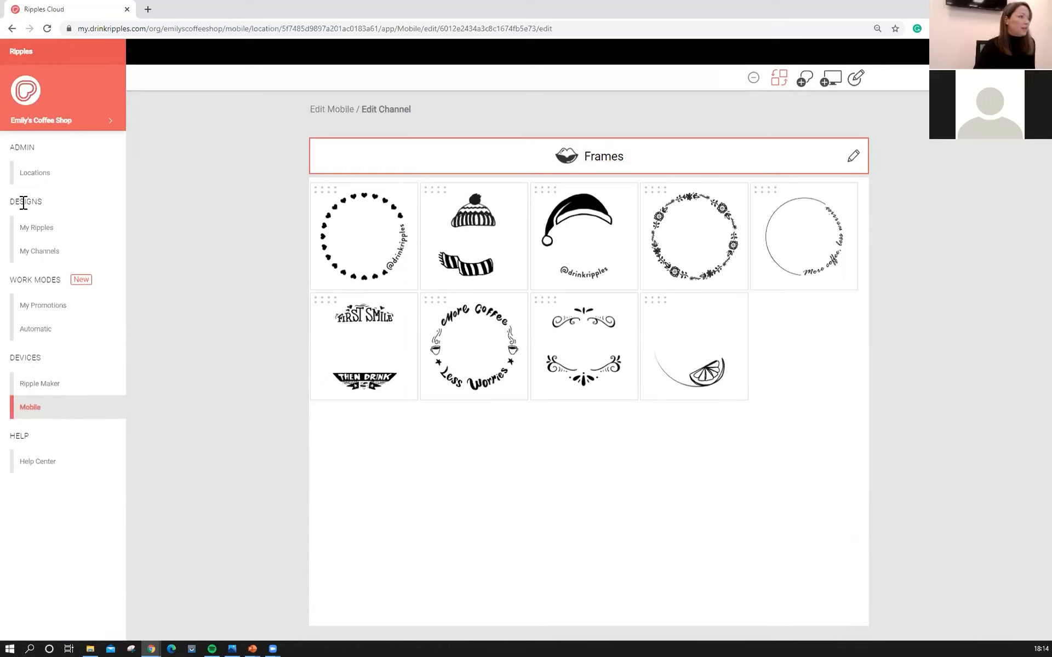
pyautogui.moveTo(38, 251)
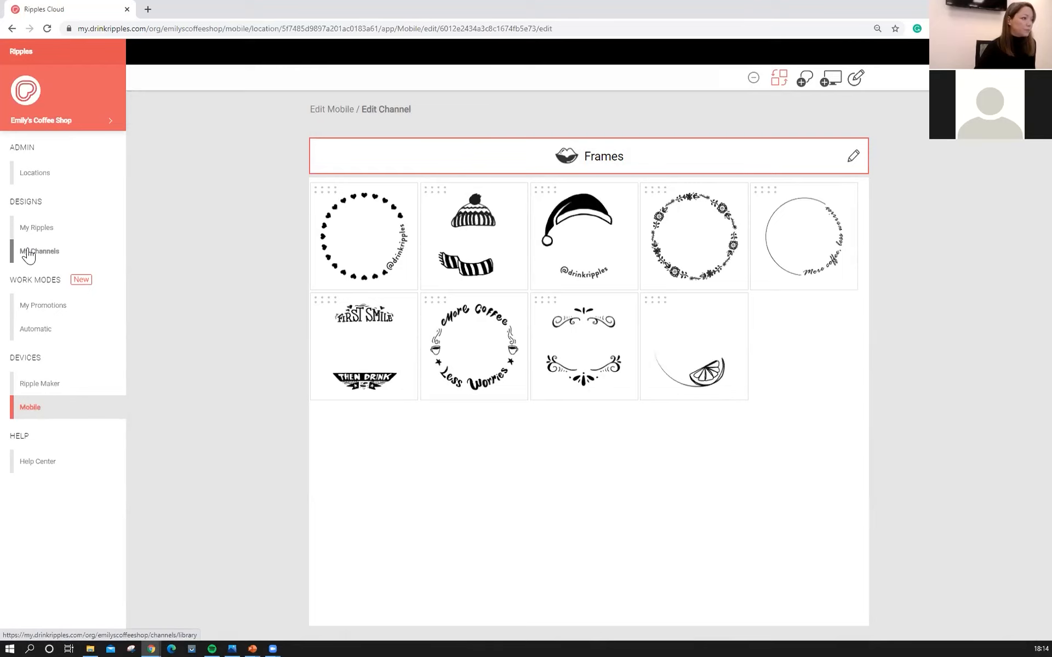
# - Open My Channels to list Frames (9), Party (4) and Coffee Time (7)
pyautogui.click(39, 251)
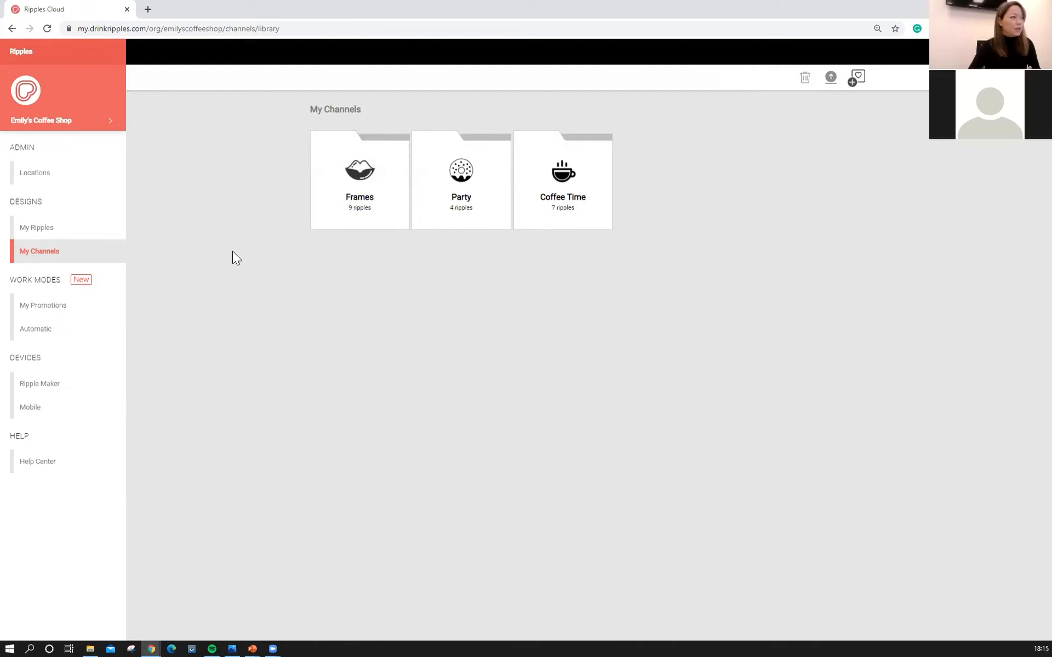
pyautogui.moveTo(296, 216)
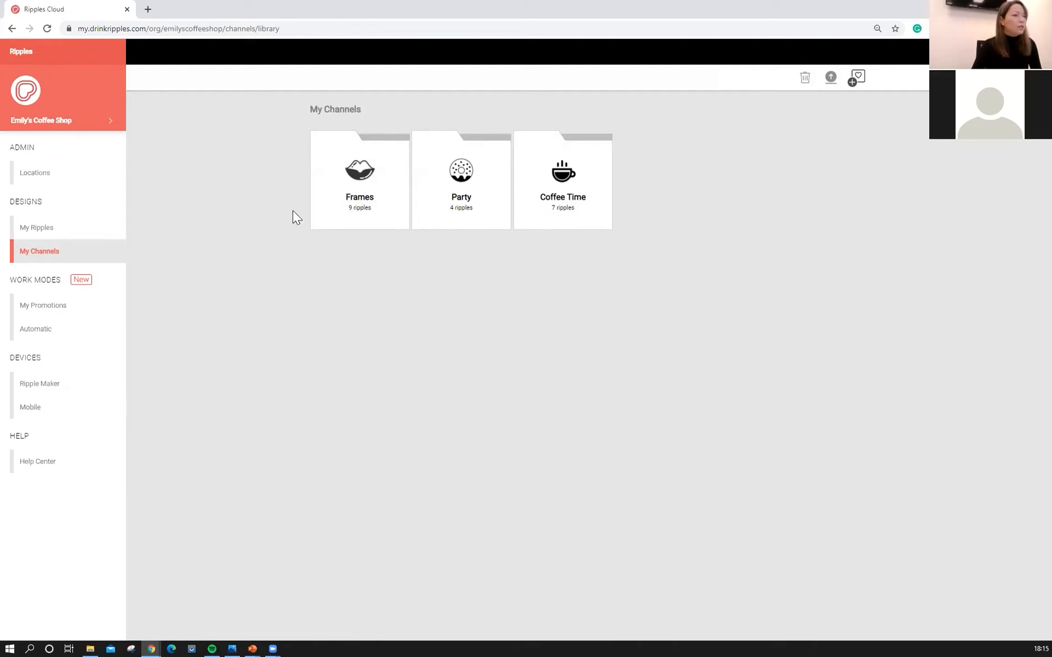
pyautogui.moveTo(359, 213)
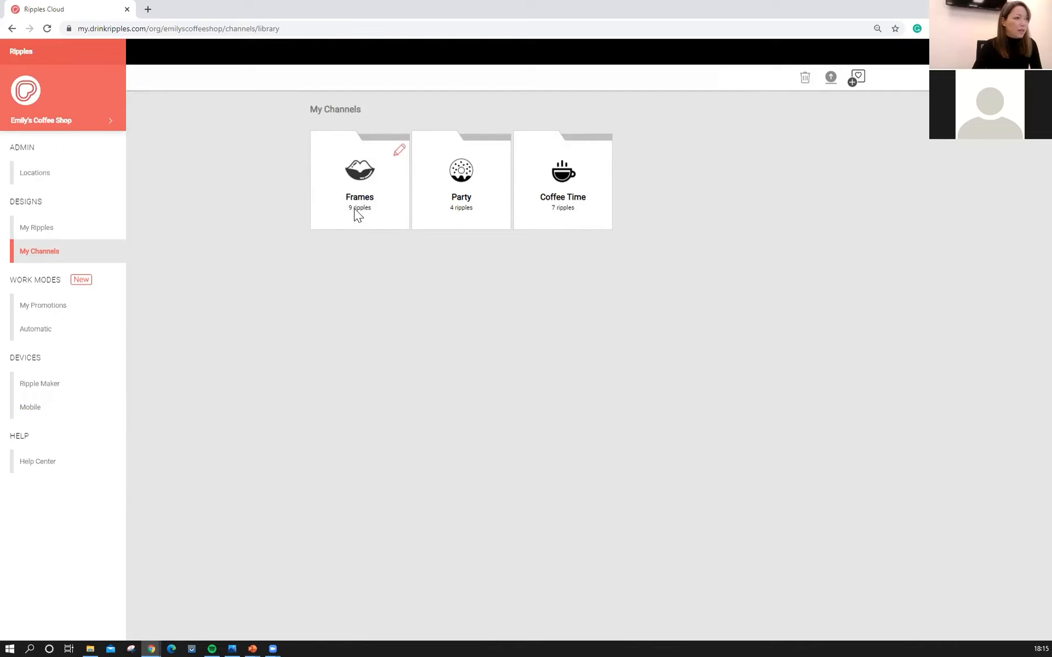
pyautogui.moveTo(434, 239)
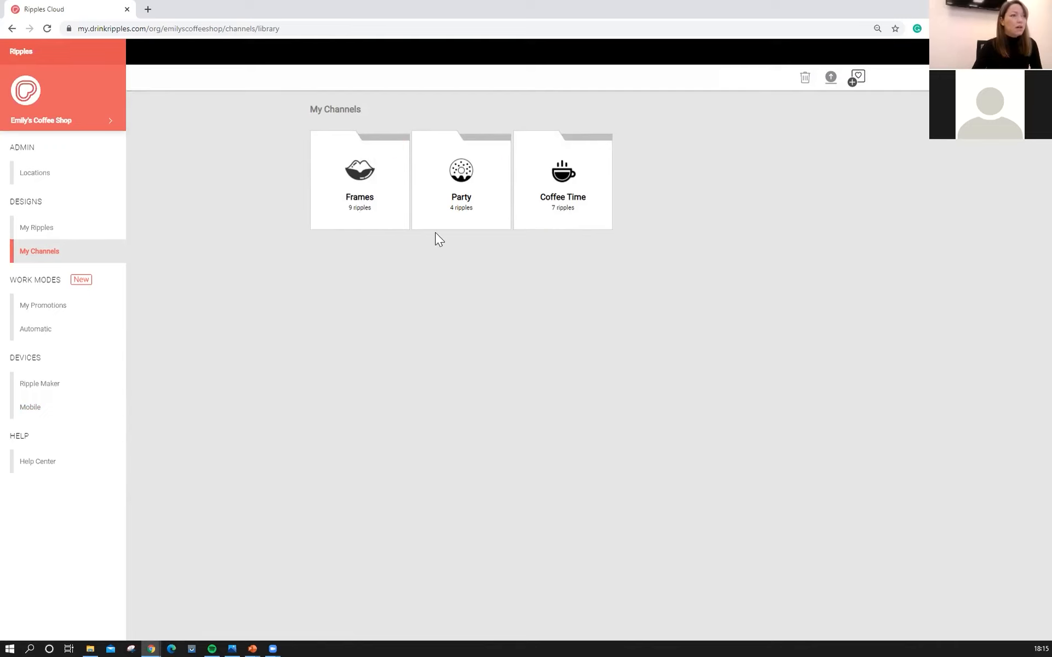
pyautogui.moveTo(851, 44)
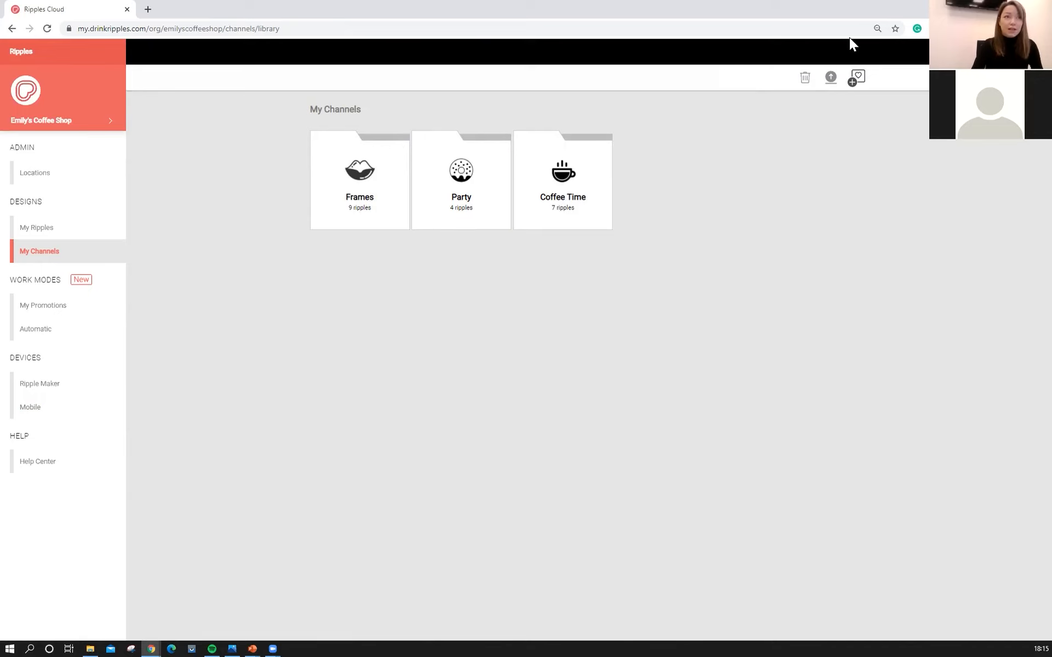
pyautogui.moveTo(857, 78)
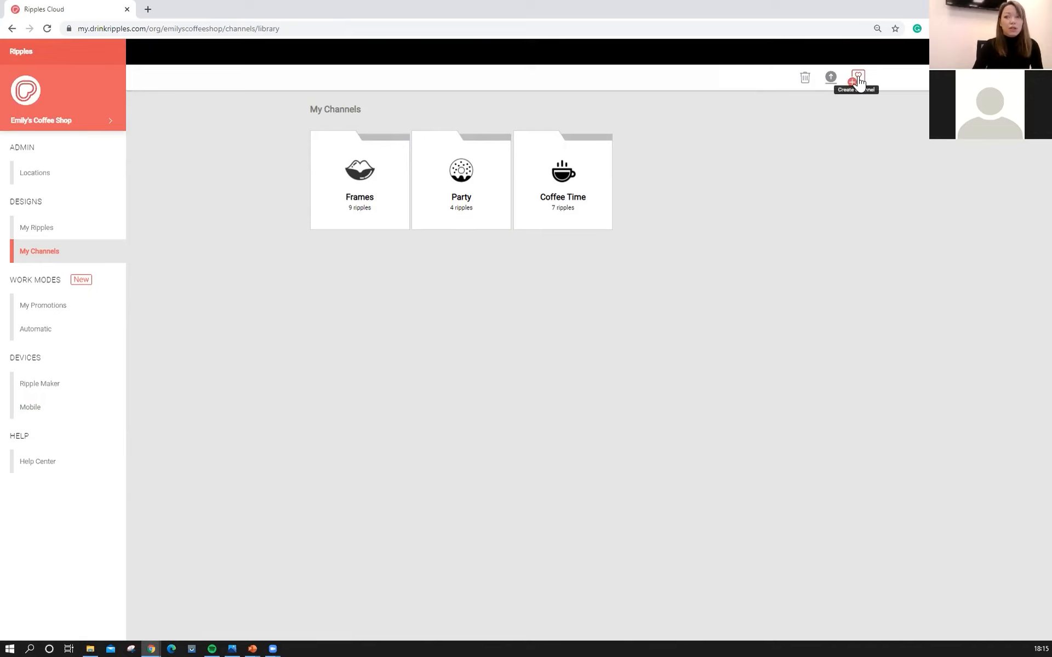
# - Create and save a 'Valentines' channel with the two-hearts icon
pyautogui.click(857, 76)
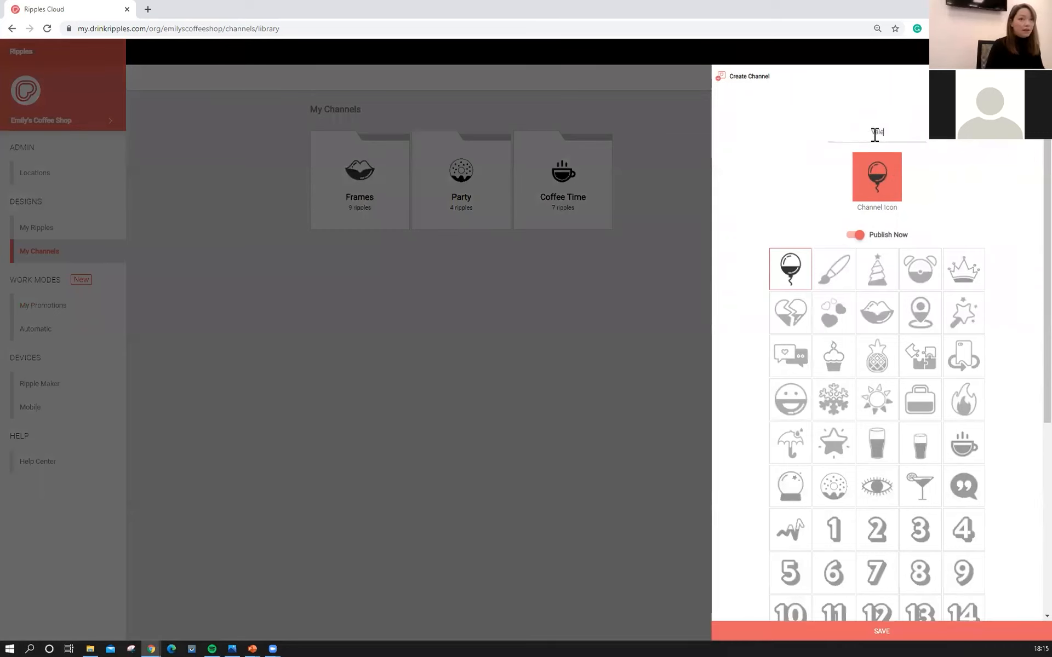
pyautogui.write('Valentines')
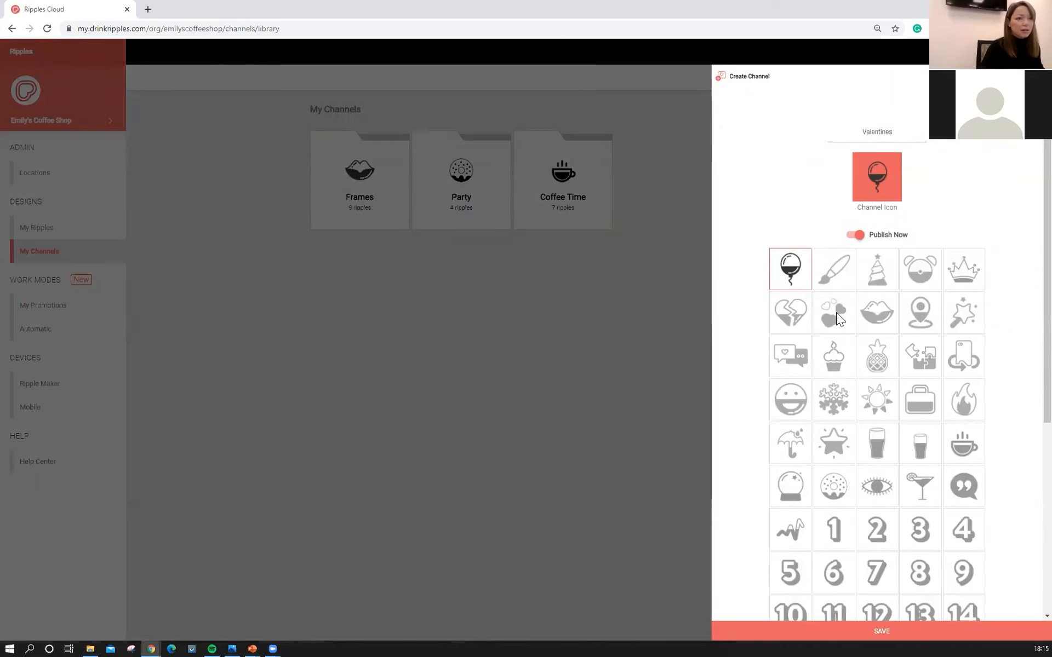
pyautogui.click(834, 313)
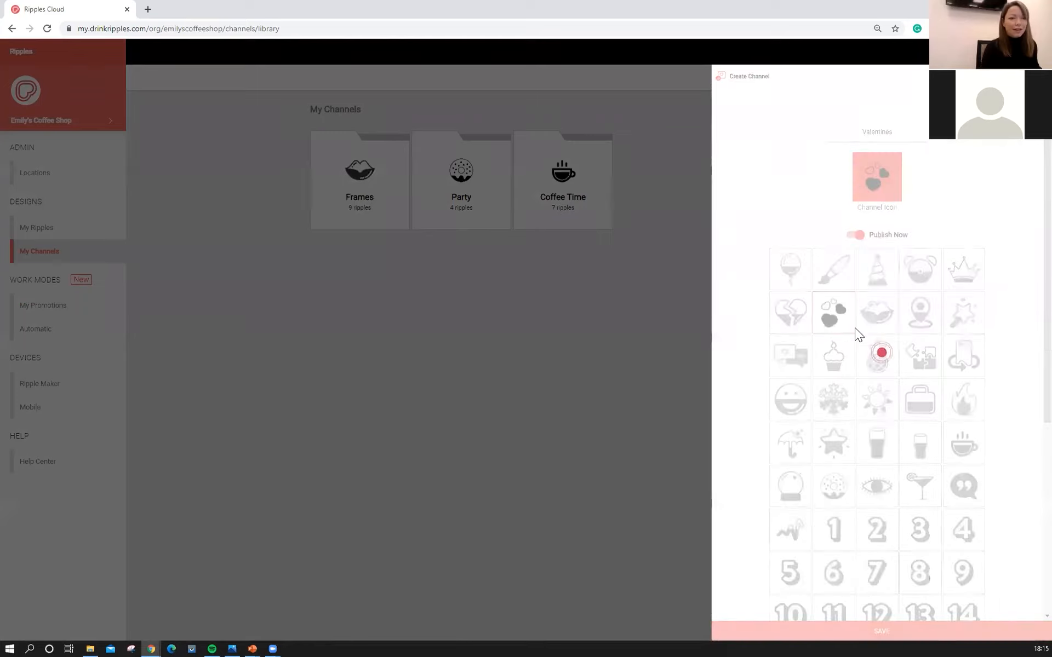
pyautogui.click(881, 631)
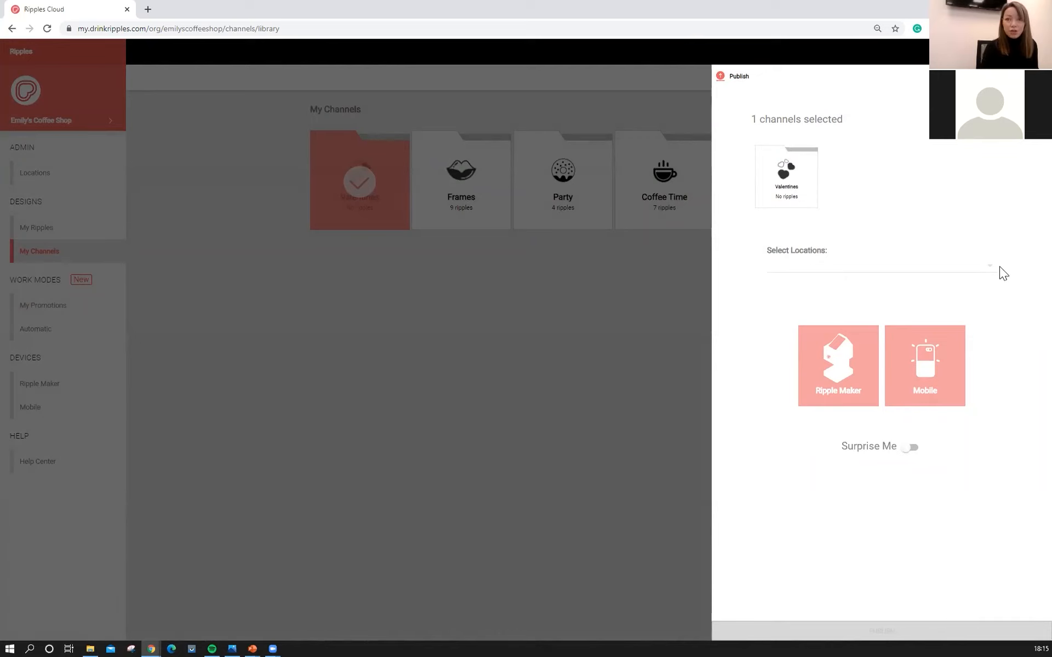
# - Publish the Valentines channel to the coffee shop's Ripple Maker
pyautogui.click(879, 267)
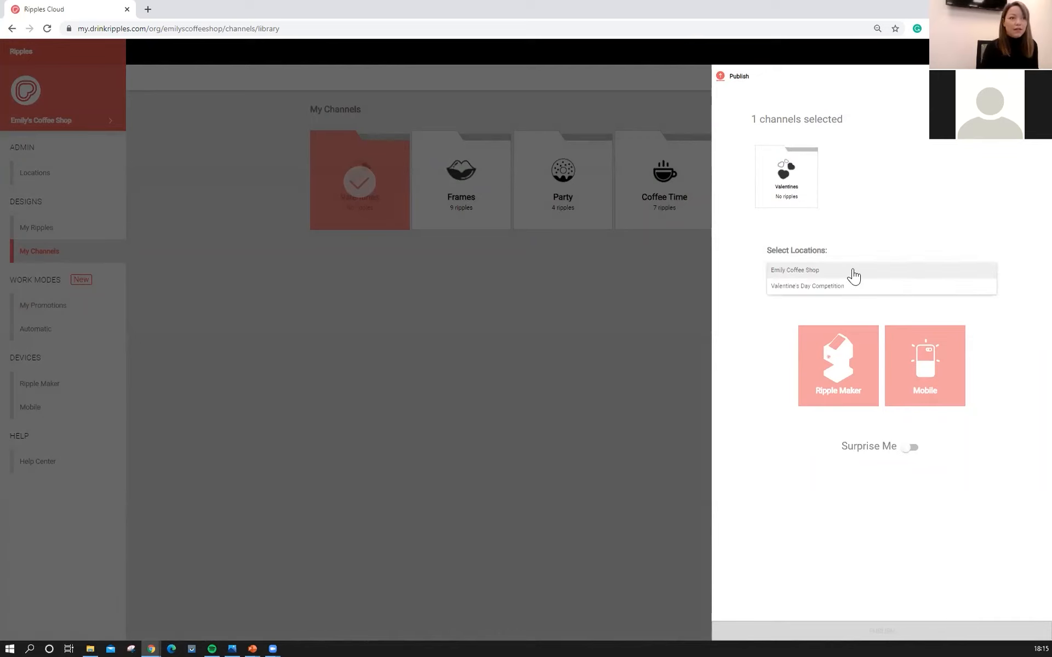
pyautogui.click(795, 270)
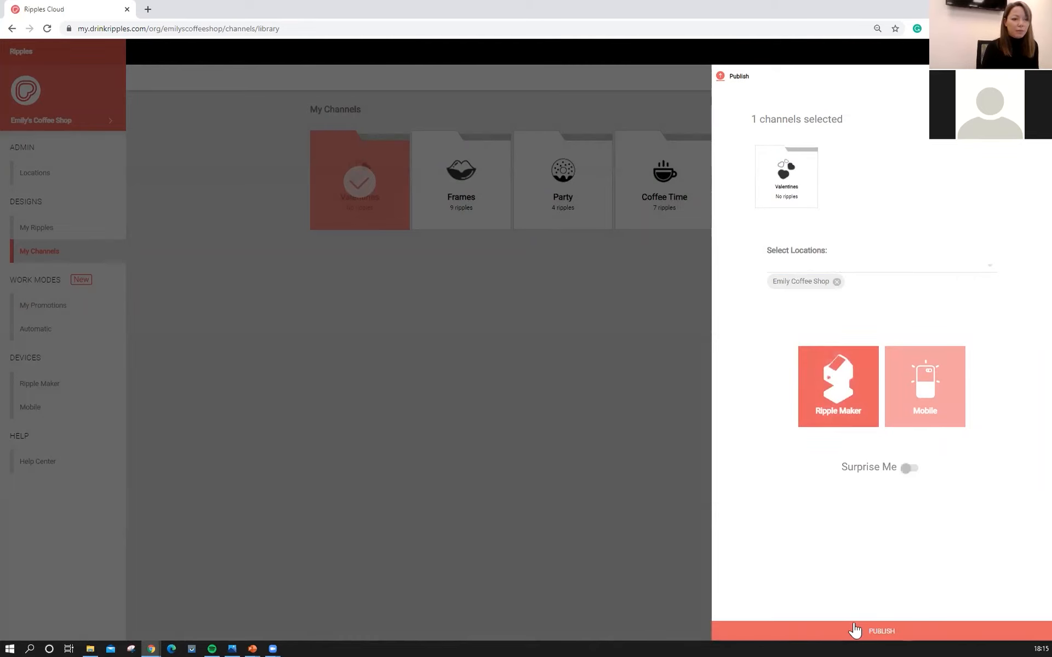
pyautogui.click(881, 631)
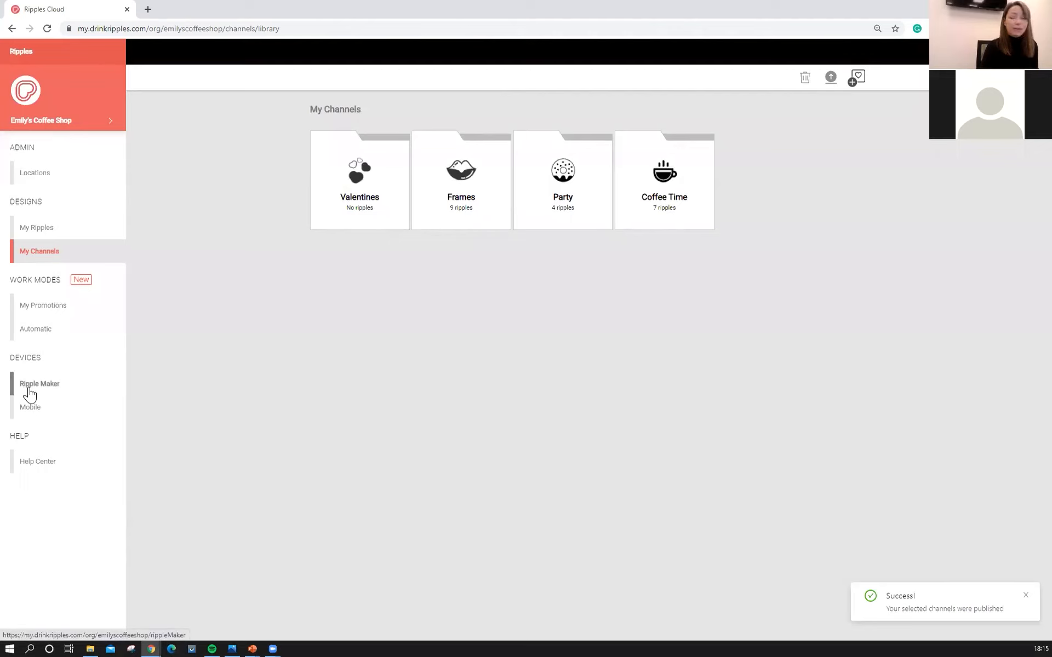
pyautogui.moveTo(349, 220)
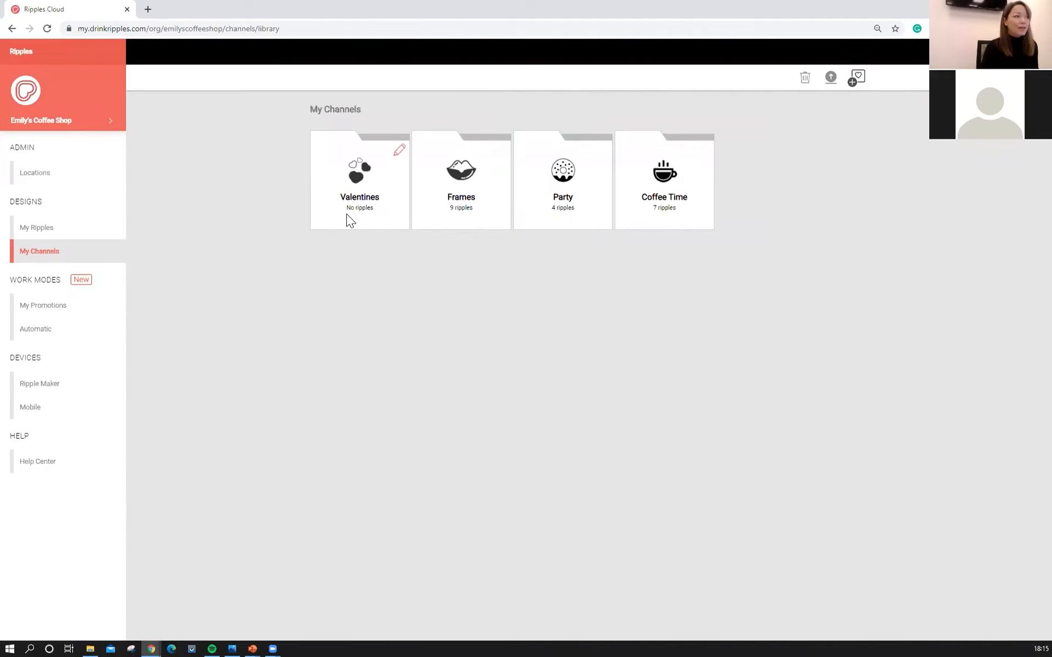
pyautogui.moveTo(395, 172)
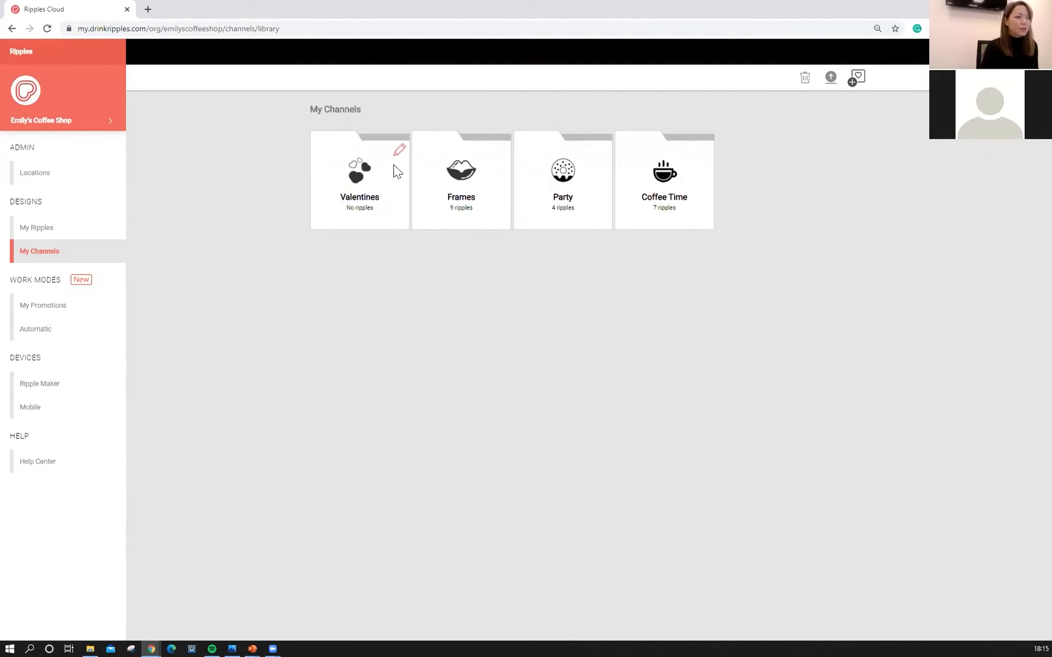
# - Open the empty Valentines channel's edit page from its pencil icon
pyautogui.click(399, 150)
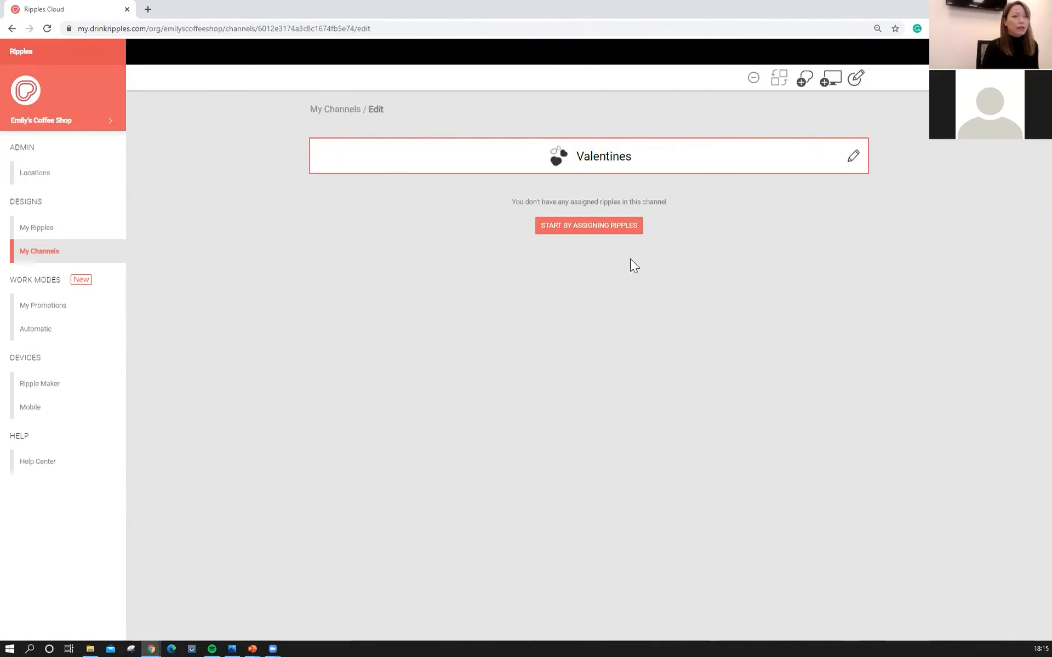
pyautogui.moveTo(803, 77)
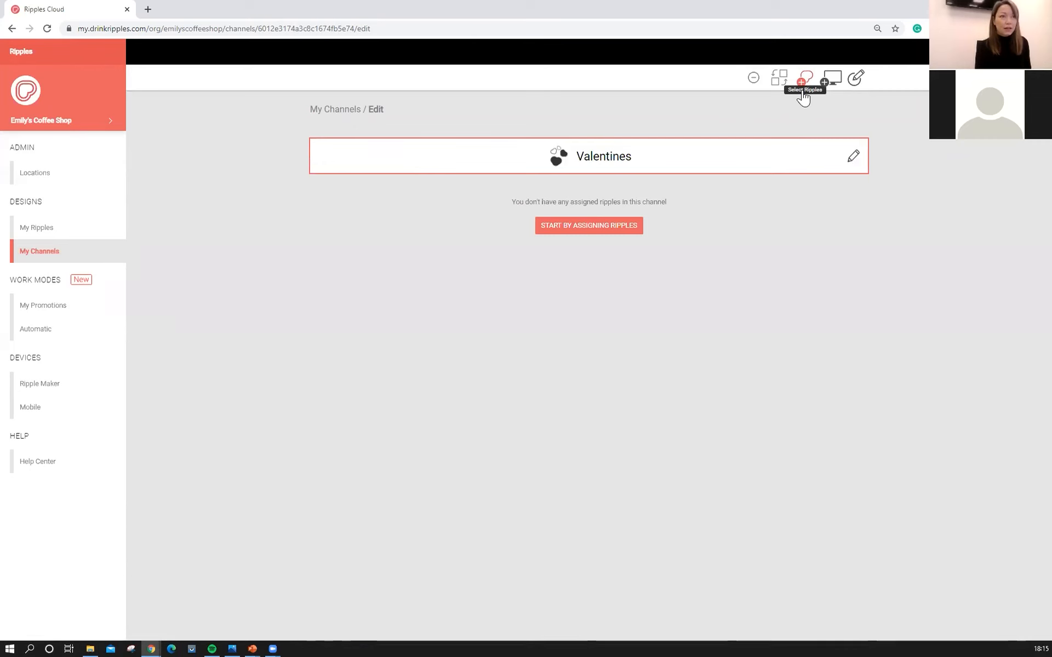
# - Search the library for 'love' and add fourteen love ripples, including I ♥ U, to Valentines
pyautogui.click(803, 78)
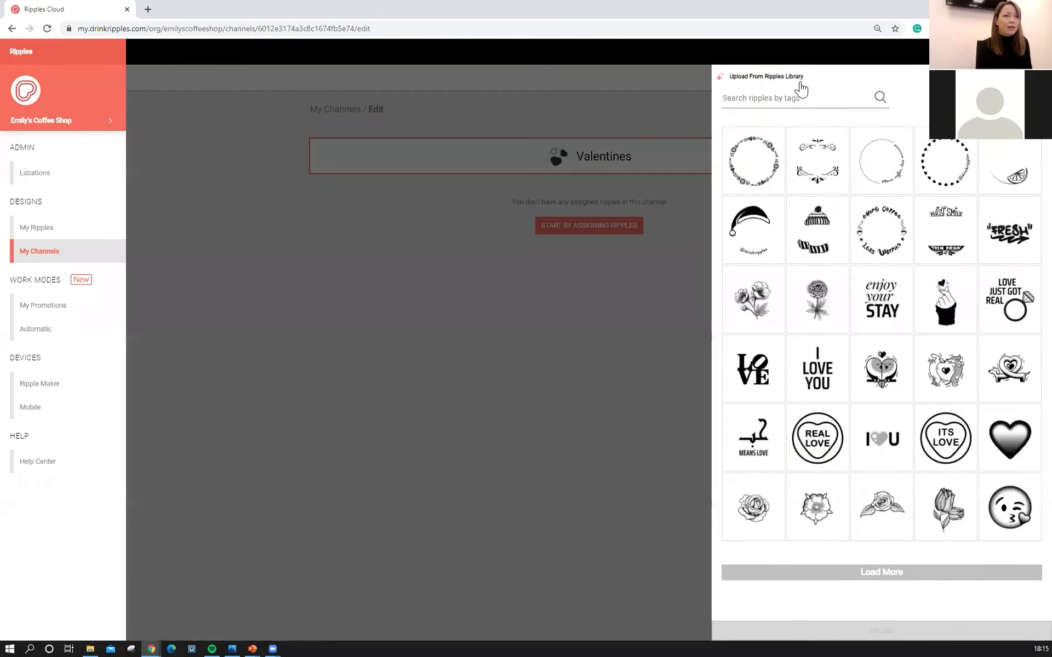
pyautogui.click(798, 98)
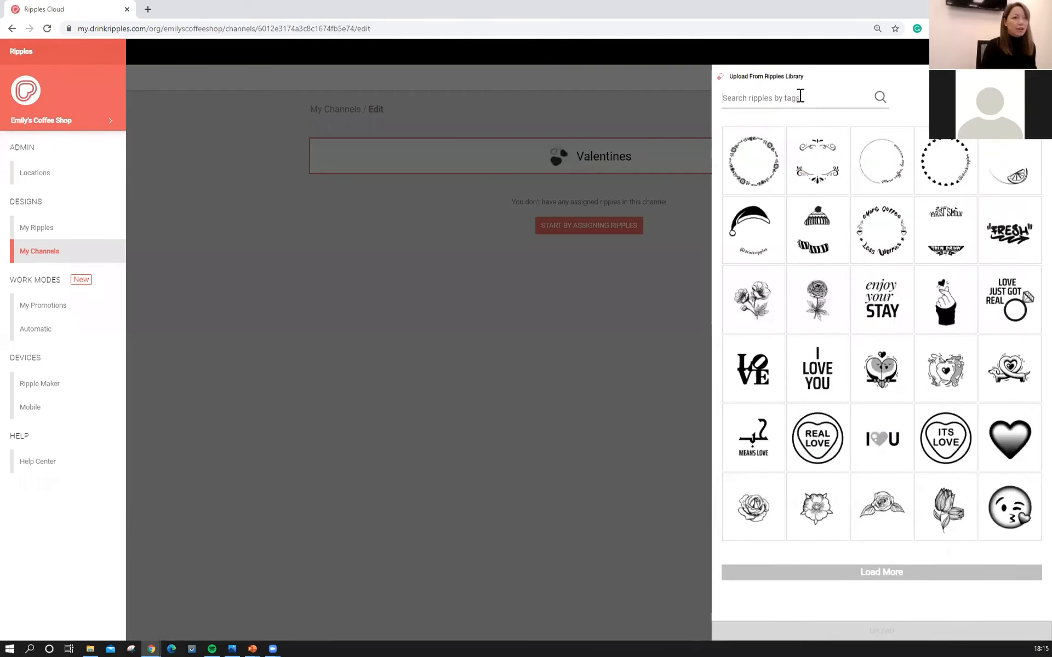
pyautogui.write('tag')
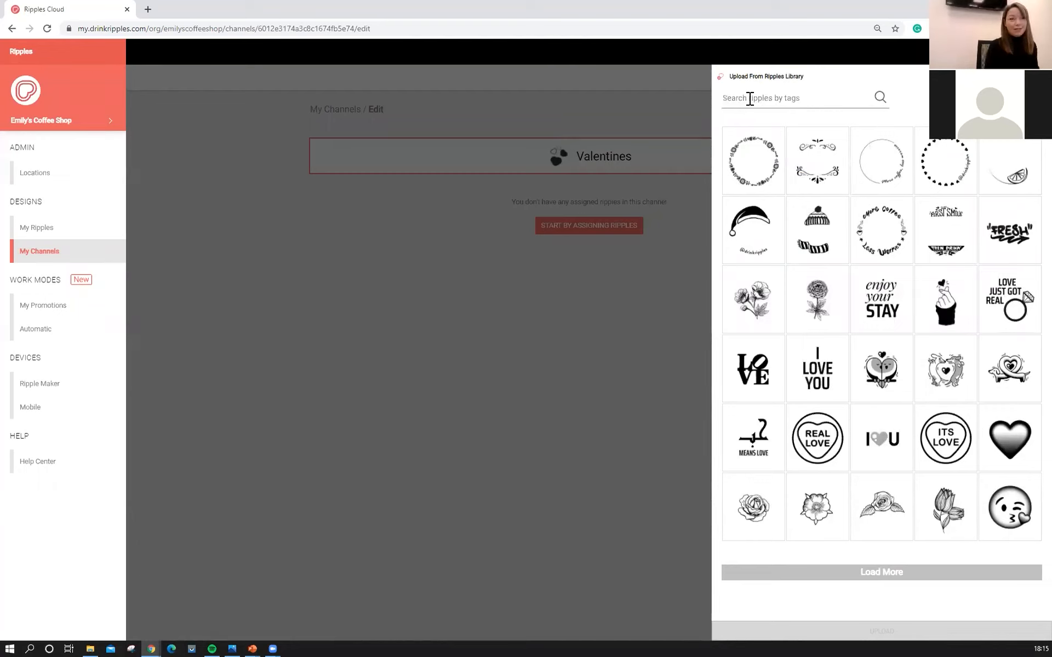
pyautogui.write('love')
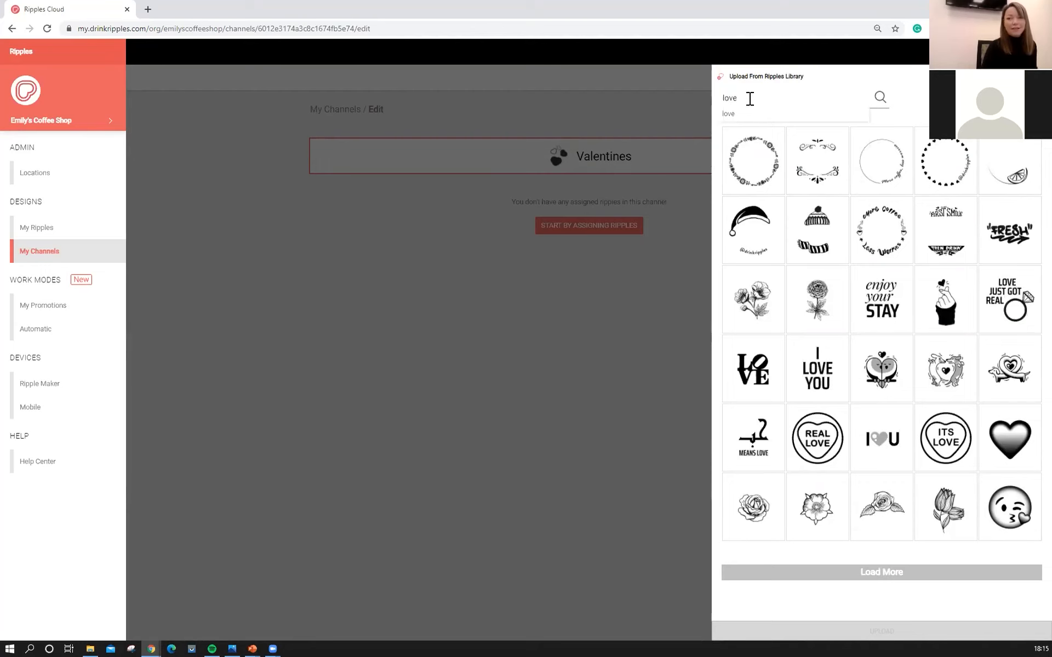
pyautogui.click(879, 98)
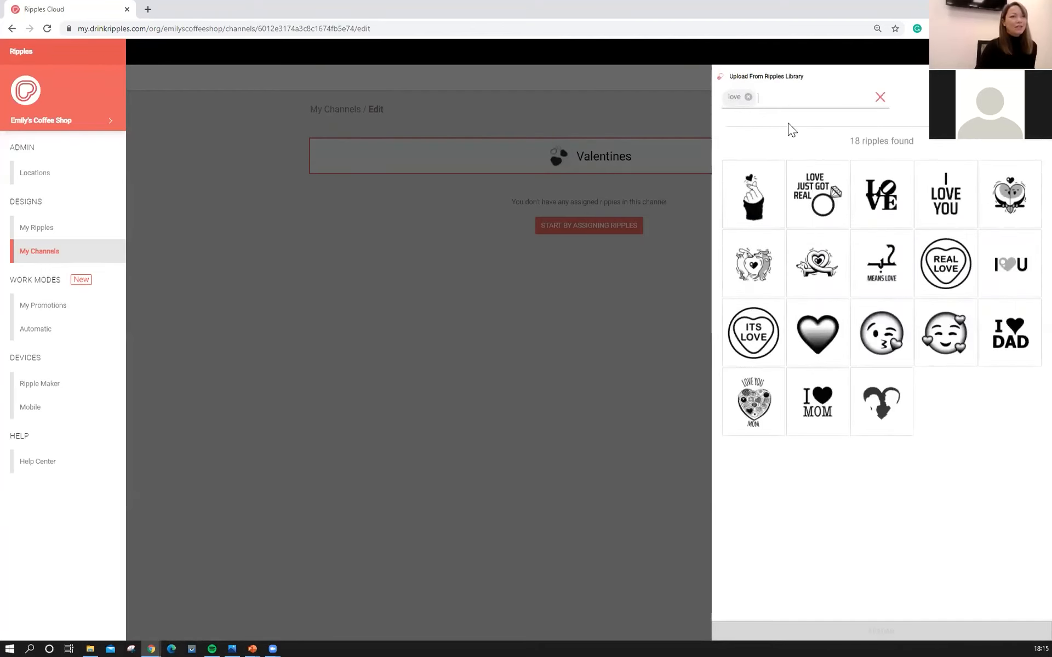
pyautogui.click(817, 194)
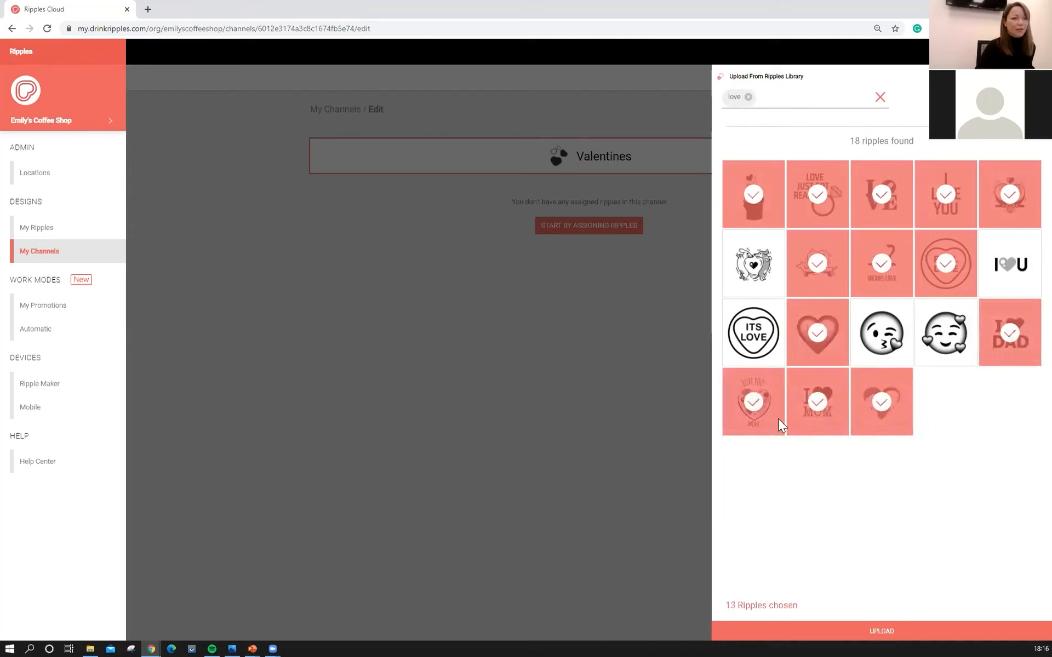
pyautogui.click(1009, 263)
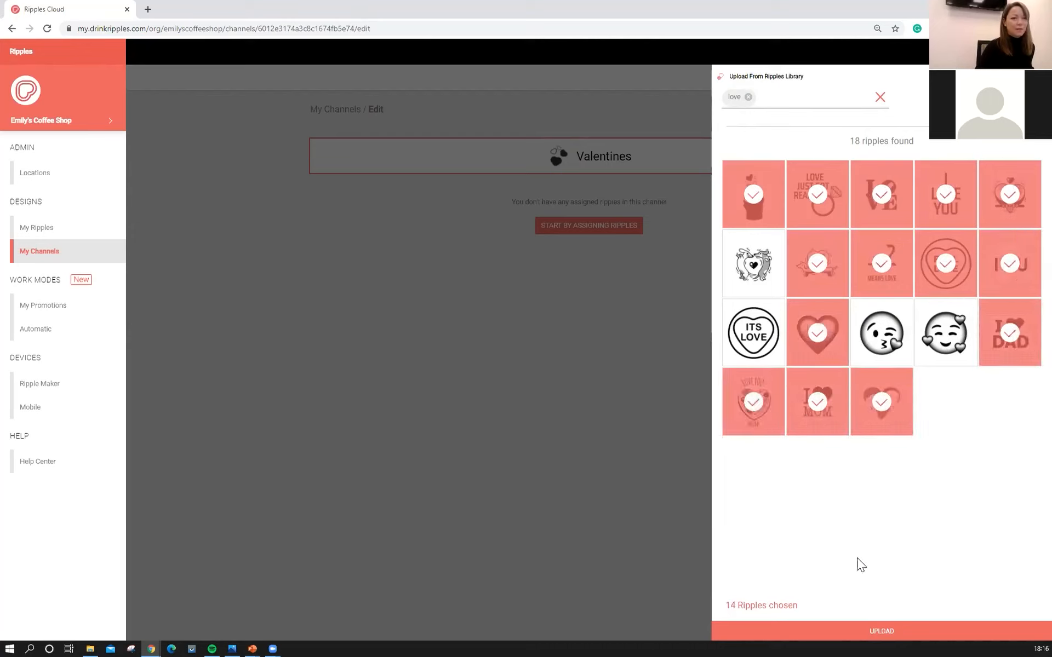
pyautogui.click(879, 631)
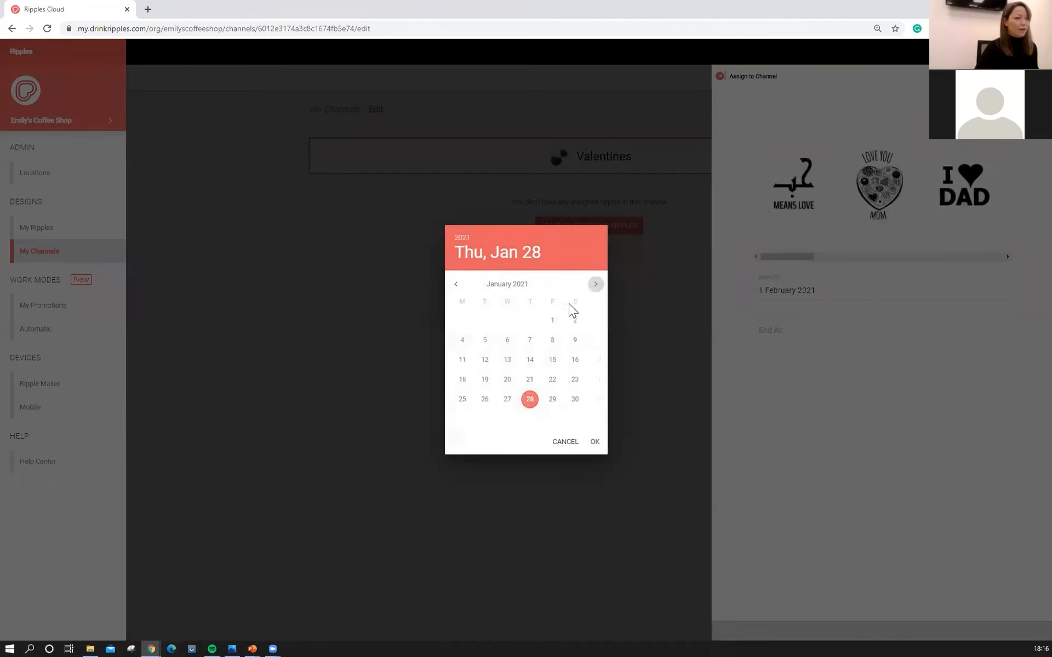
# - Set the end date to 15 February 2021 and assign the love ripples to Valentines
pyautogui.click(593, 442)
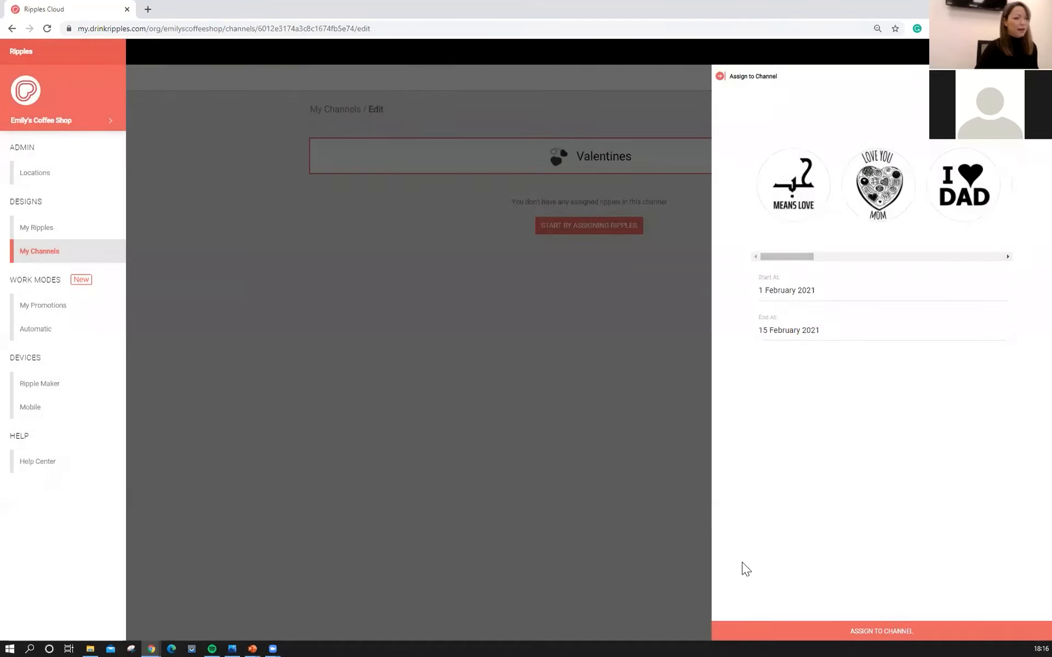
pyautogui.click(881, 631)
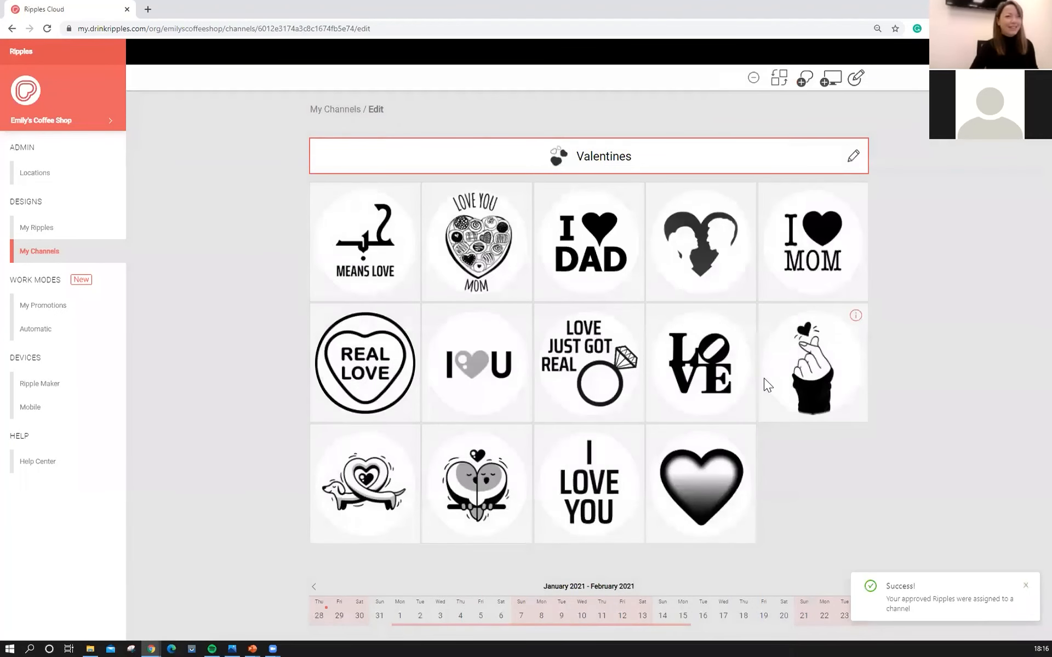
pyautogui.moveTo(597, 400)
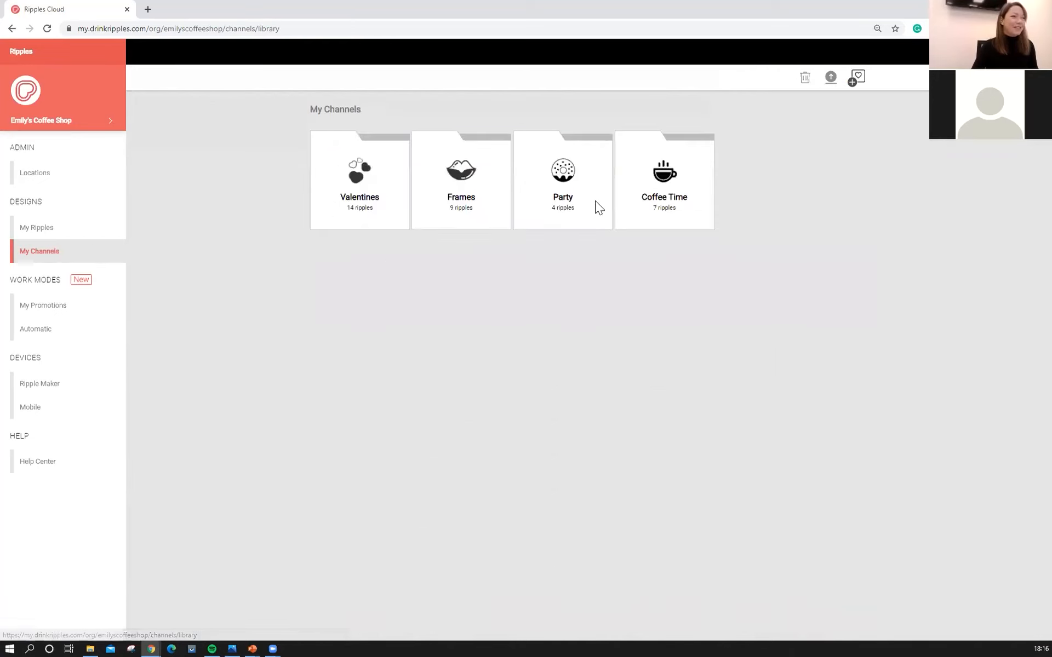
pyautogui.moveTo(37, 227)
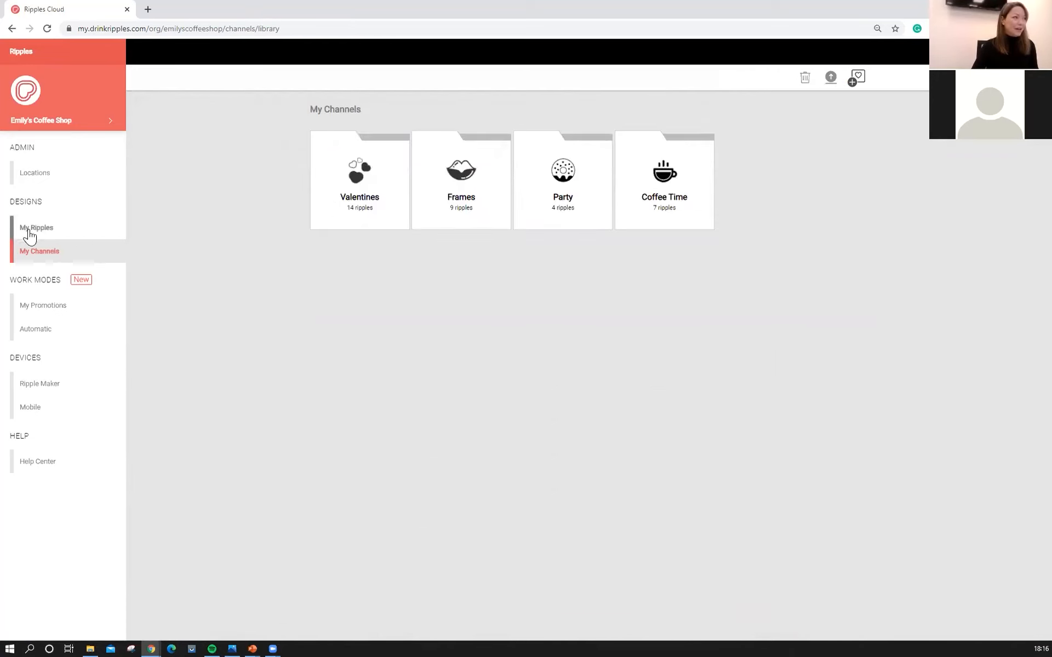
pyautogui.moveTo(44, 234)
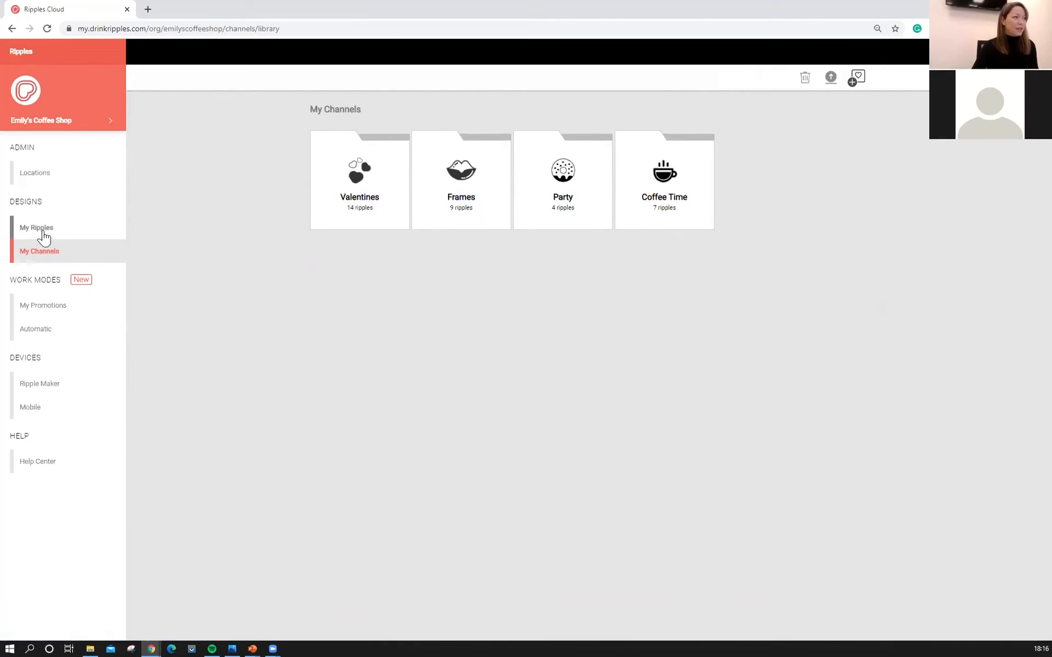
# - Open My Ripples under Designs in the sidebar
pyautogui.click(36, 228)
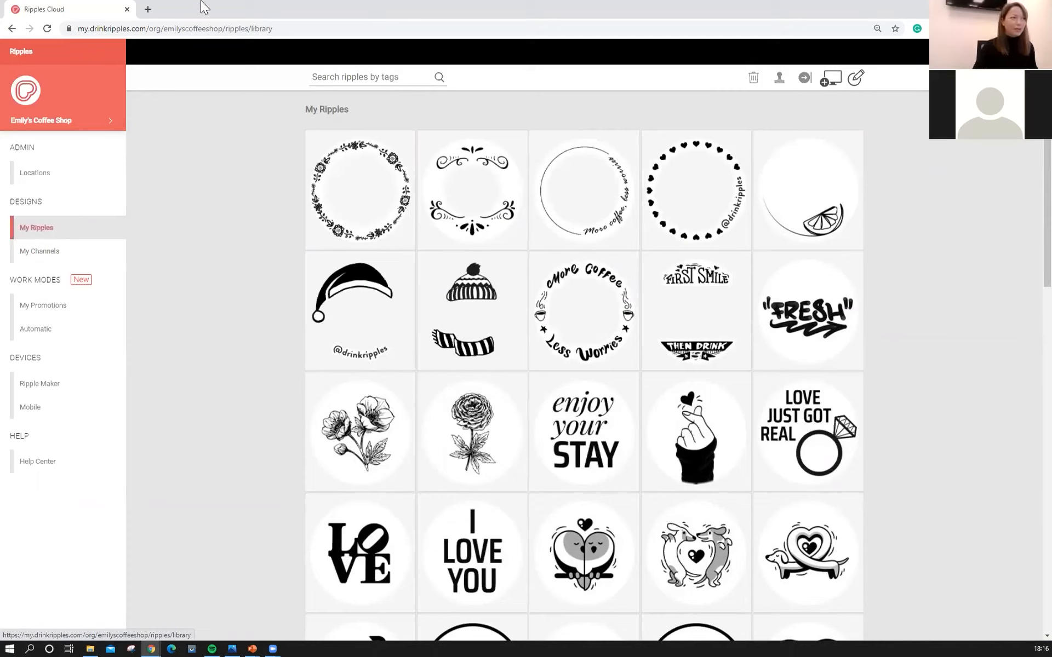
# - Search My Ripples by the 'party' tag and select the party results, including birthday cake and Cheers
pyautogui.click(362, 77)
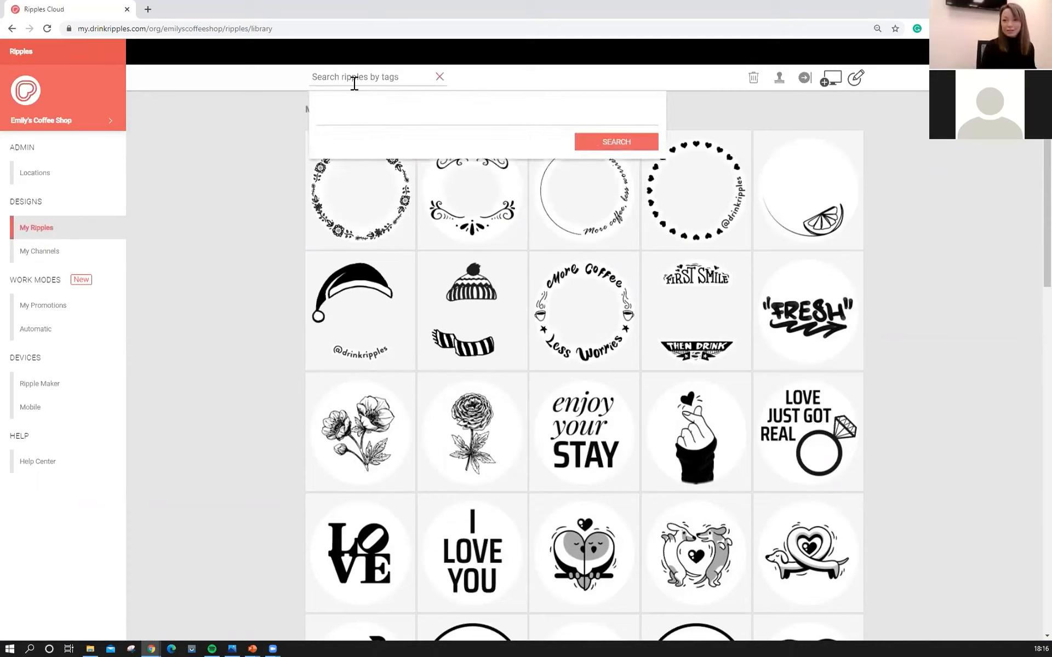
pyautogui.write('flower')
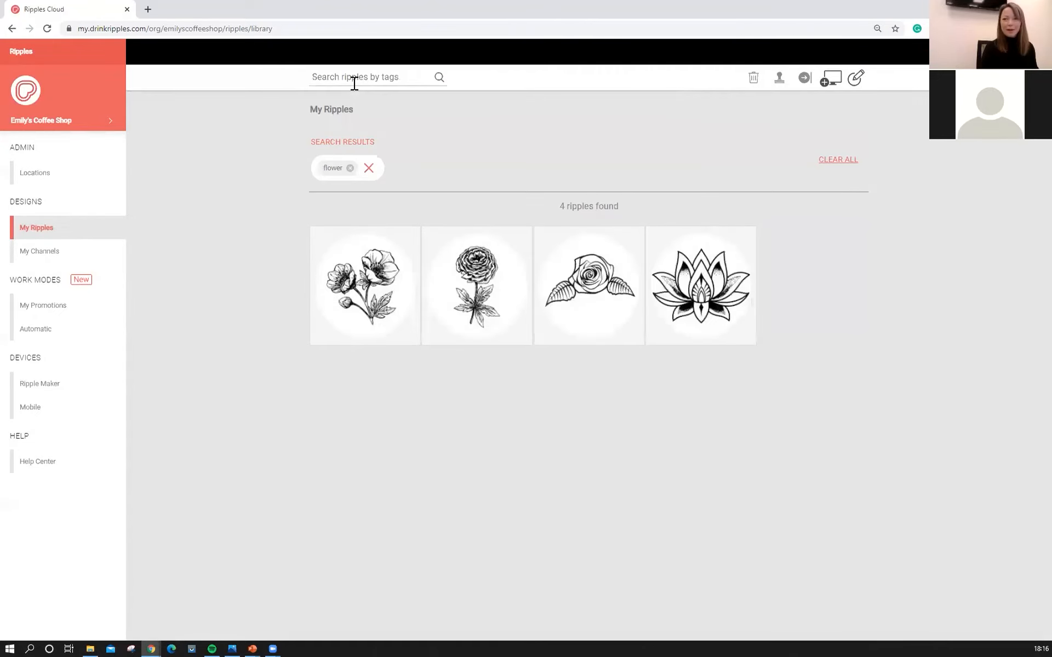
pyautogui.click(354, 77)
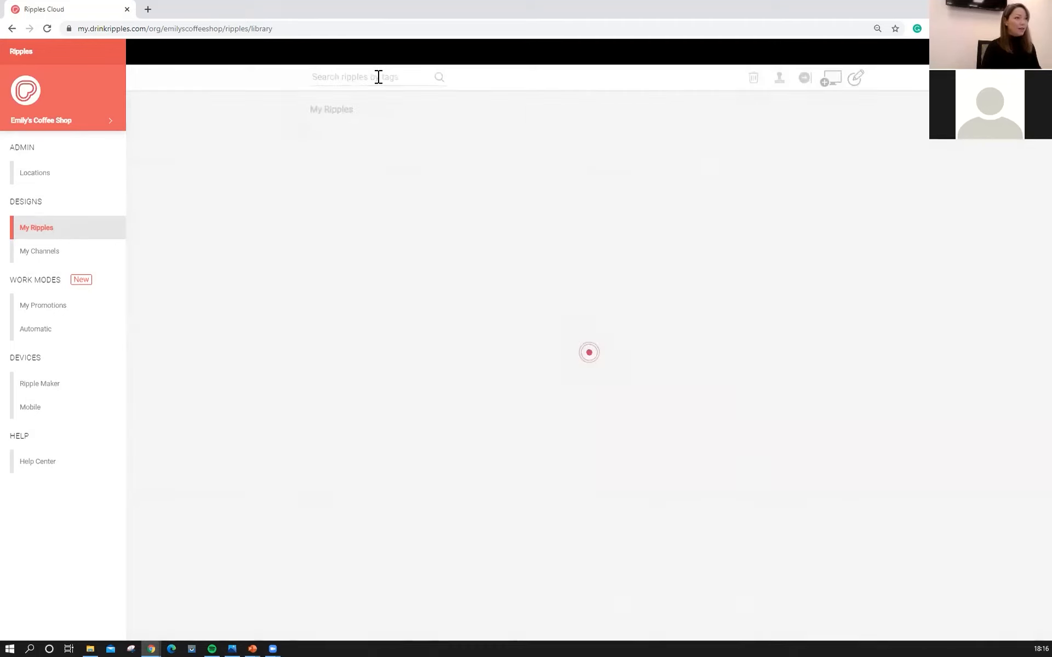
pyautogui.moveTo(672, 191)
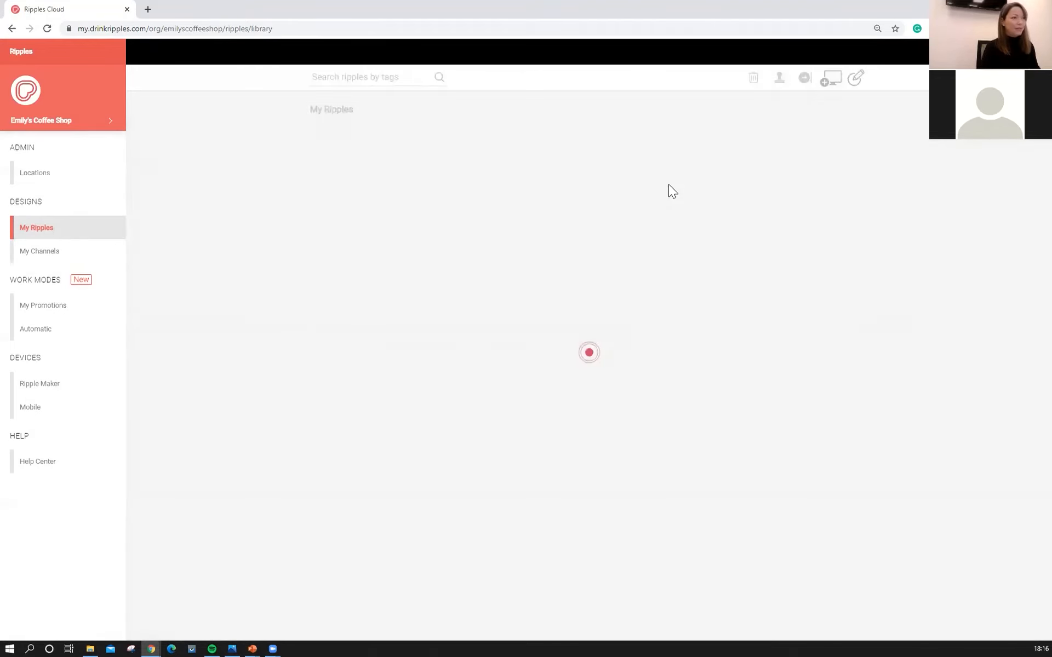
pyautogui.write('party')
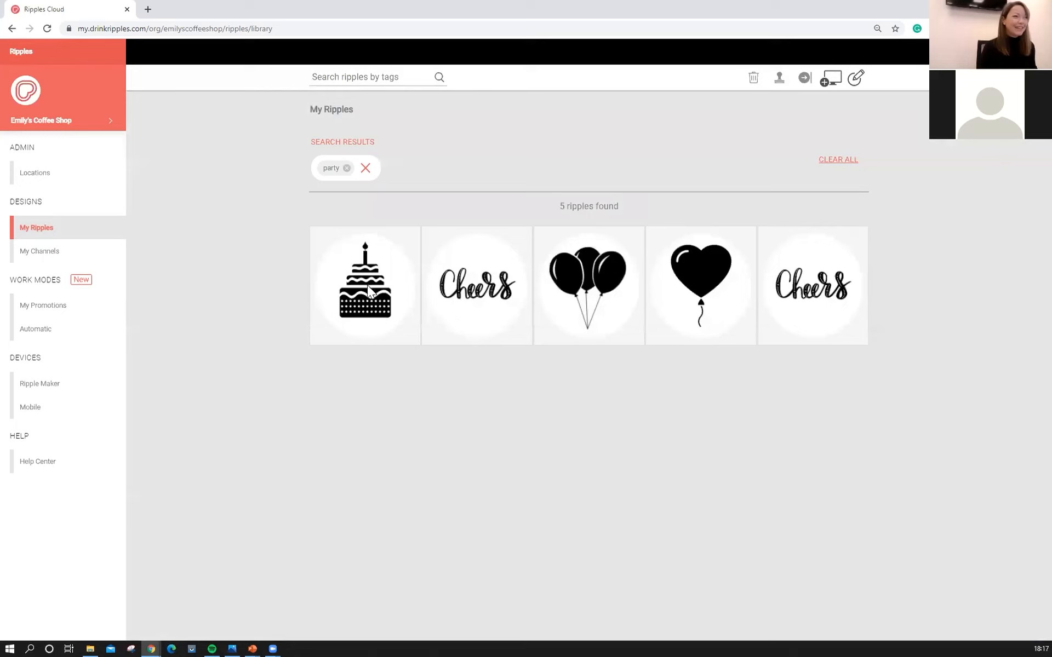
pyautogui.click(365, 285)
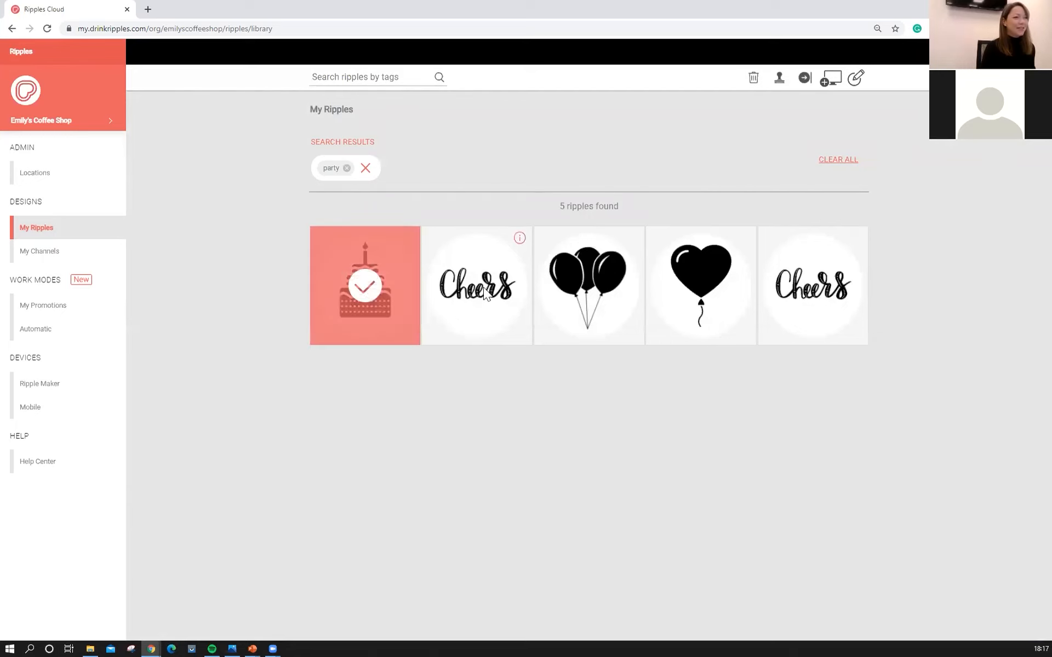
pyautogui.click(812, 285)
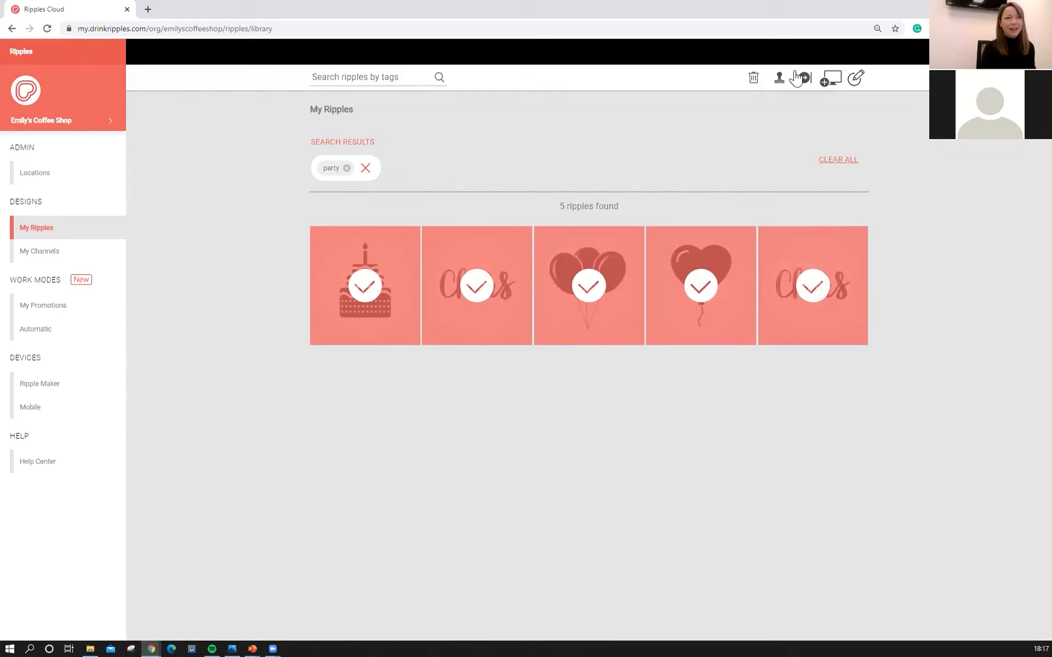
# - Assign the selected ripples to the Party channel with a 16 February 2021 start
pyautogui.click(778, 77)
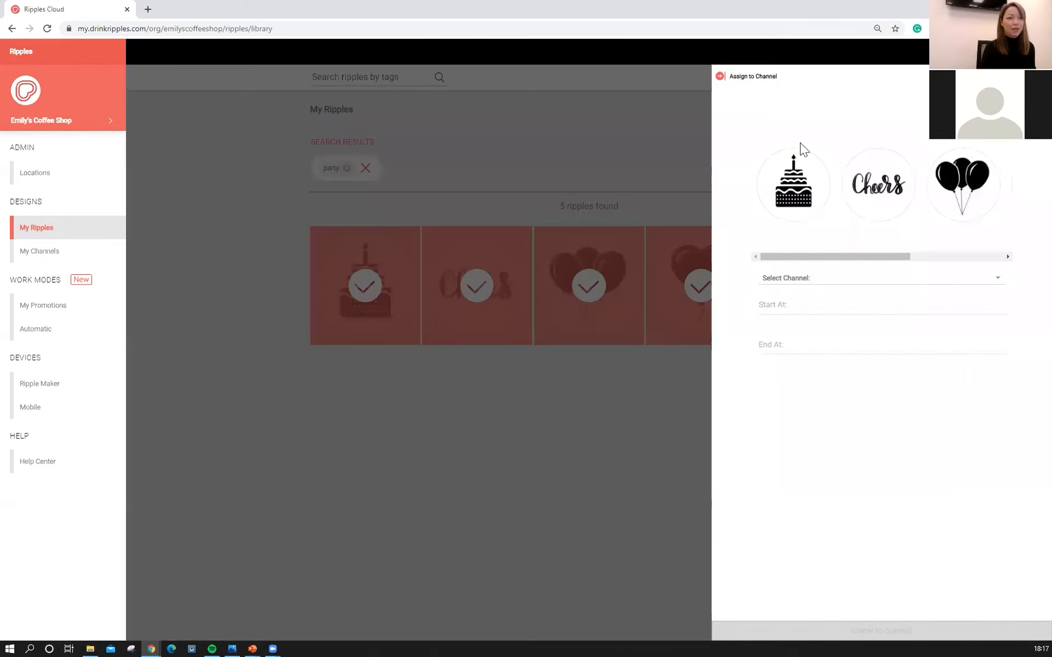
pyautogui.click(878, 278)
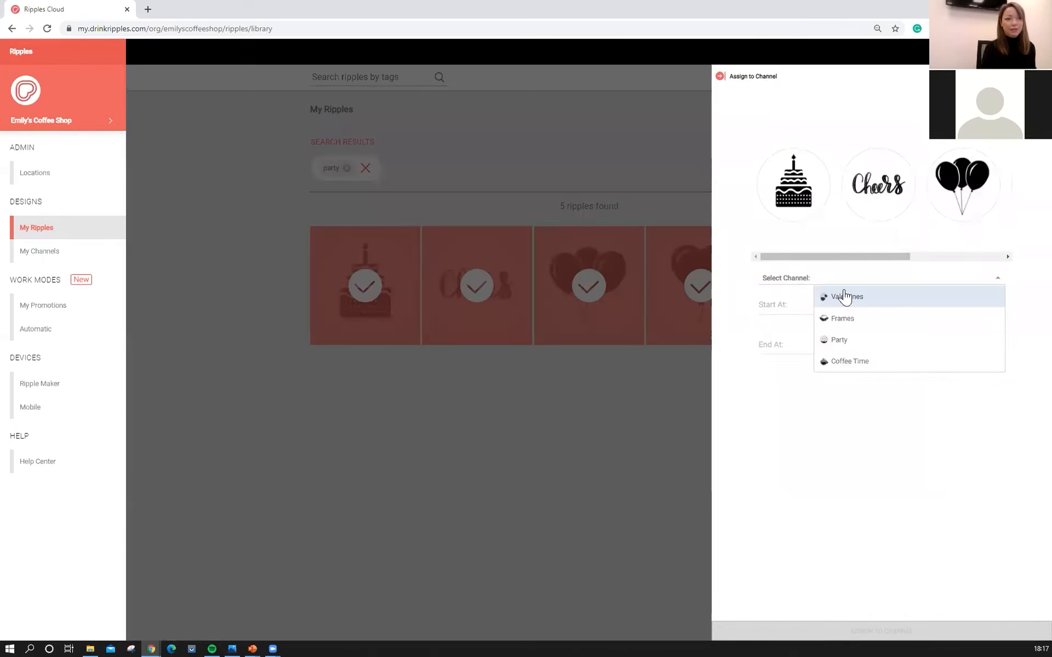
pyautogui.moveTo(865, 345)
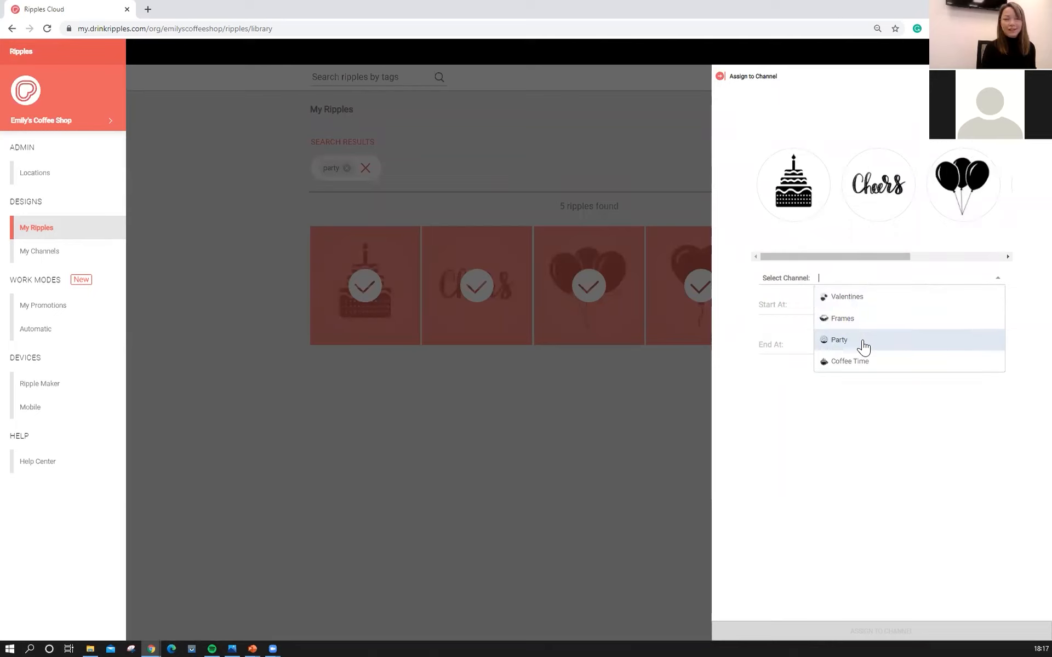
pyautogui.click(838, 340)
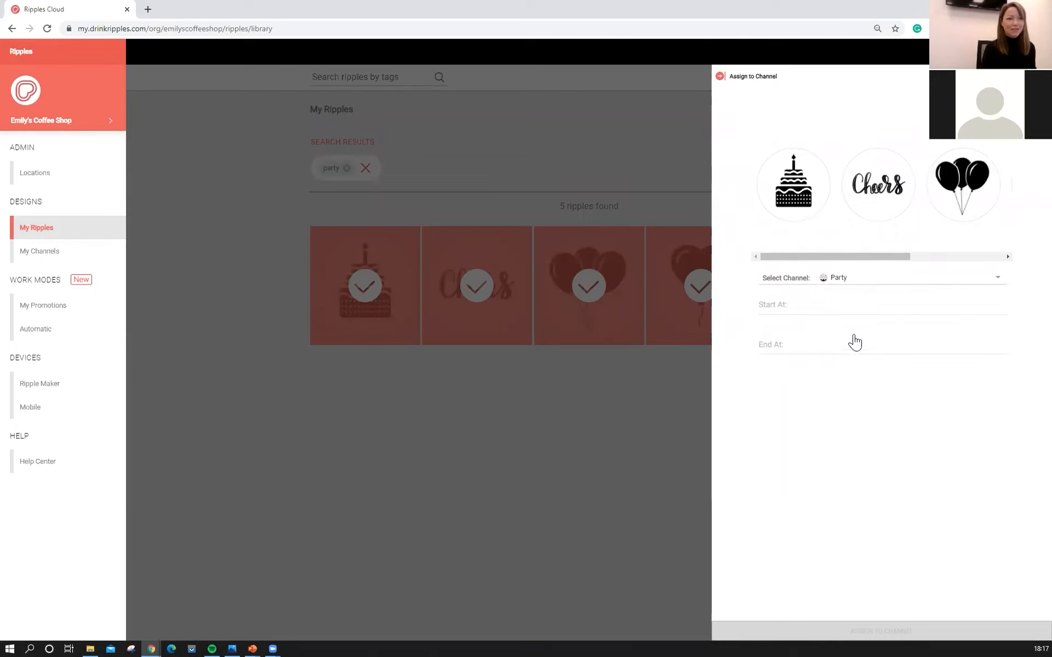
pyautogui.moveTo(803, 316)
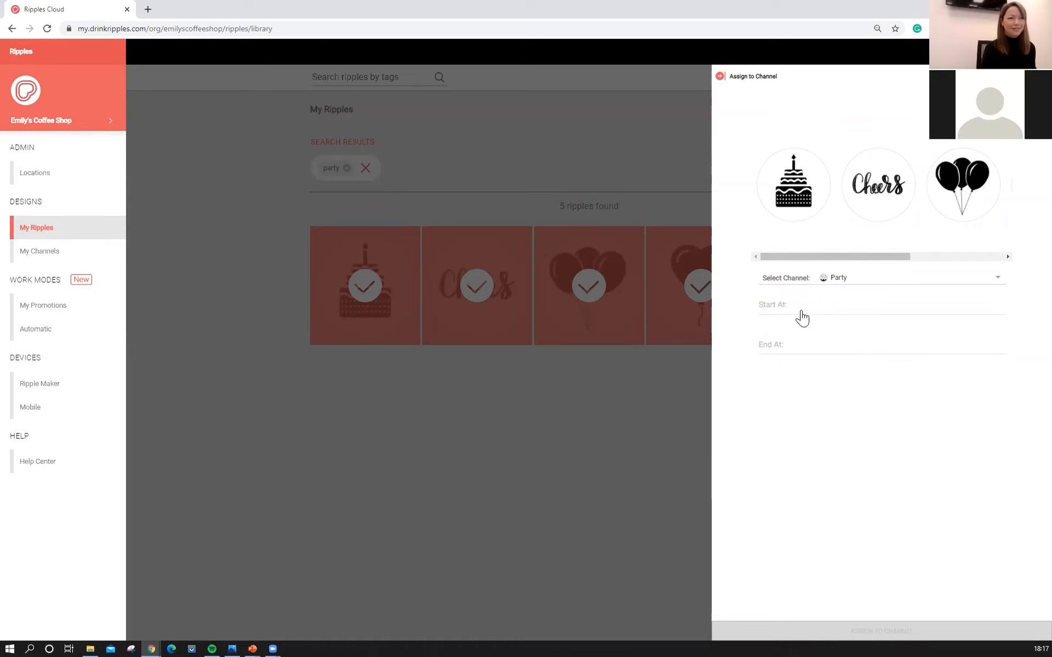
pyautogui.click(803, 309)
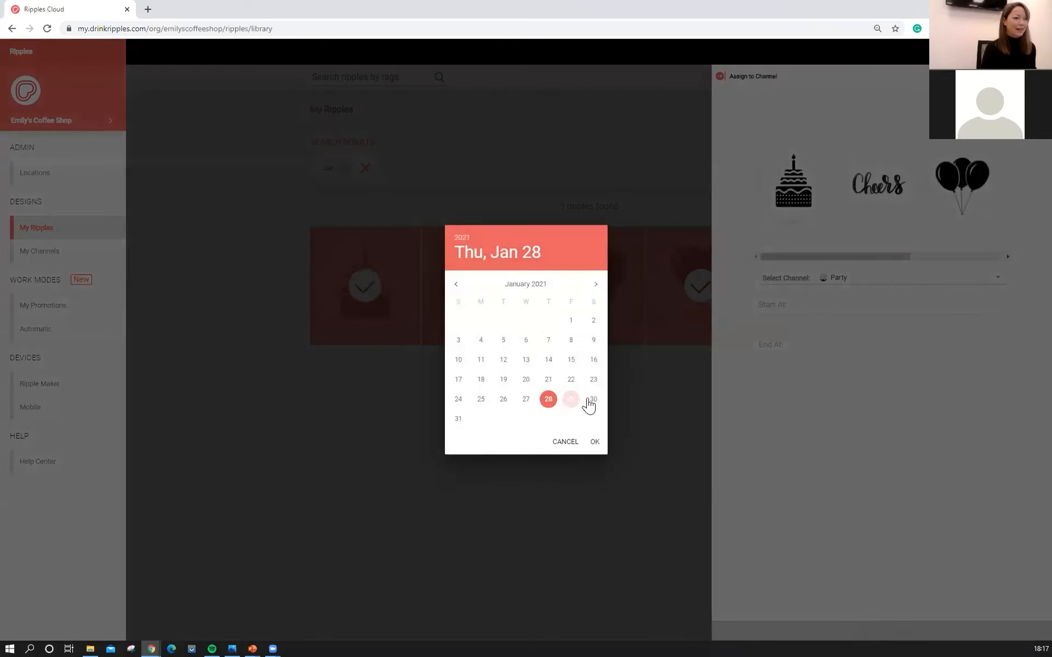
pyautogui.click(595, 284)
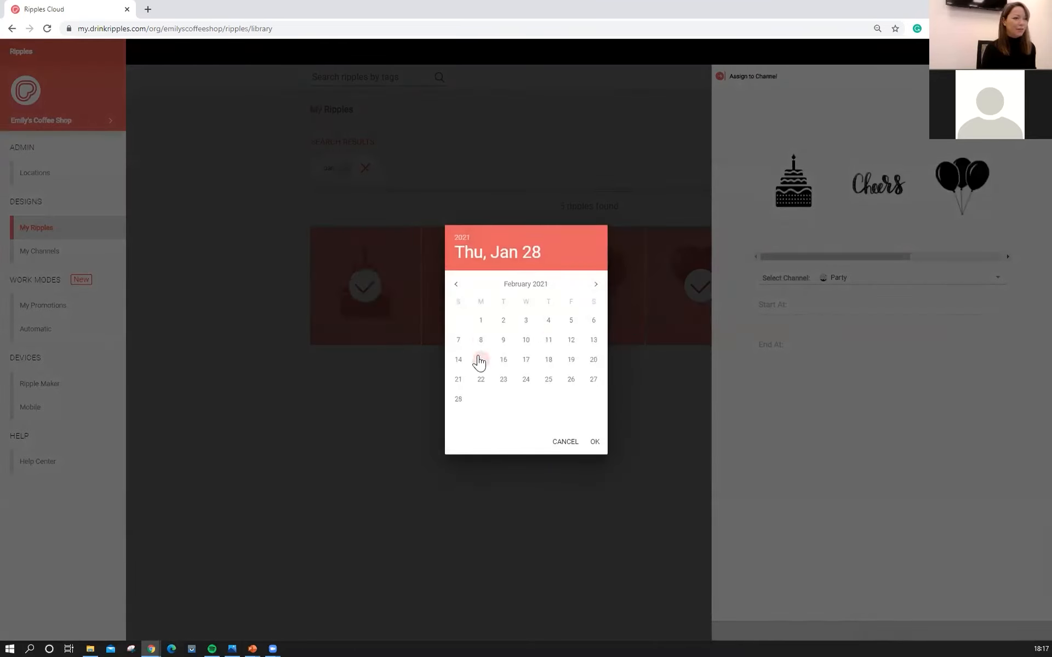
pyautogui.click(593, 442)
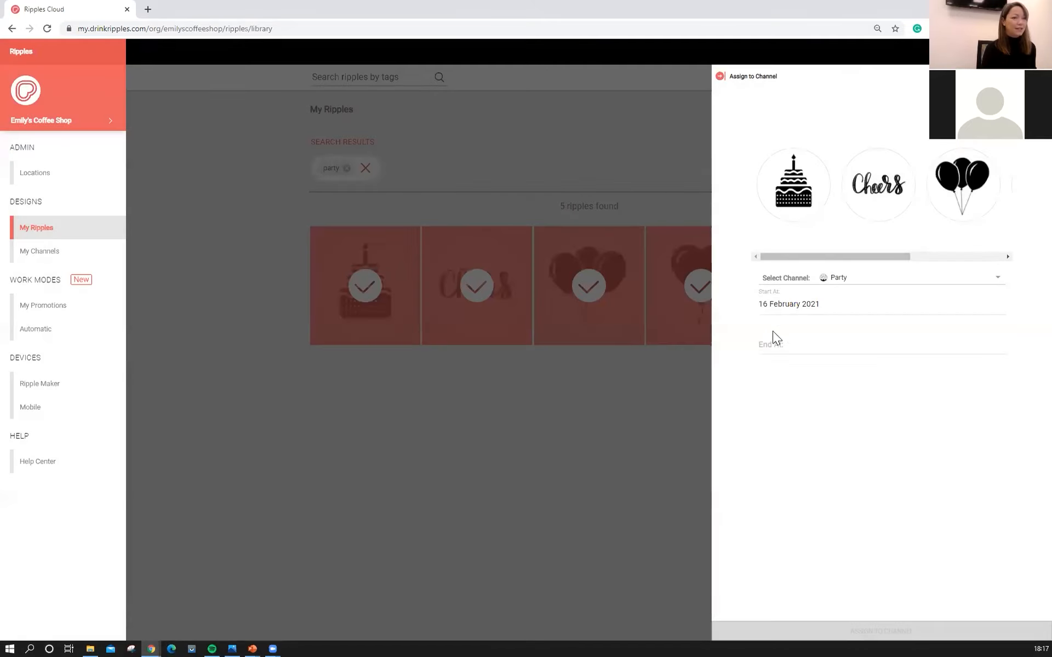
# - Set the end date to 17 February 2021 and confirm the Party assignment
pyautogui.click(778, 344)
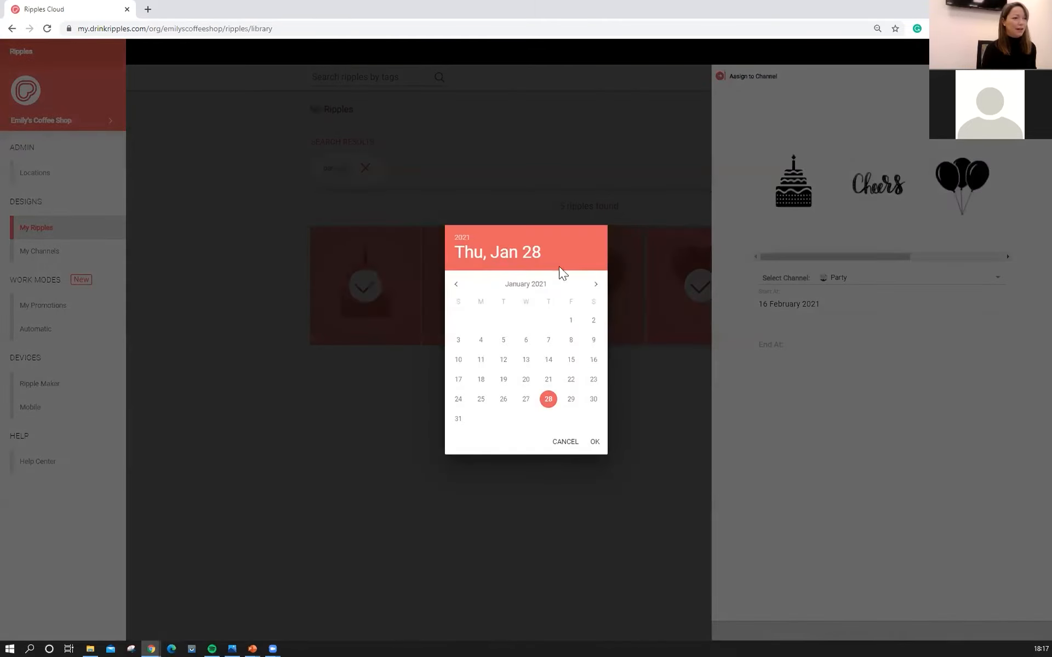
pyautogui.click(595, 284)
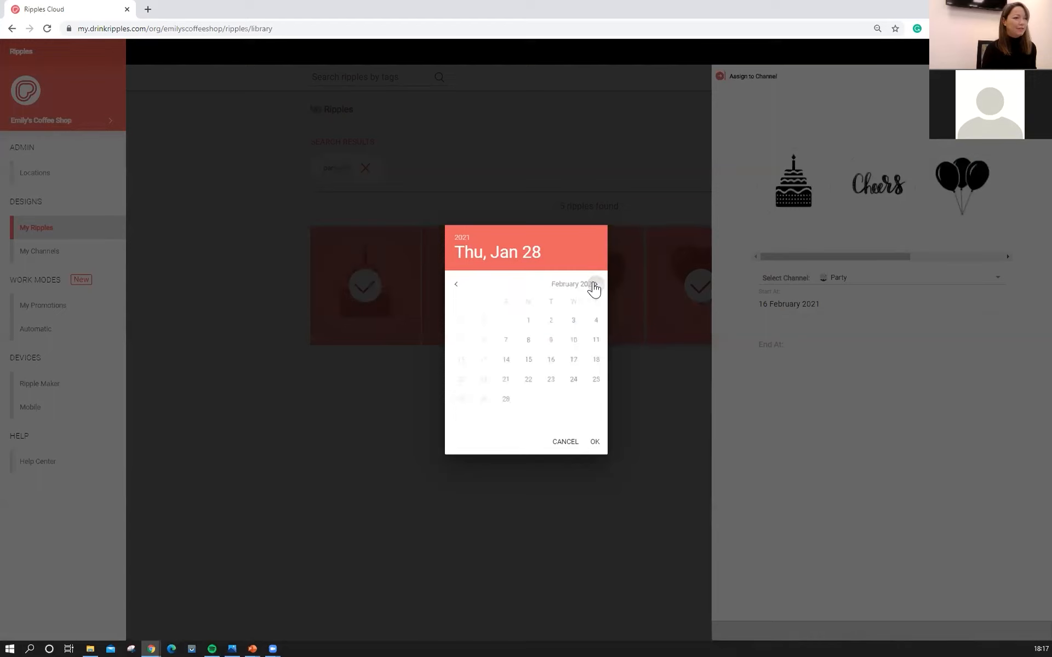
pyautogui.click(526, 359)
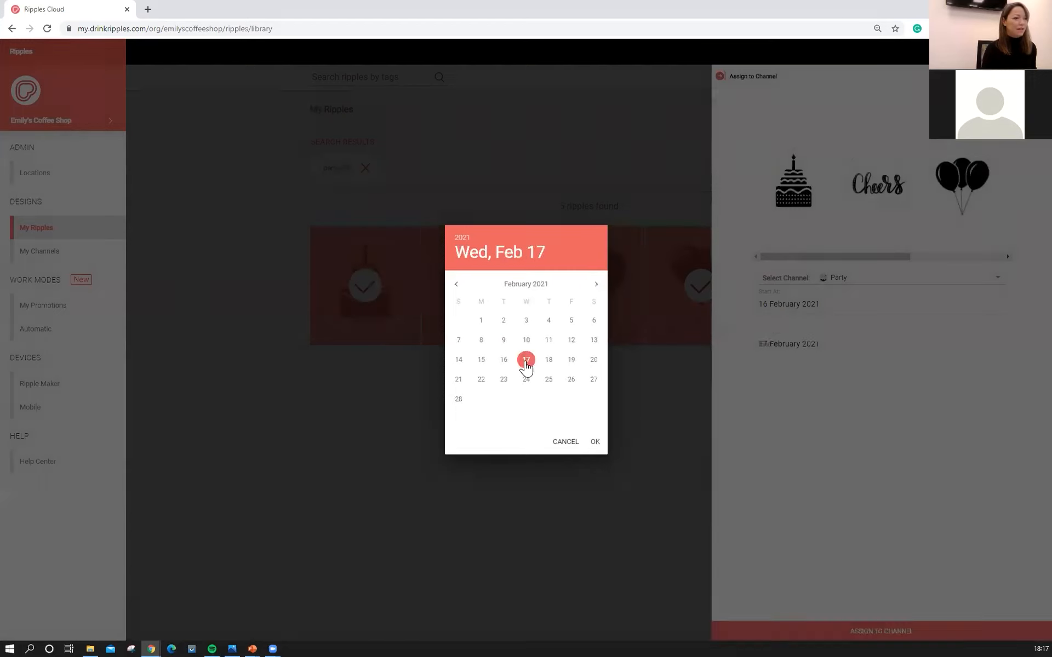
pyautogui.click(593, 442)
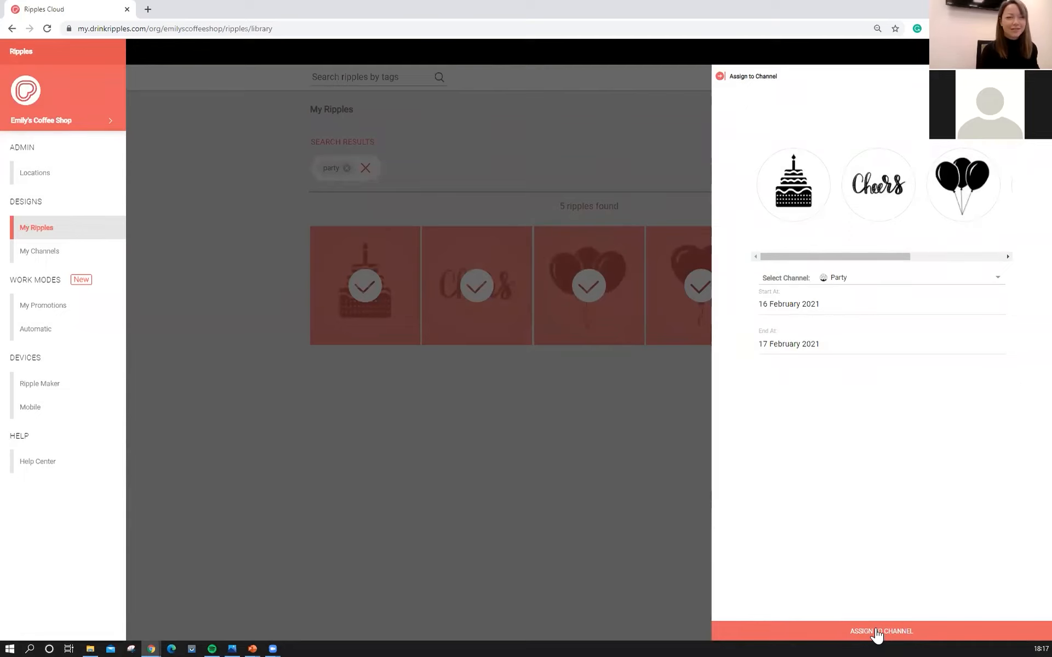
pyautogui.click(881, 631)
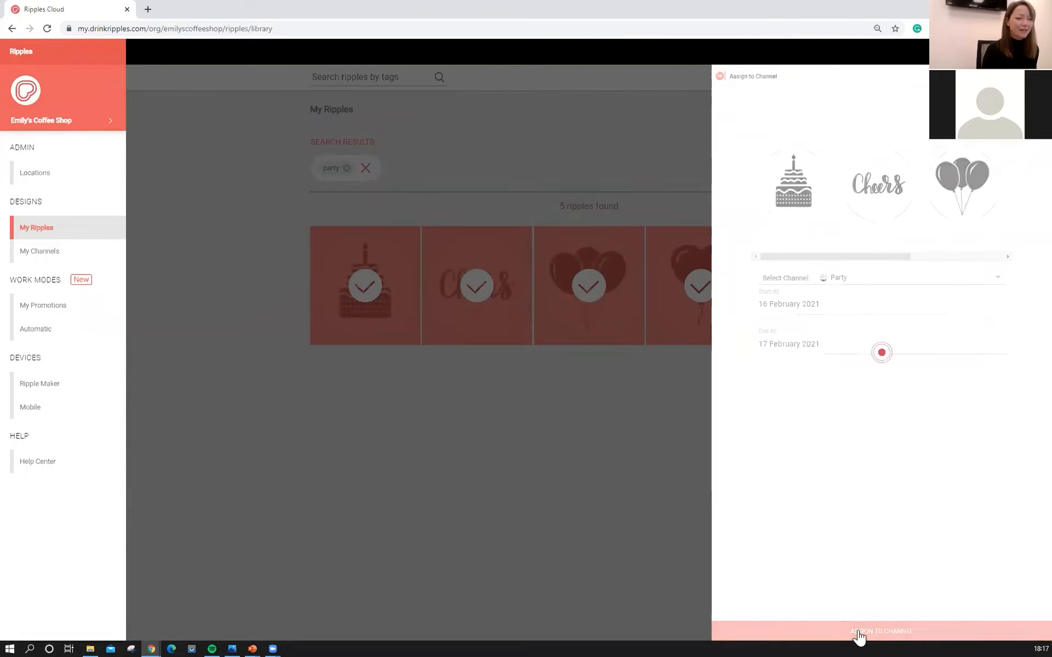
pyautogui.click(881, 631)
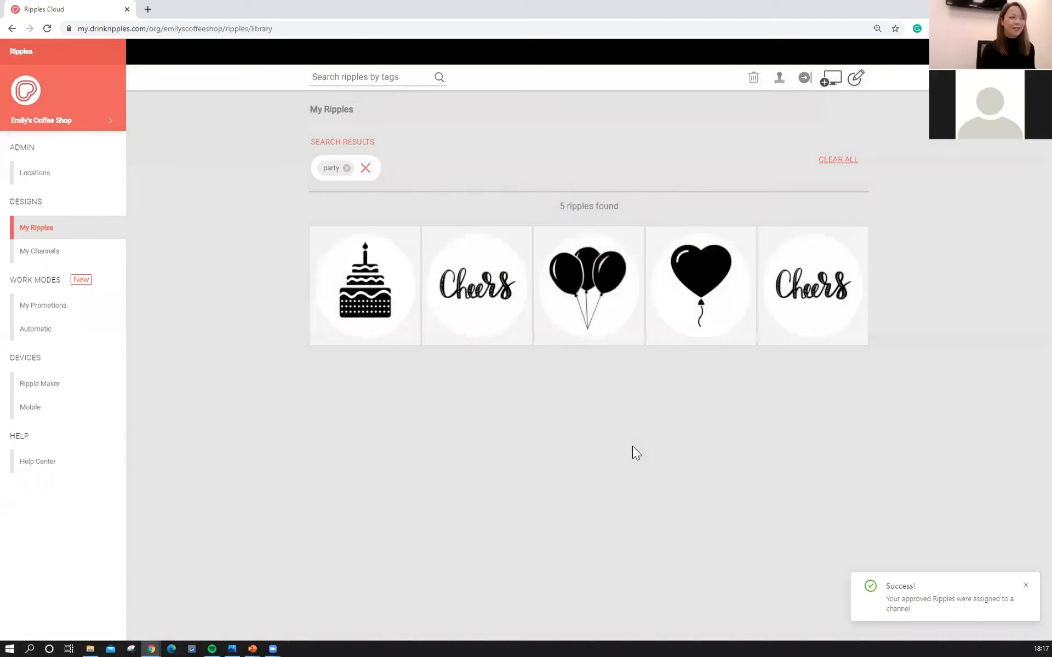
pyautogui.click(39, 383)
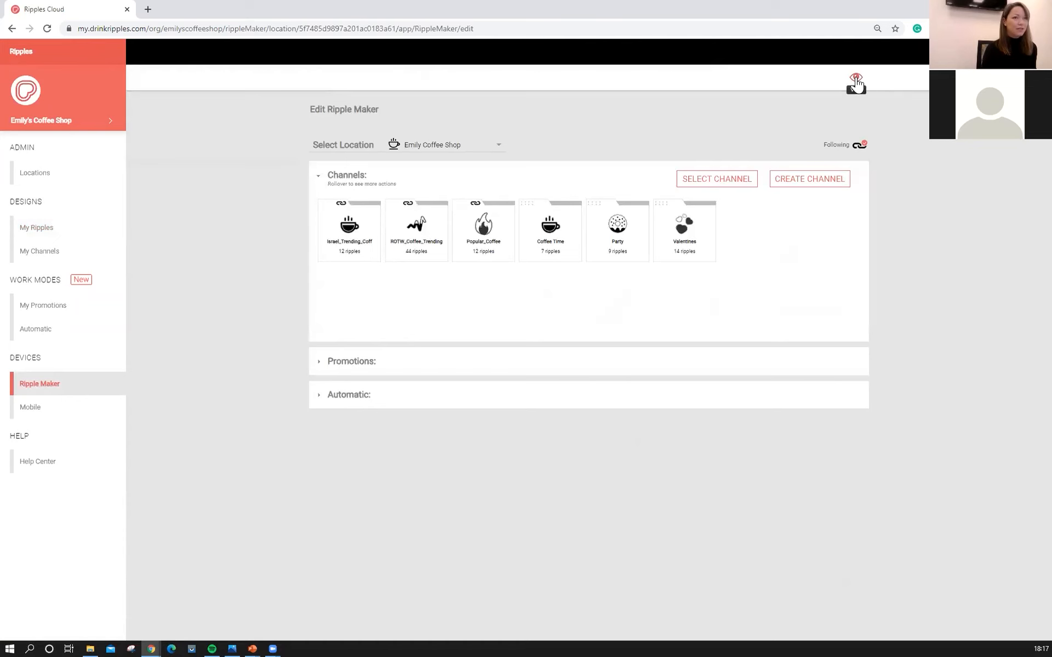
# - Preview the Ripple Maker's channels, then open the Party channel for editing
pyautogui.click(856, 82)
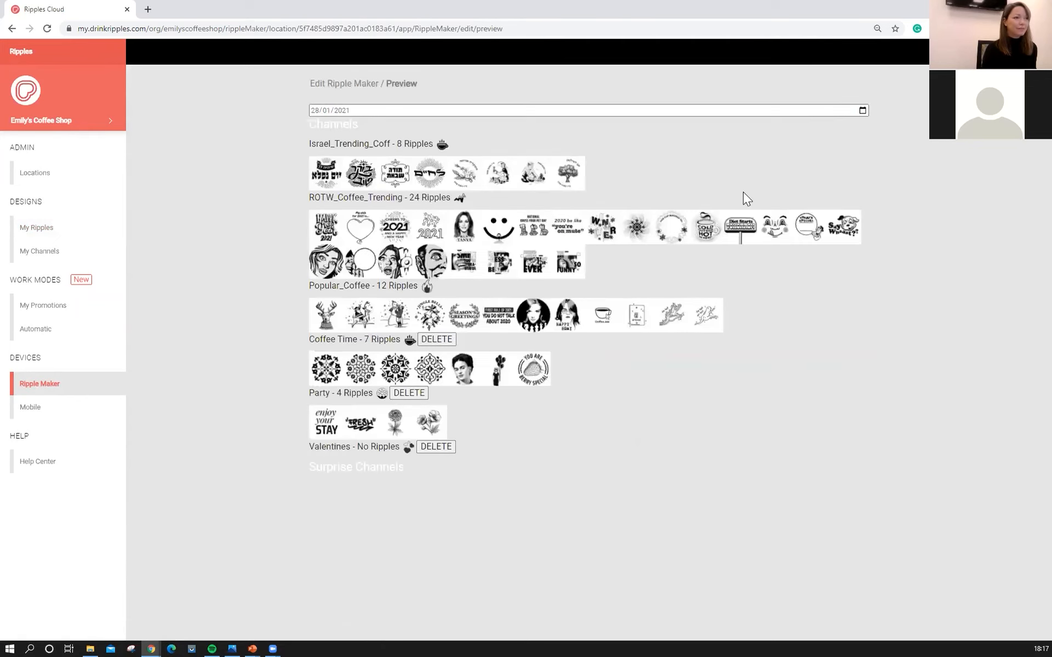
pyautogui.moveTo(41, 88)
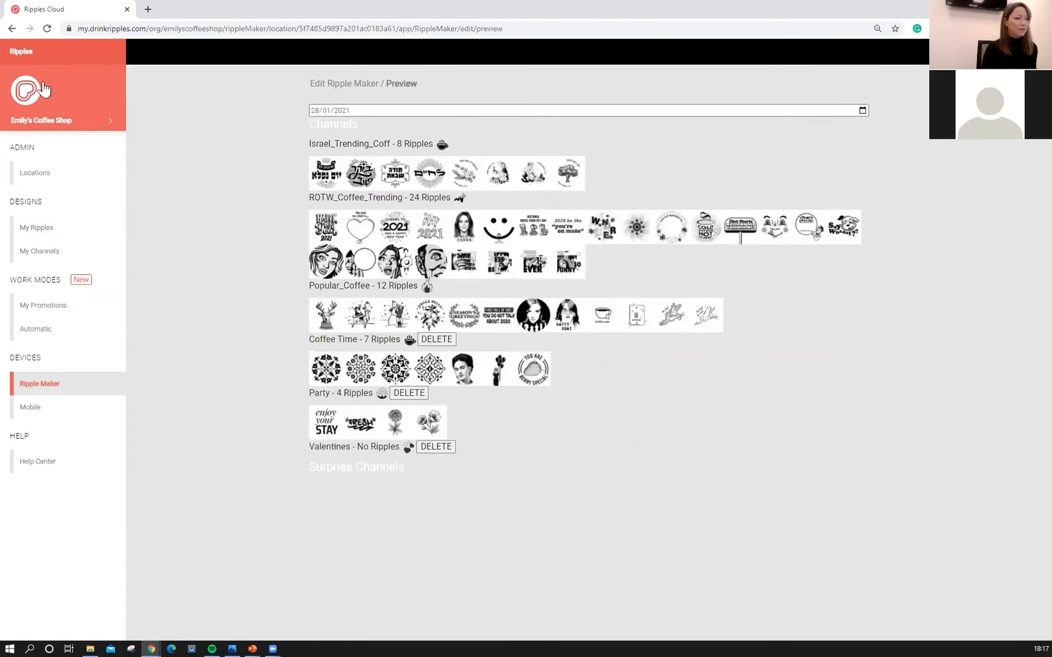
pyautogui.click(39, 383)
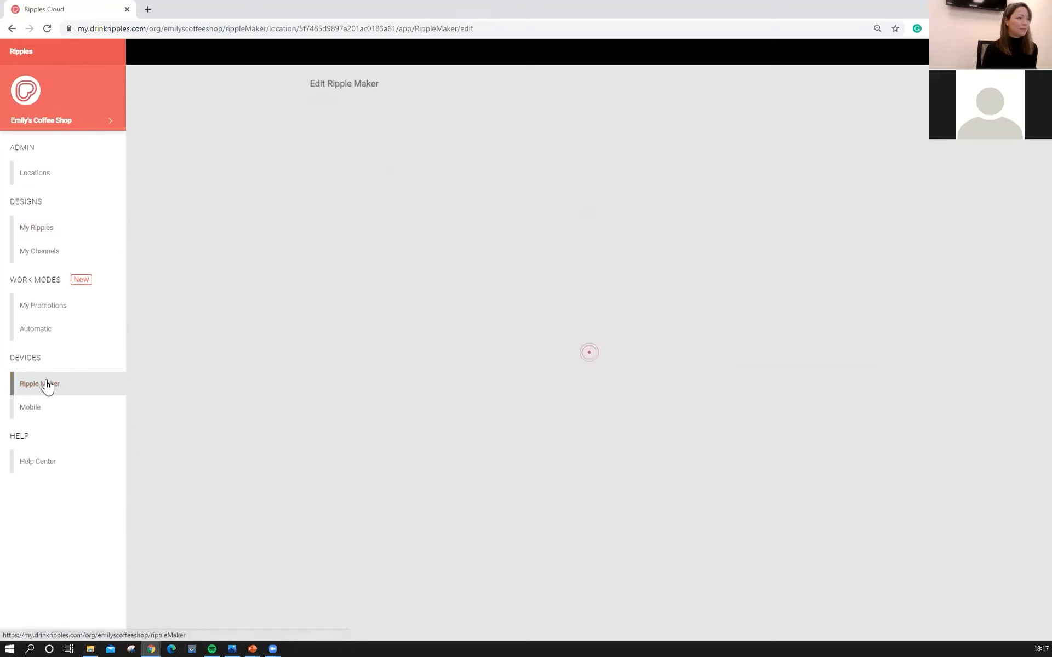
pyautogui.click(40, 384)
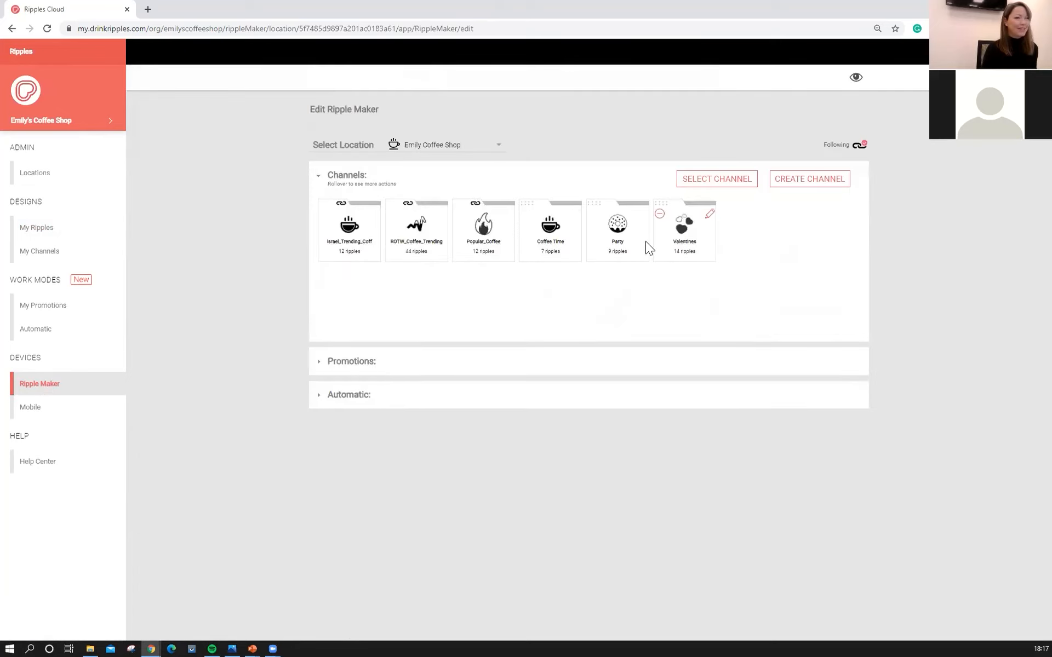
pyautogui.click(709, 214)
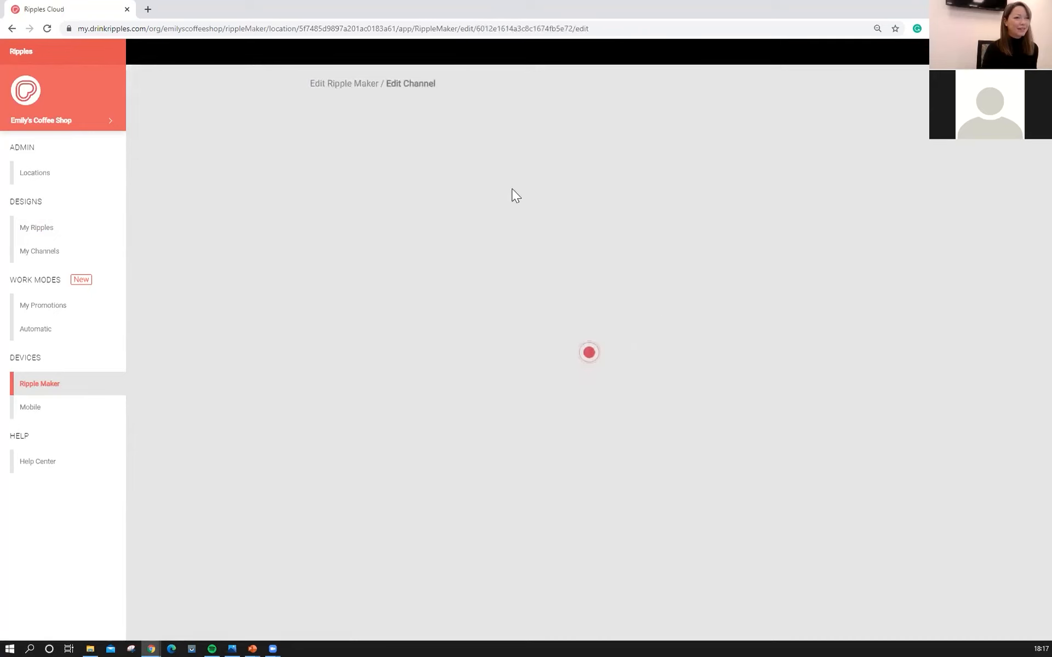
pyautogui.moveTo(700, 299)
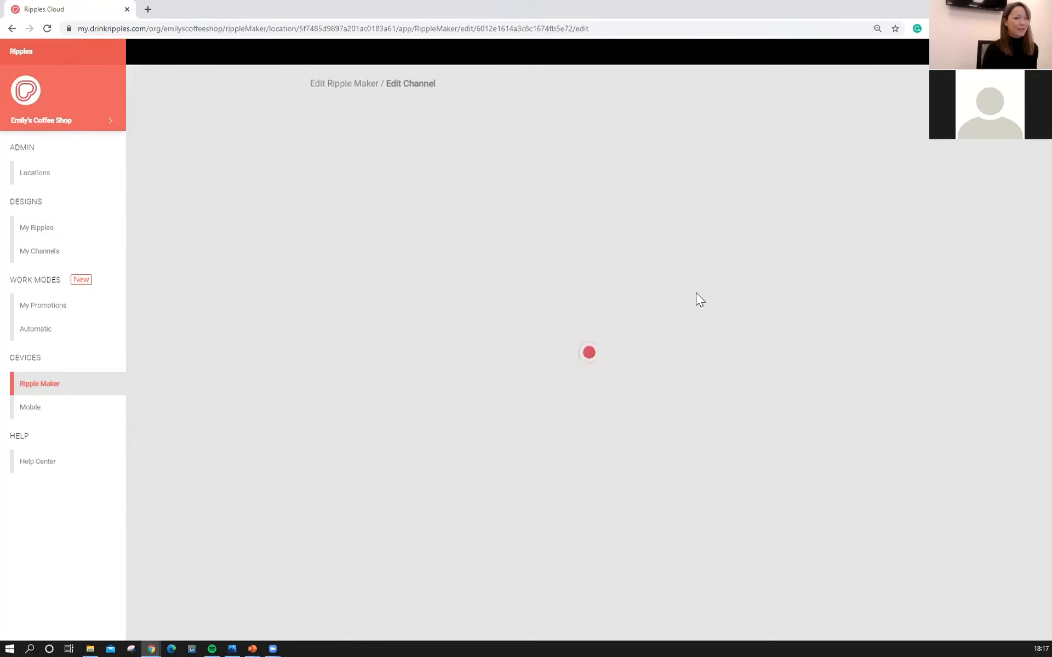
pyautogui.moveTo(540, 316)
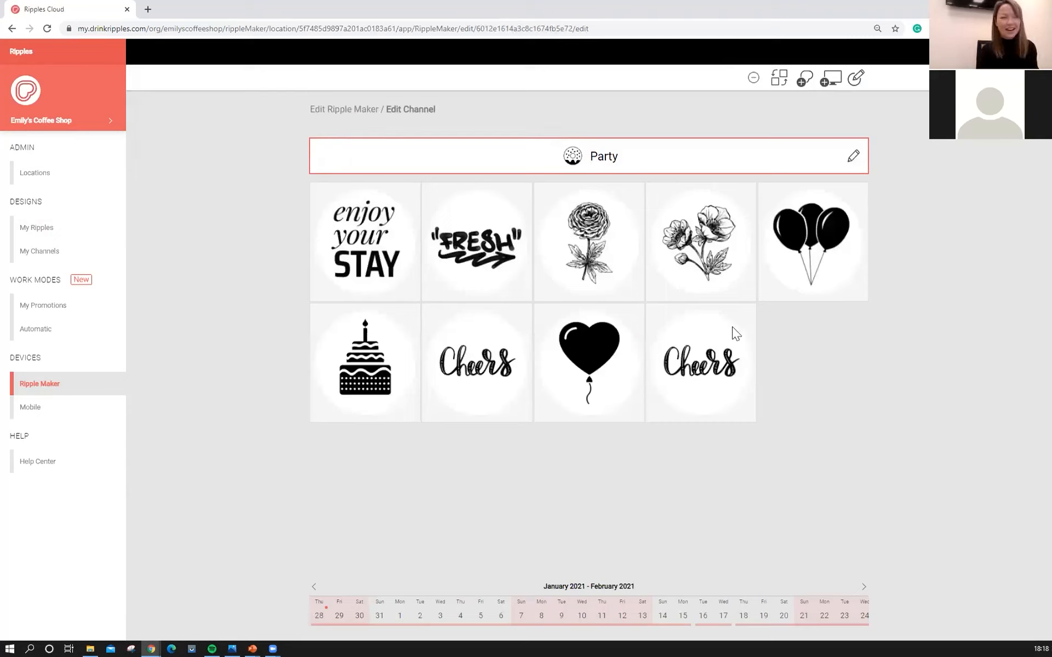
pyautogui.moveTo(291, 312)
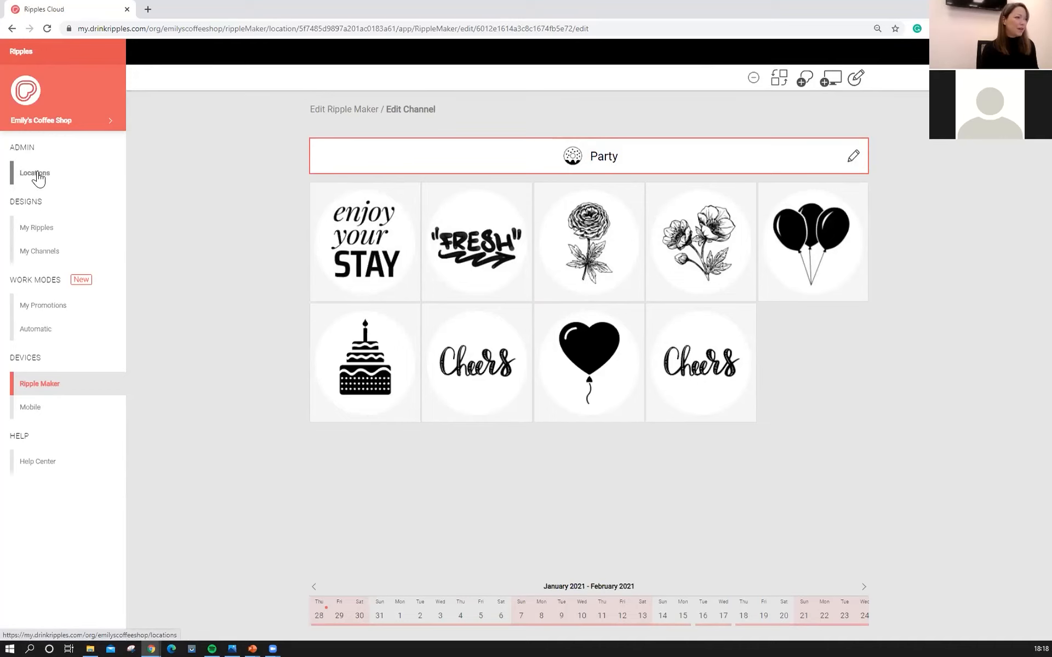
pyautogui.click(33, 173)
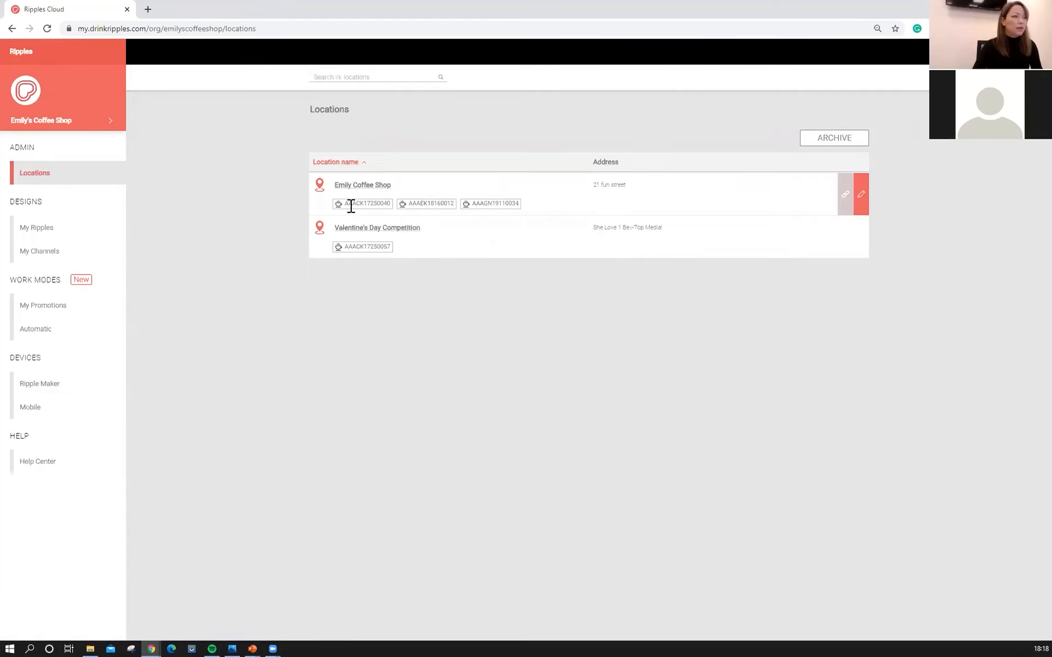
pyautogui.doubleClick(364, 203)
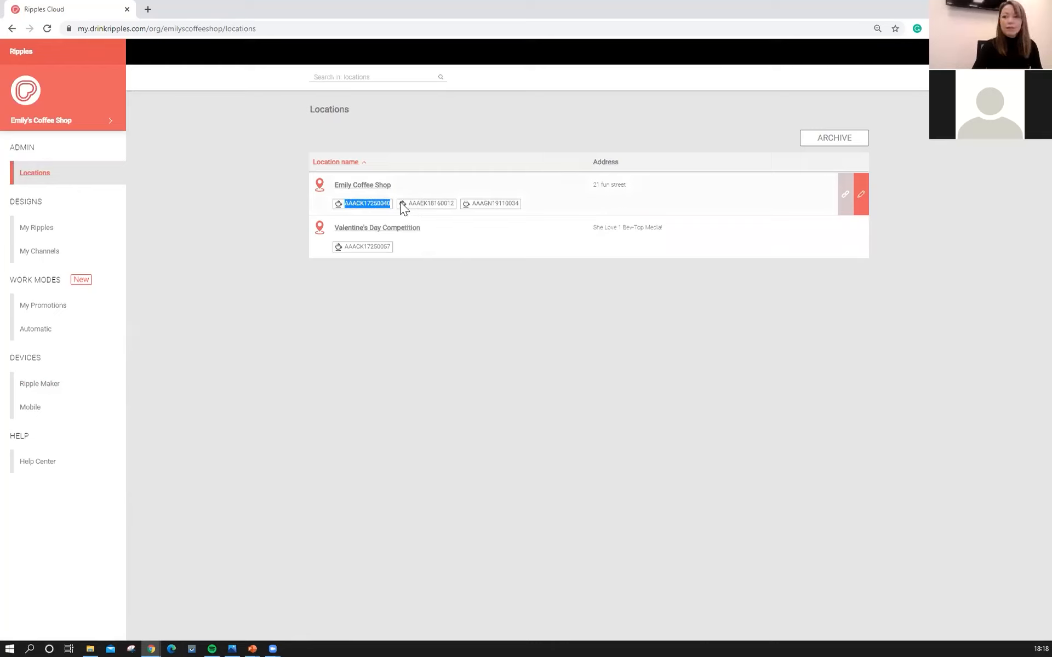
pyautogui.moveTo(448, 244)
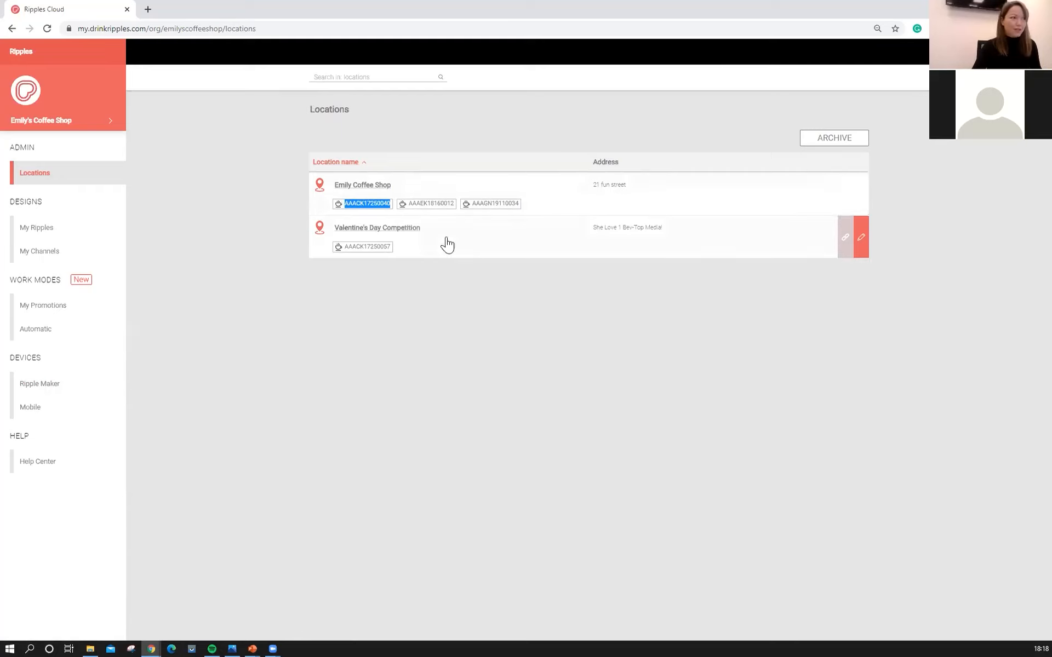
pyautogui.moveTo(475, 202)
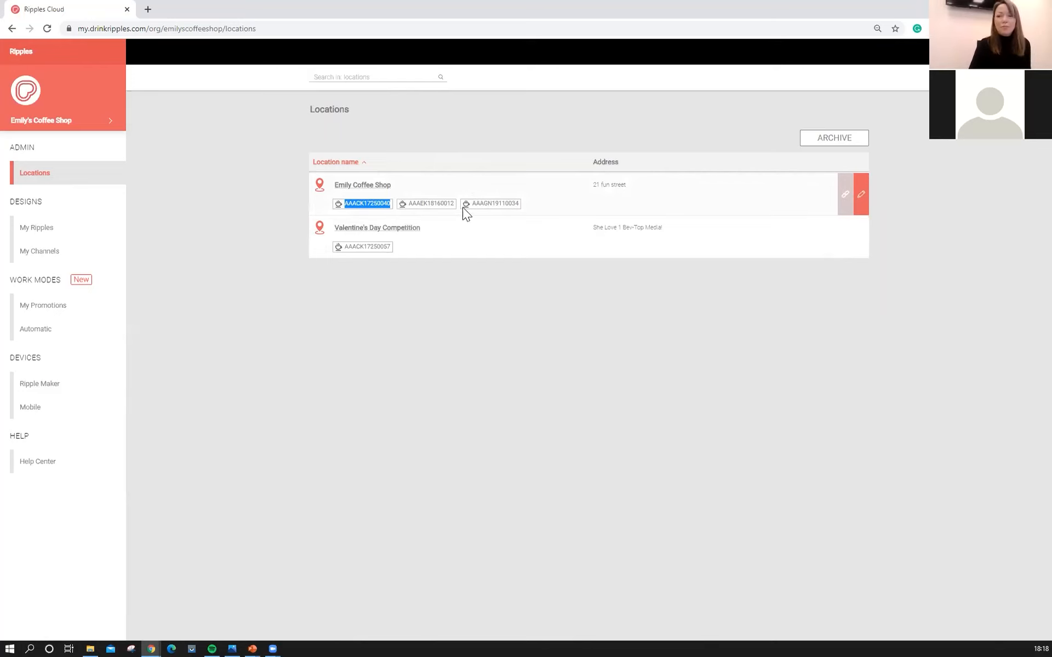
pyautogui.moveTo(467, 201)
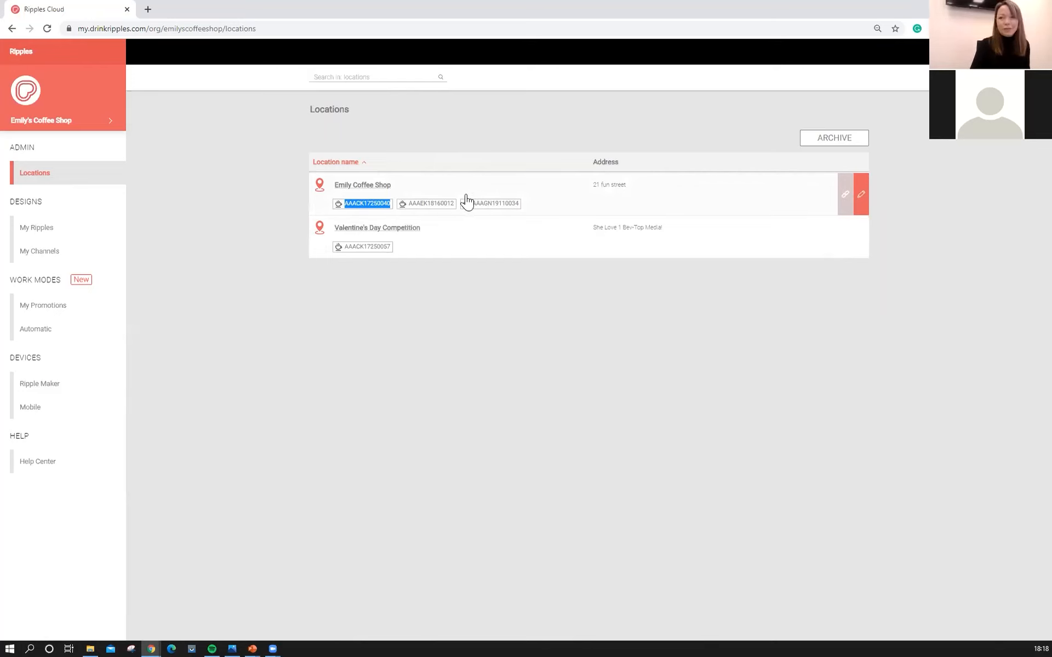
pyautogui.moveTo(747, 210)
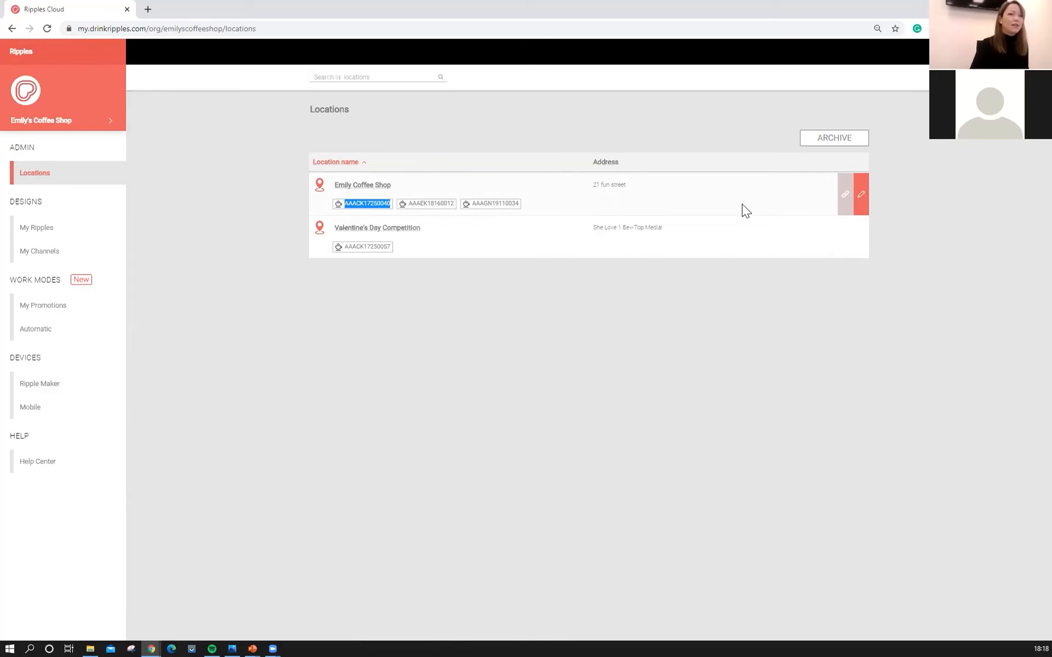
pyautogui.moveTo(861, 197)
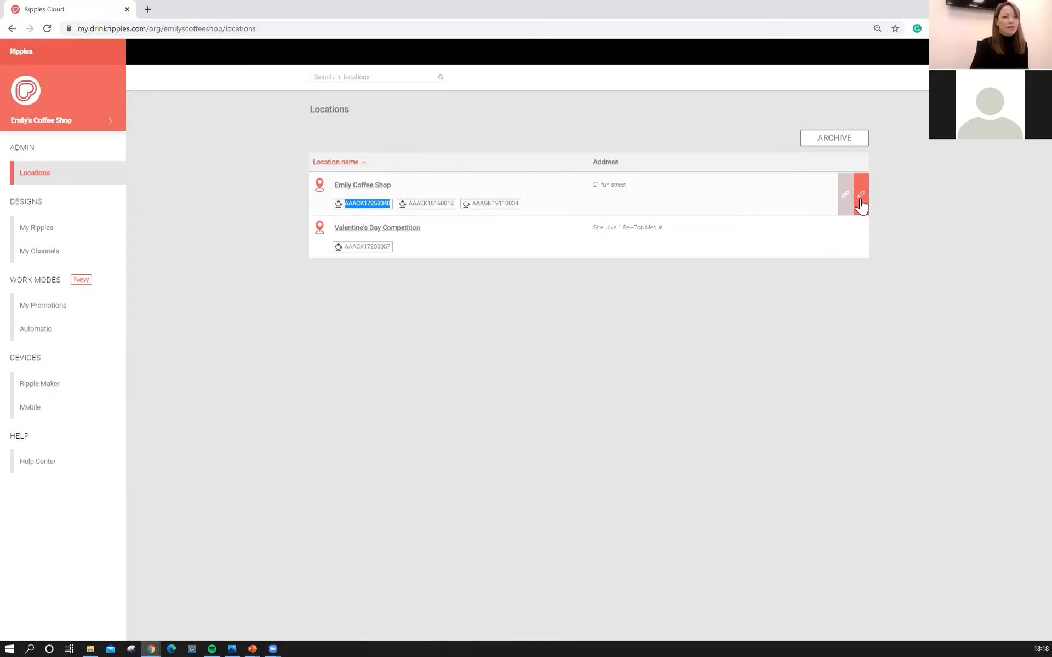
# - Rename Emily Coffee Shop to Valentine's Party, set address 39 love street, and save
pyautogui.click(862, 194)
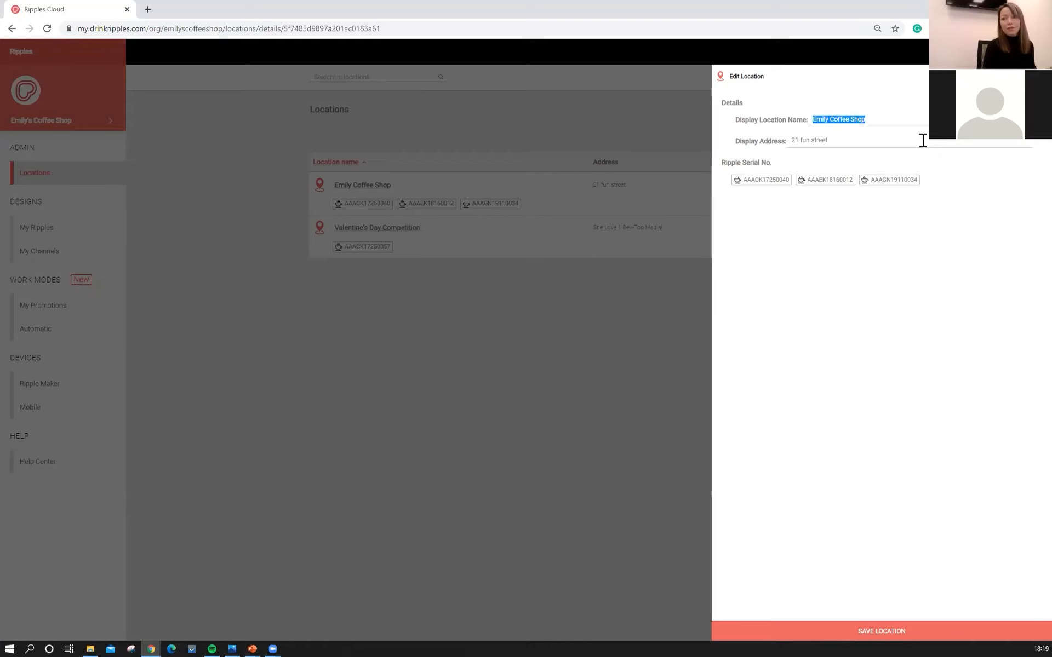
pyautogui.write("Valentine's Pa")
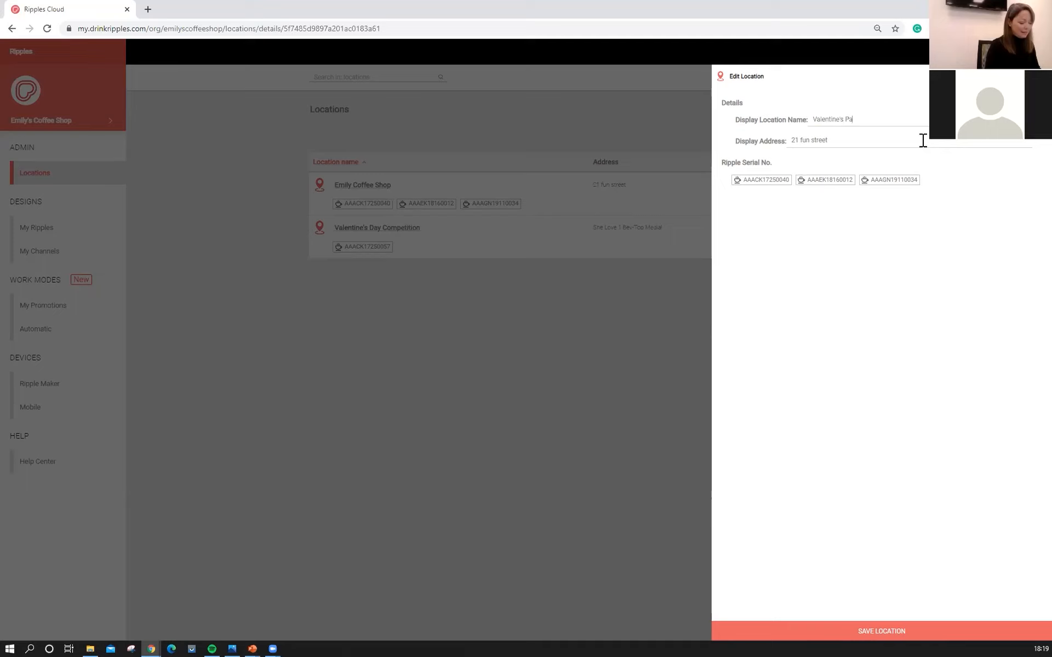
pyautogui.write('rty')
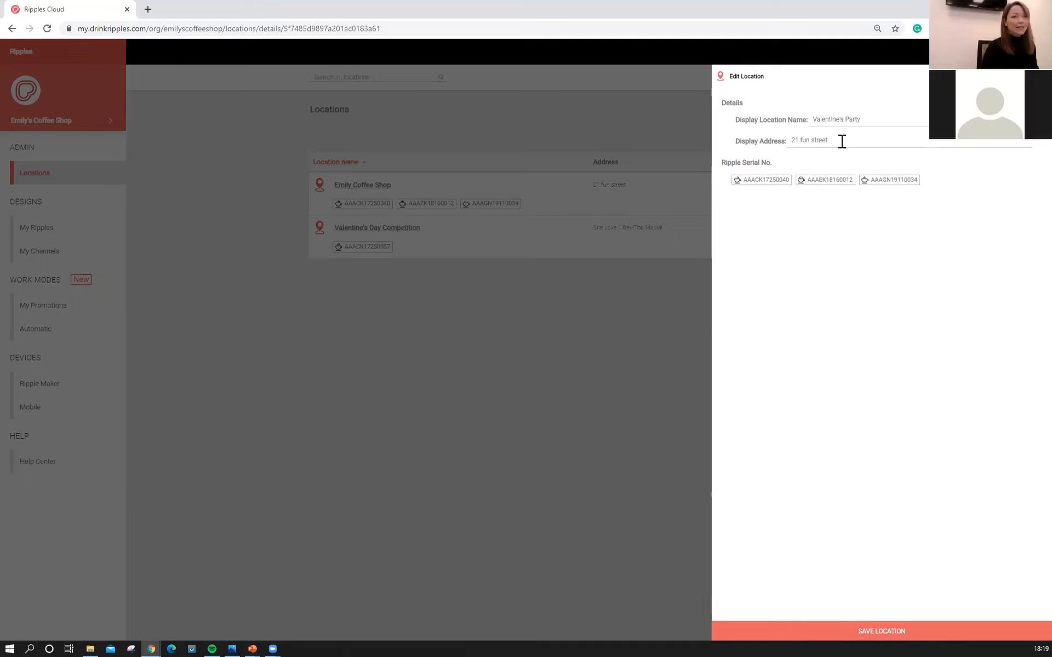
pyautogui.doubleClick(810, 140)
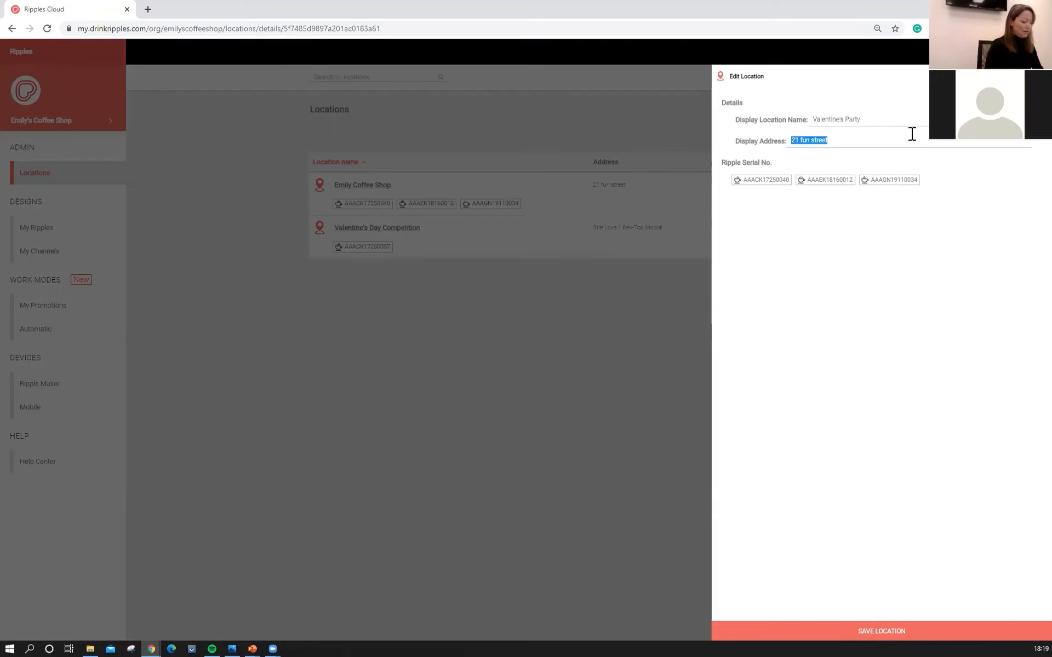
pyautogui.write('39 love')
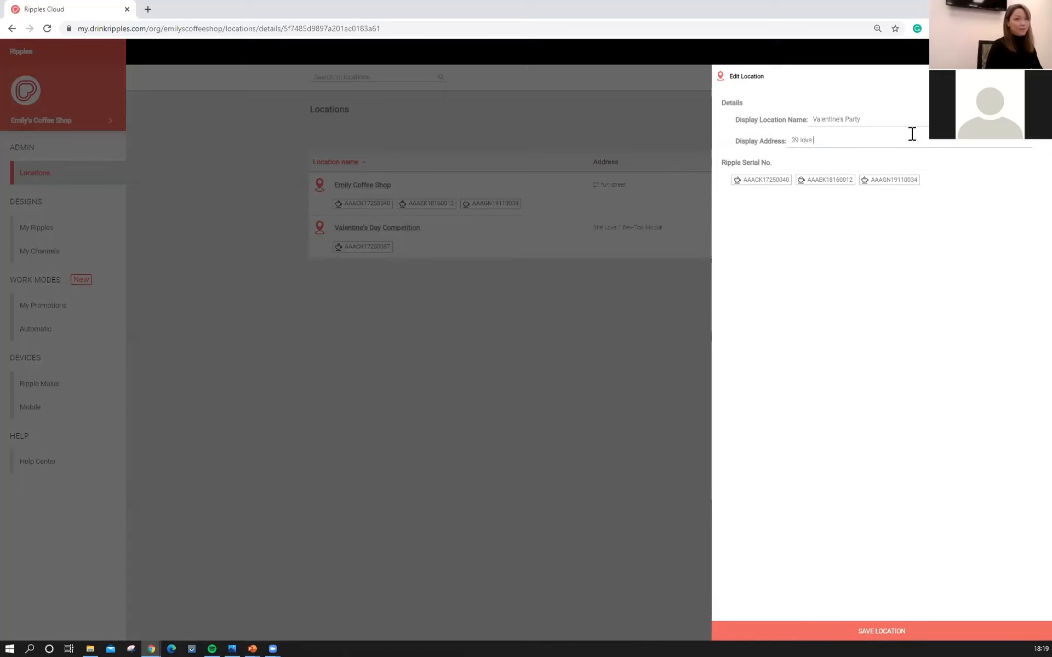
pyautogui.write('street')
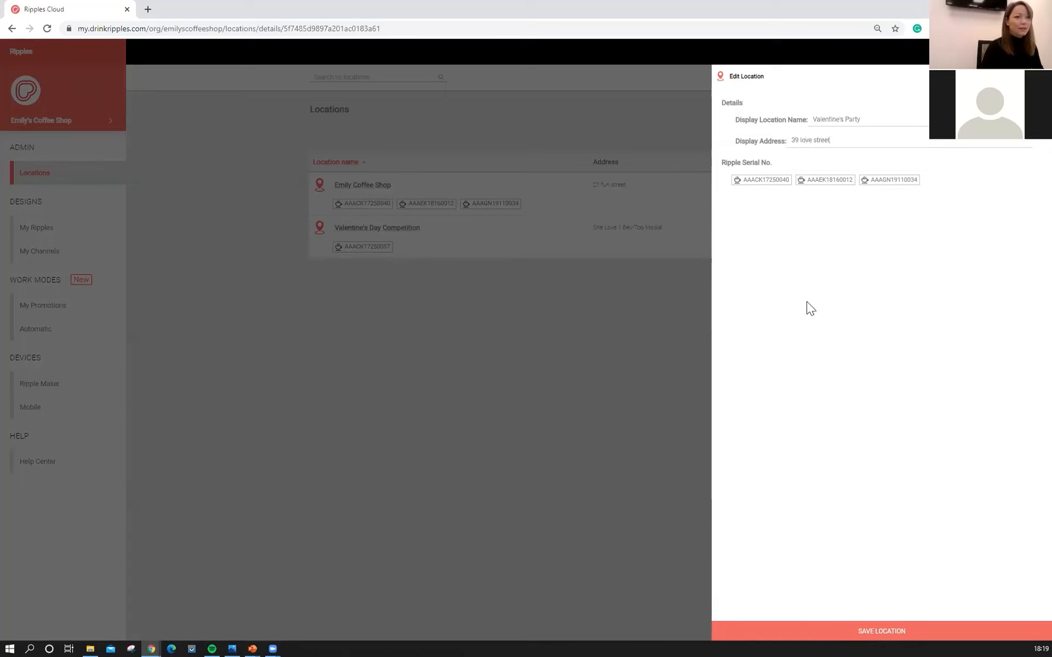
pyautogui.click(881, 631)
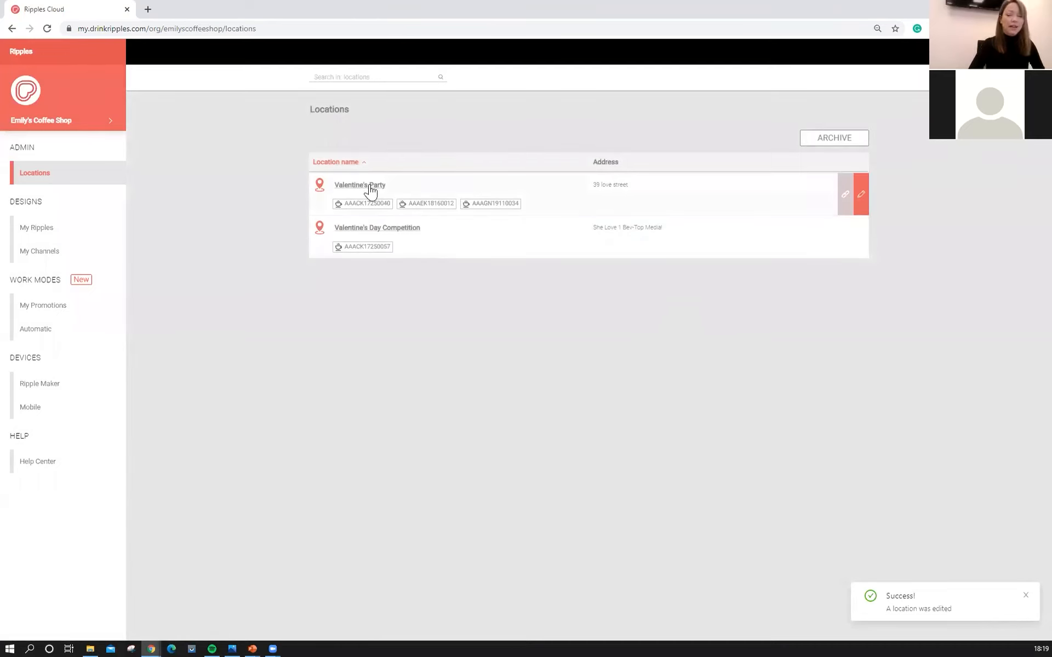
pyautogui.moveTo(356, 188)
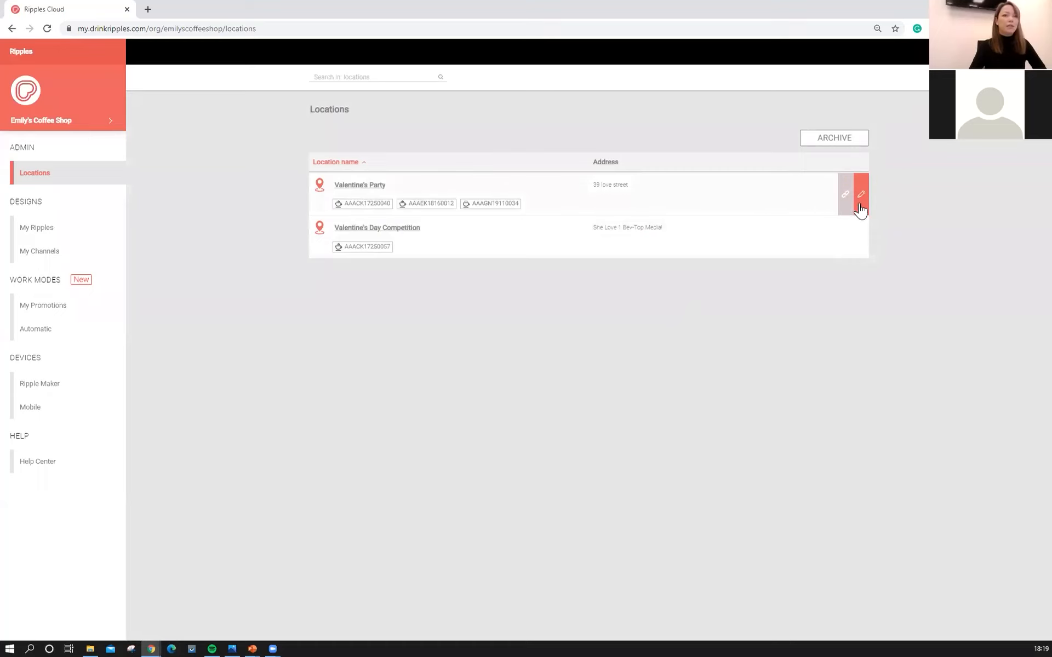
pyautogui.moveTo(845, 208)
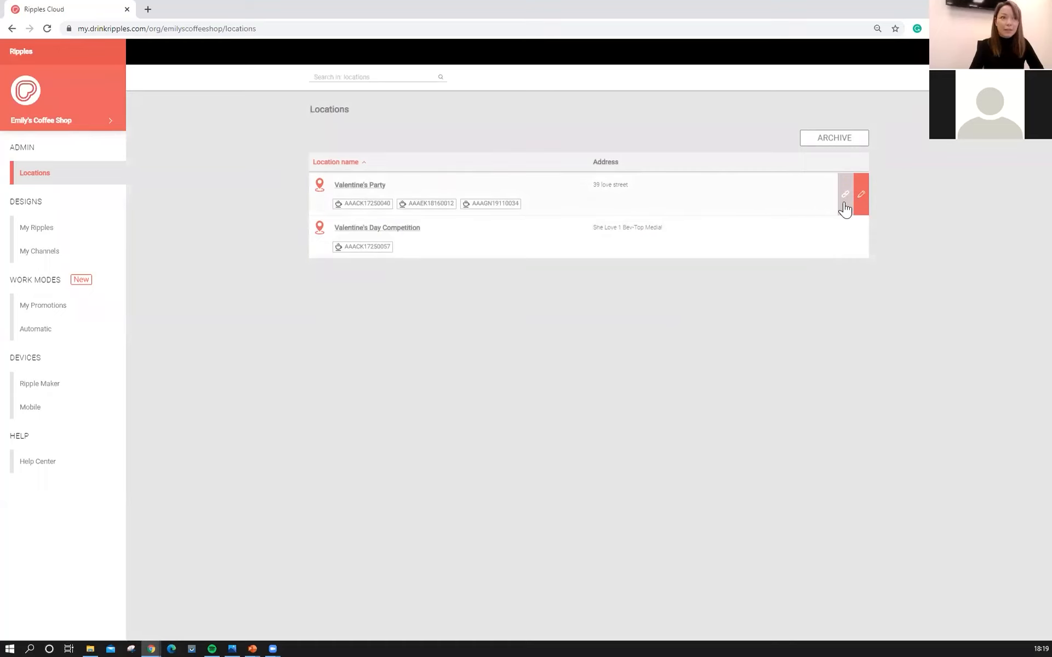
pyautogui.click(844, 194)
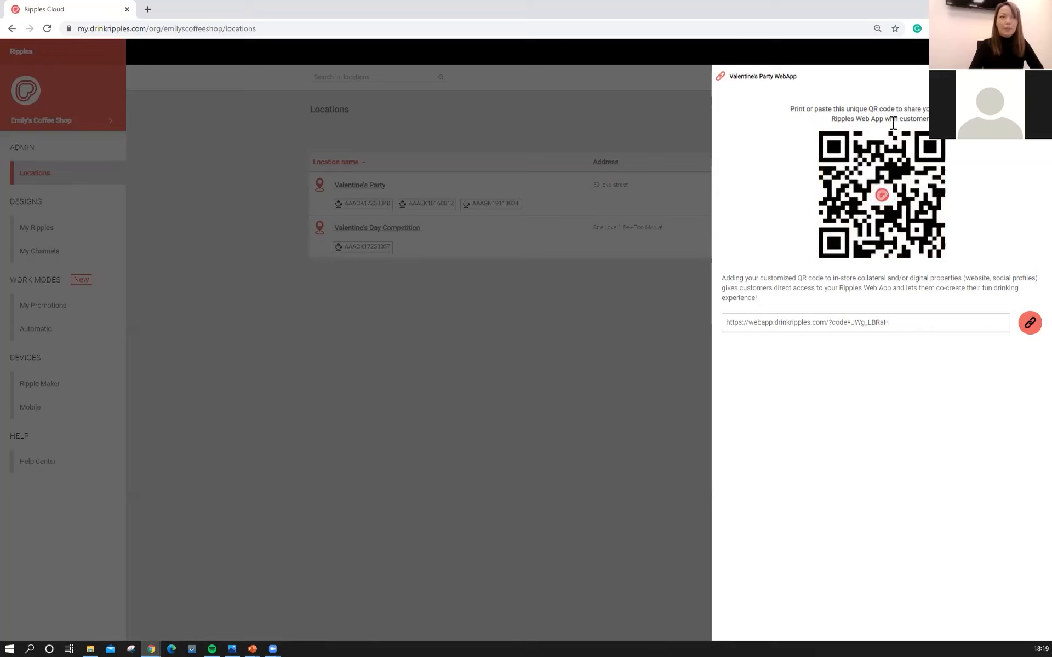
pyautogui.moveTo(986, 189)
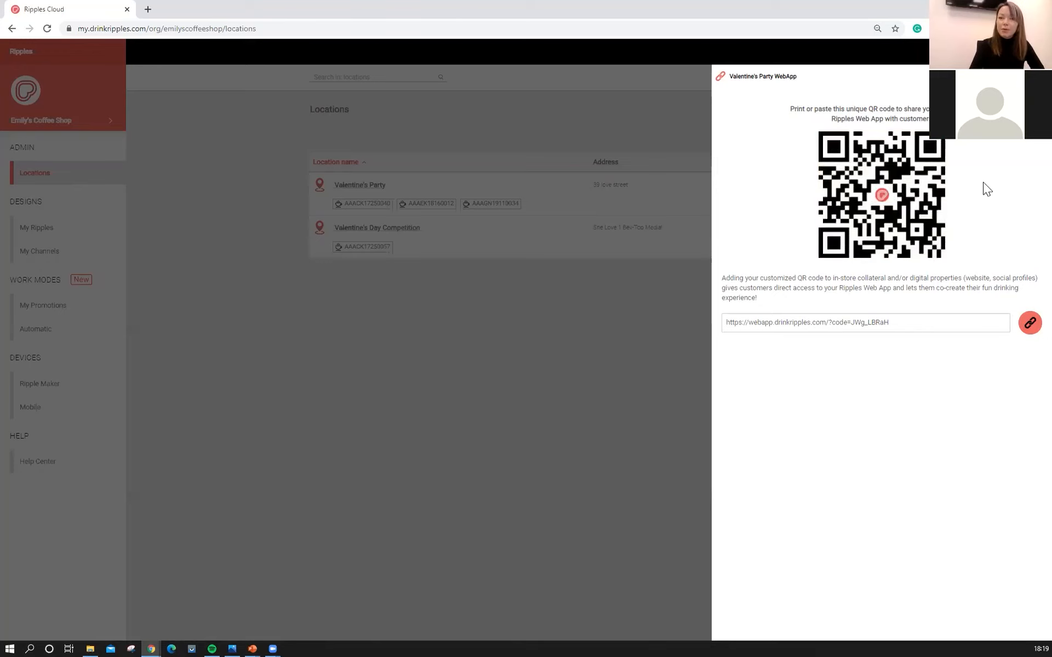
pyautogui.moveTo(886, 196)
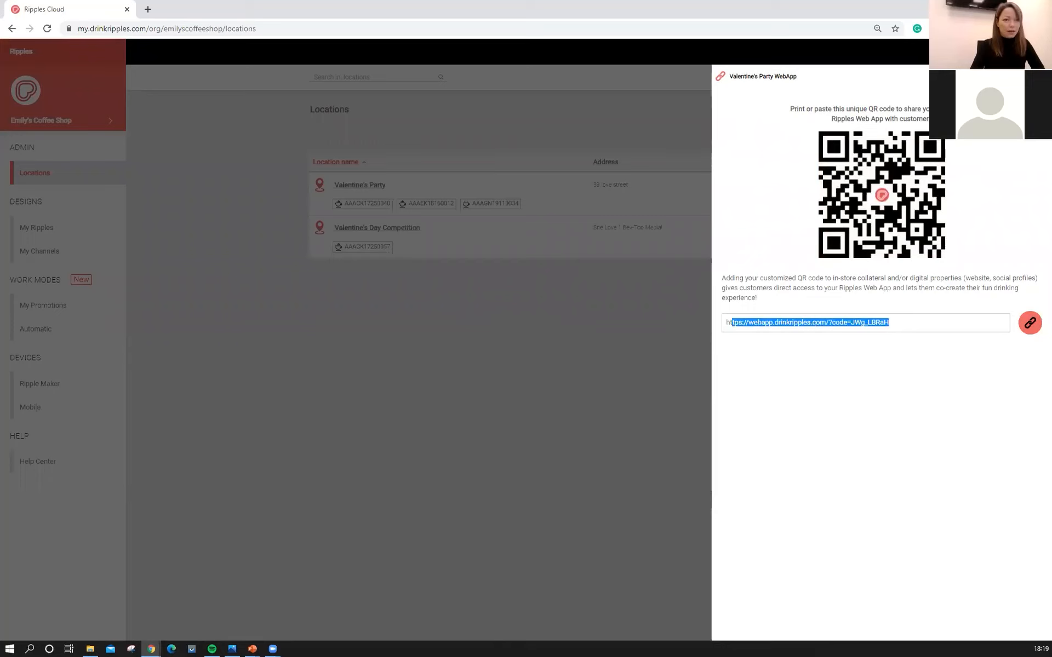
pyautogui.click(1030, 323)
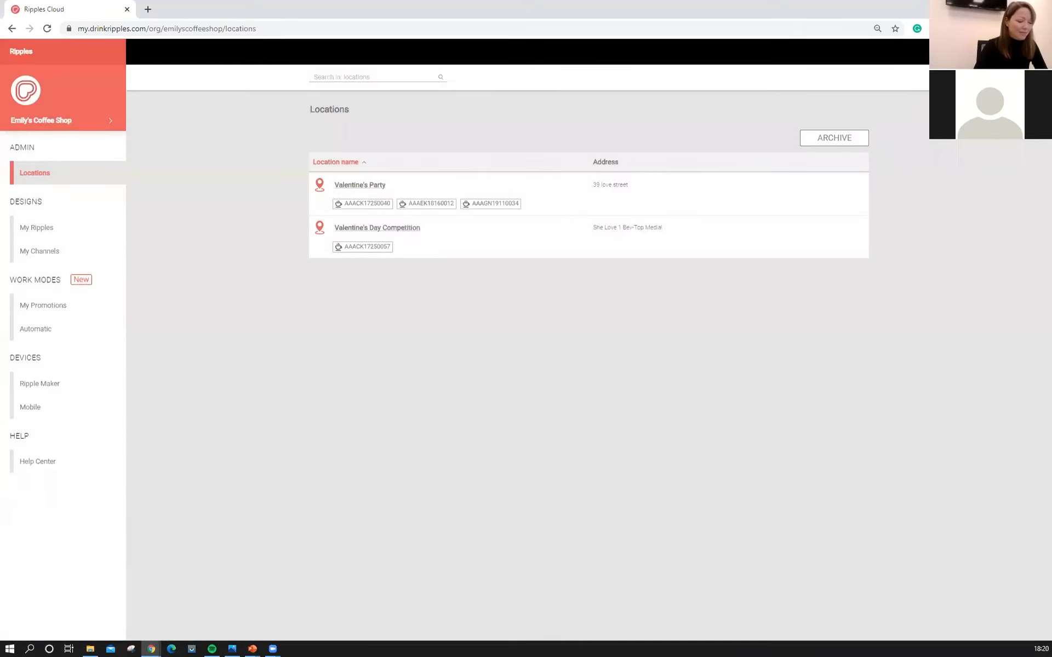
pyautogui.moveTo(159, 62)
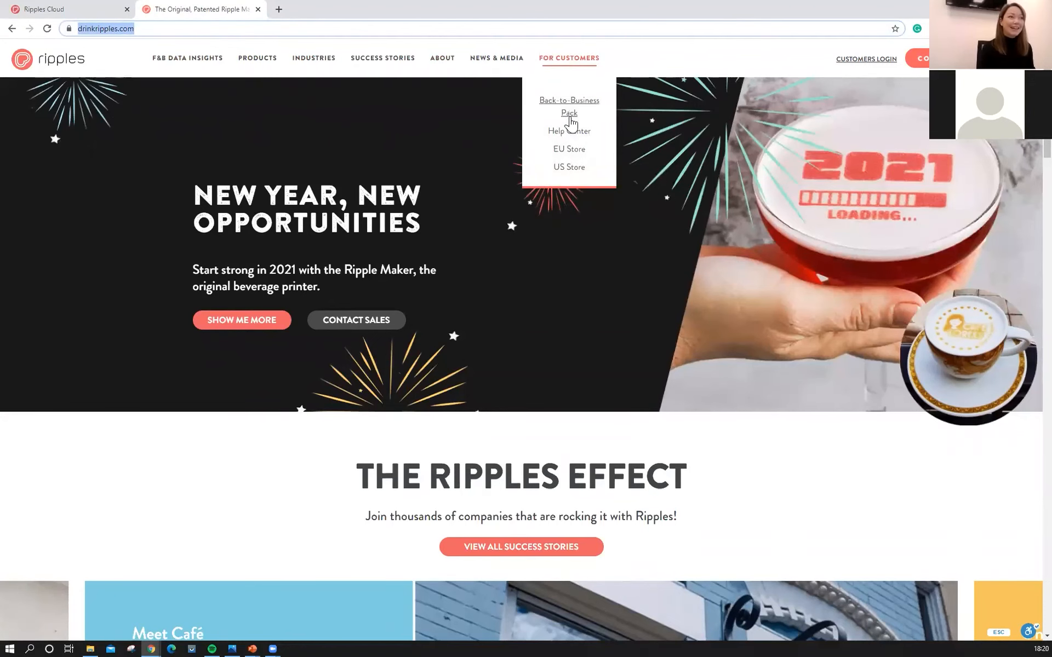
pyautogui.moveTo(568, 132)
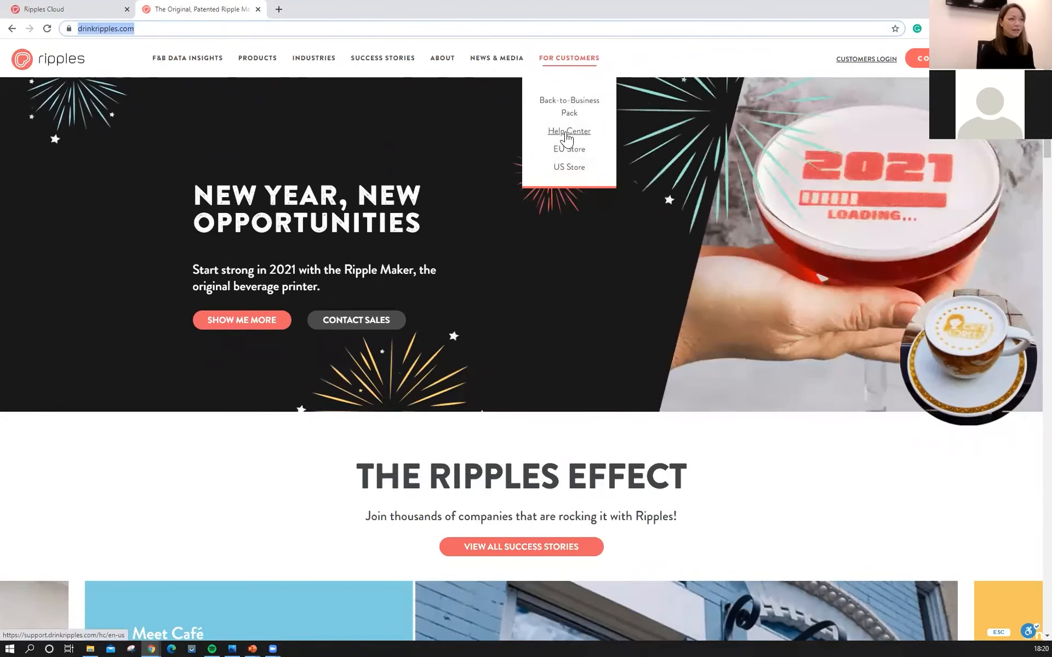
# - Open the Help Center from drinkripples.com's For Customers menu
pyautogui.click(569, 131)
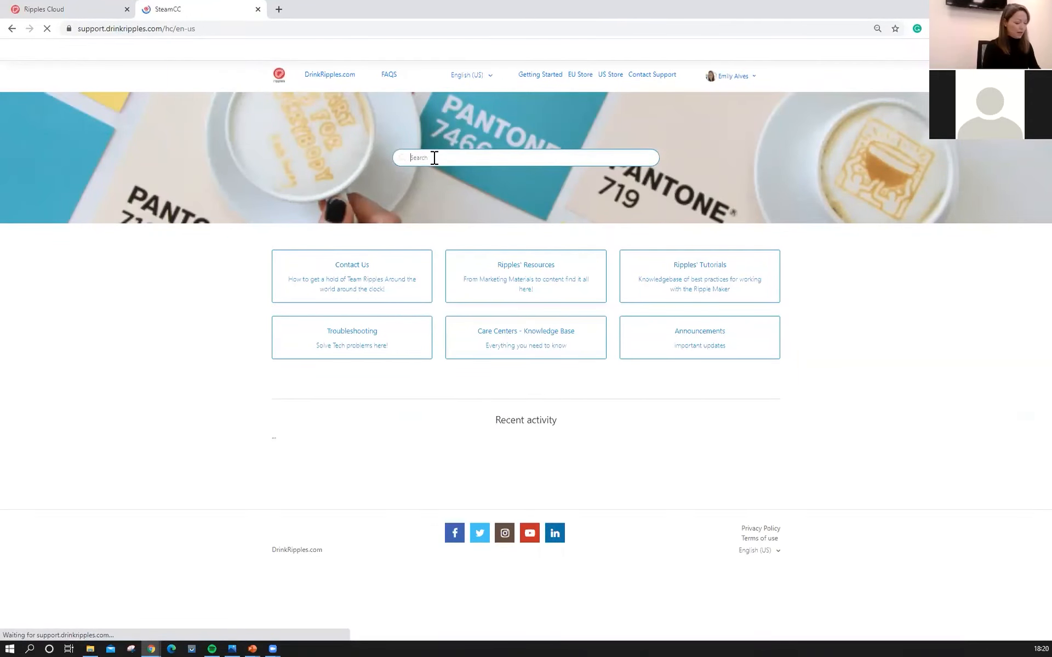
# - Search the Help Center for 'Ripples', then open the Ripples Webinars section
pyautogui.write('Ripples')
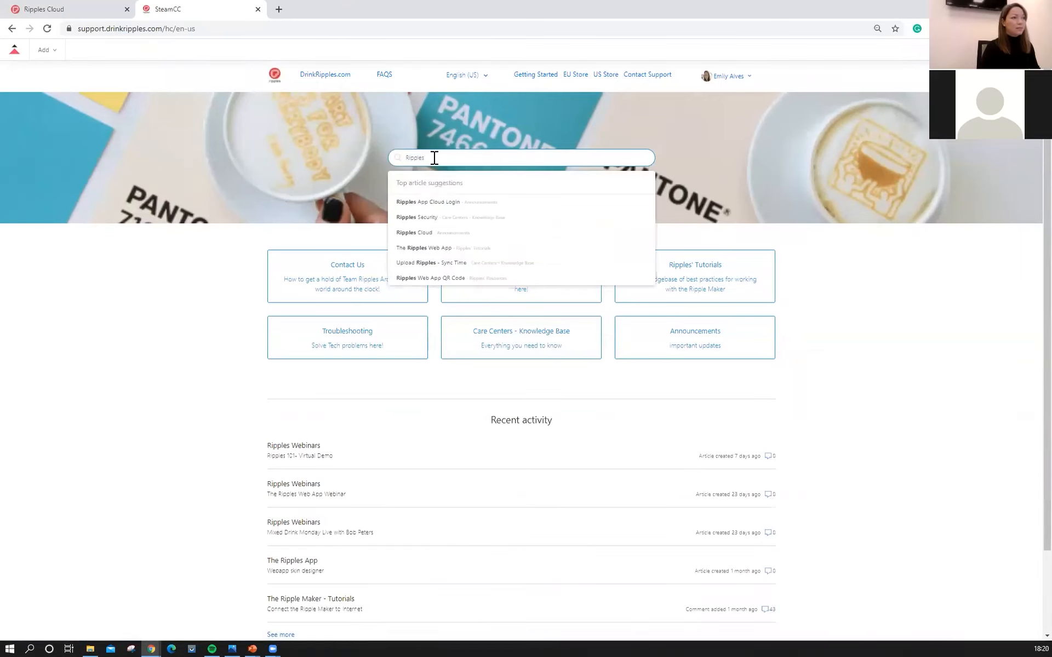
pyautogui.press('Return')
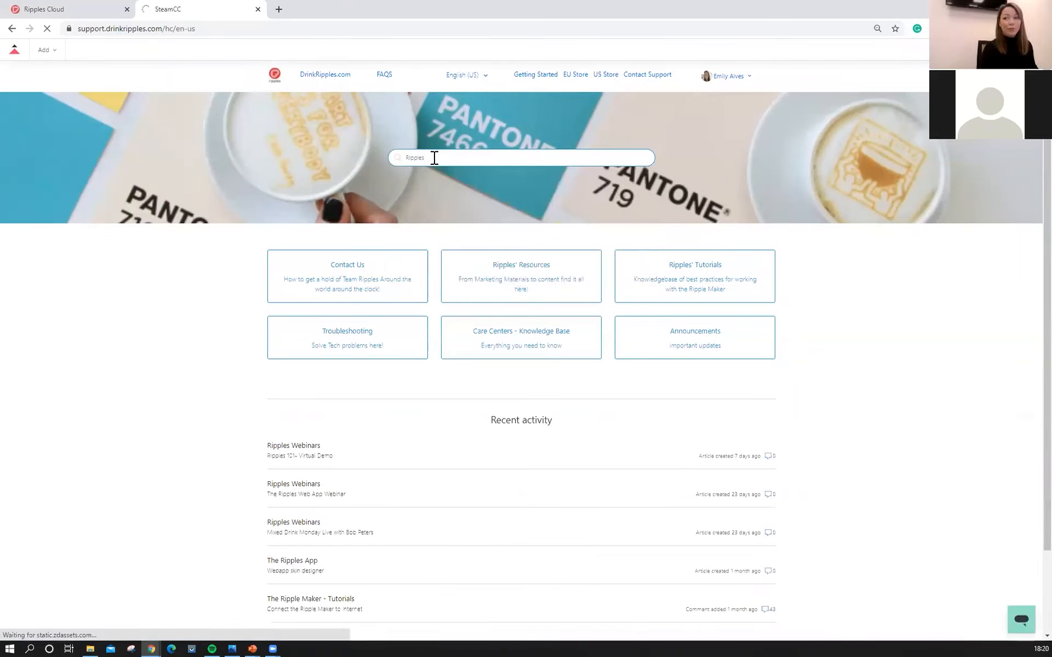
pyautogui.press('Return')
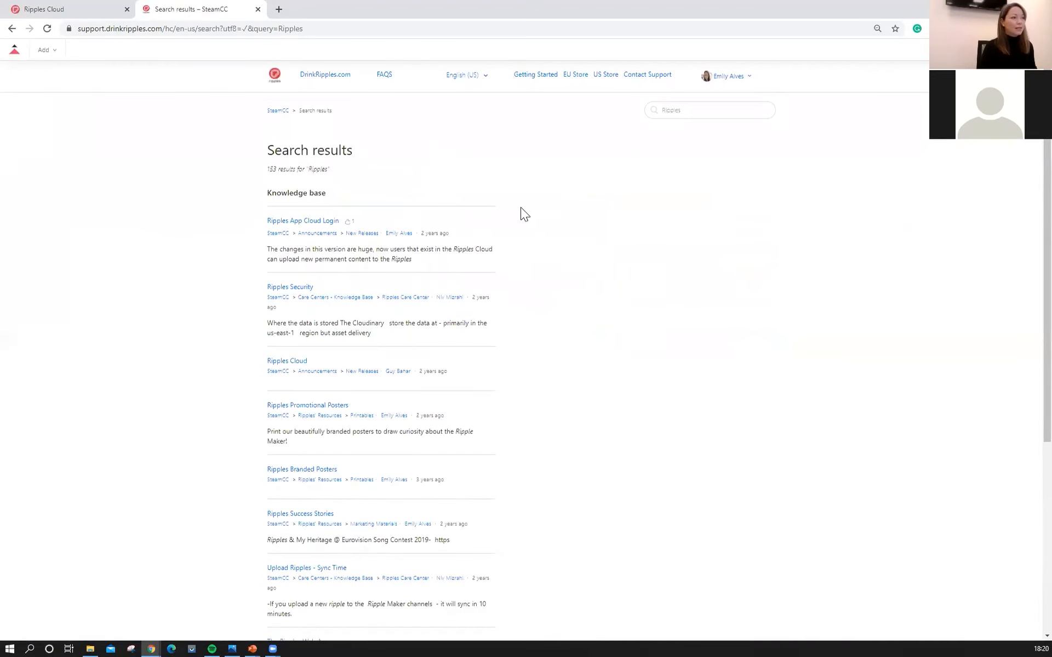
pyautogui.click(709, 110)
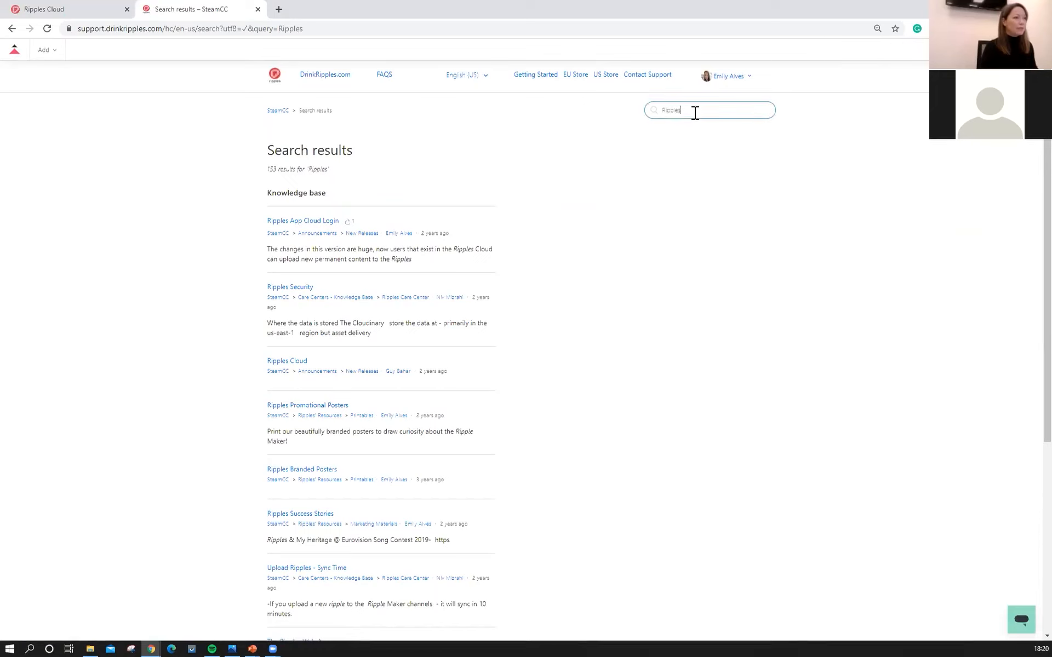
pyautogui.moveTo(302, 221)
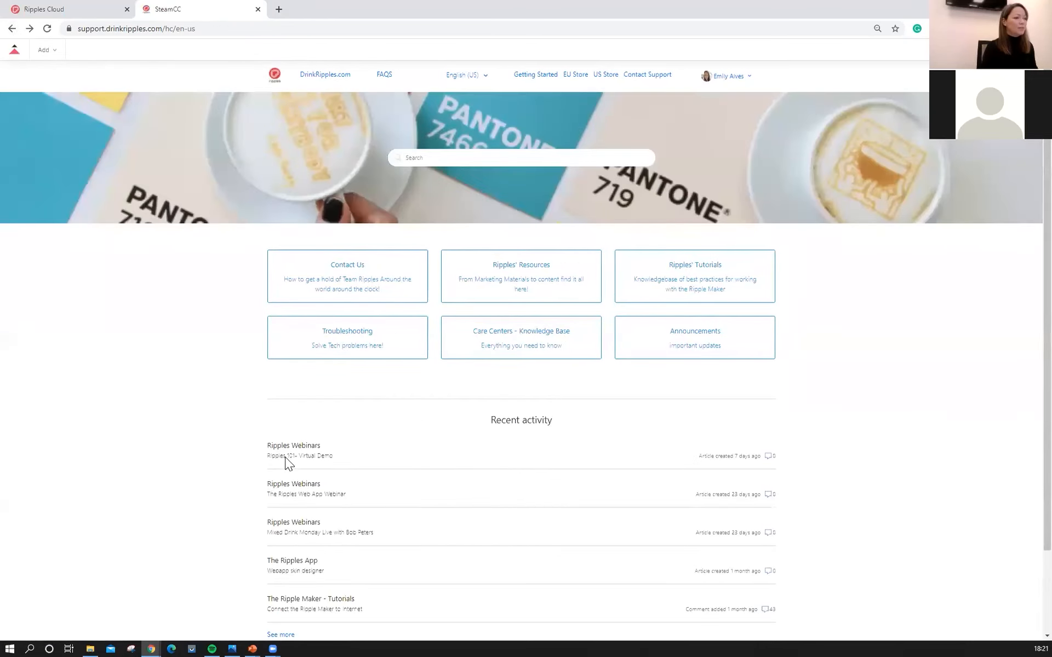
pyautogui.click(293, 446)
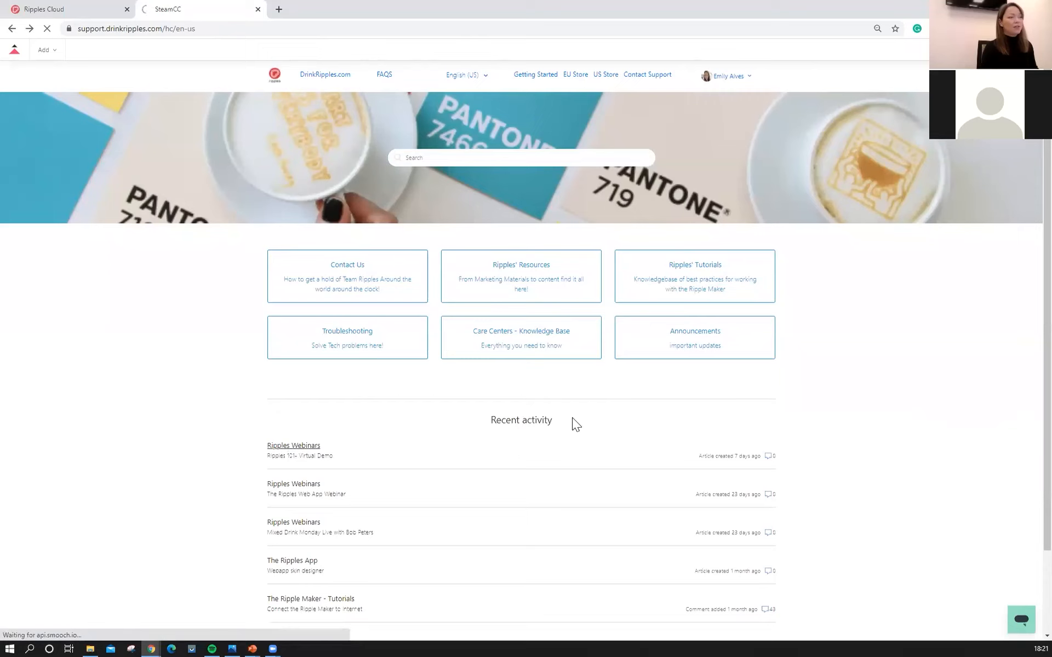
pyautogui.click(293, 445)
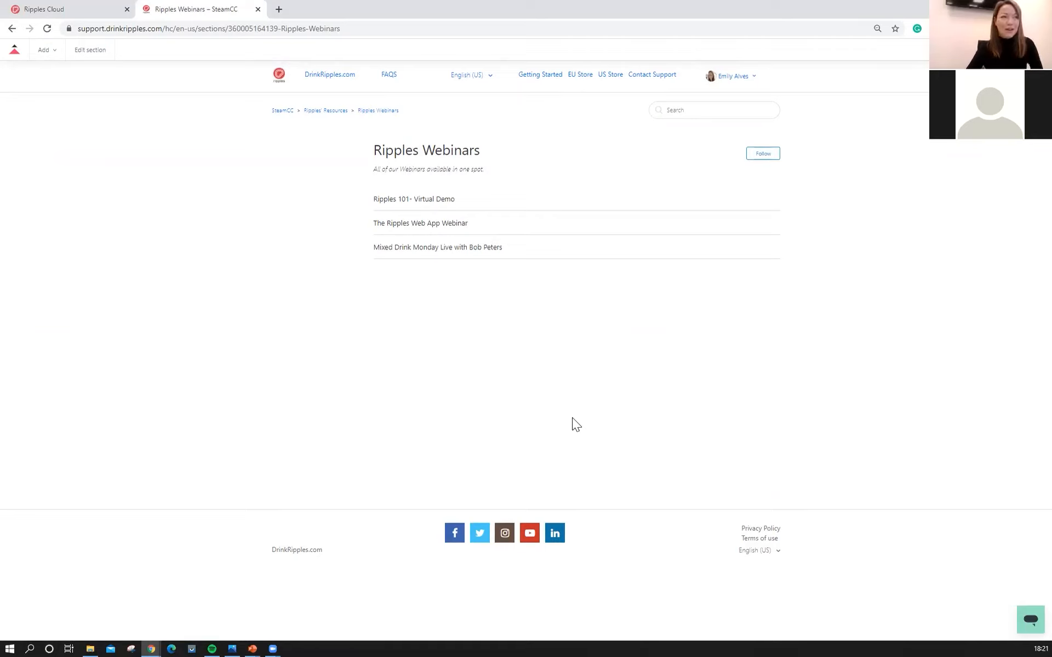
pyautogui.moveTo(124, 283)
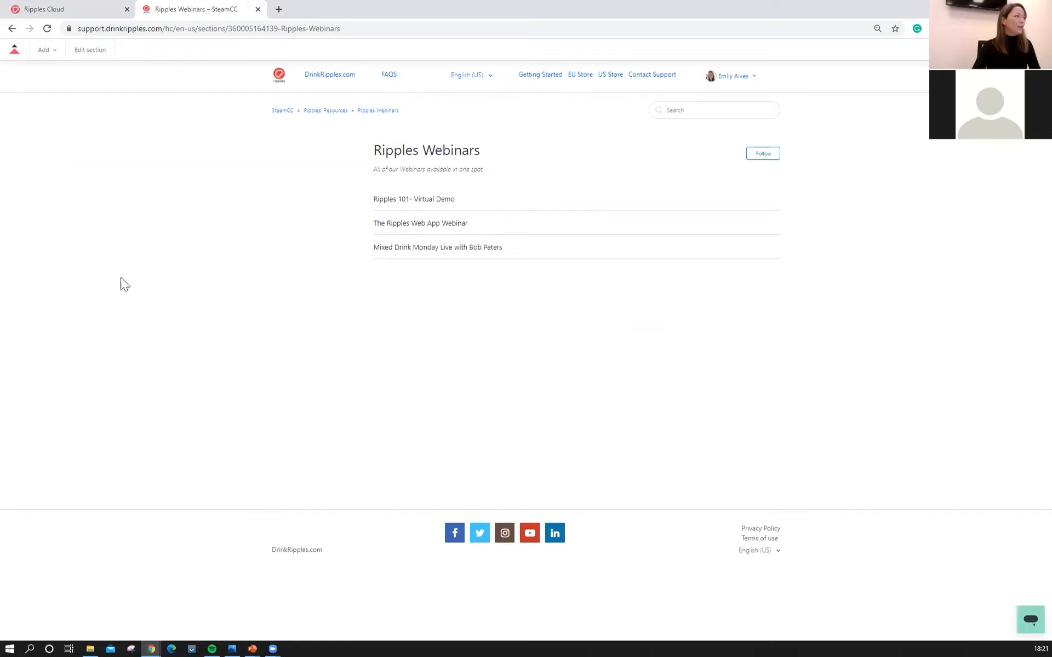